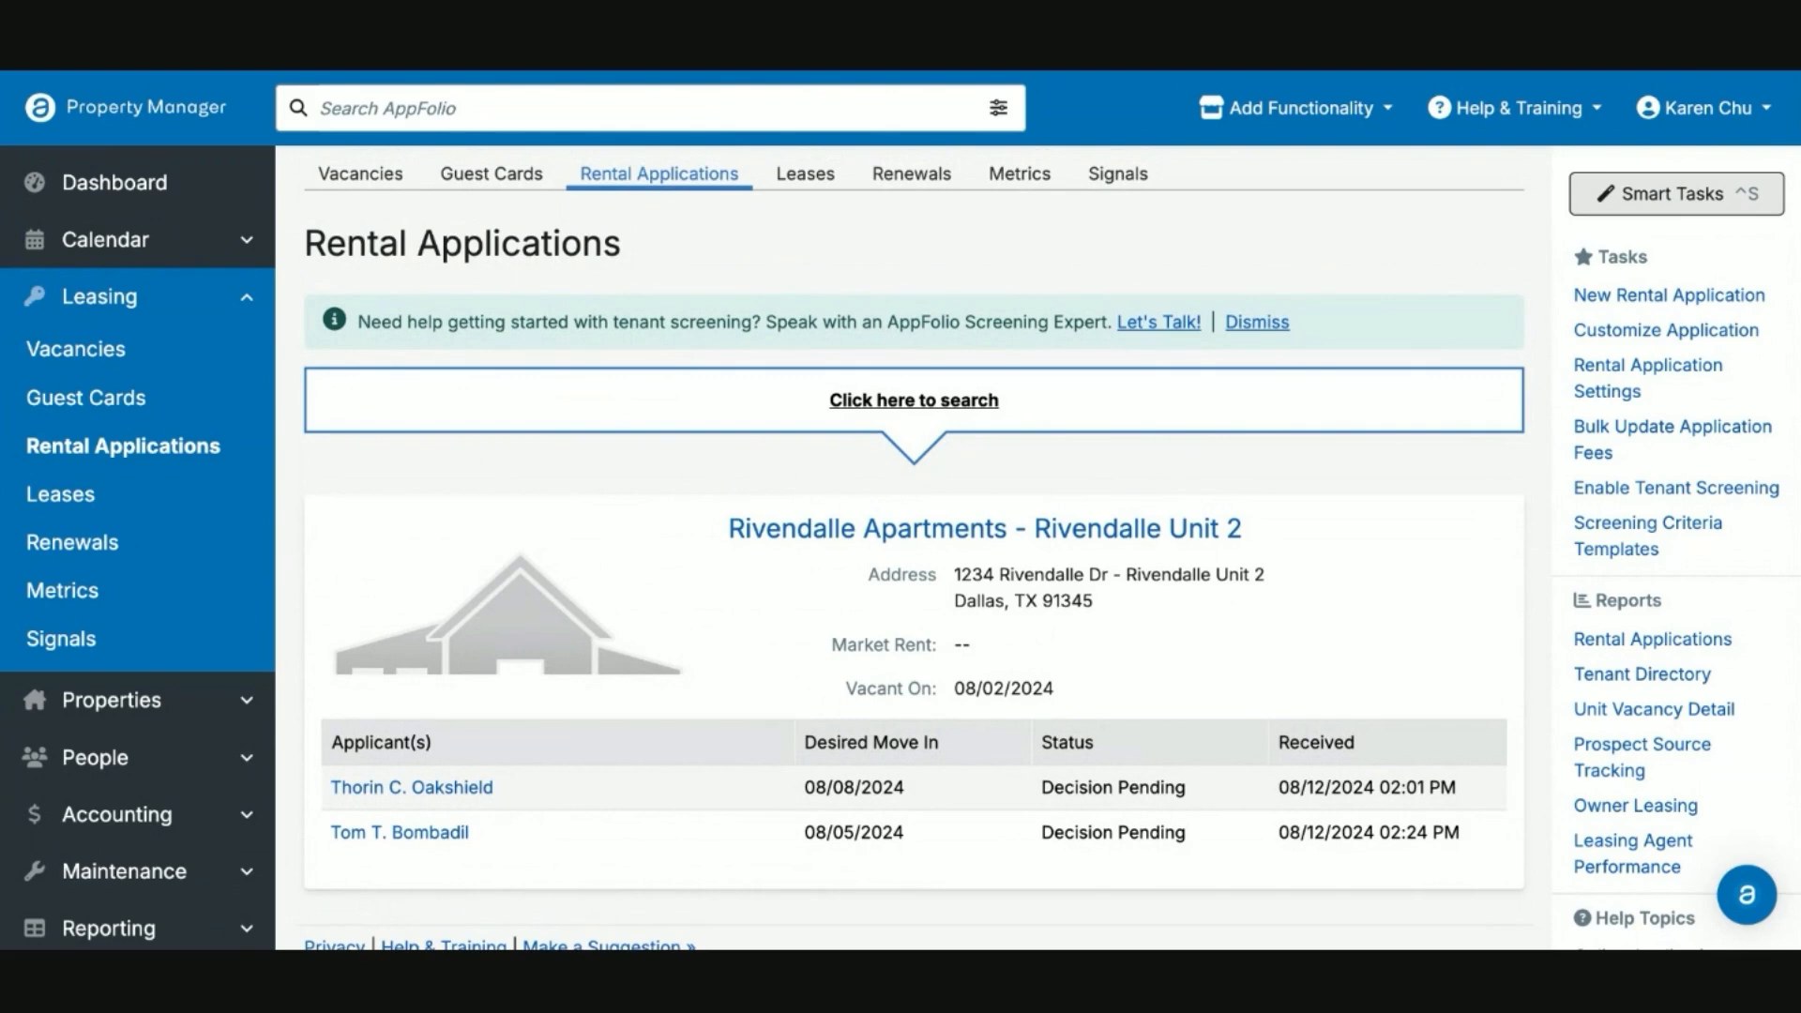
{"action": "mouse_move", "coordinate": [562, 715]}
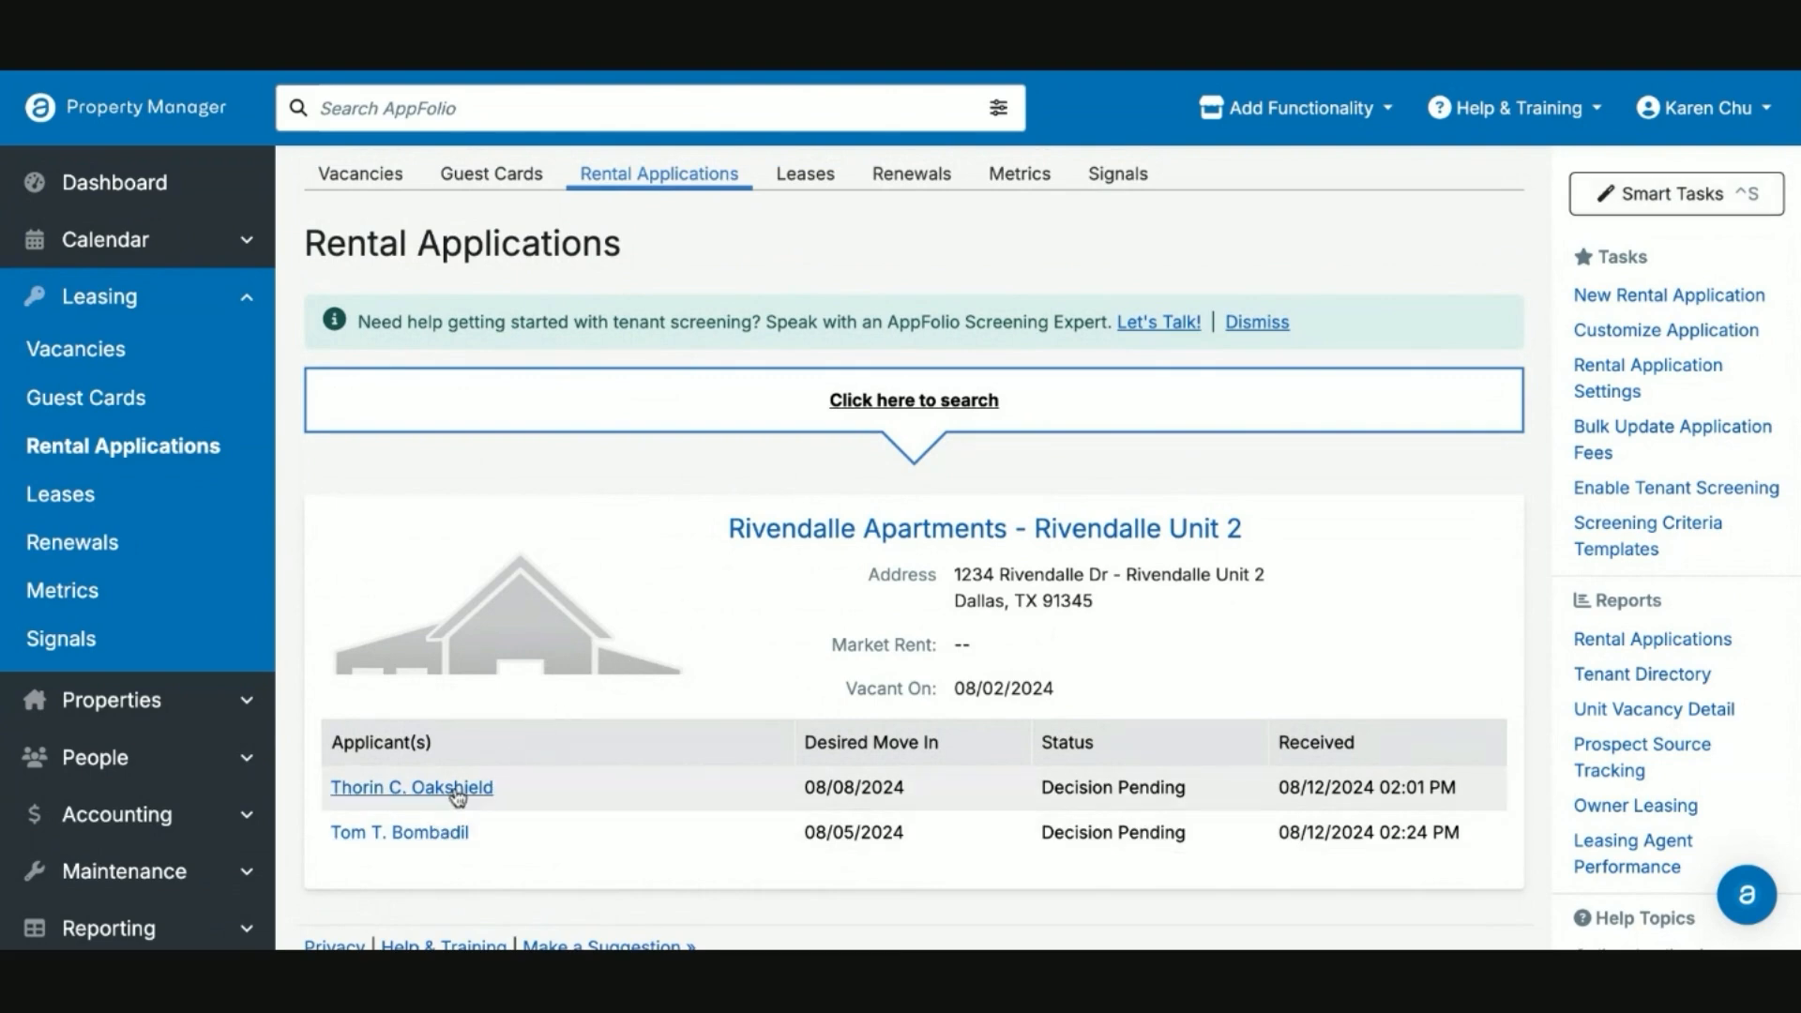
Step: Bring up Thorin C. Oakshield's Decision Pending application for Rivendalle Unit 2
{"action": "left_click", "coordinate": [411, 788]}
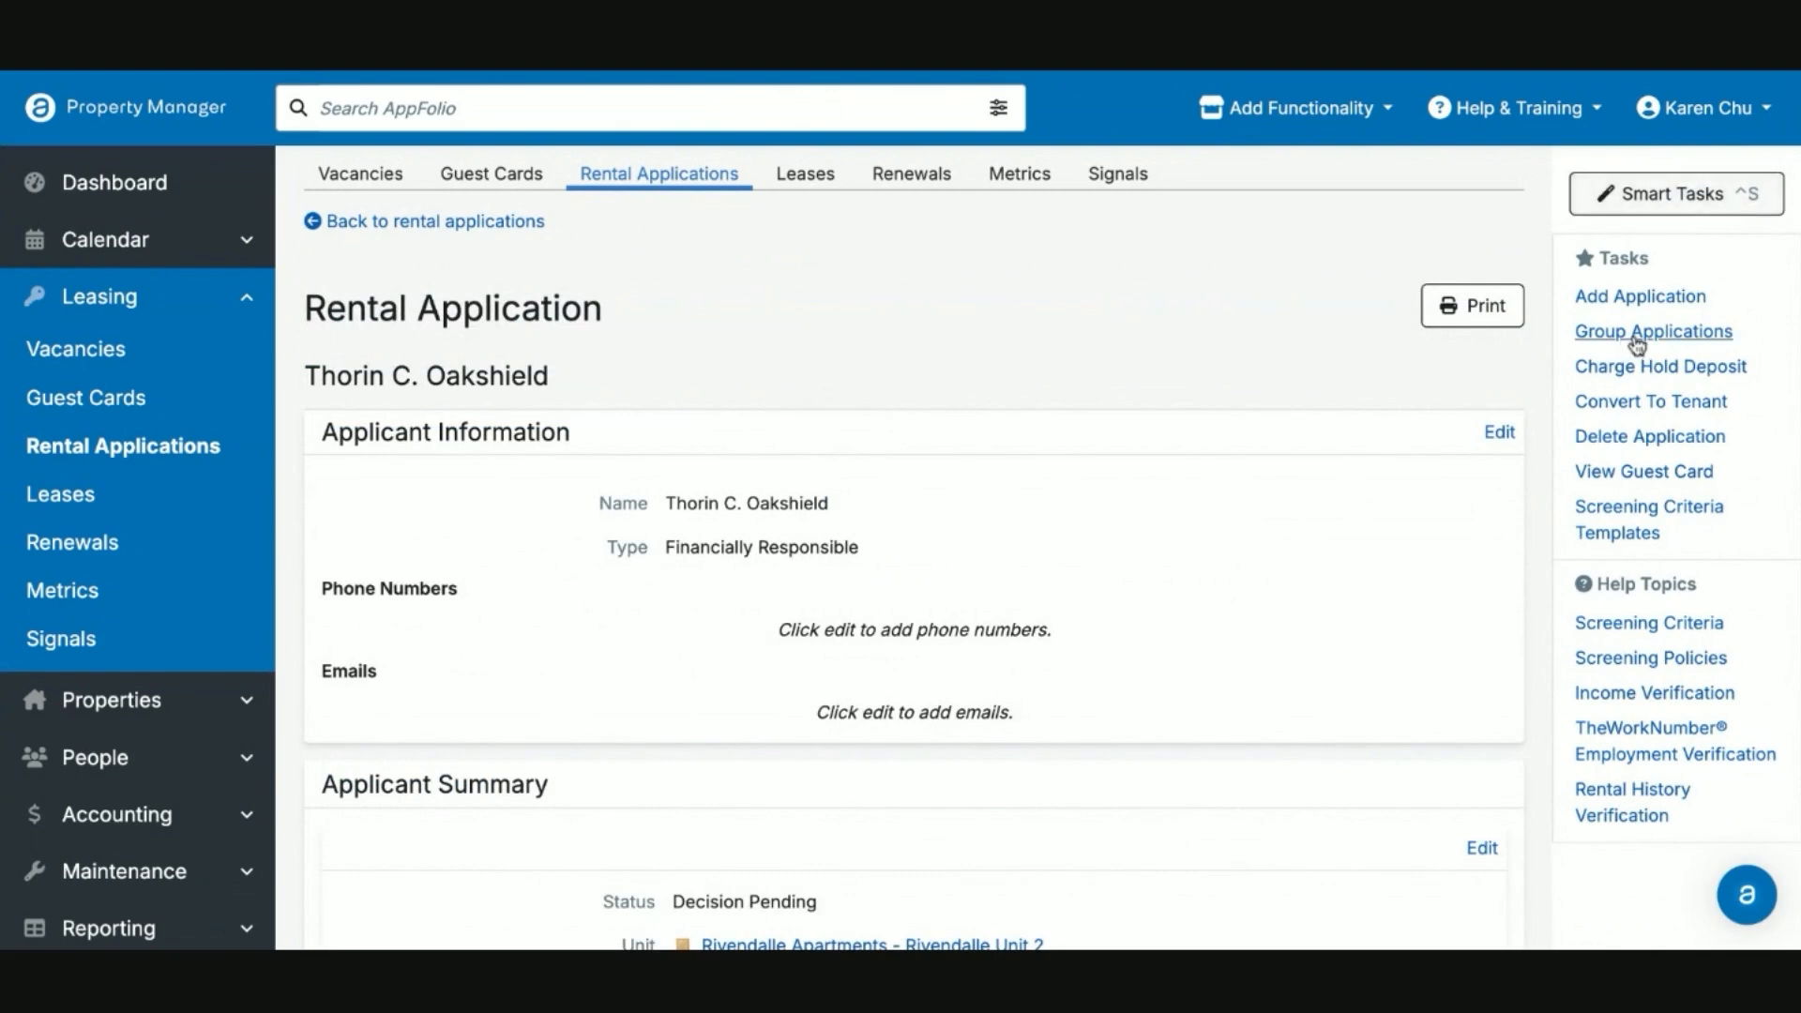
Step: Add Tom T. Bombadil's application to Thorin C. Oakshield's application group
{"action": "left_click", "coordinate": [1652, 330]}
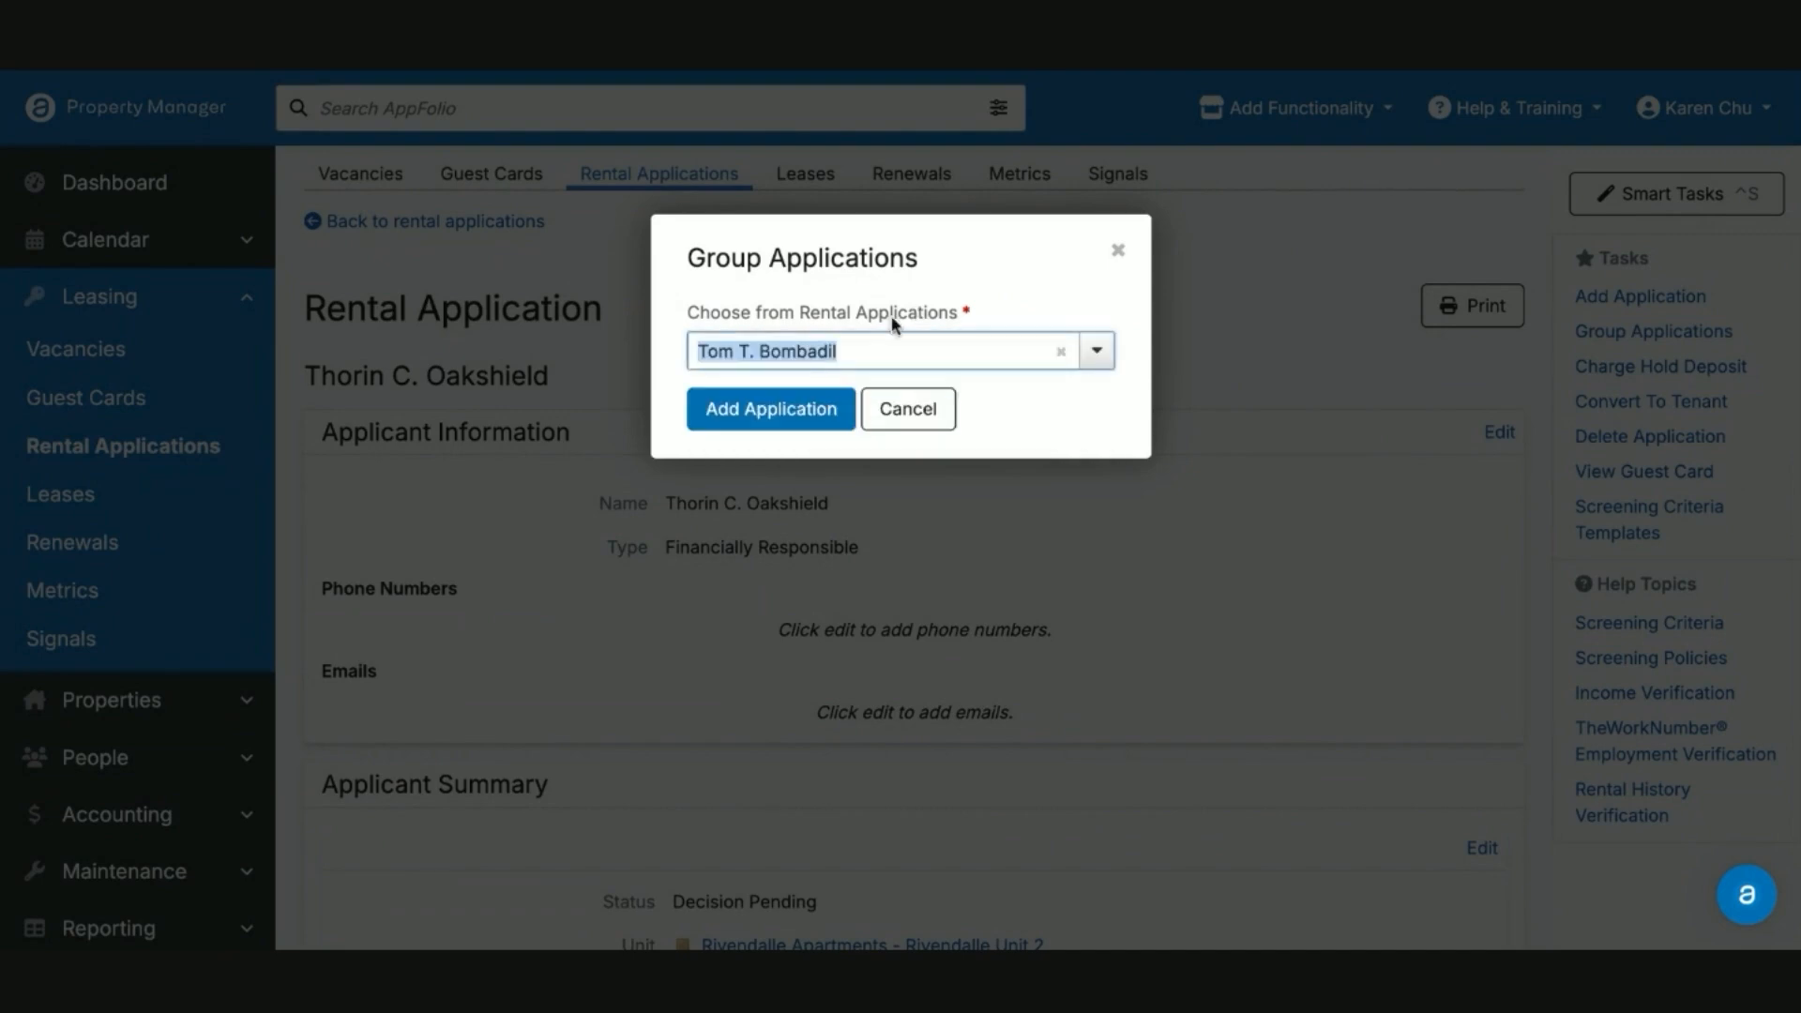
{"action": "left_click", "coordinate": [771, 408]}
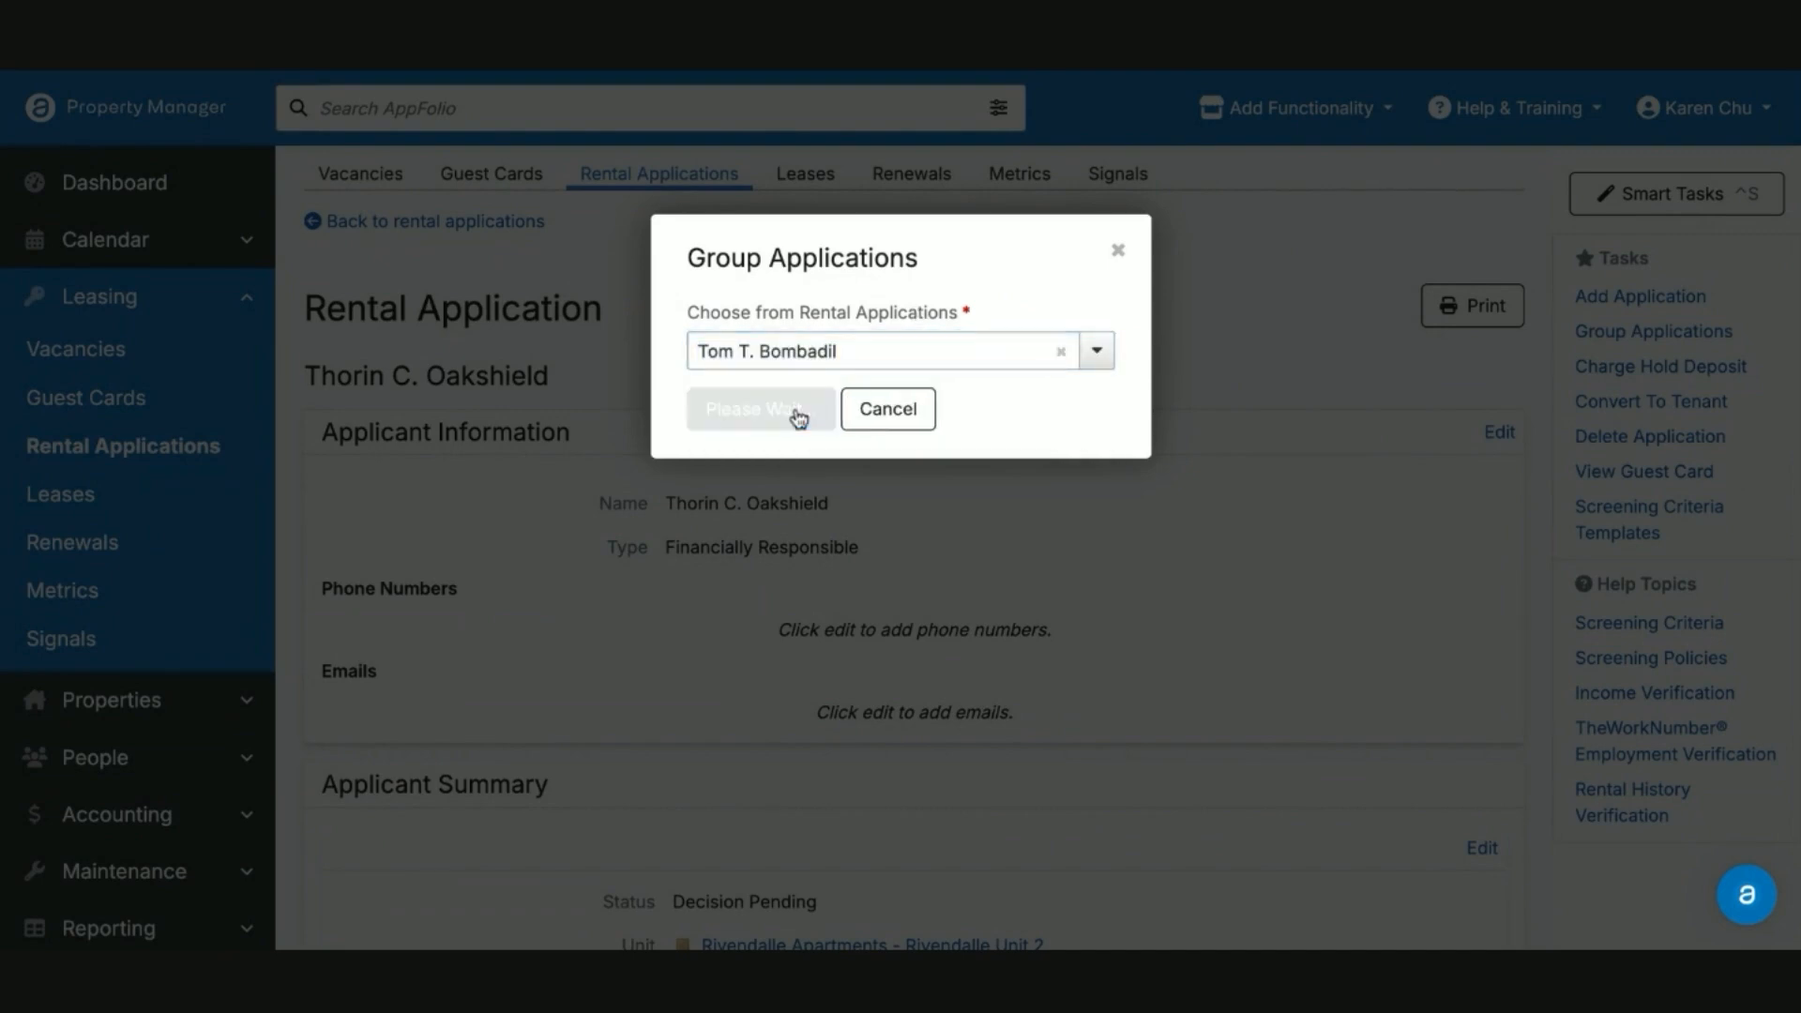
{"action": "left_click", "coordinate": [760, 409]}
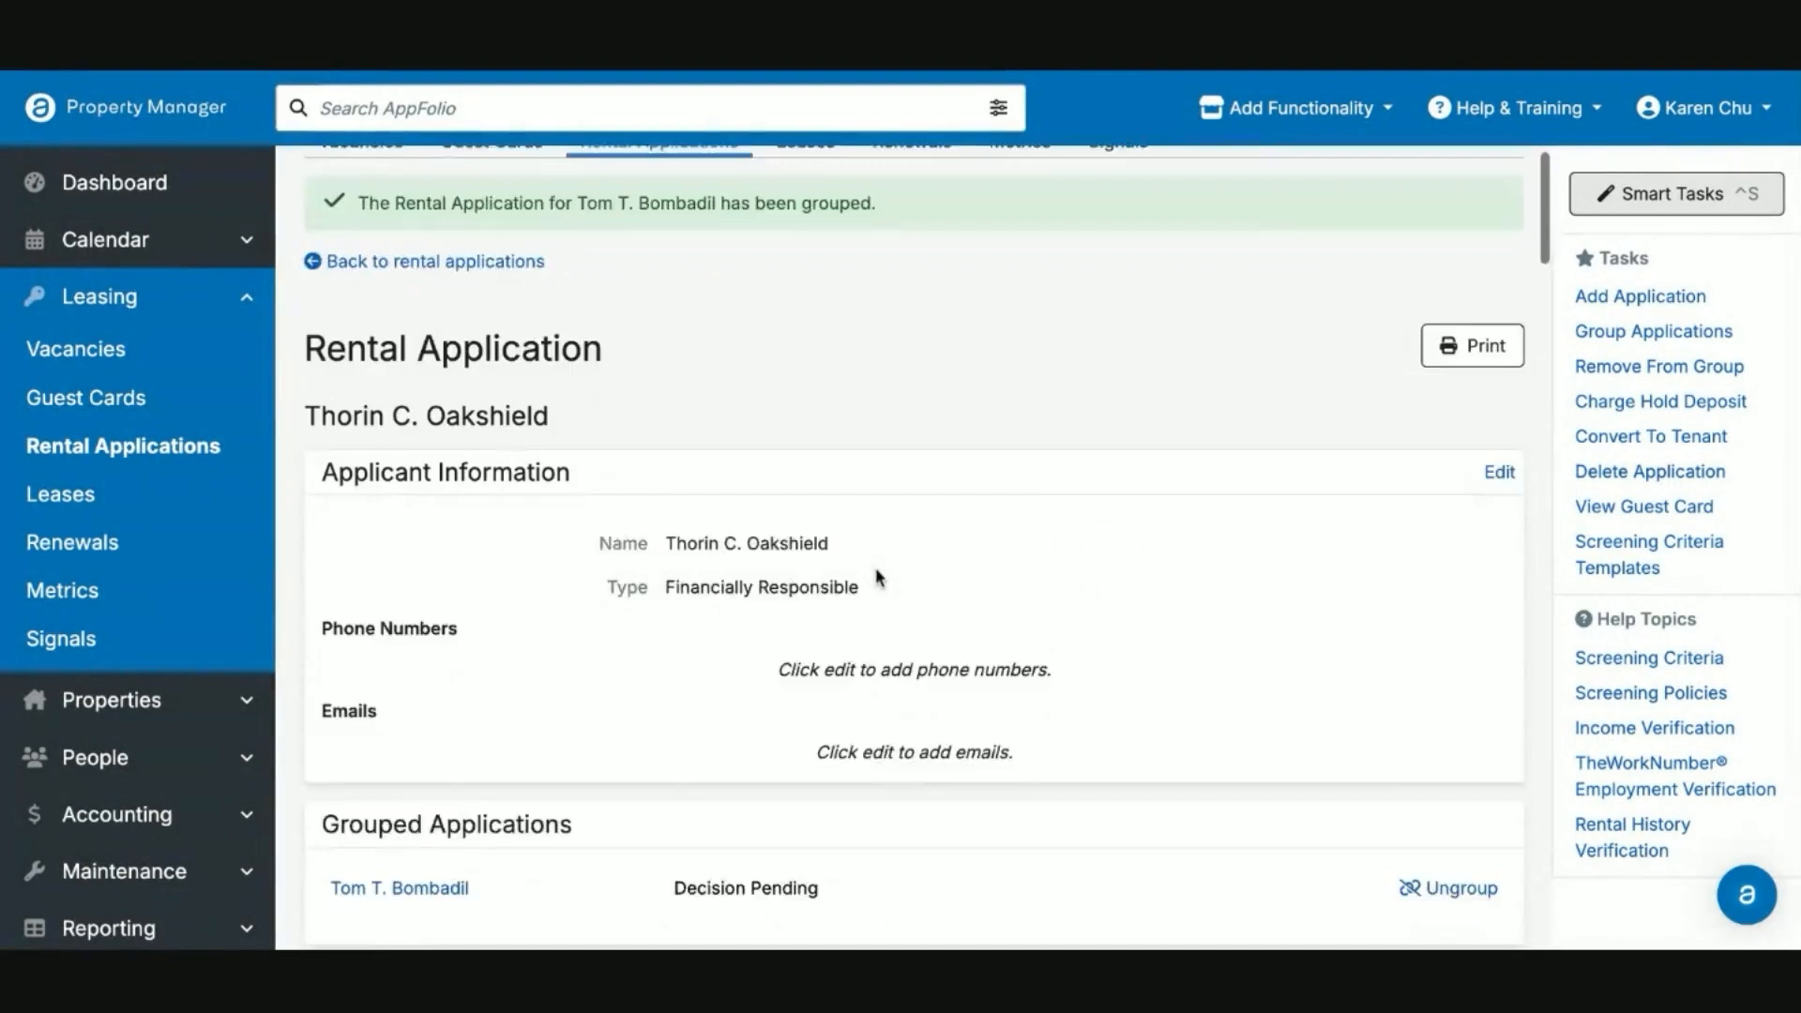
{"action": "scroll", "scroll_direction": "down", "scroll_amount": 3}
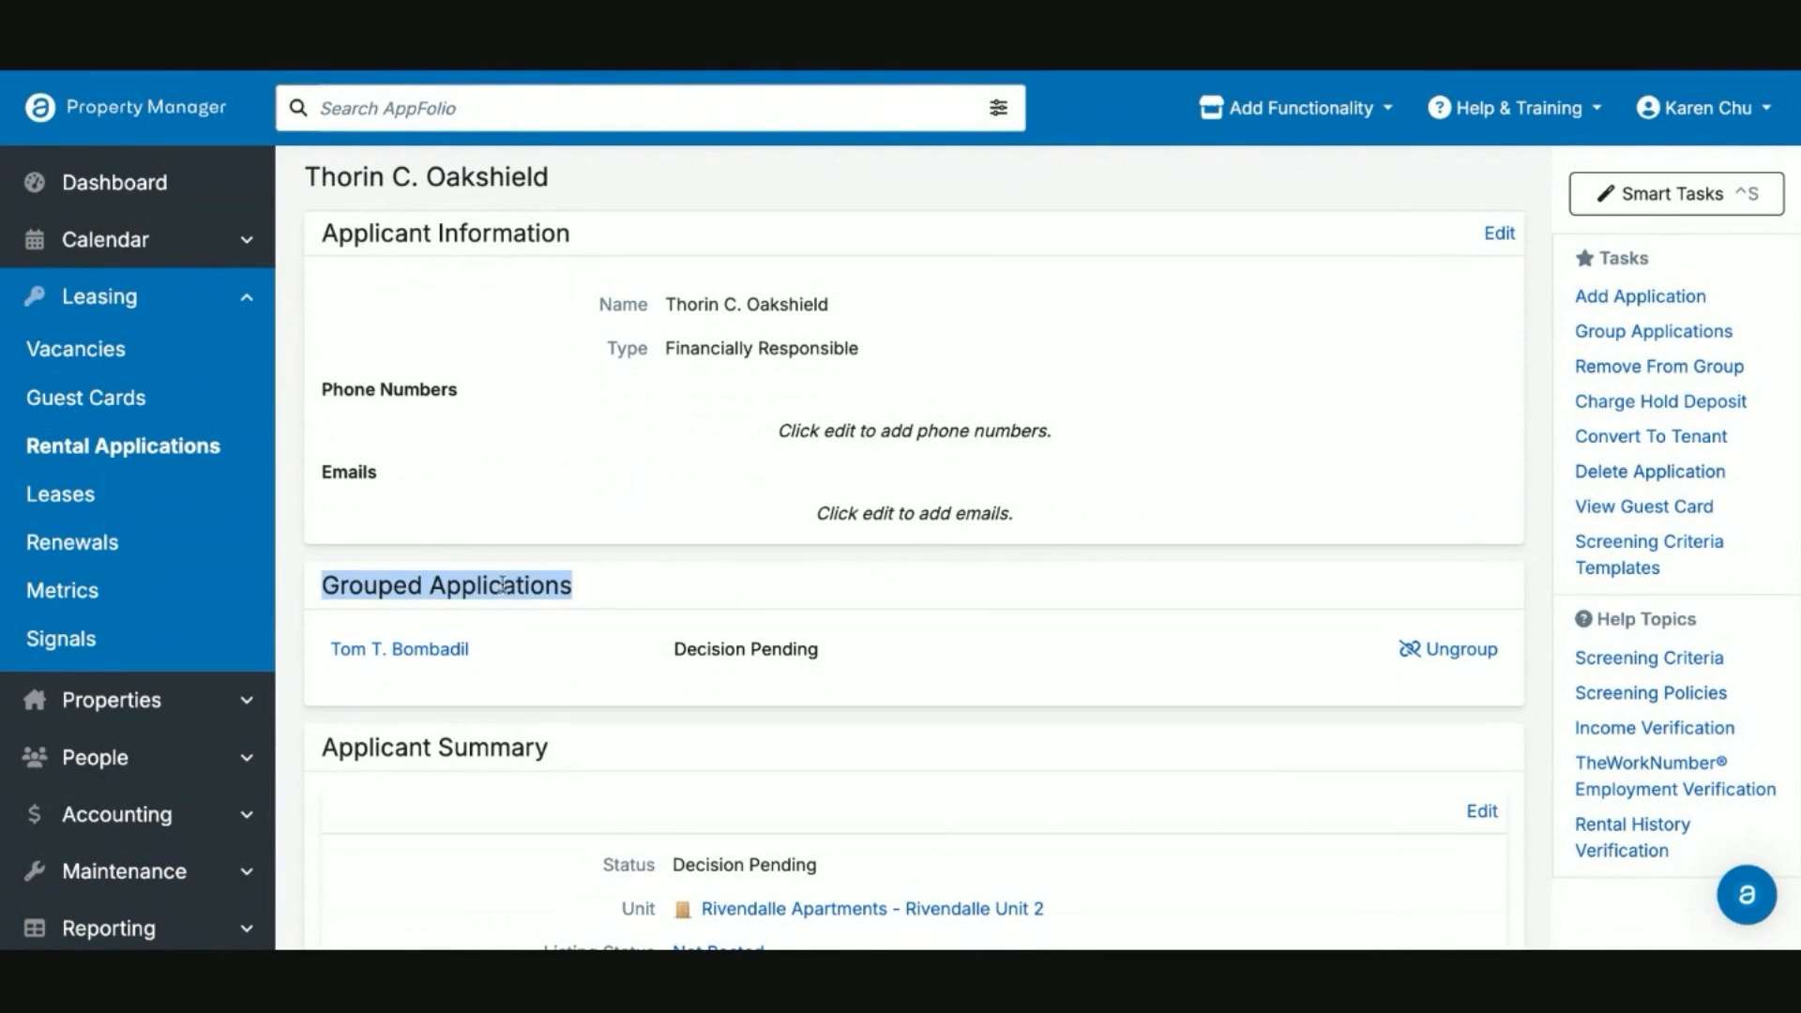
{"action": "mouse_move", "coordinate": [789, 567]}
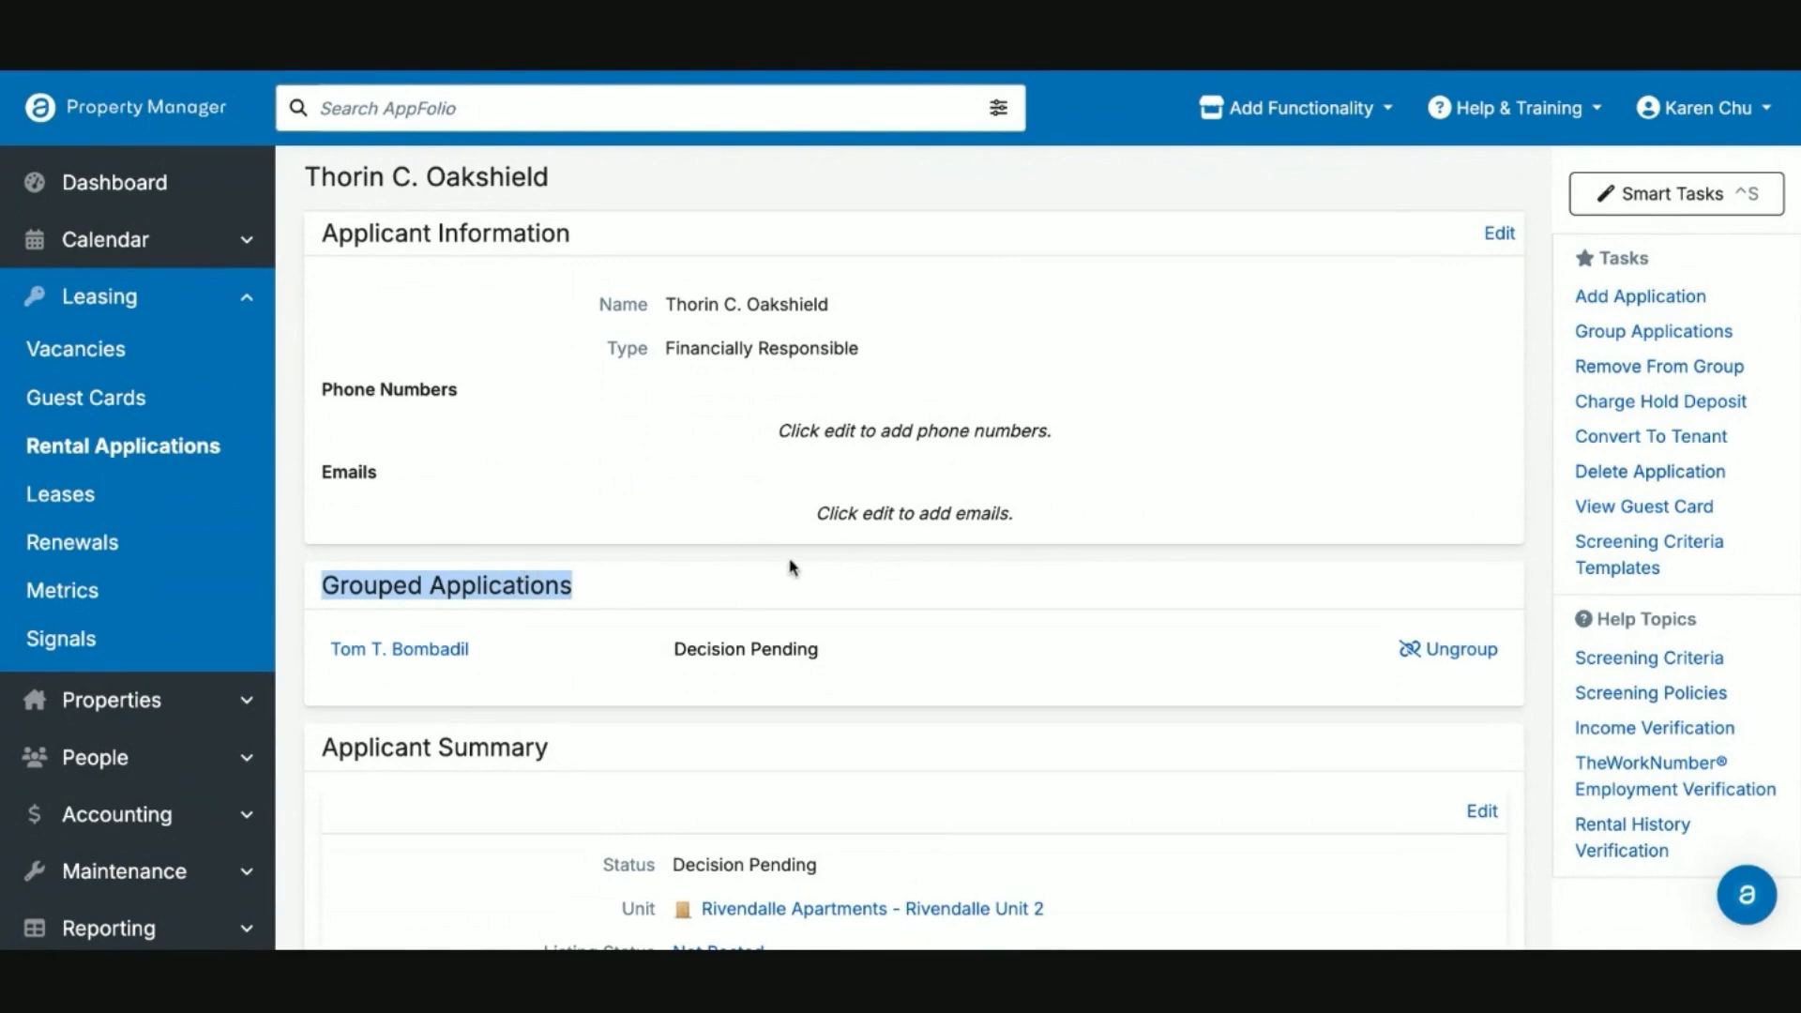
{"action": "mouse_move", "coordinate": [1650, 437]}
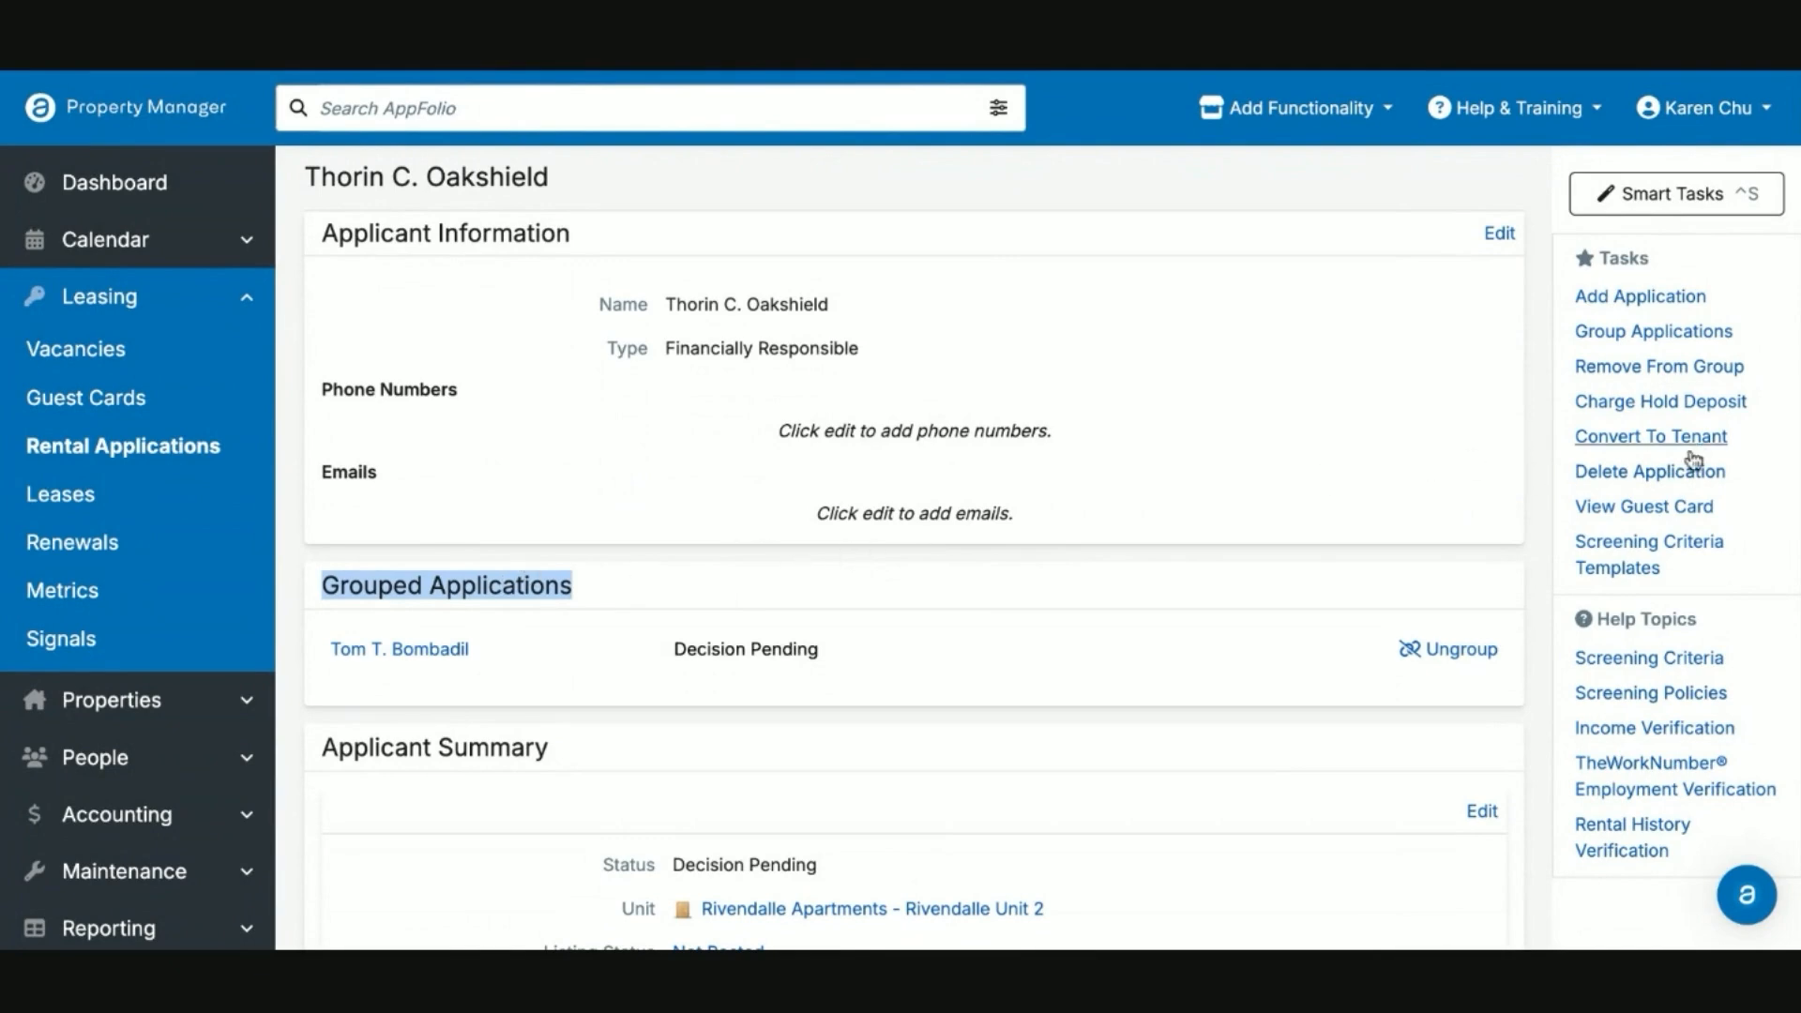
{"action": "mouse_move", "coordinate": [1270, 446]}
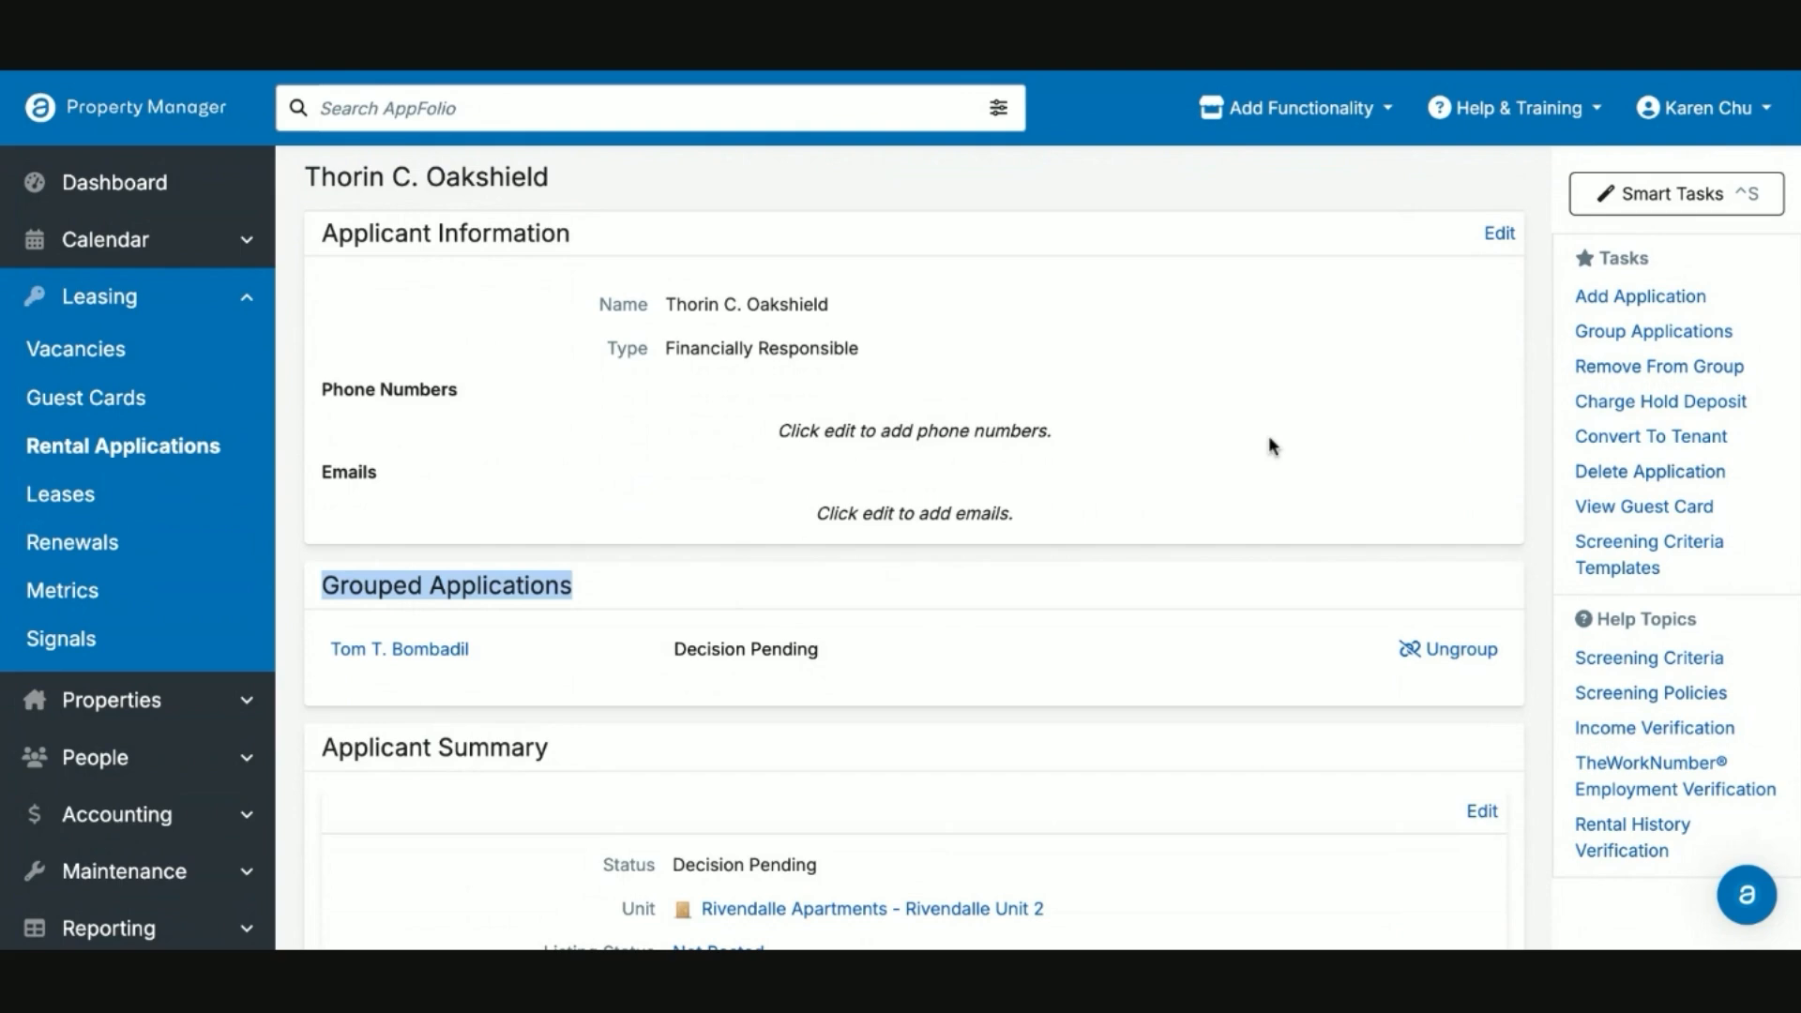
{"action": "mouse_move", "coordinate": [572, 439]}
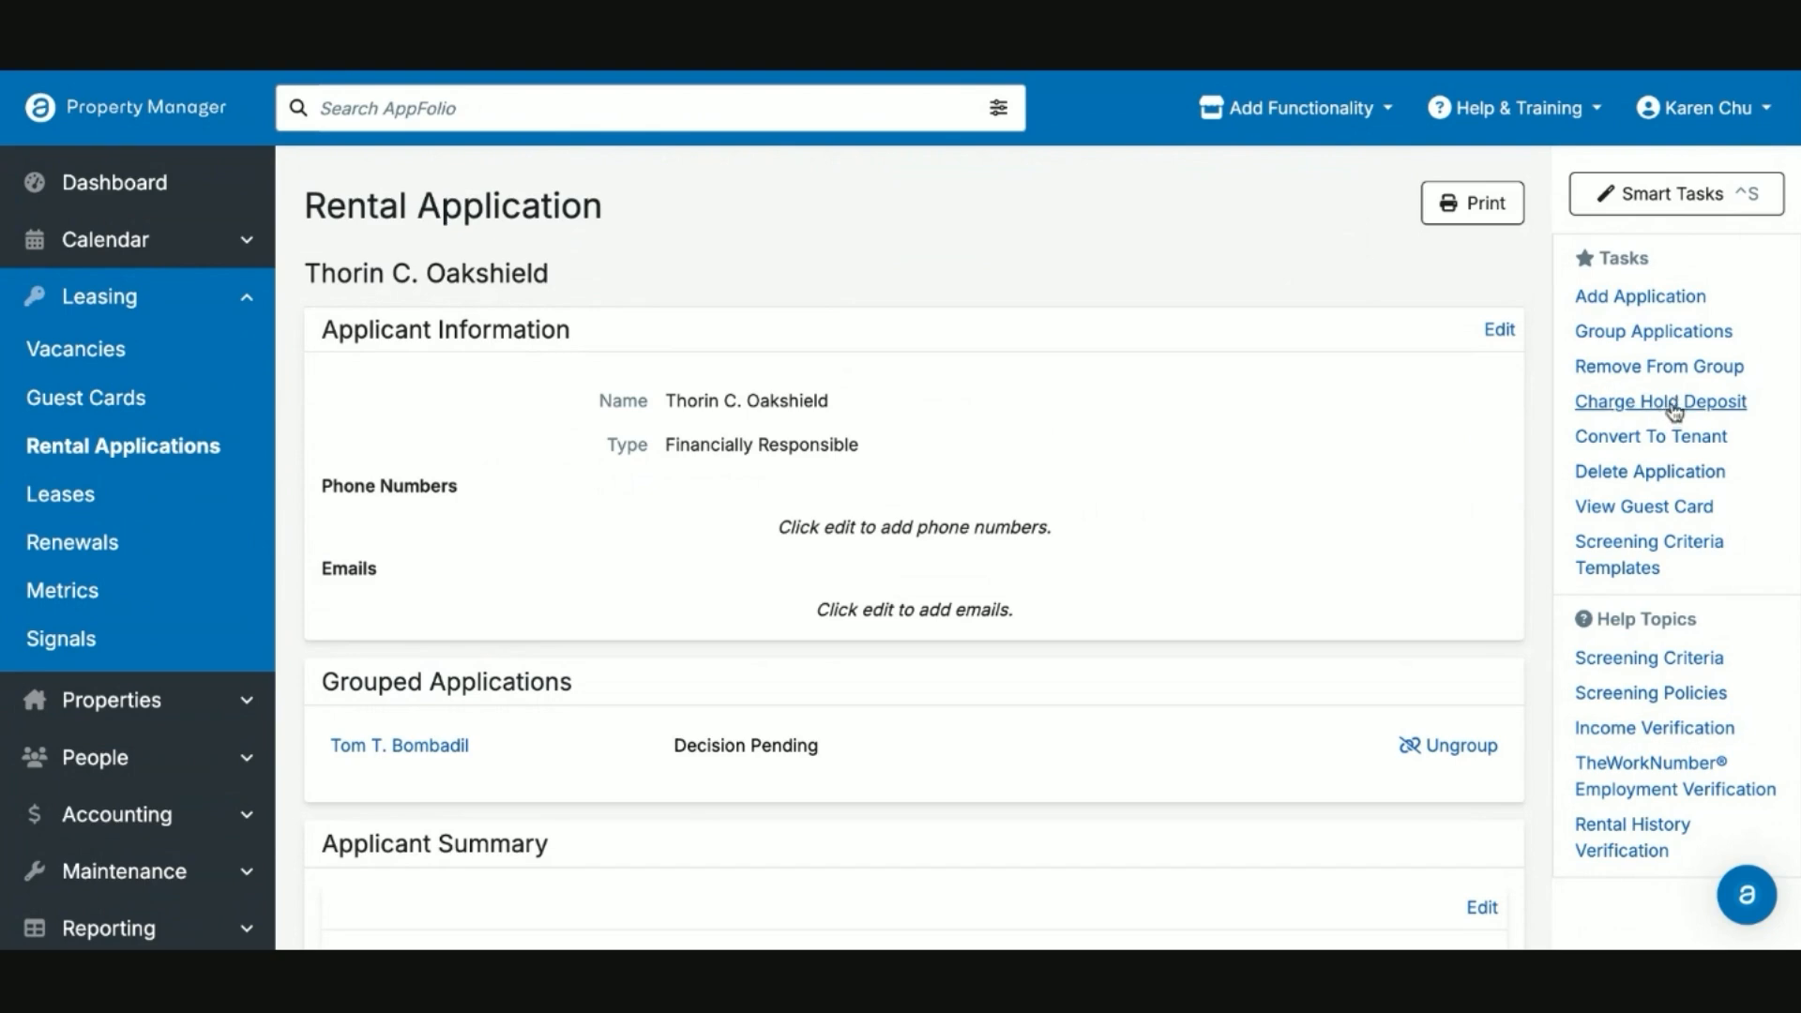
Step: Charge a $500.00 hold deposit to both grouped applicants at Rivendalle Apartments
{"action": "left_click", "coordinate": [1658, 401]}
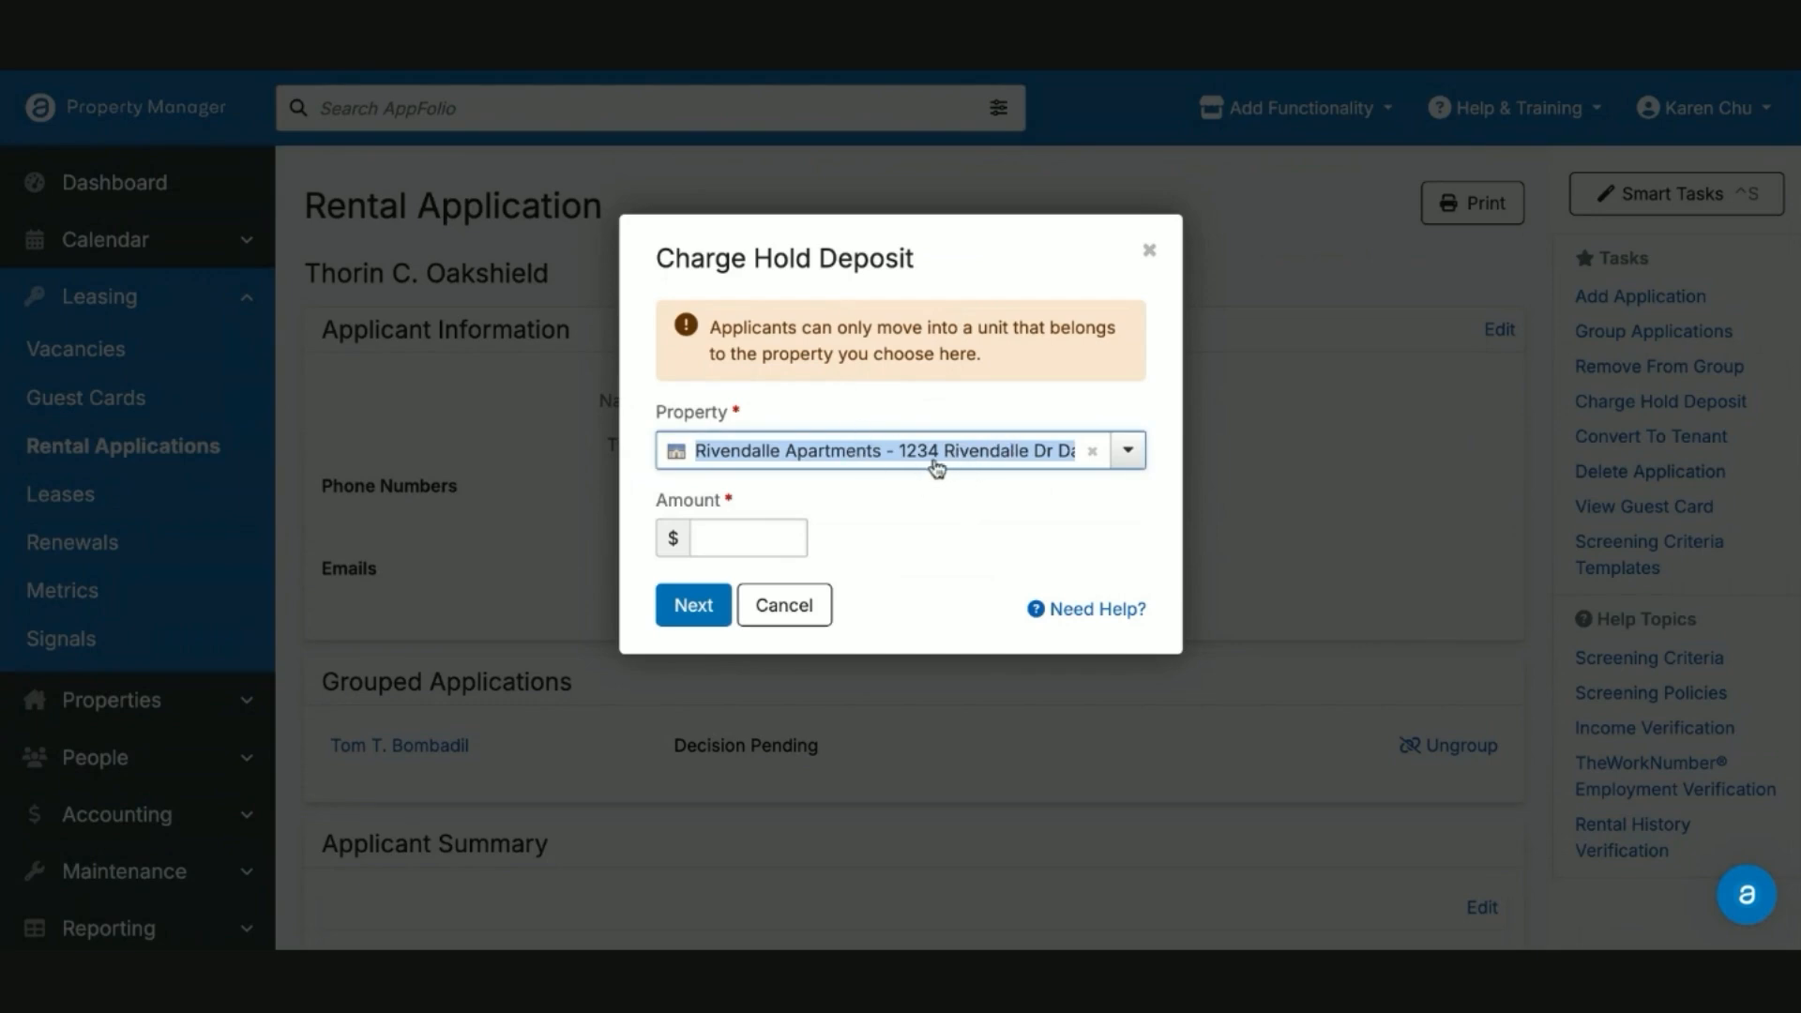
{"action": "left_click", "coordinate": [747, 539]}
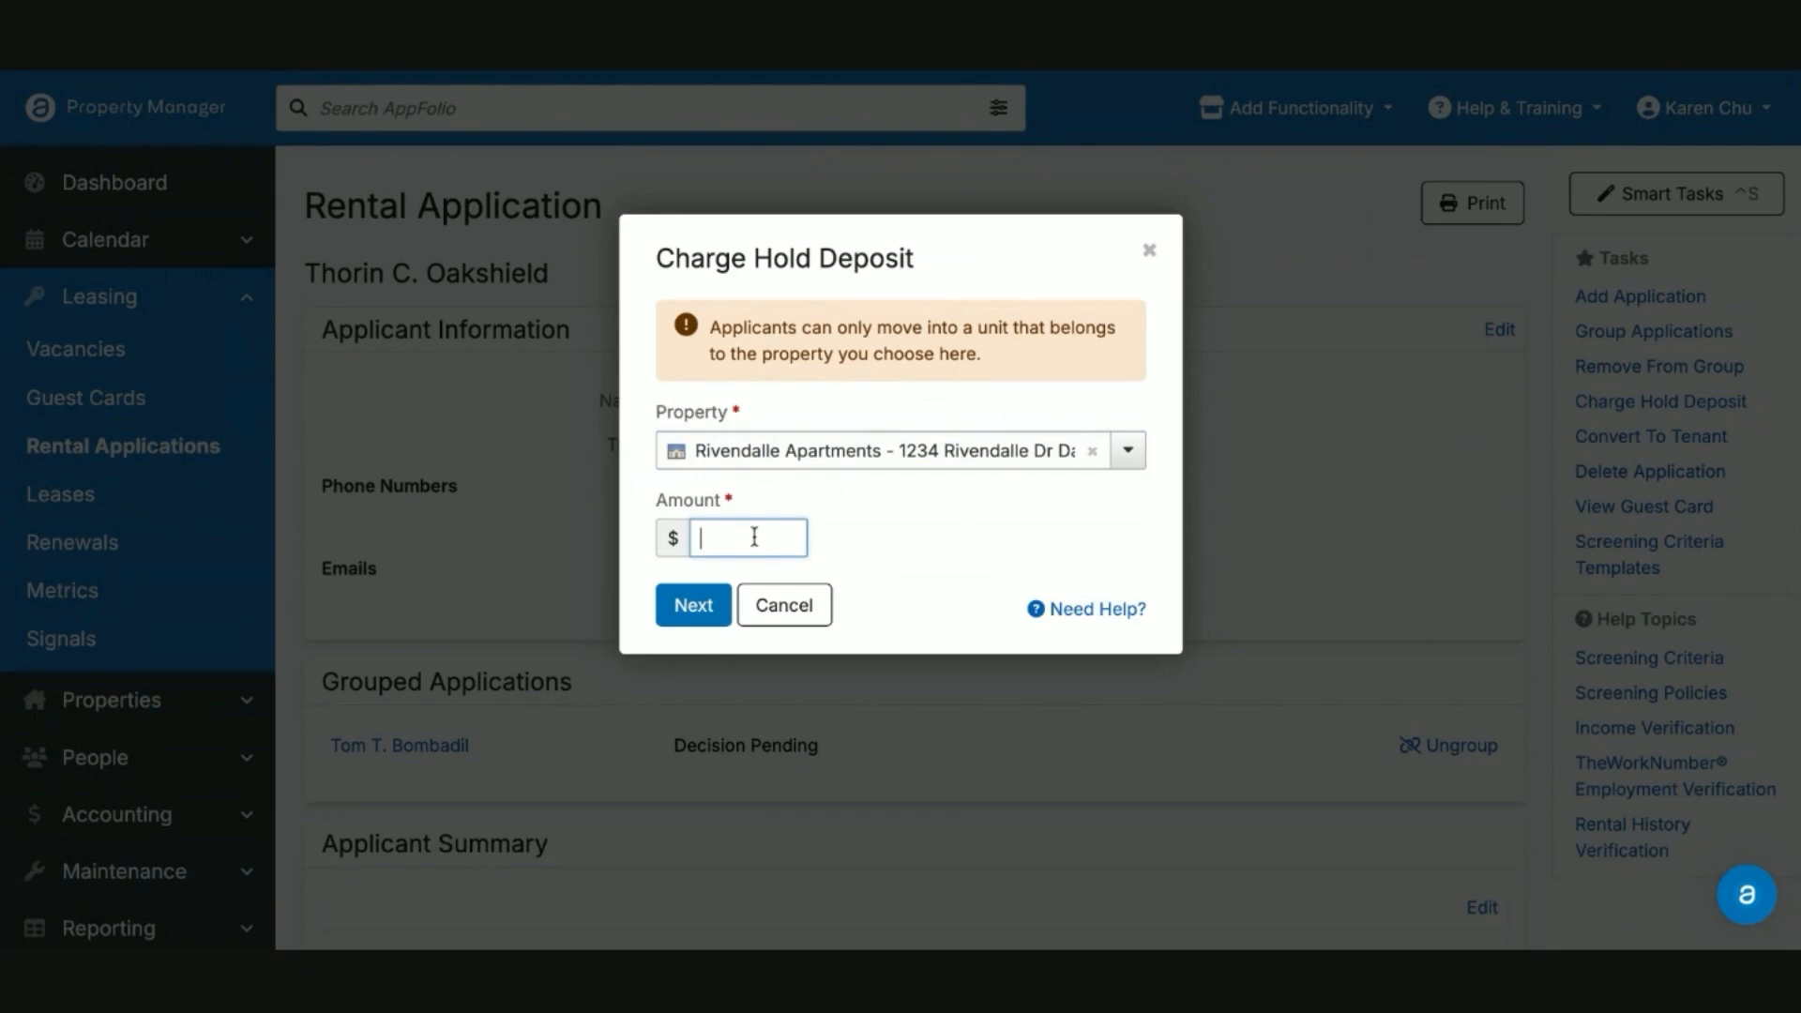
{"action": "type", "text": "500.00"}
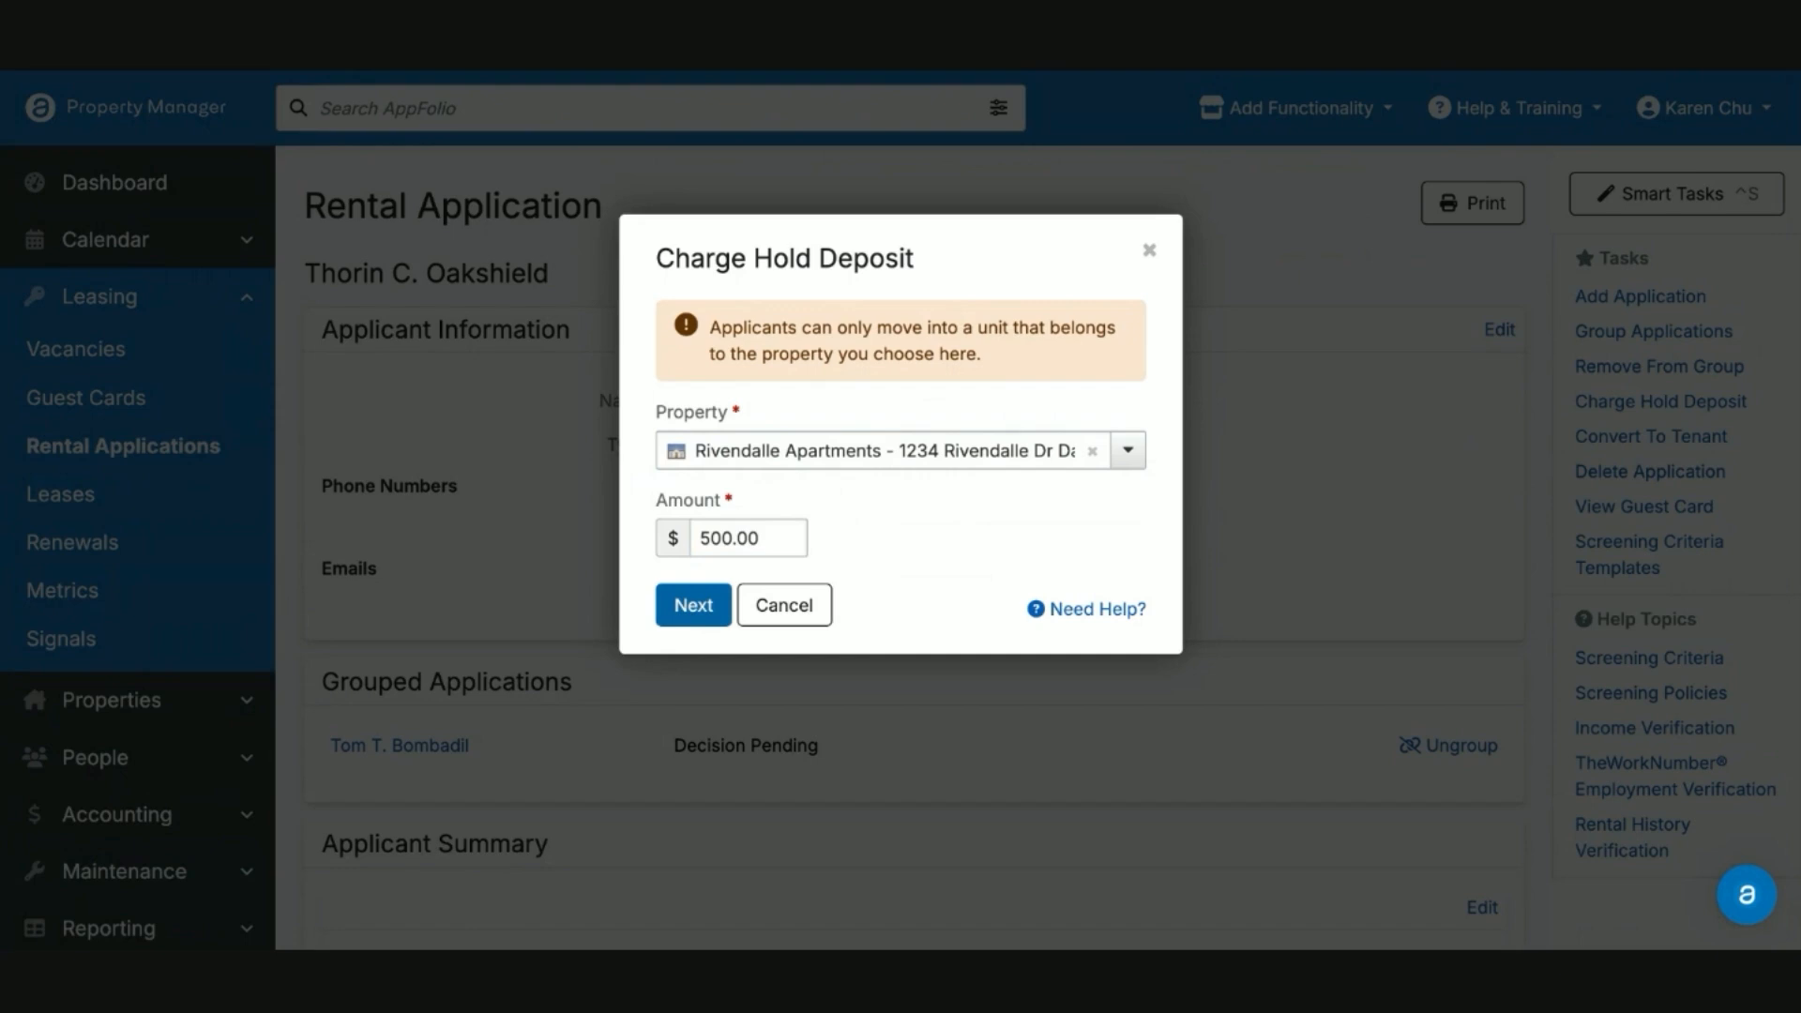
{"action": "left_click", "coordinate": [692, 604]}
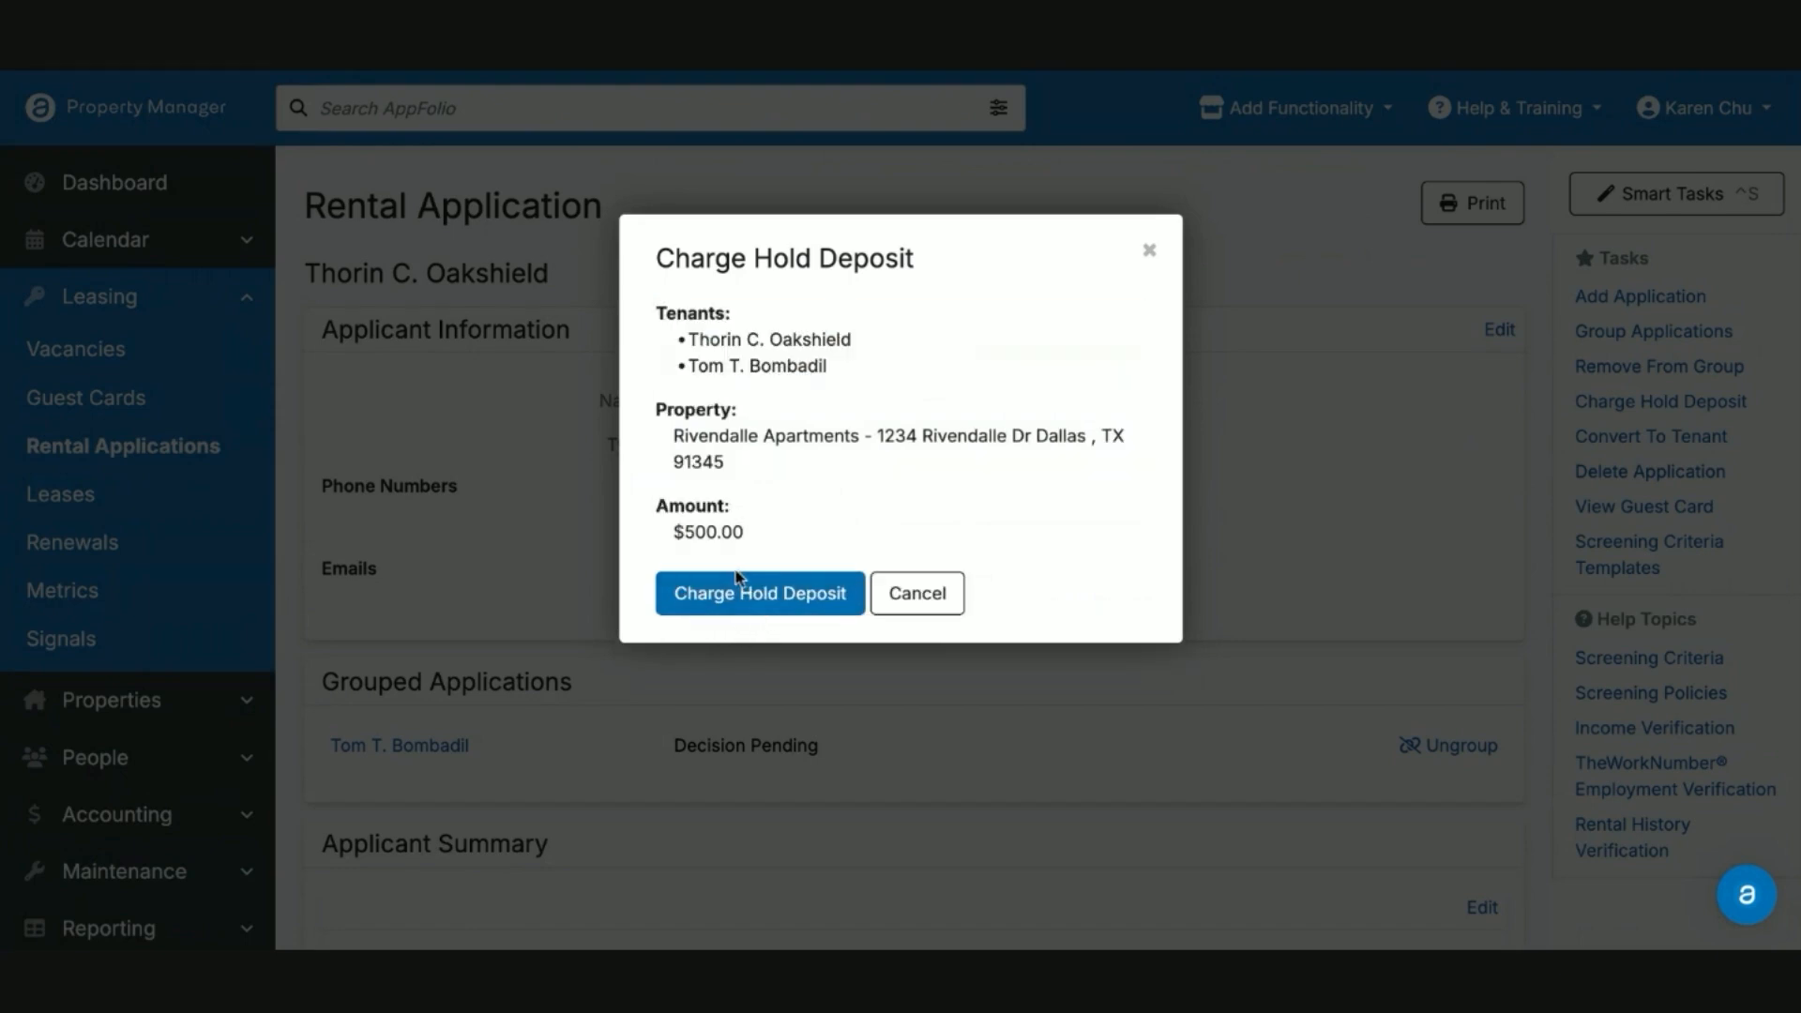
{"action": "left_click", "coordinate": [759, 593]}
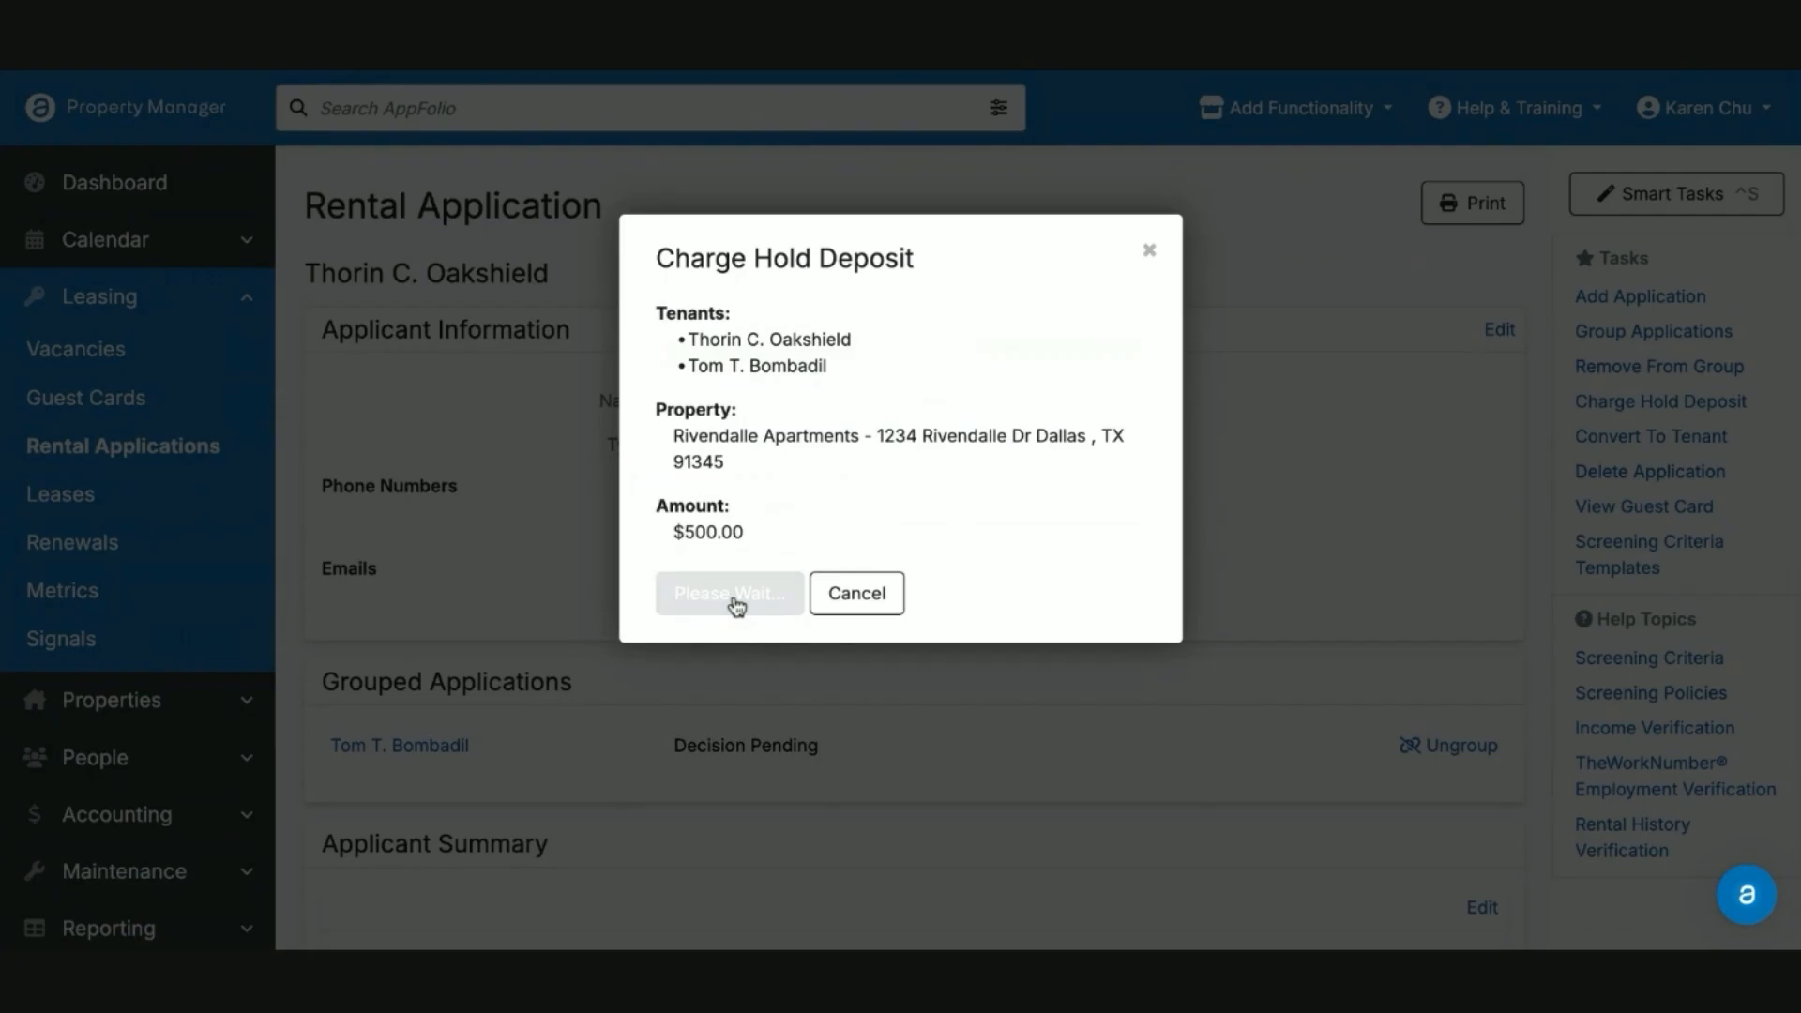
{"action": "left_click", "coordinate": [728, 593]}
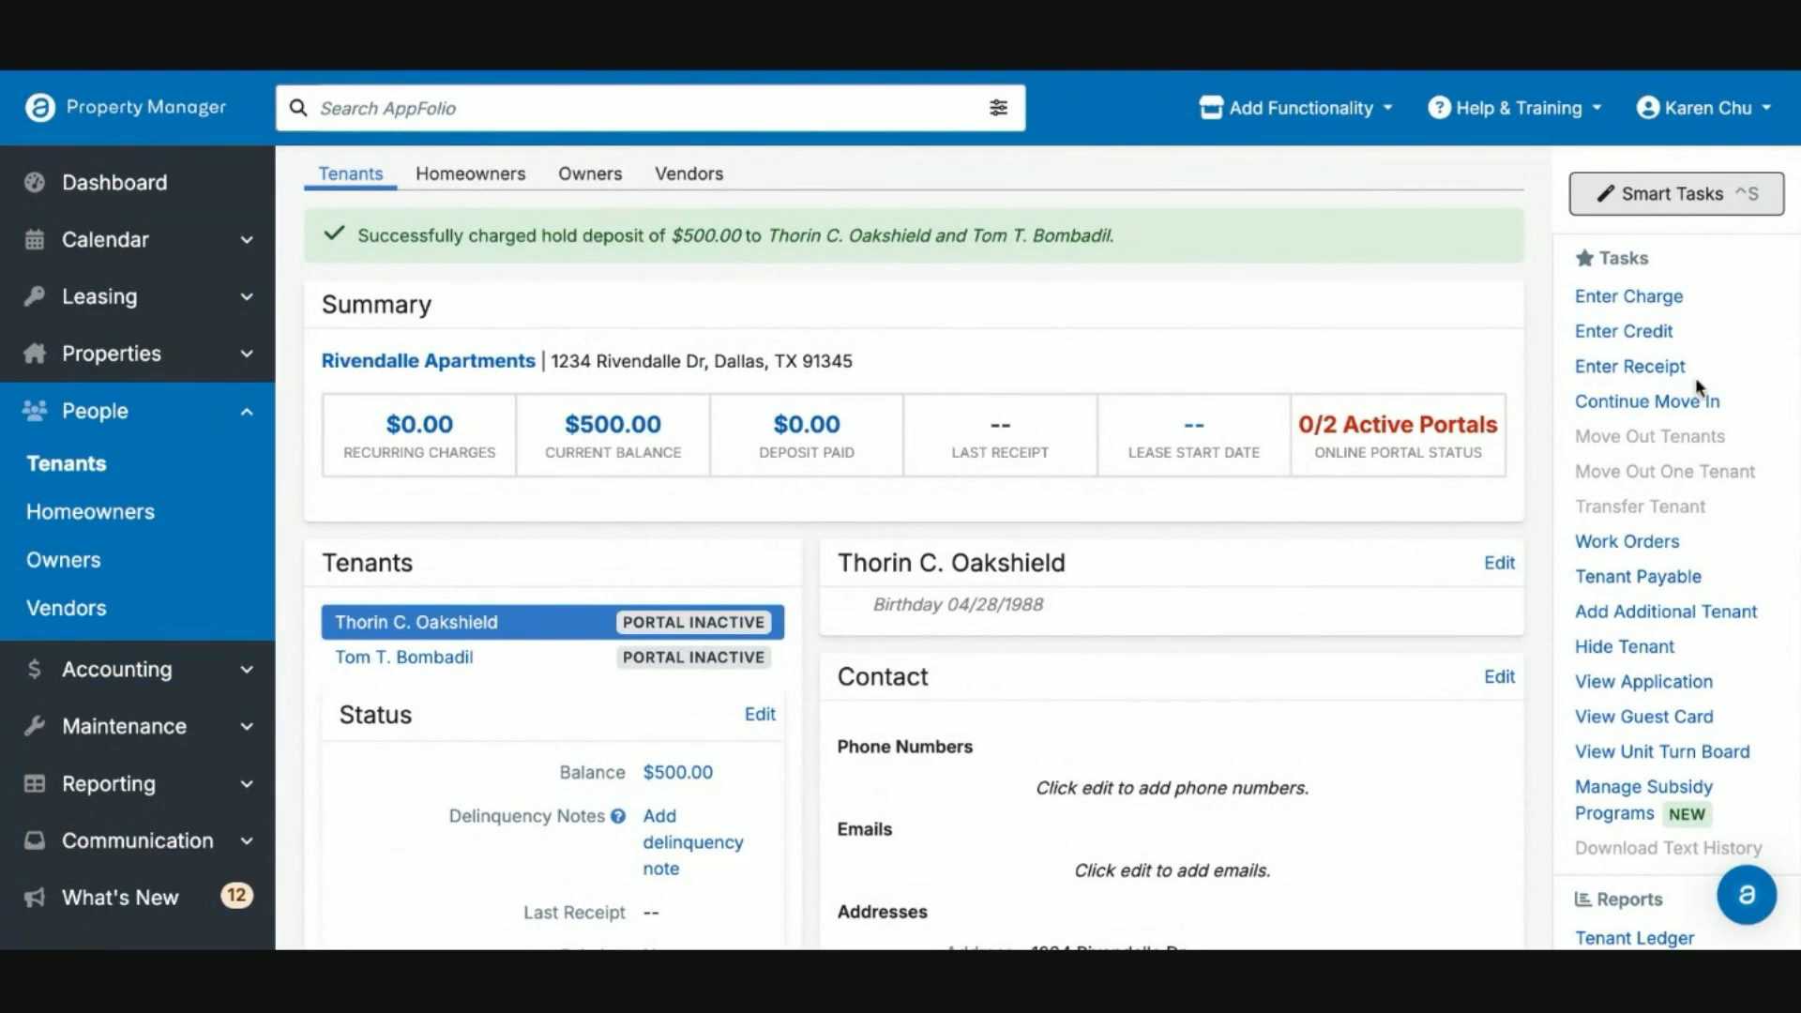
{"action": "mouse_move", "coordinate": [925, 75]}
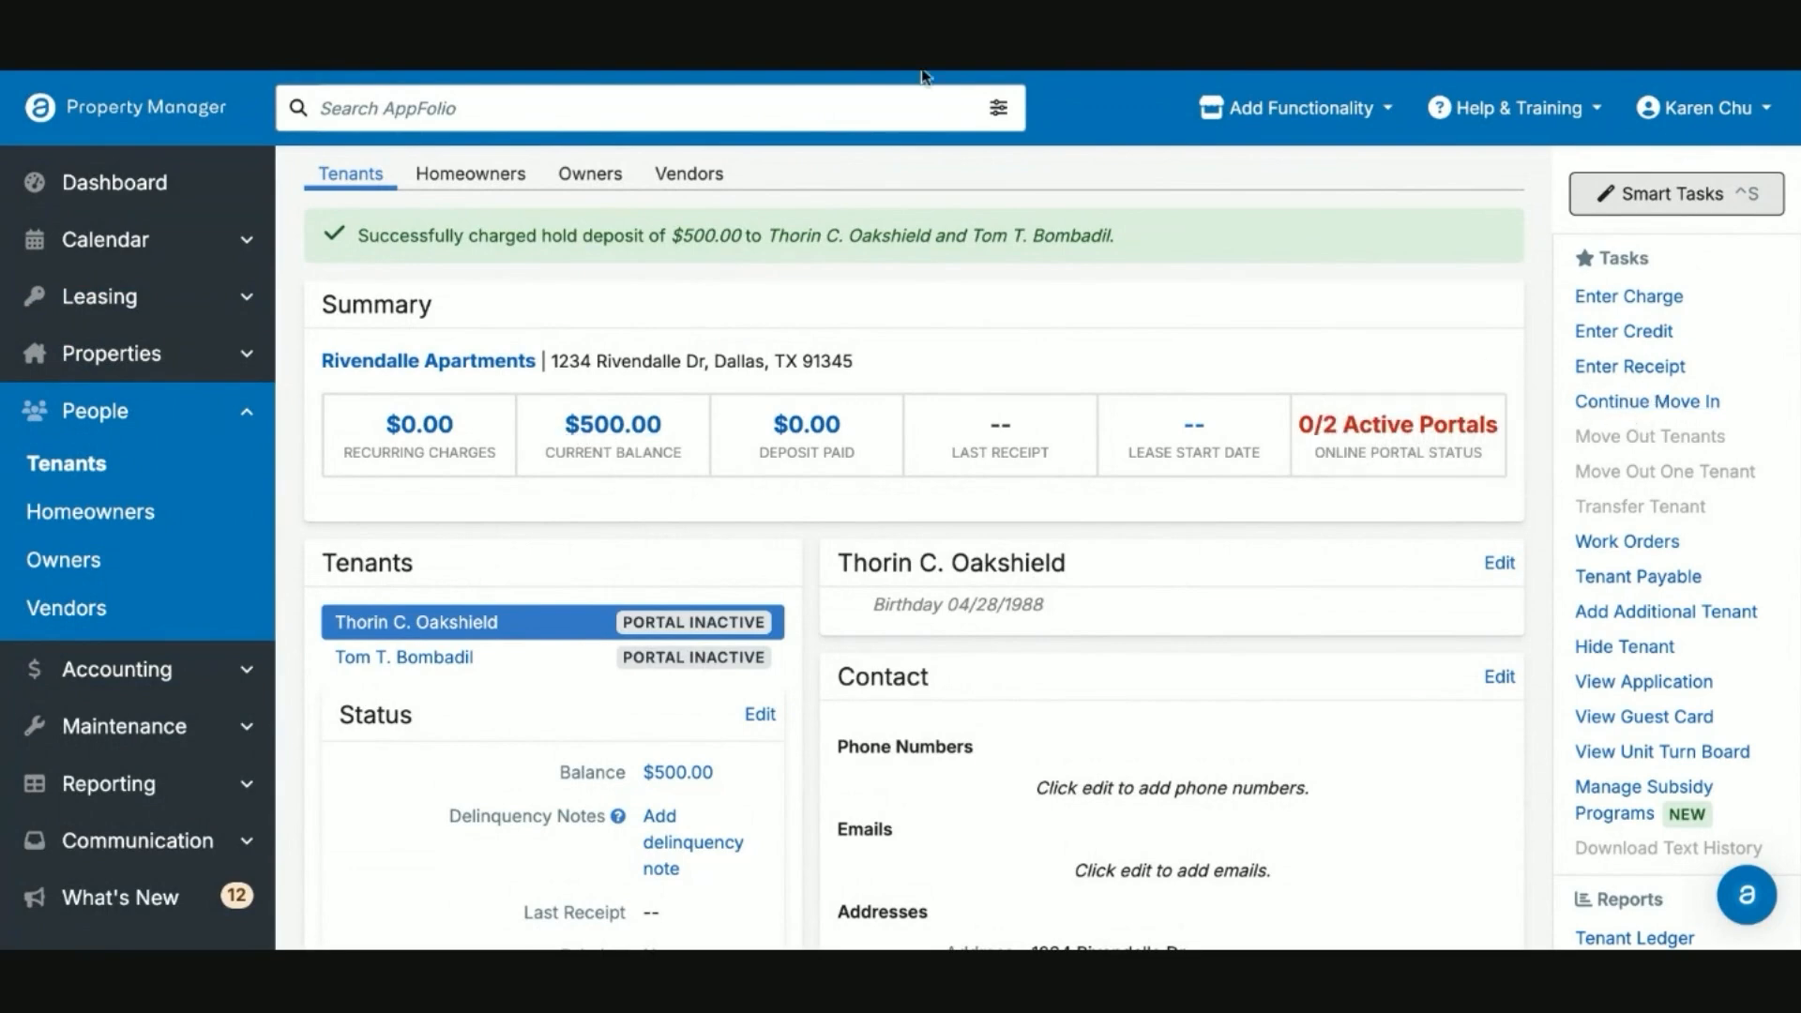
{"action": "mouse_move", "coordinate": [1648, 437]}
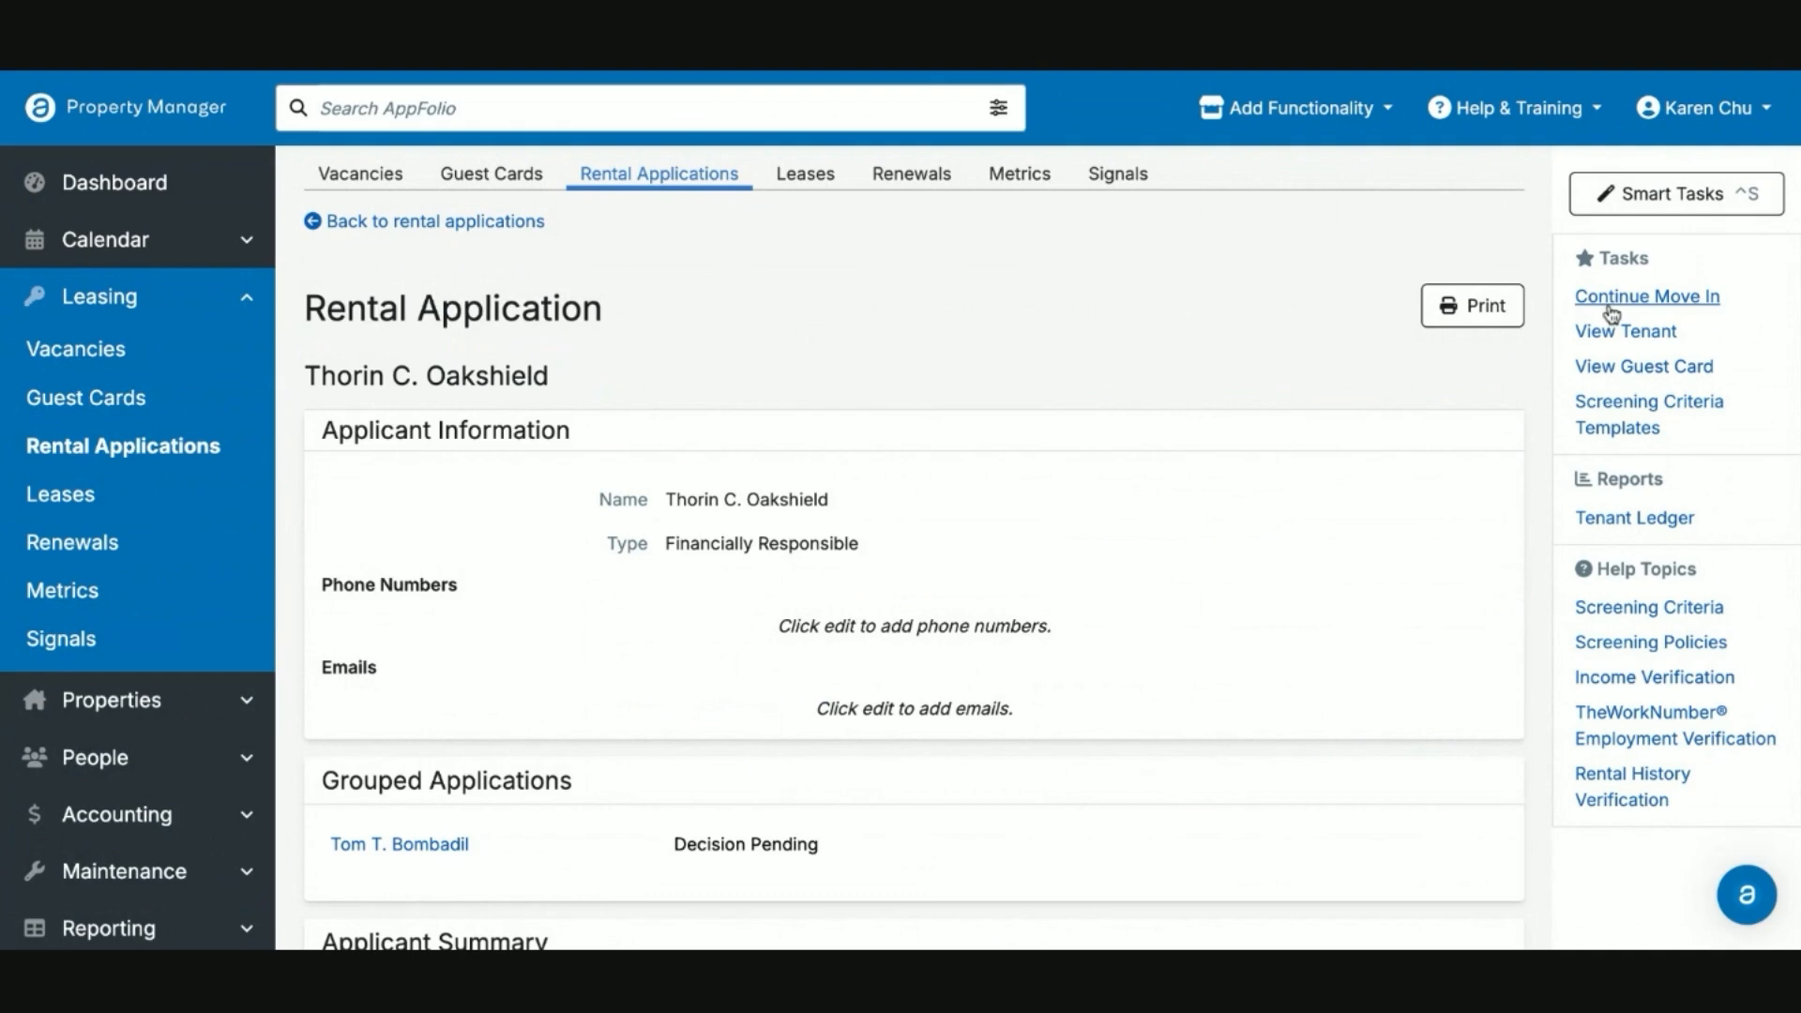
{"action": "left_click", "coordinate": [1645, 296]}
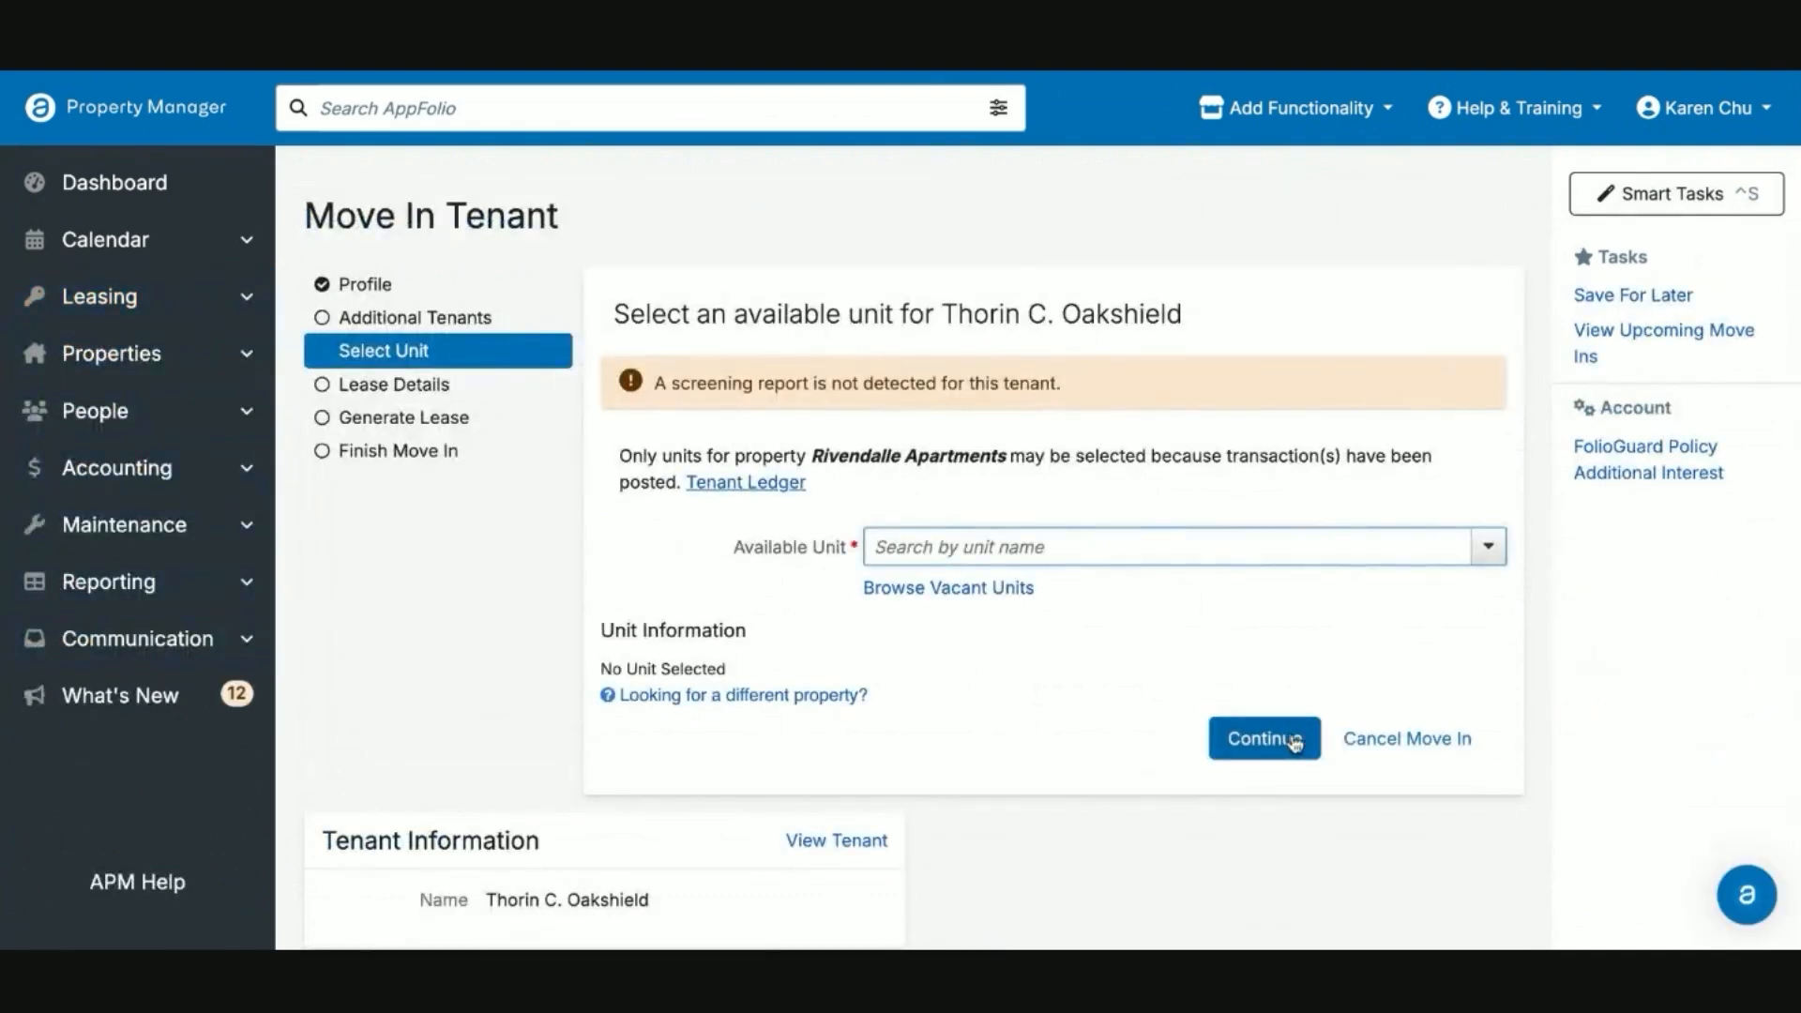
{"action": "scroll", "scroll_direction": "down", "scroll_amount": 3}
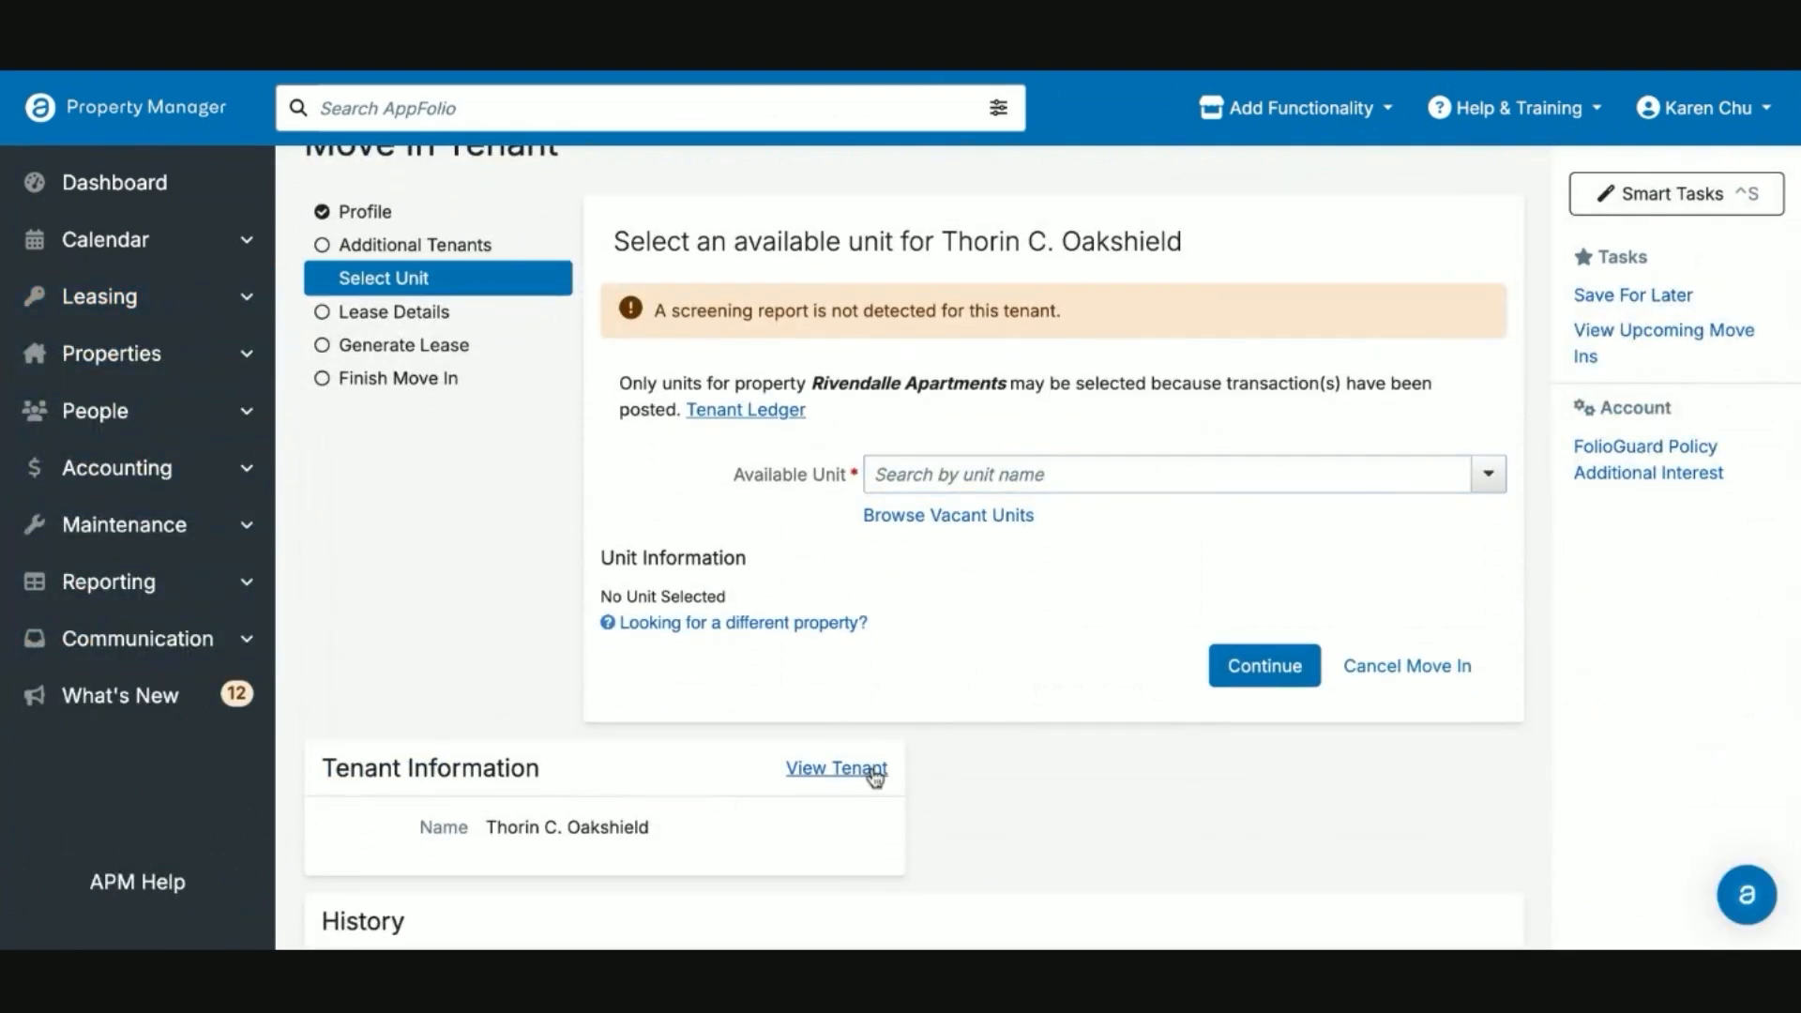
{"action": "left_click", "coordinate": [836, 769]}
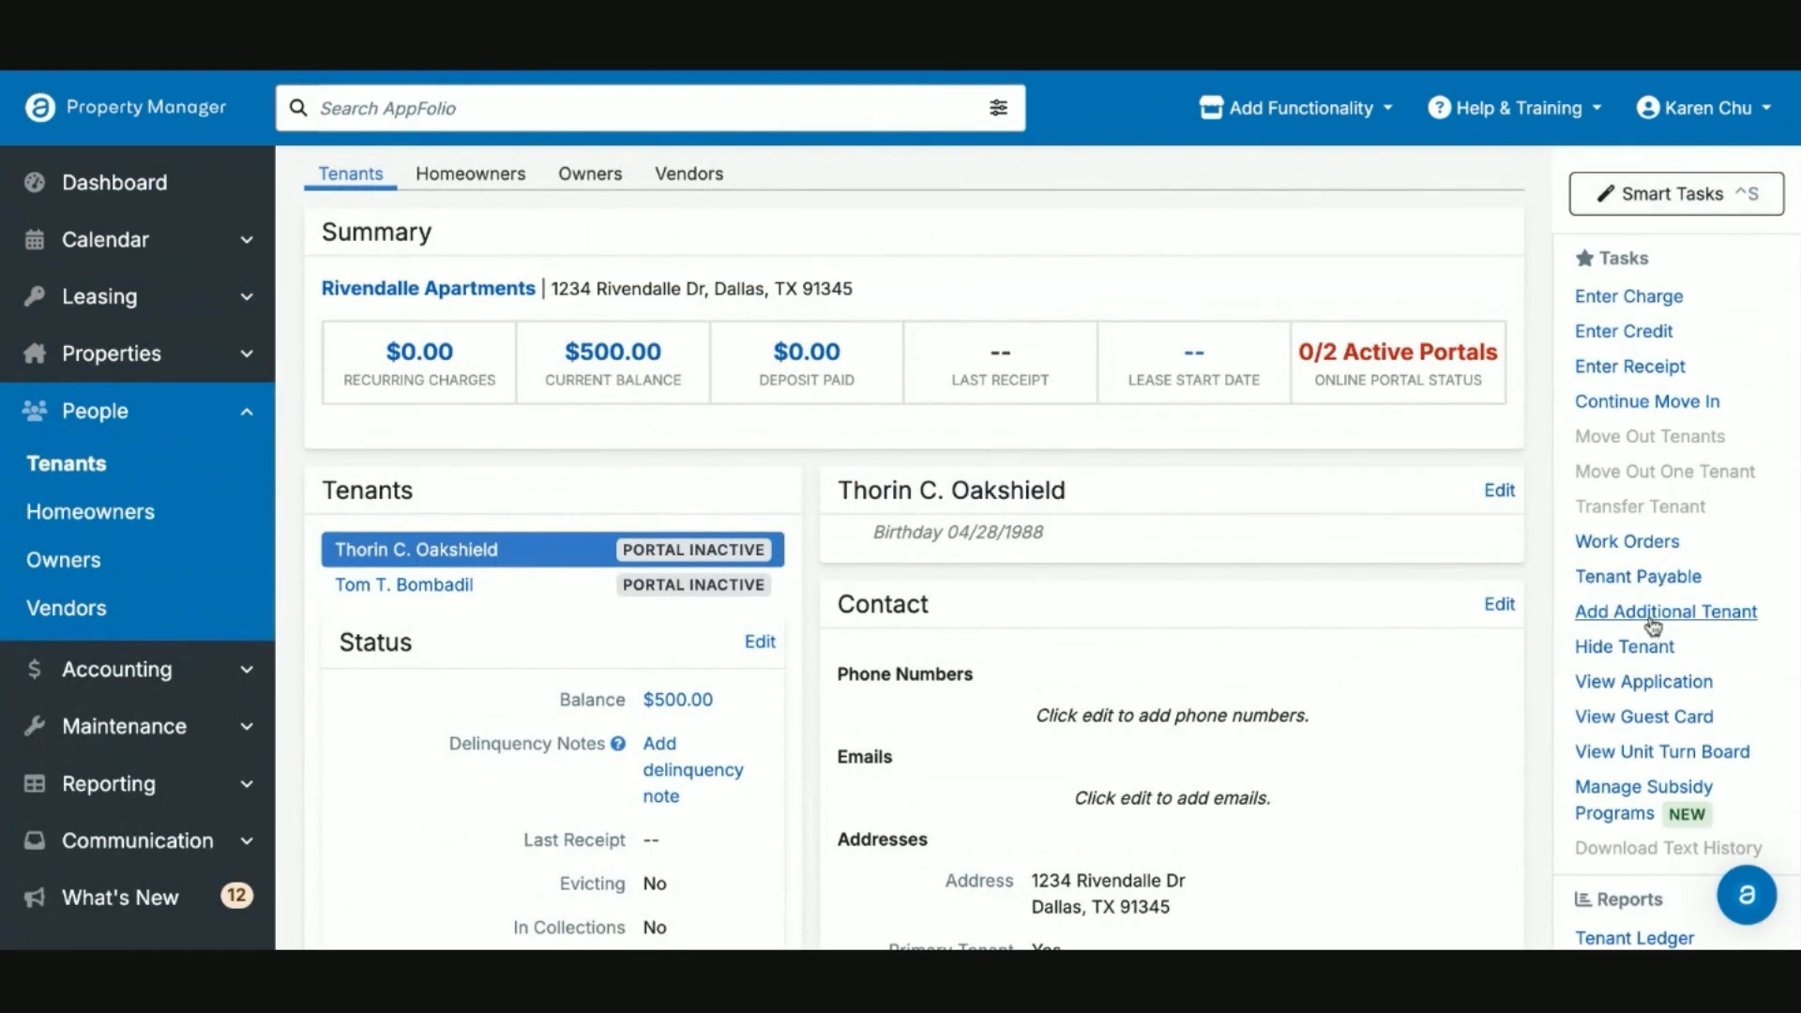
{"action": "left_click", "coordinate": [1664, 611]}
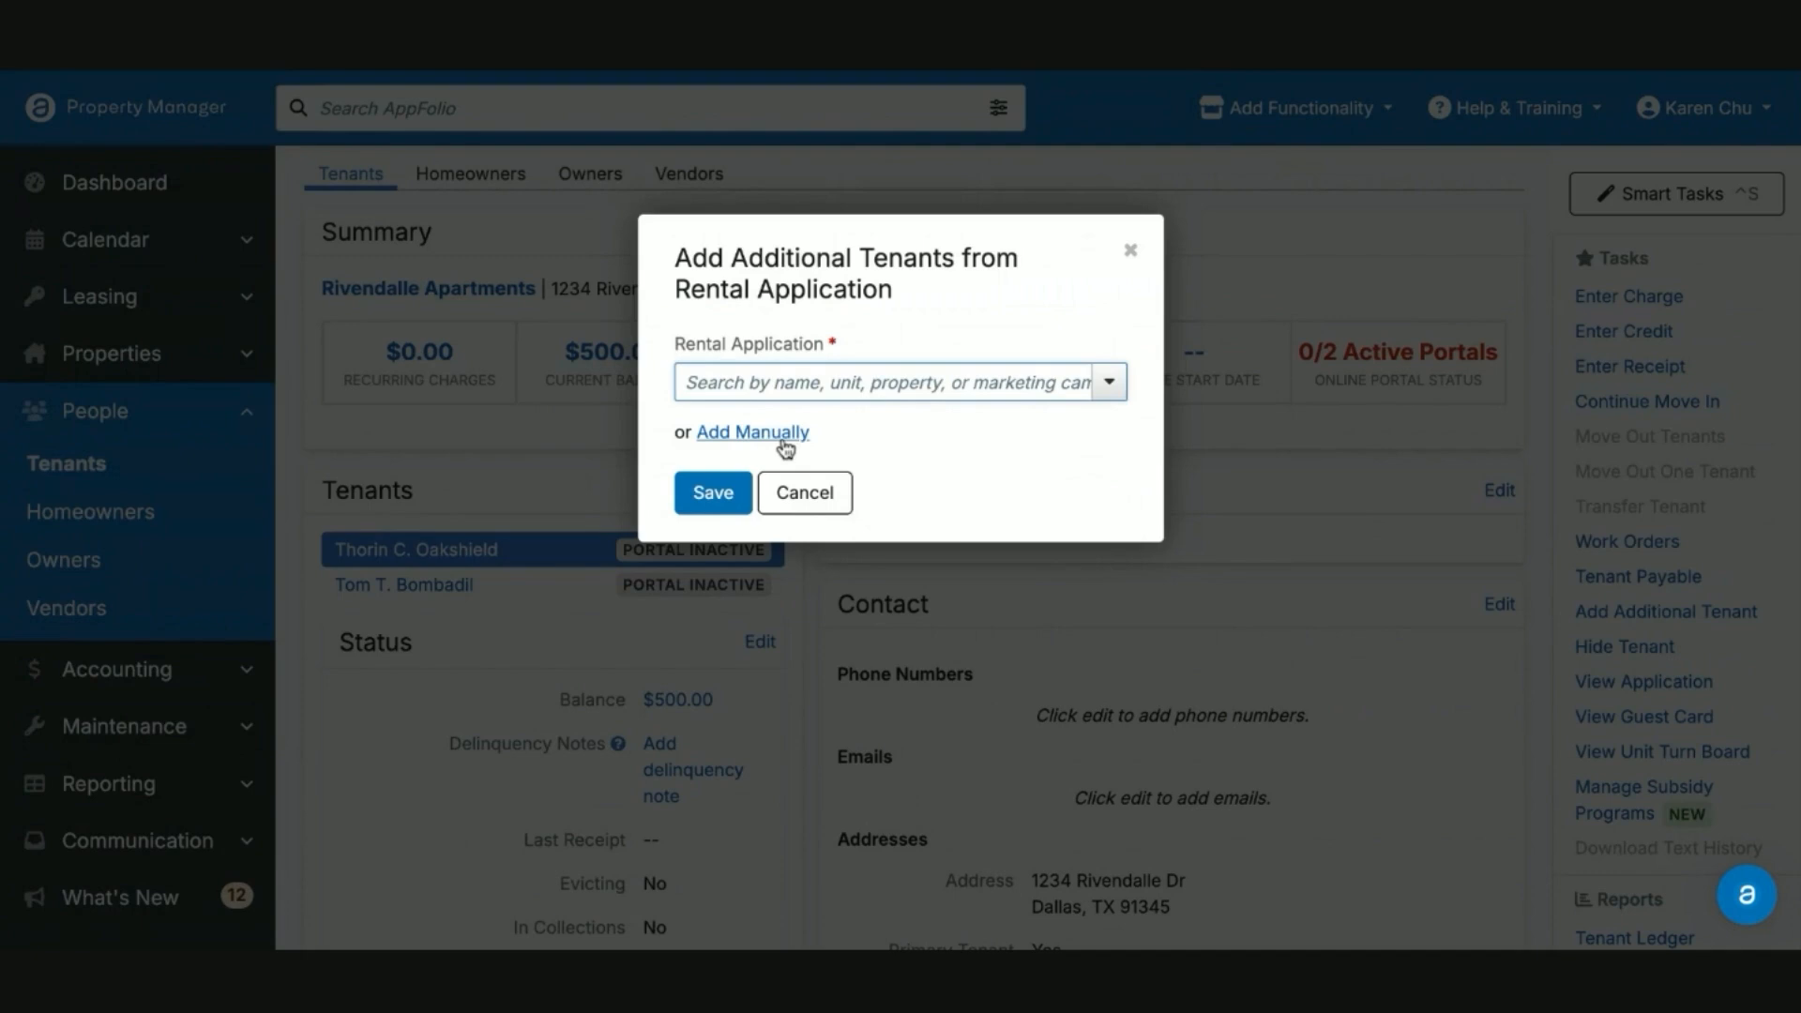
{"action": "mouse_move", "coordinate": [784, 448]}
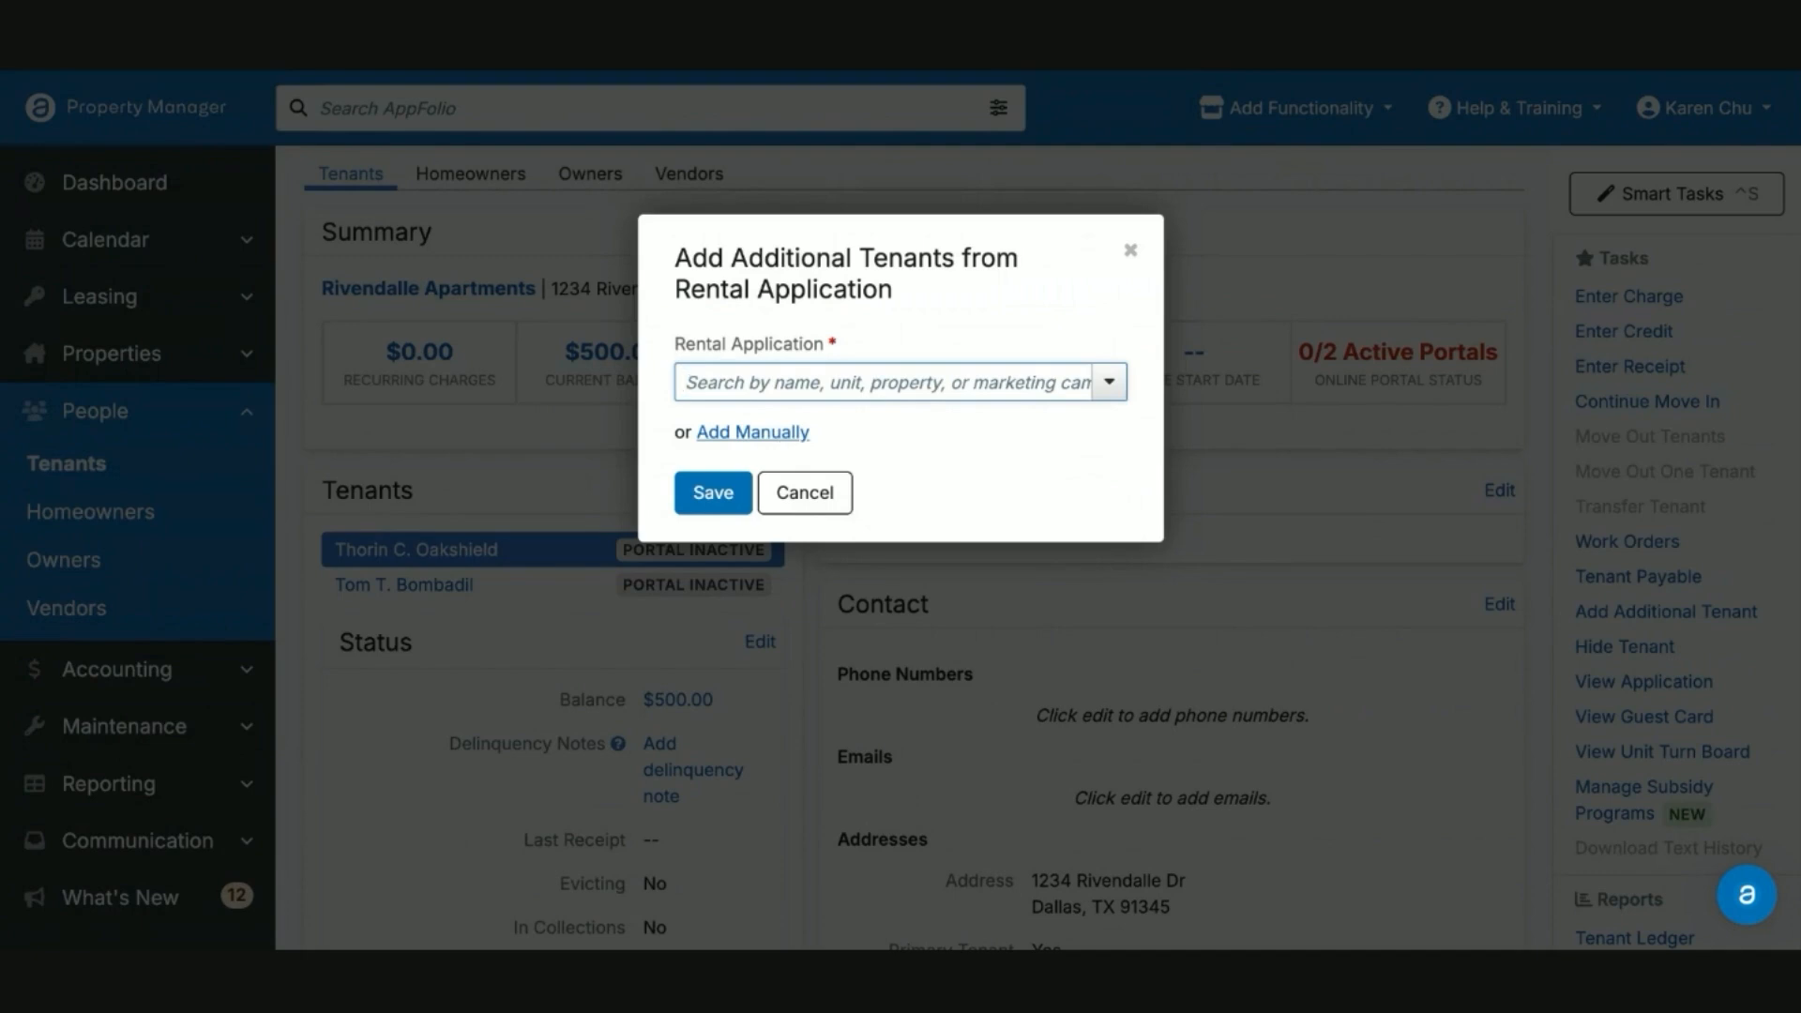
{"action": "left_click", "coordinate": [752, 432]}
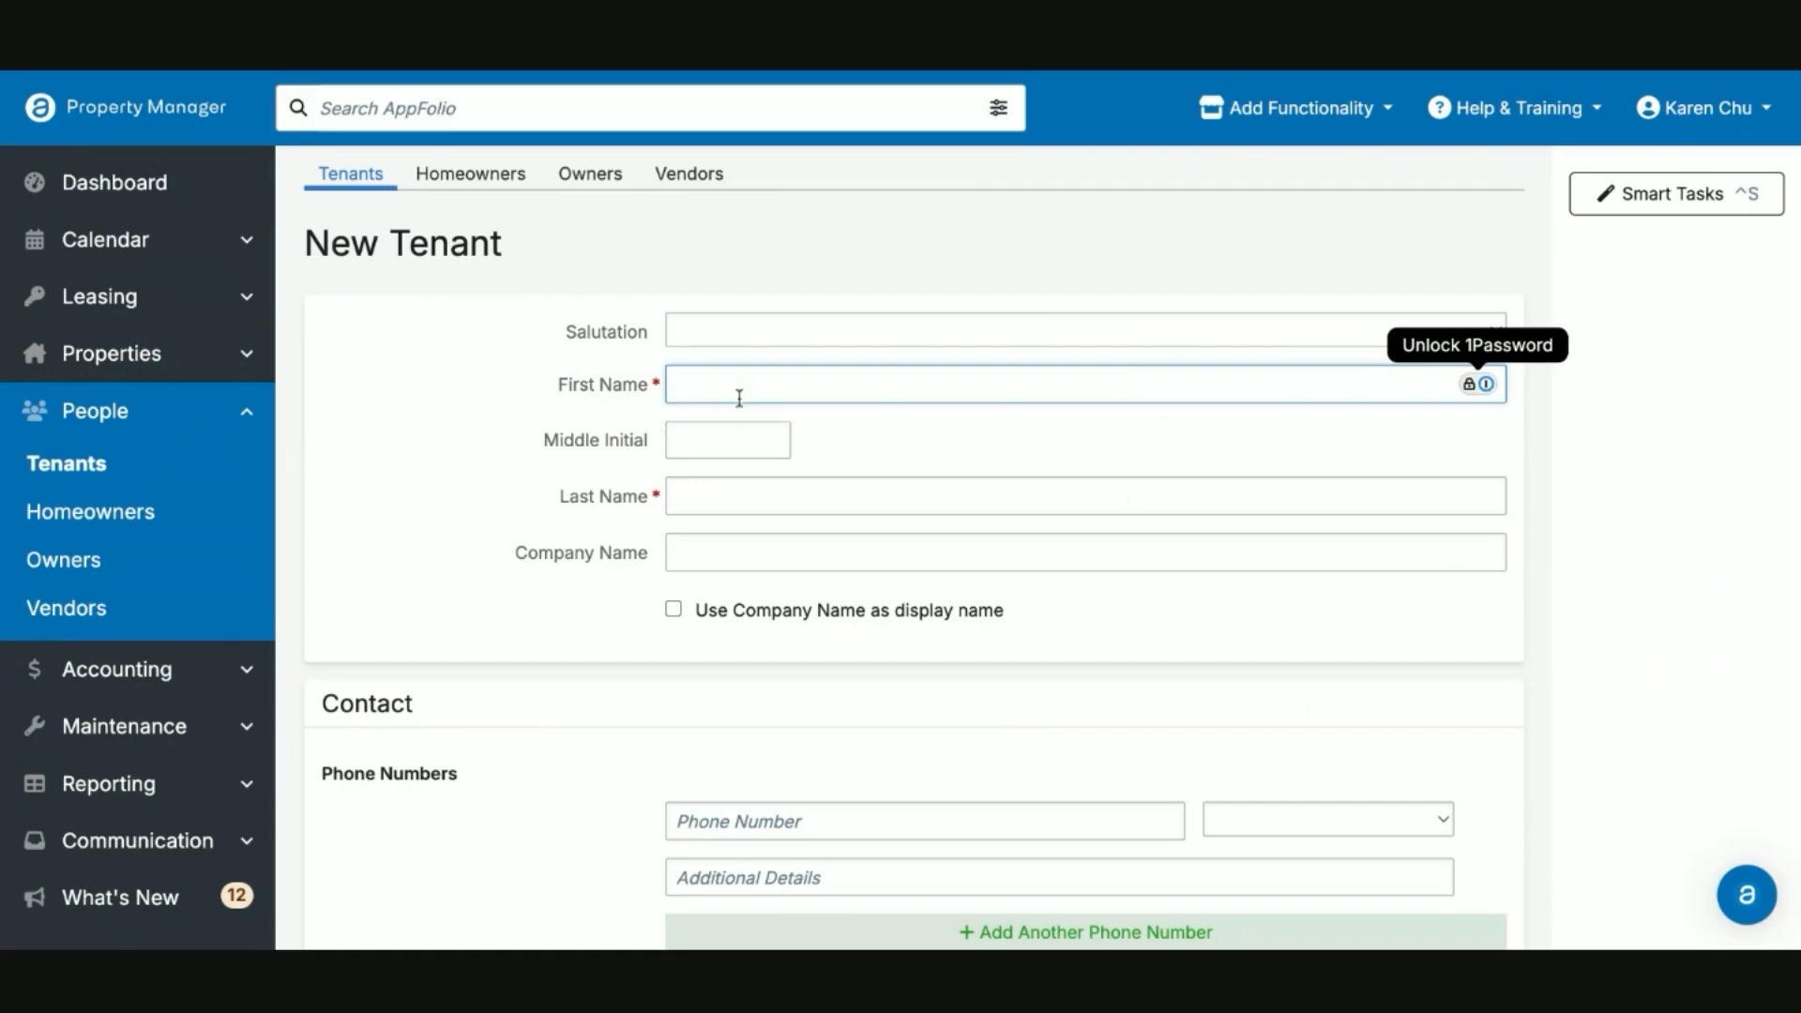
{"action": "scroll", "scroll_direction": "down", "scroll_amount": 3}
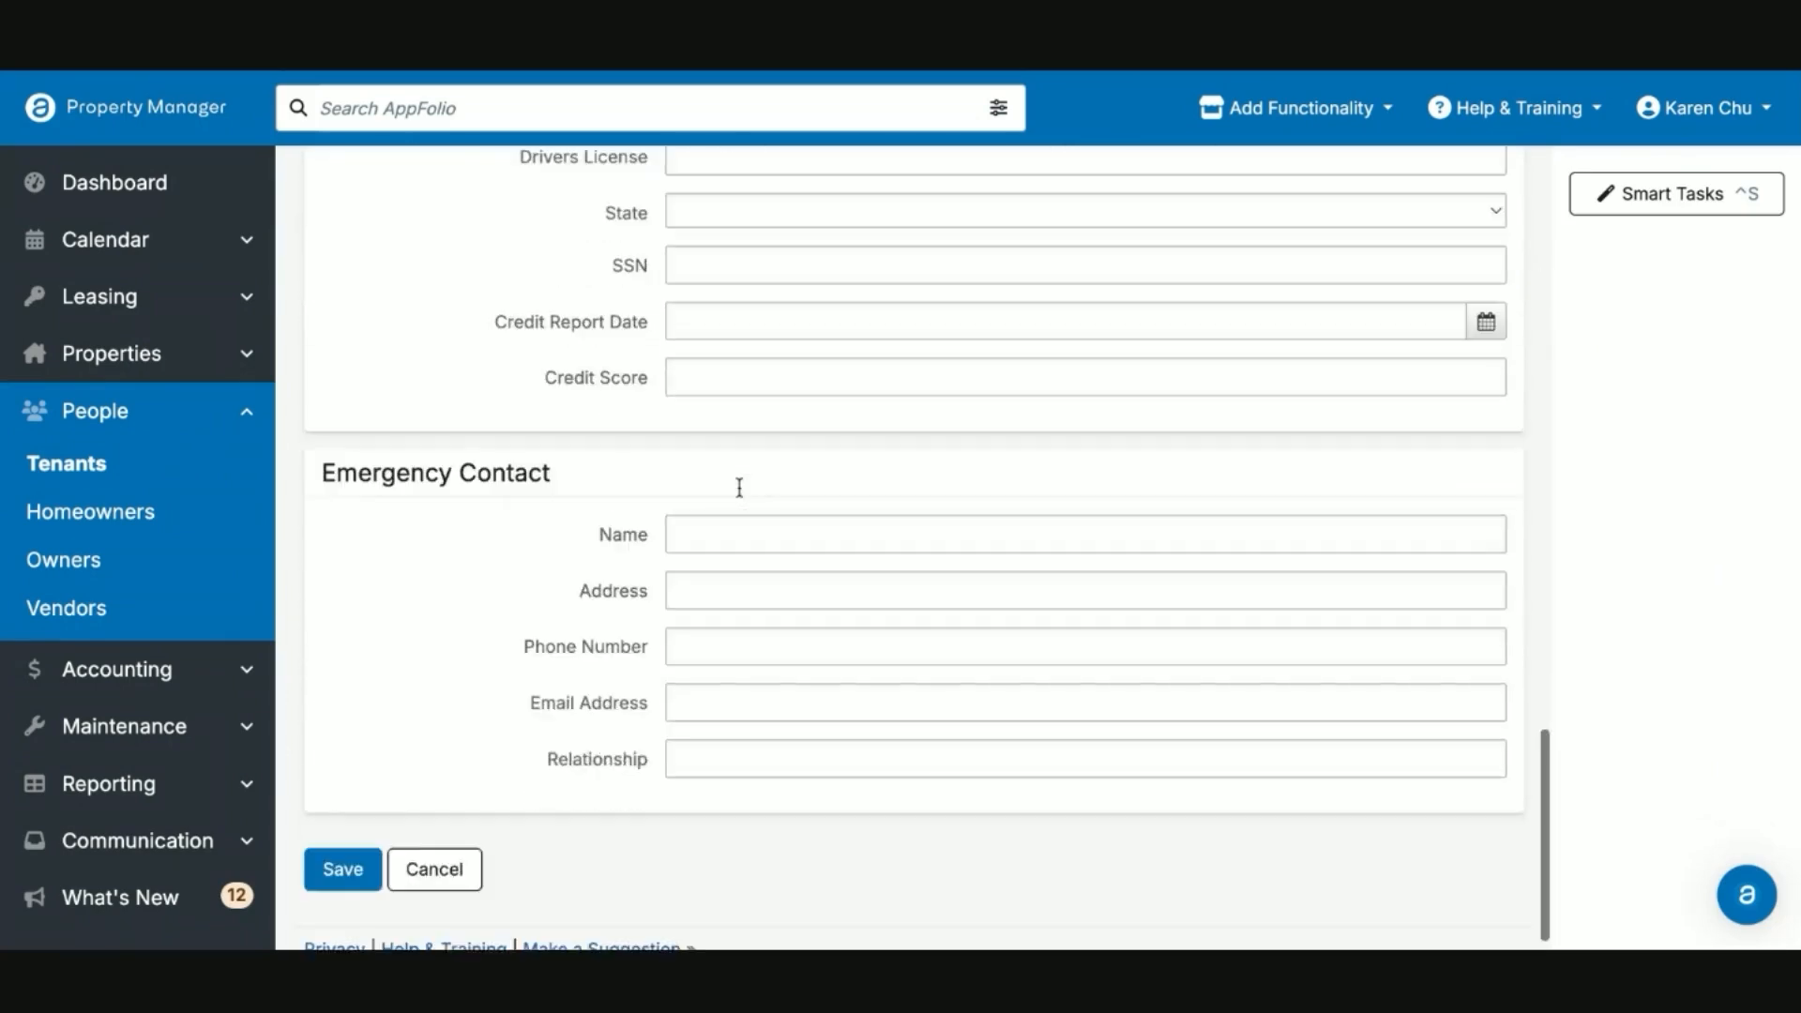
{"action": "scroll", "scroll_direction": "down", "scroll_amount": 3}
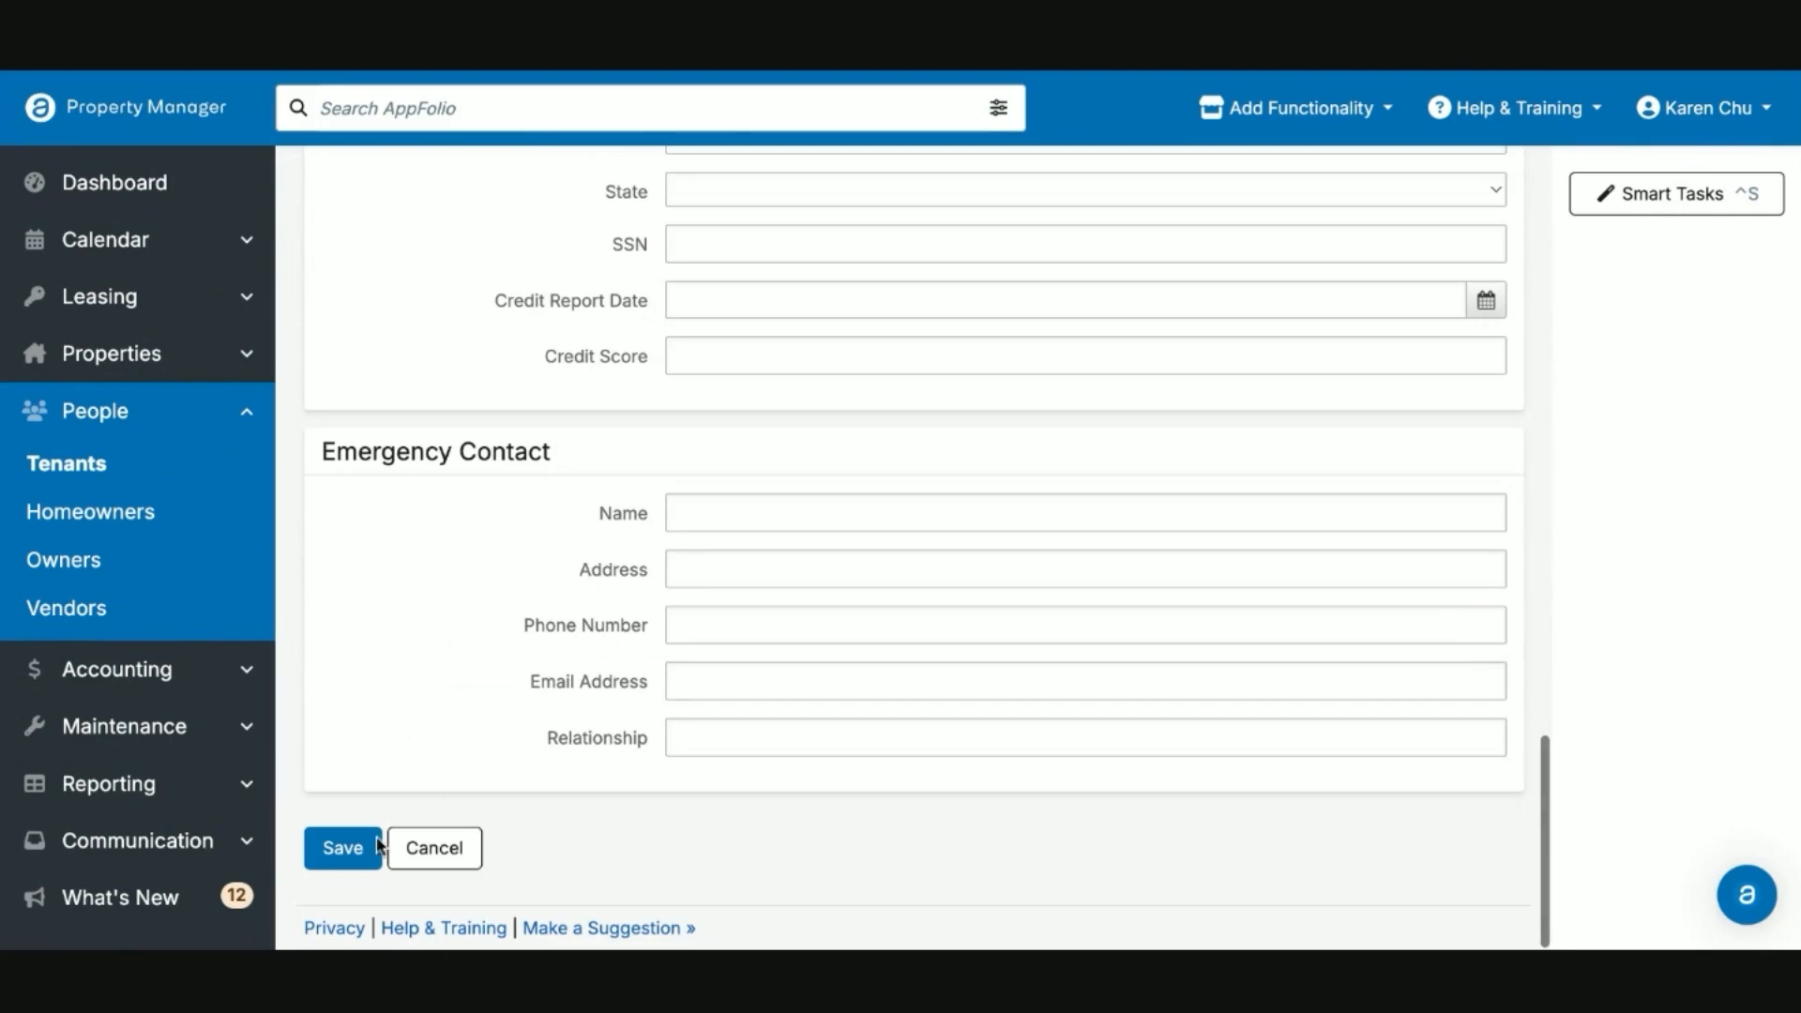
{"action": "left_click", "coordinate": [341, 848]}
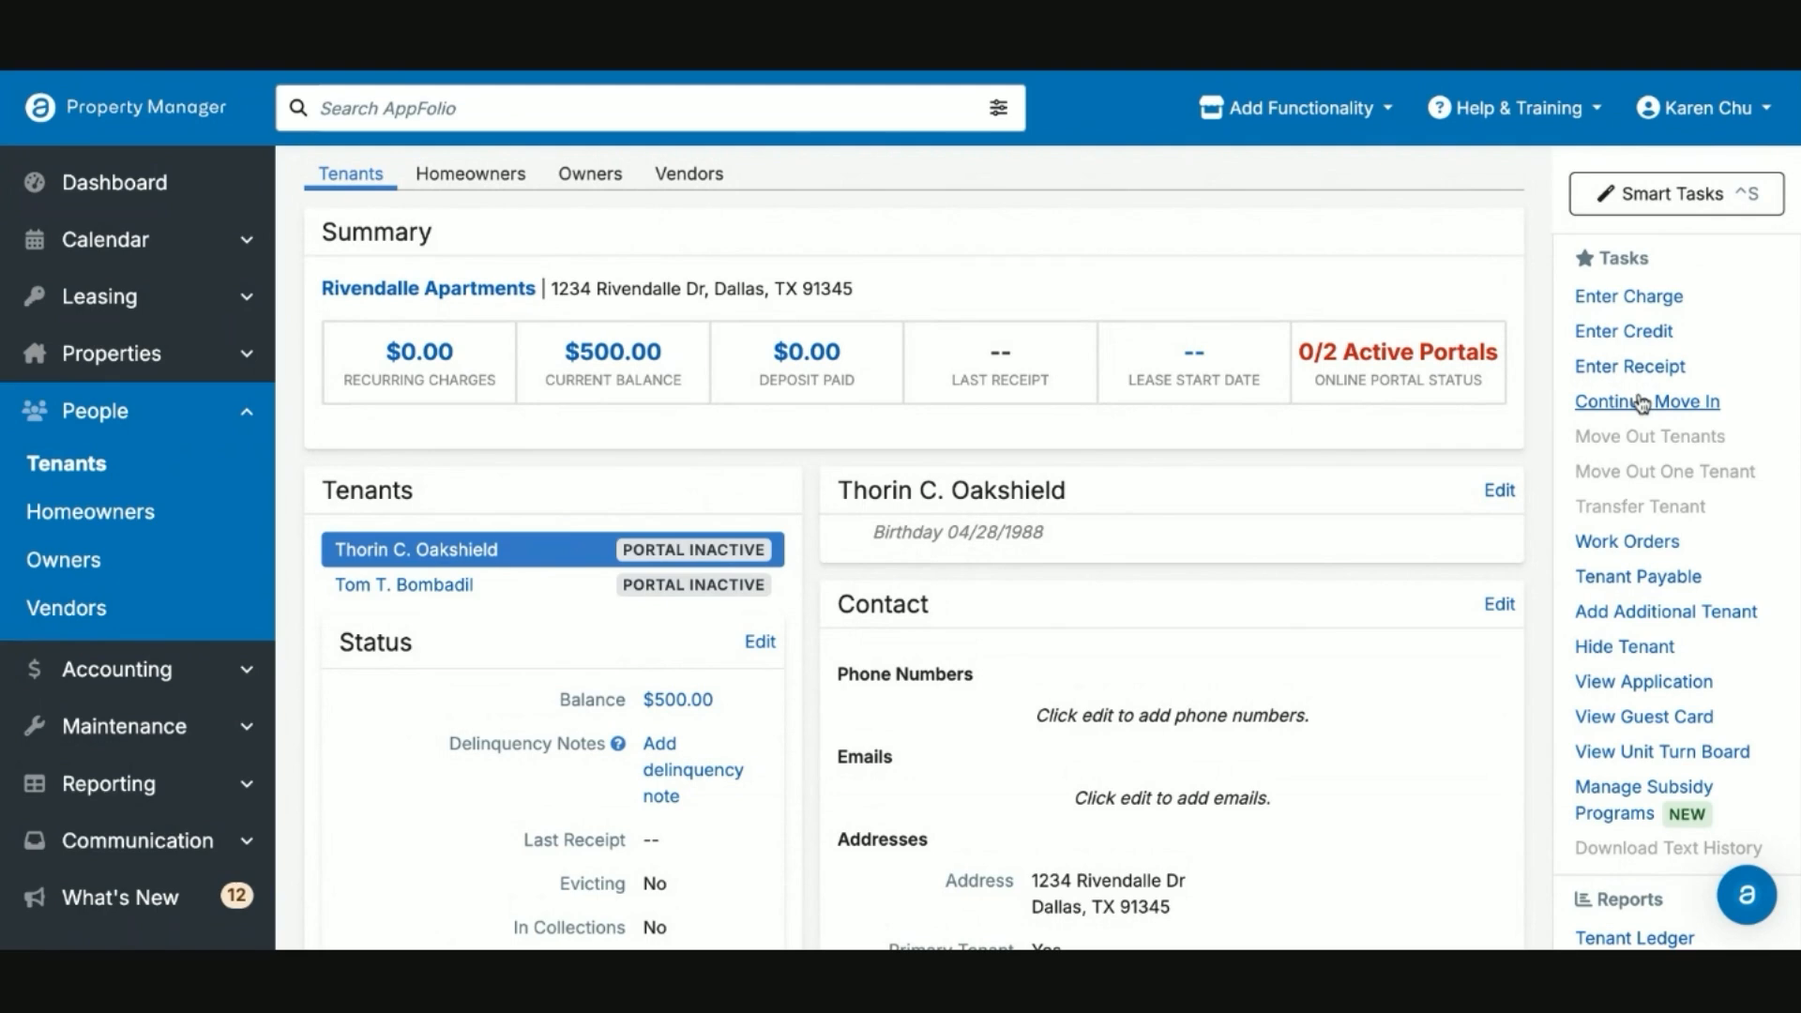
Step: Choose Rivendalle Apartments - Rivendalle Unit 2 as the move-in unit and continue to lease details
{"action": "left_click", "coordinate": [1645, 401]}
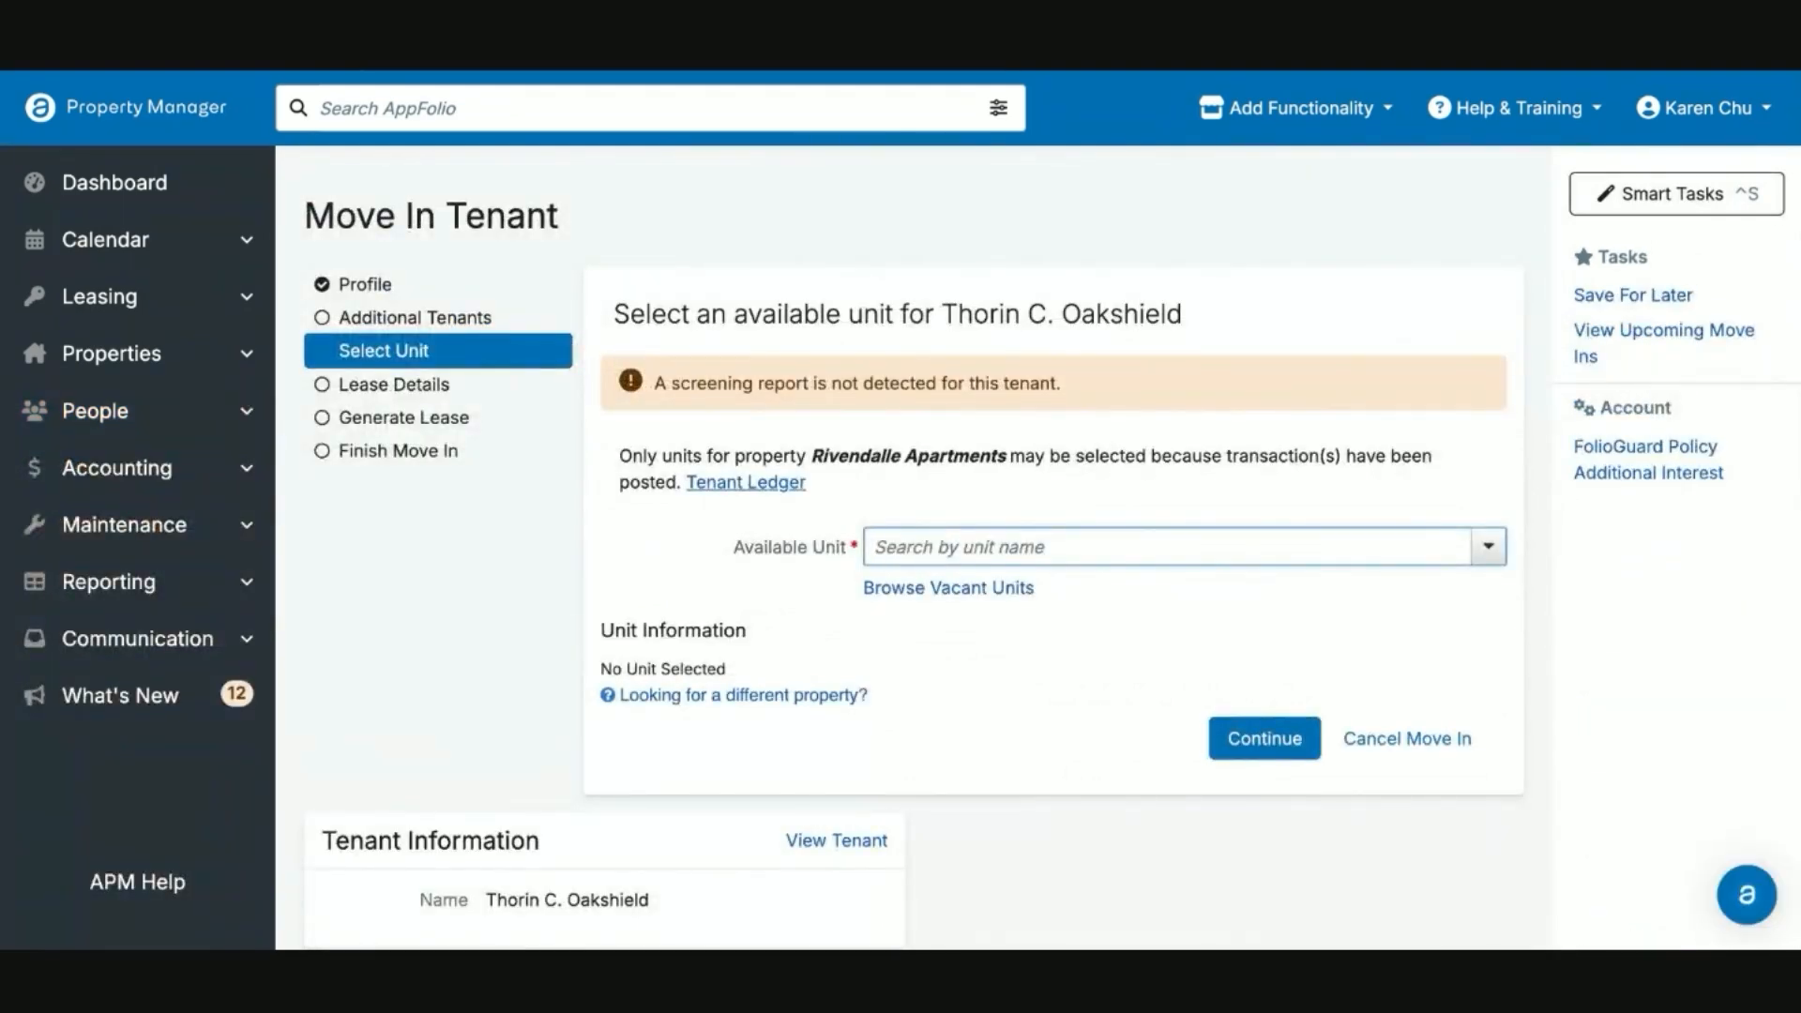
{"action": "left_click", "coordinate": [1170, 546]}
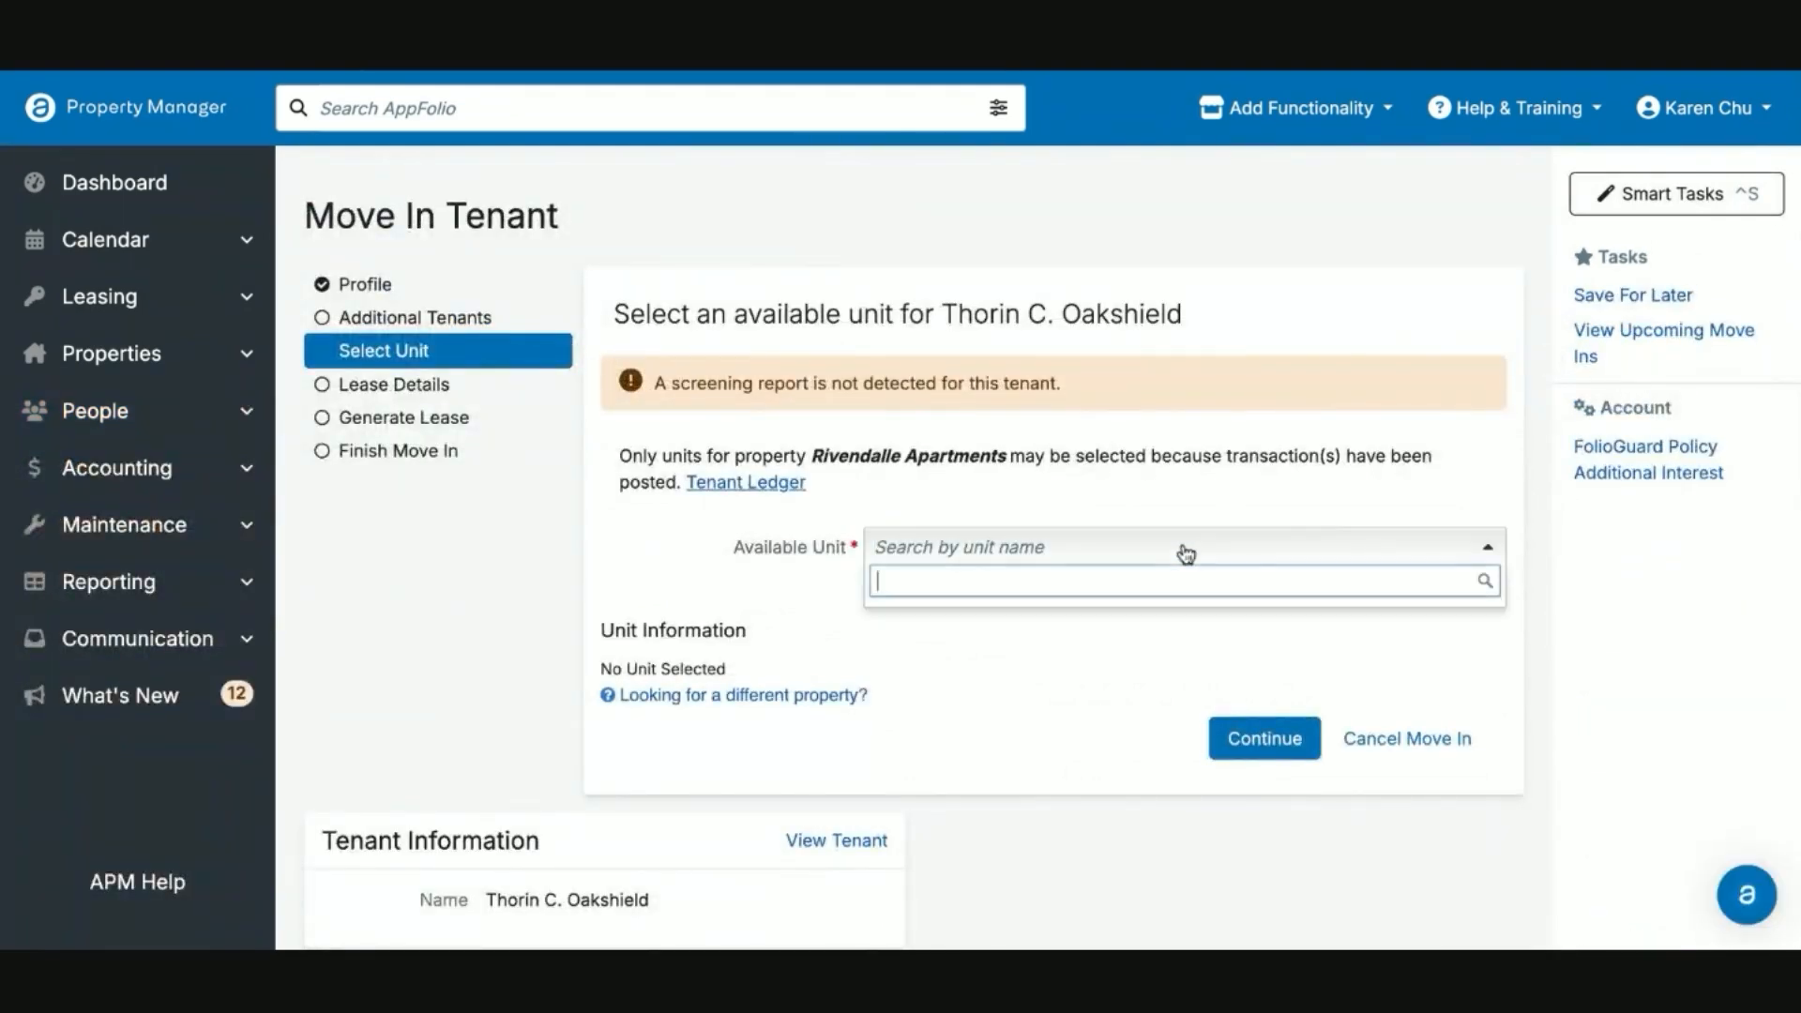
{"action": "type", "text": "riv"}
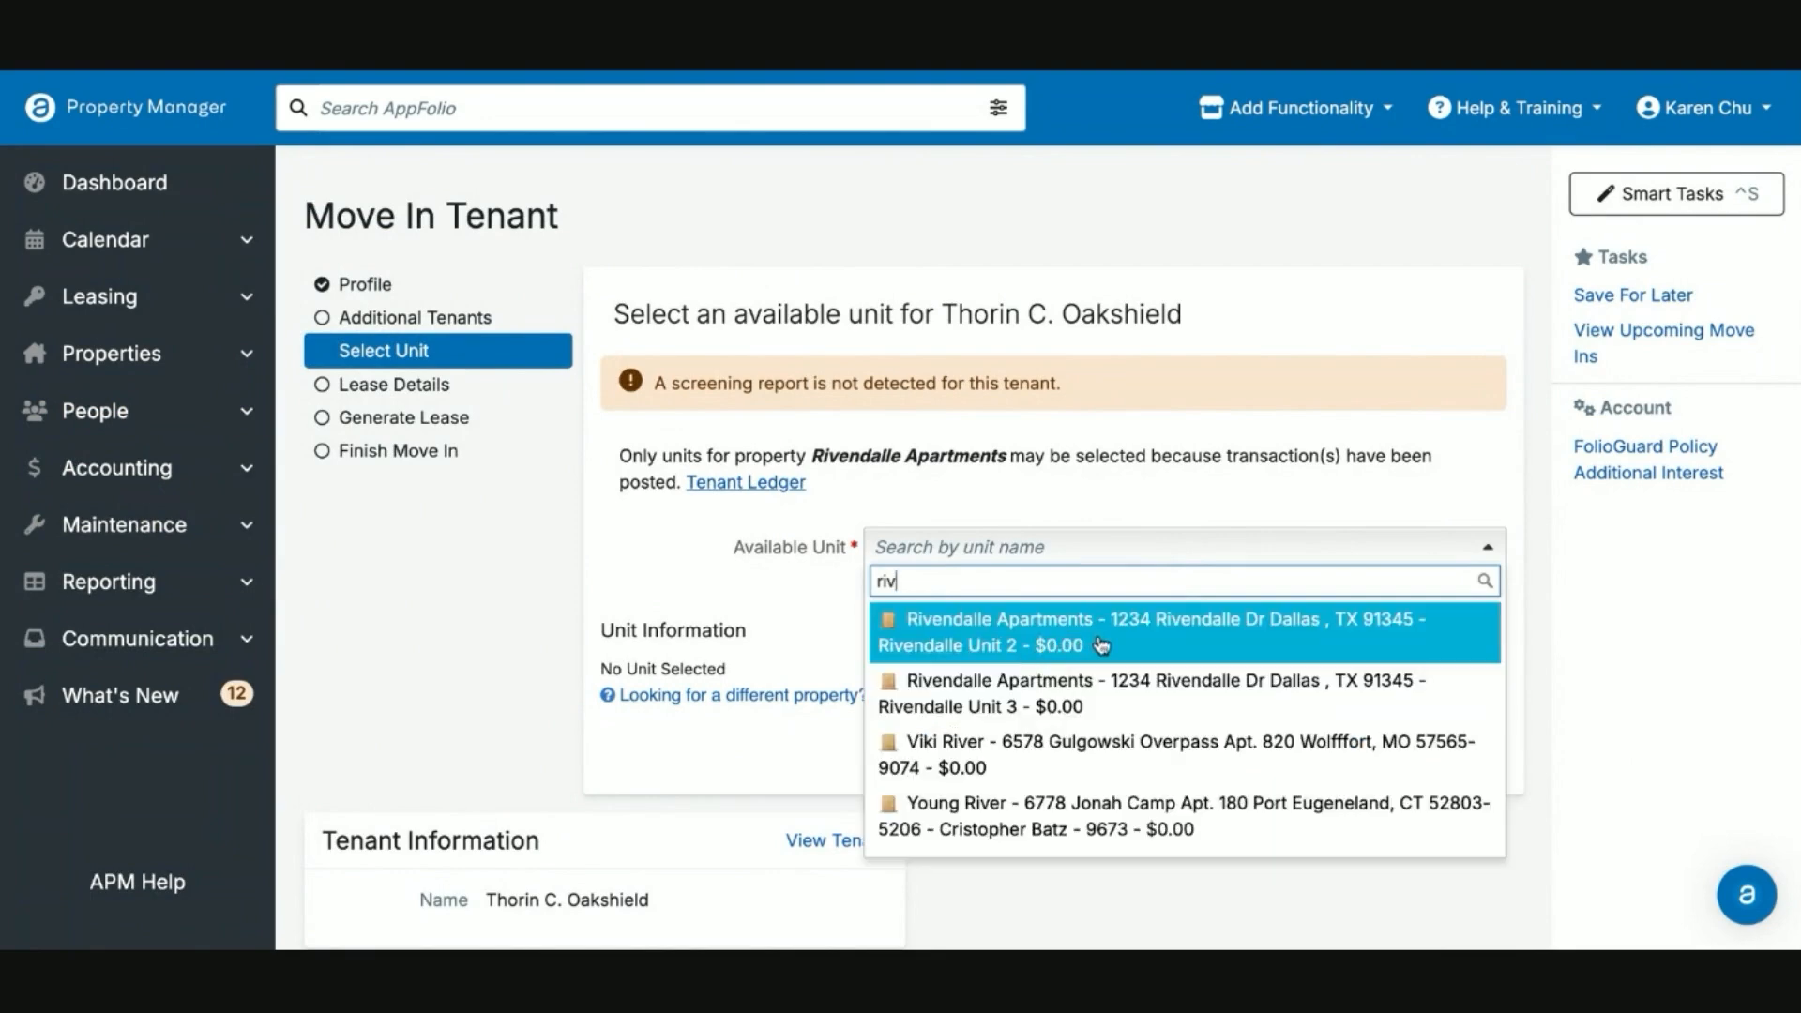
{"action": "left_click", "coordinate": [1159, 632]}
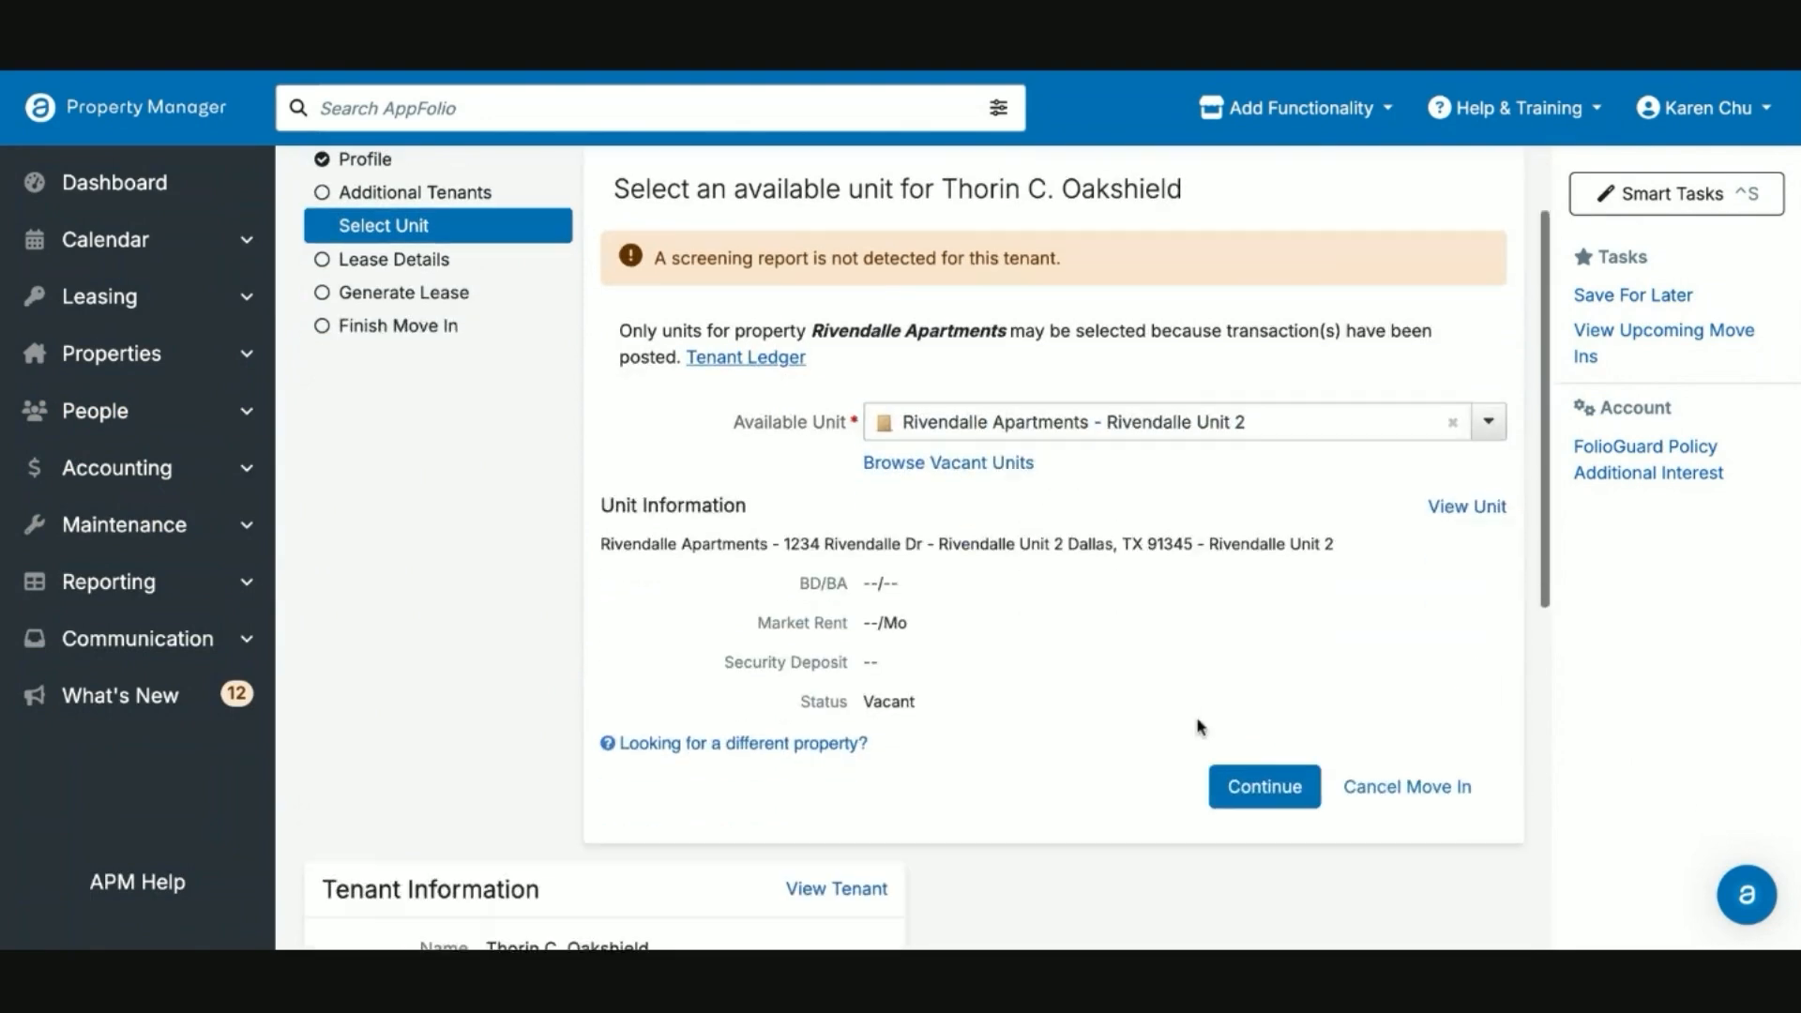
{"action": "scroll", "scroll_direction": "down", "scroll_amount": 3}
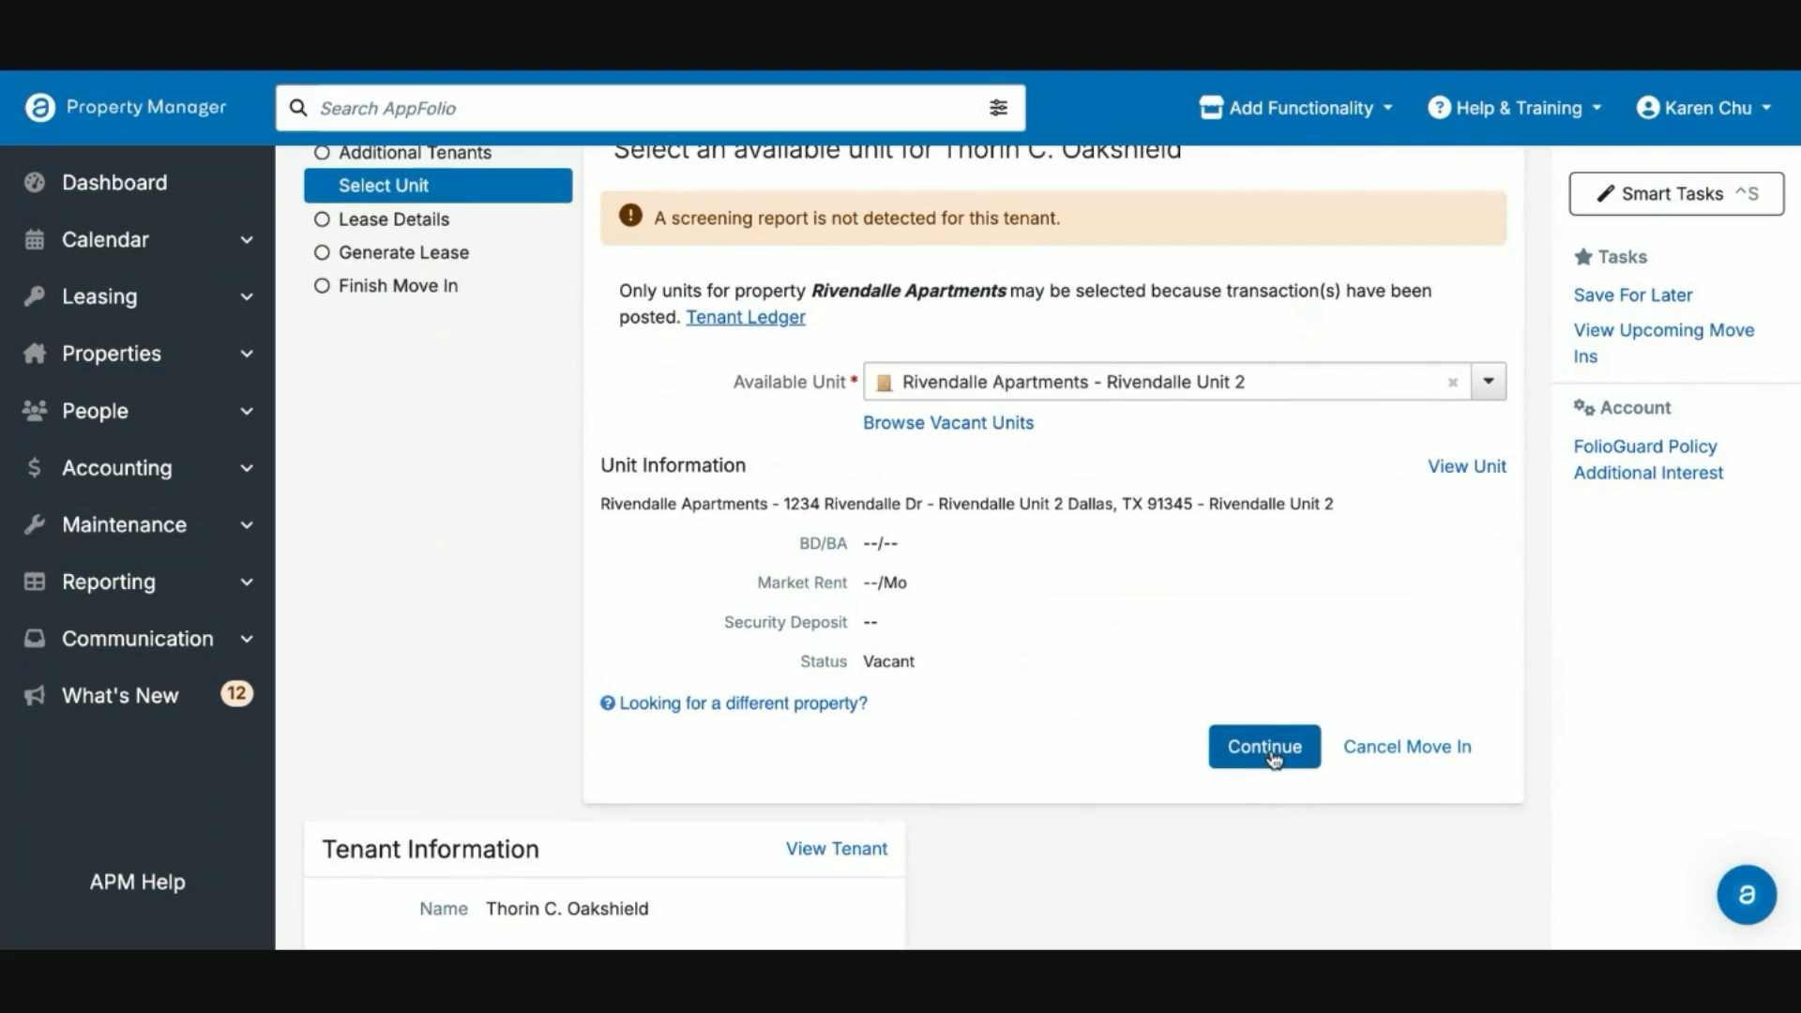
{"action": "left_click", "coordinate": [1263, 746]}
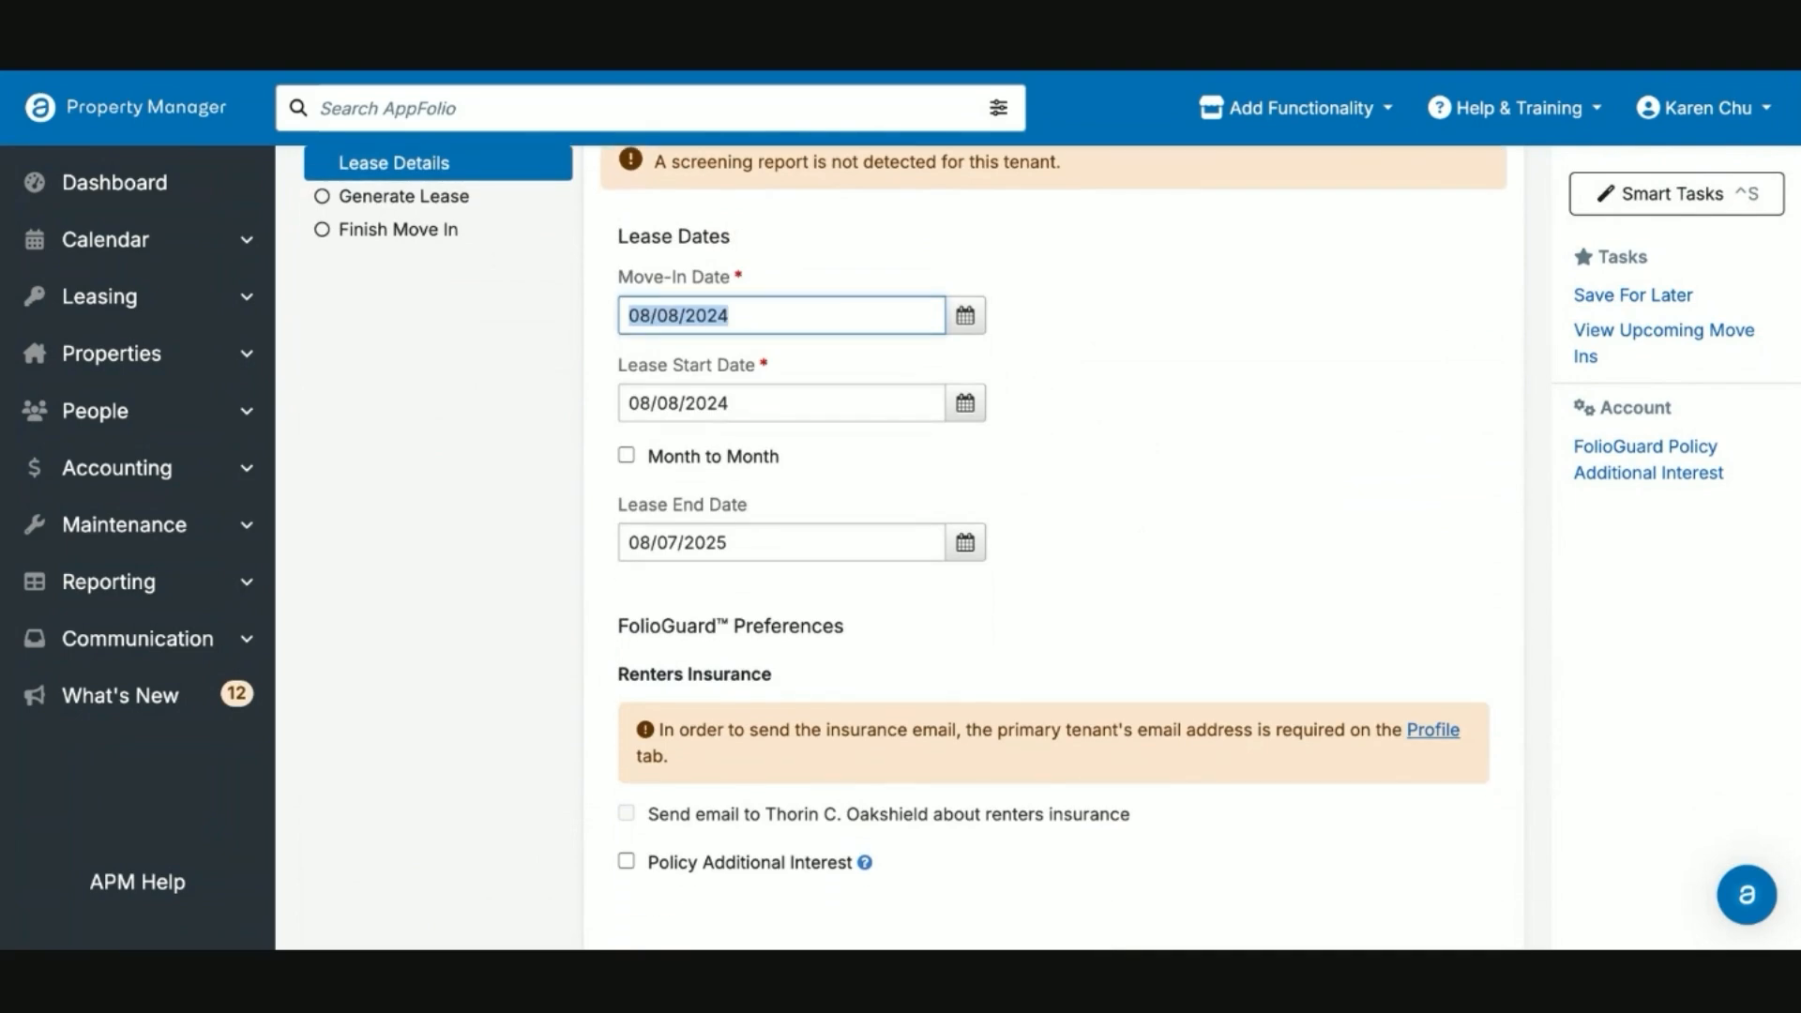
Step: Enter 2100.00 recurring rent and a 1000 move-in charge, then post the deposit charges
{"action": "scroll", "scroll_direction": "down", "scroll_amount": 3}
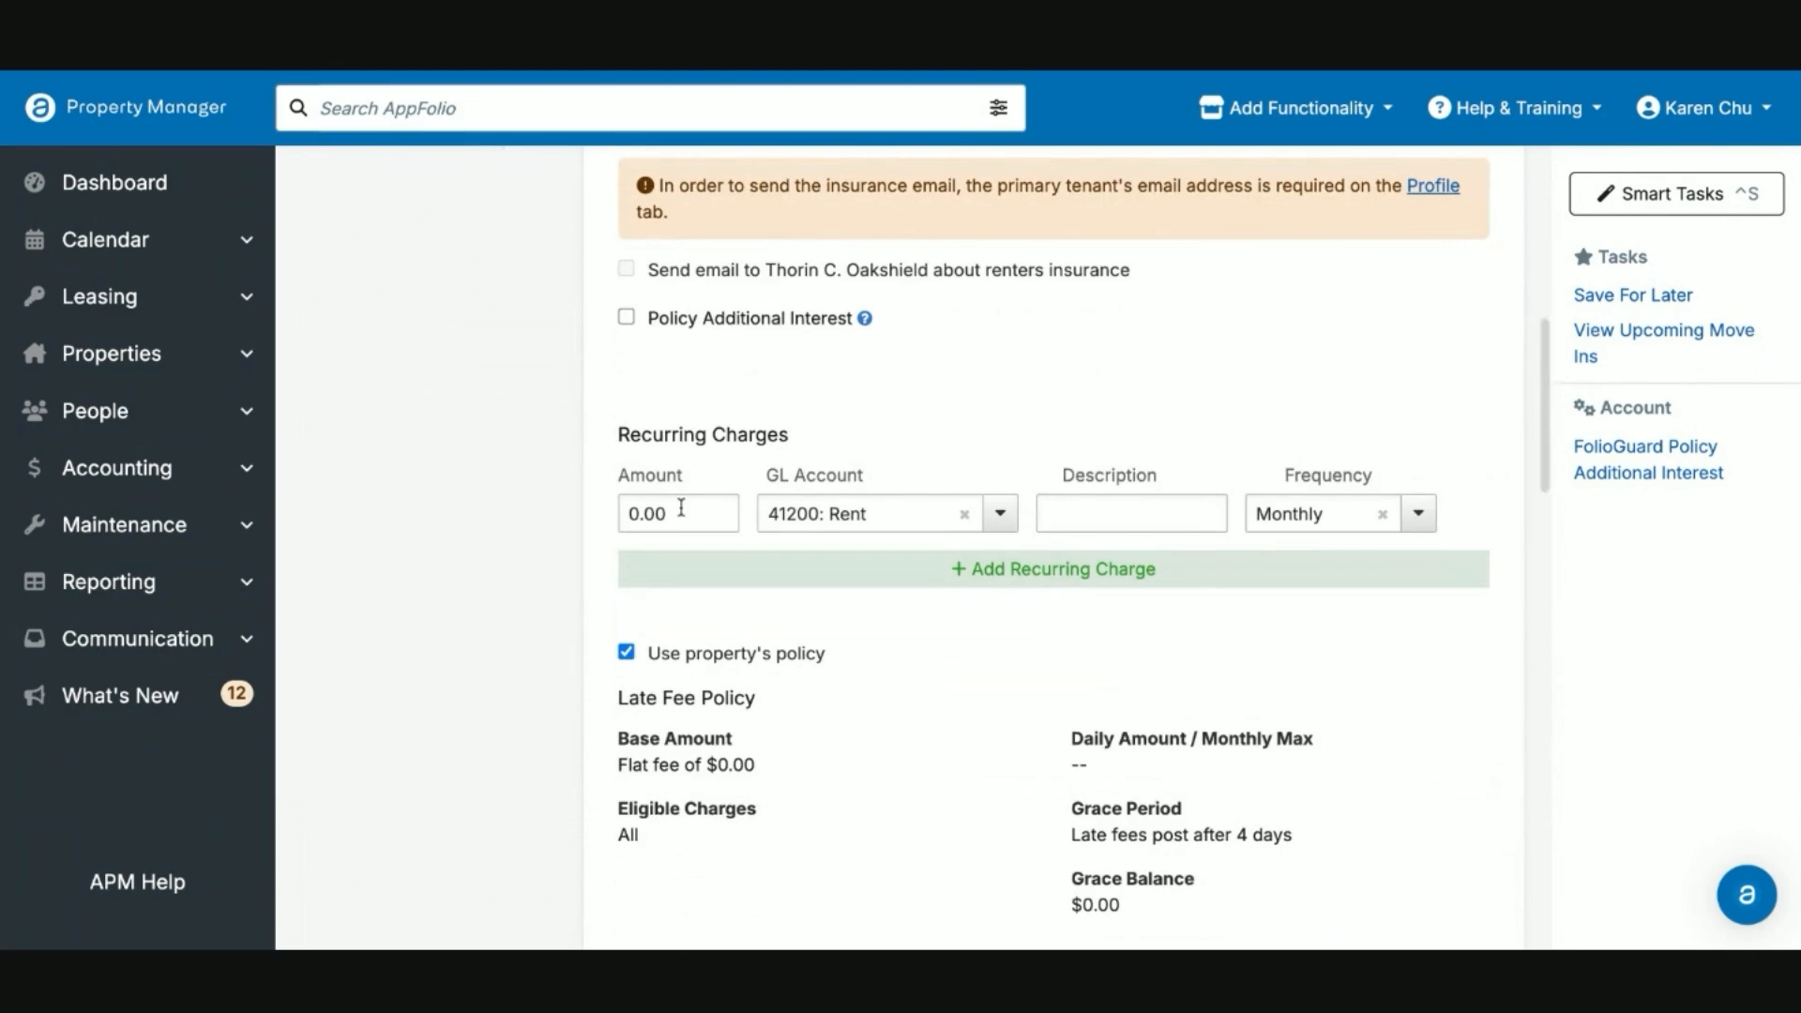
{"action": "type", "text": "2"}
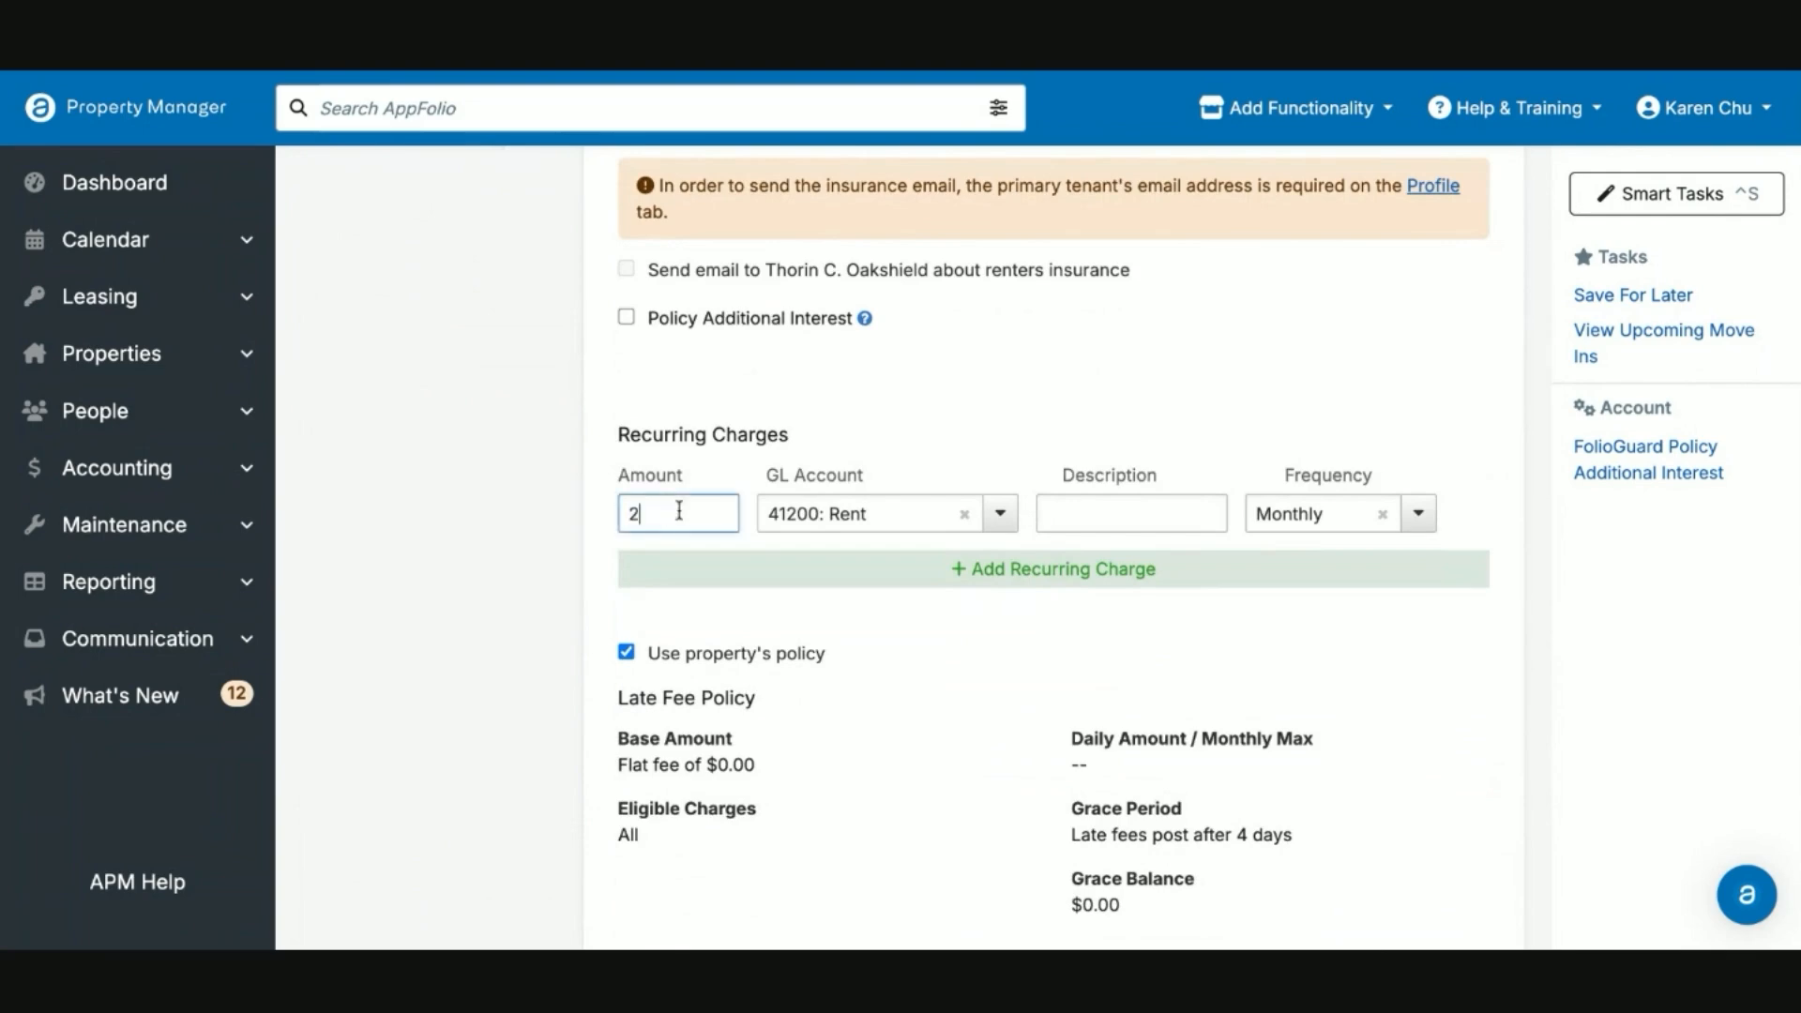
{"action": "type", "text": "100.00"}
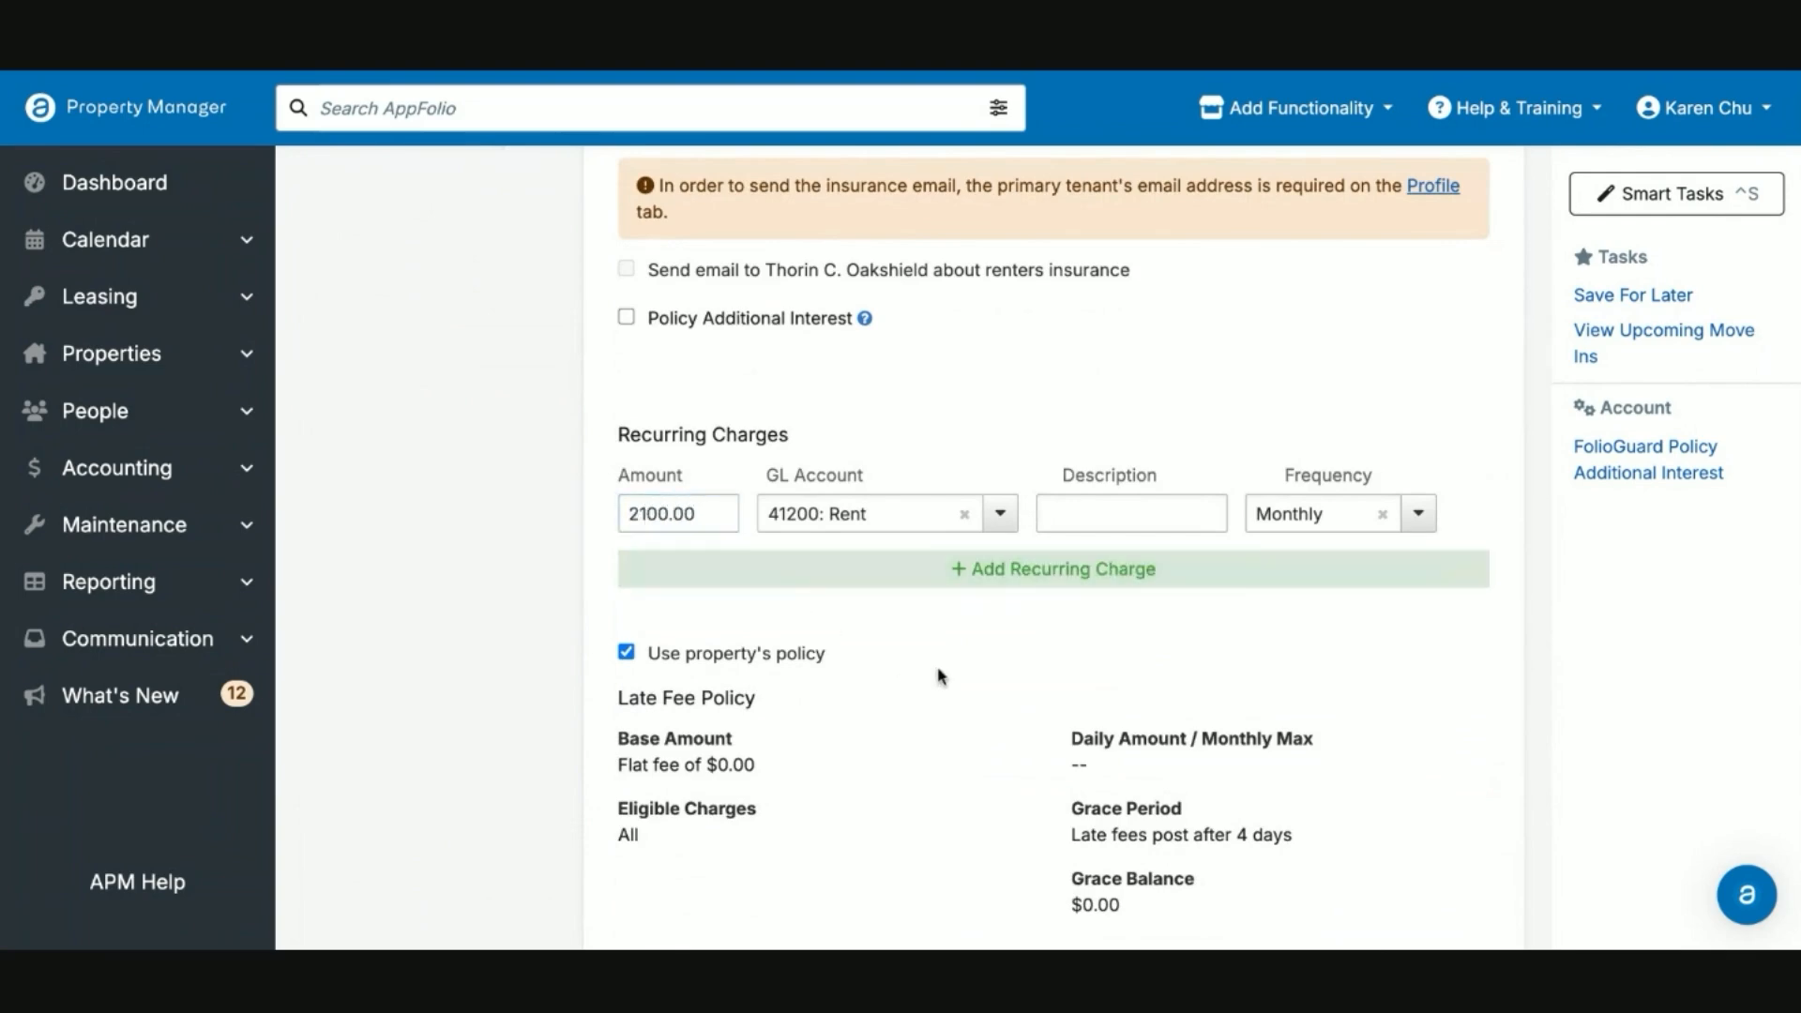
{"action": "scroll", "scroll_direction": "down", "scroll_amount": 3}
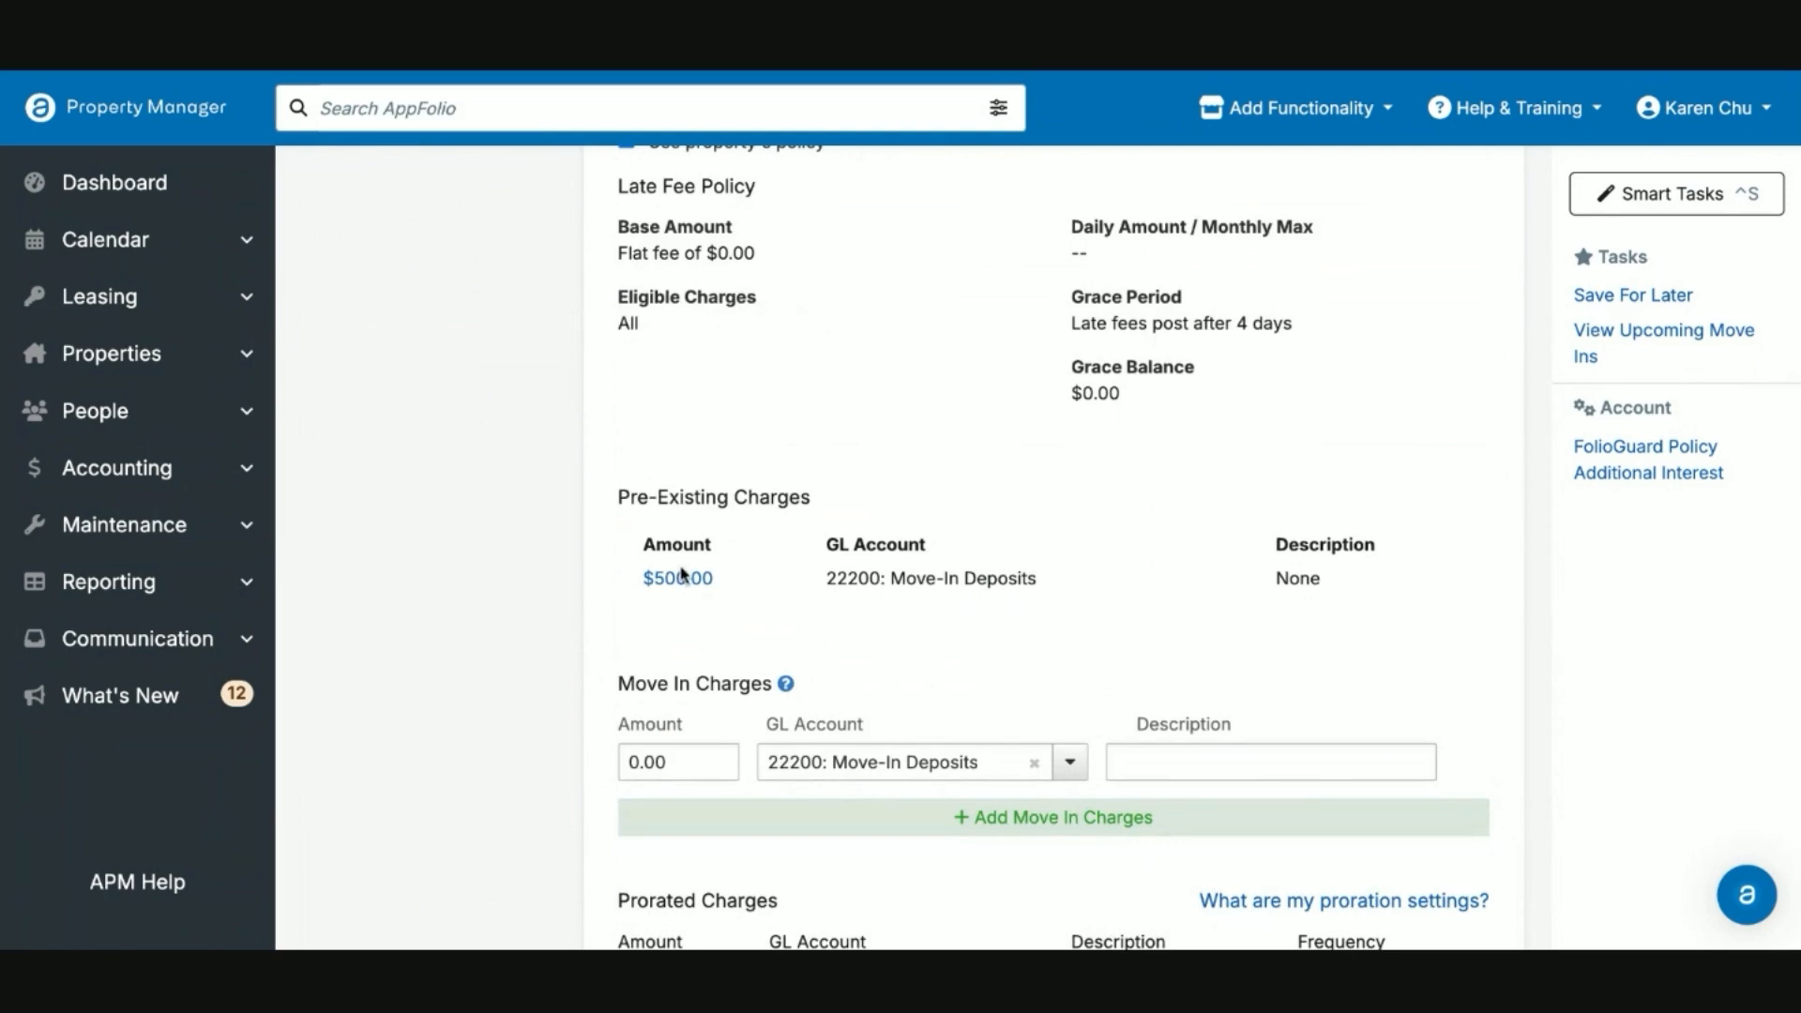
{"action": "scroll", "scroll_direction": "down", "scroll_amount": 3}
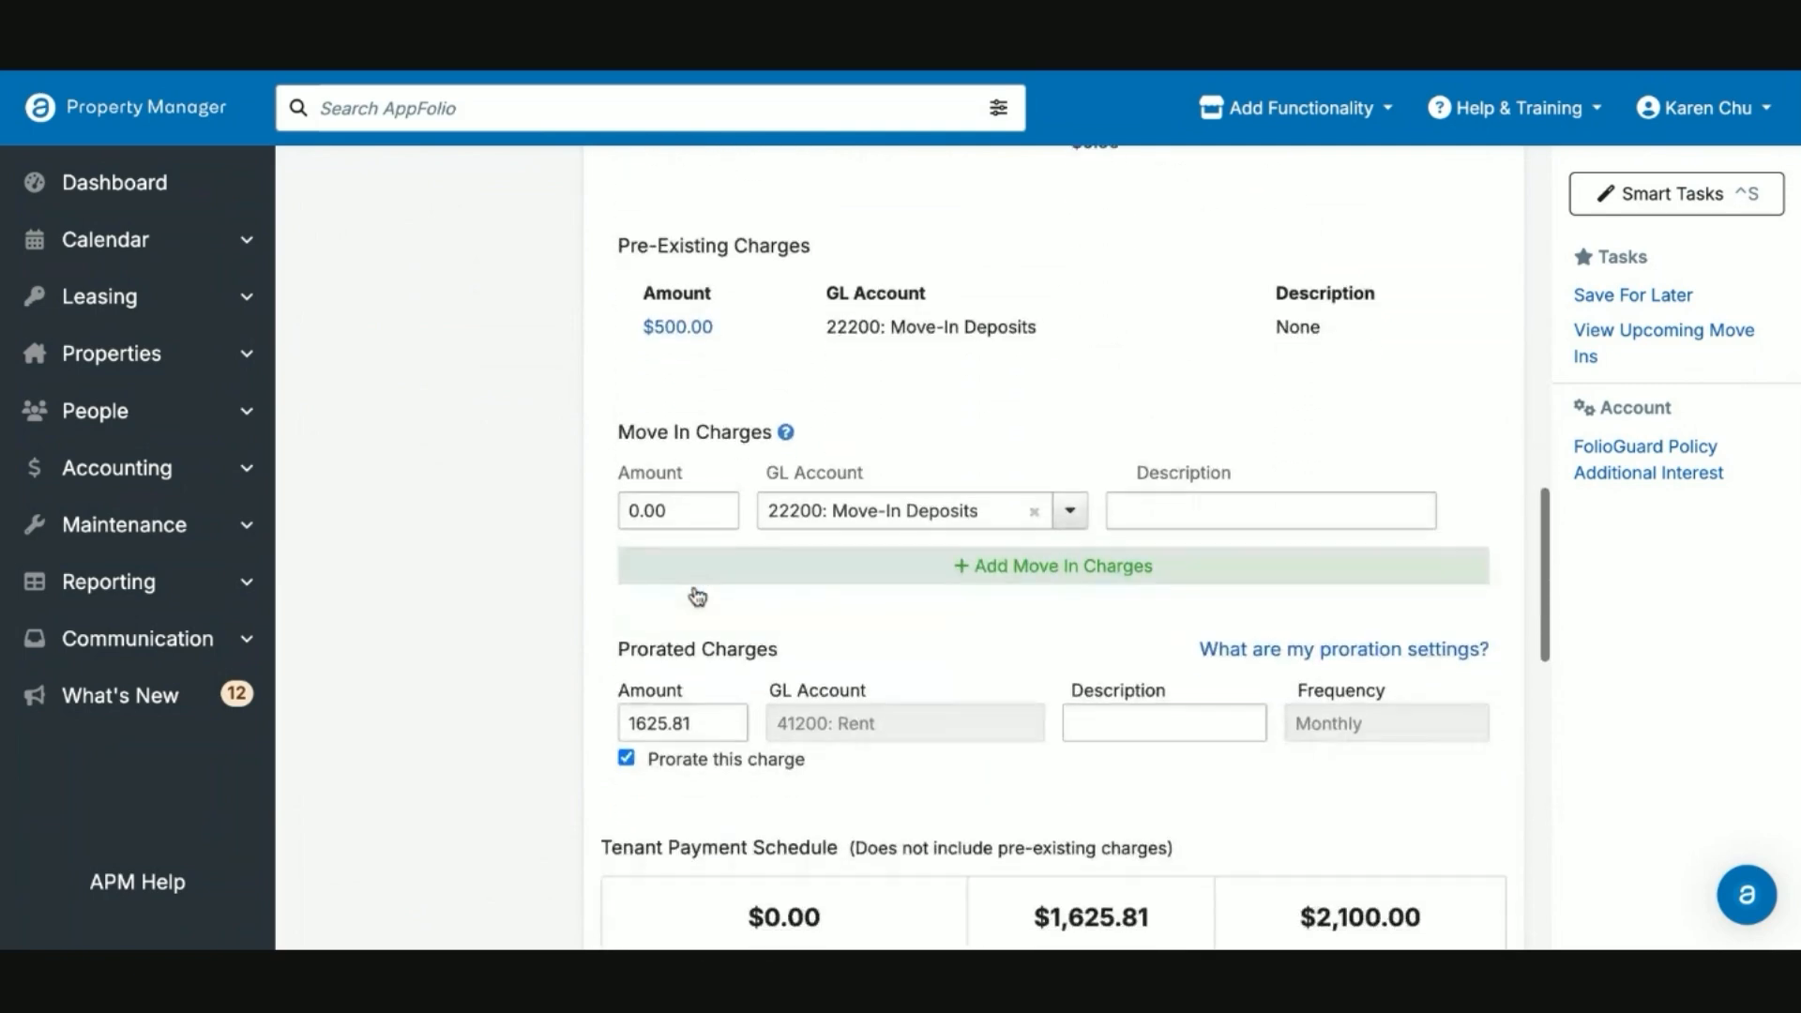
{"action": "type", "text": "1000"}
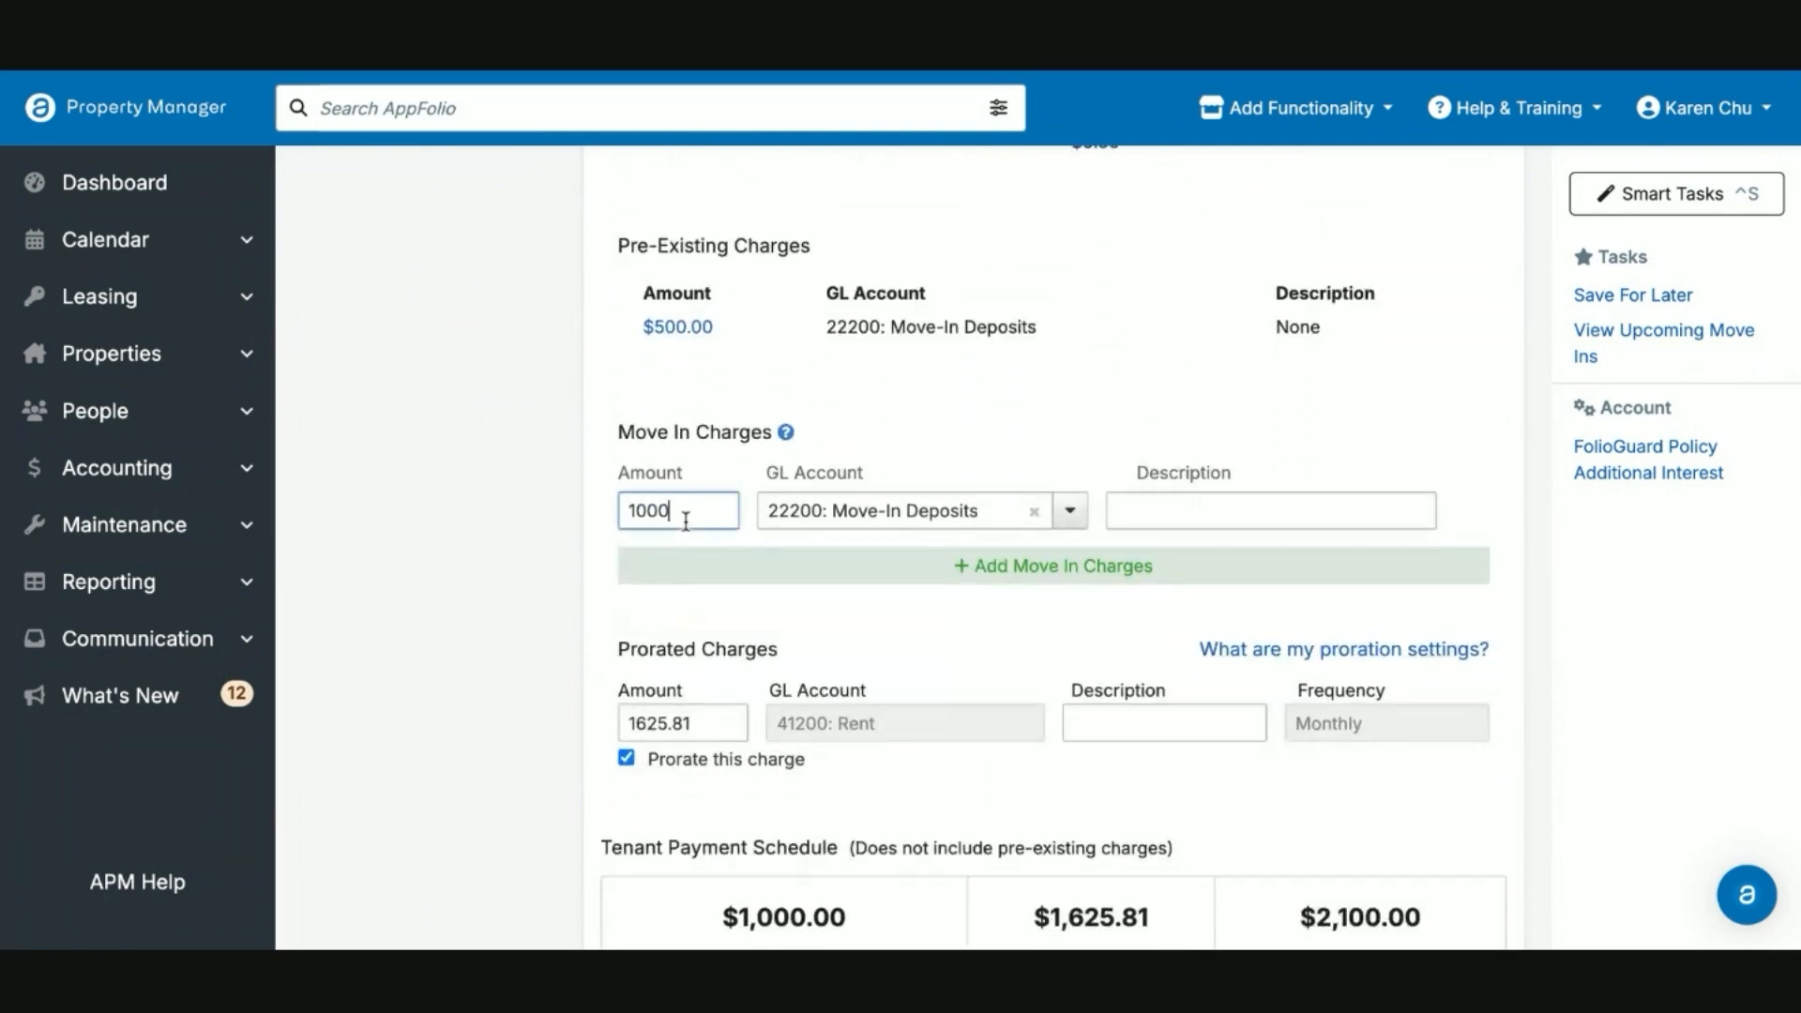
{"action": "mouse_move", "coordinate": [731, 589]}
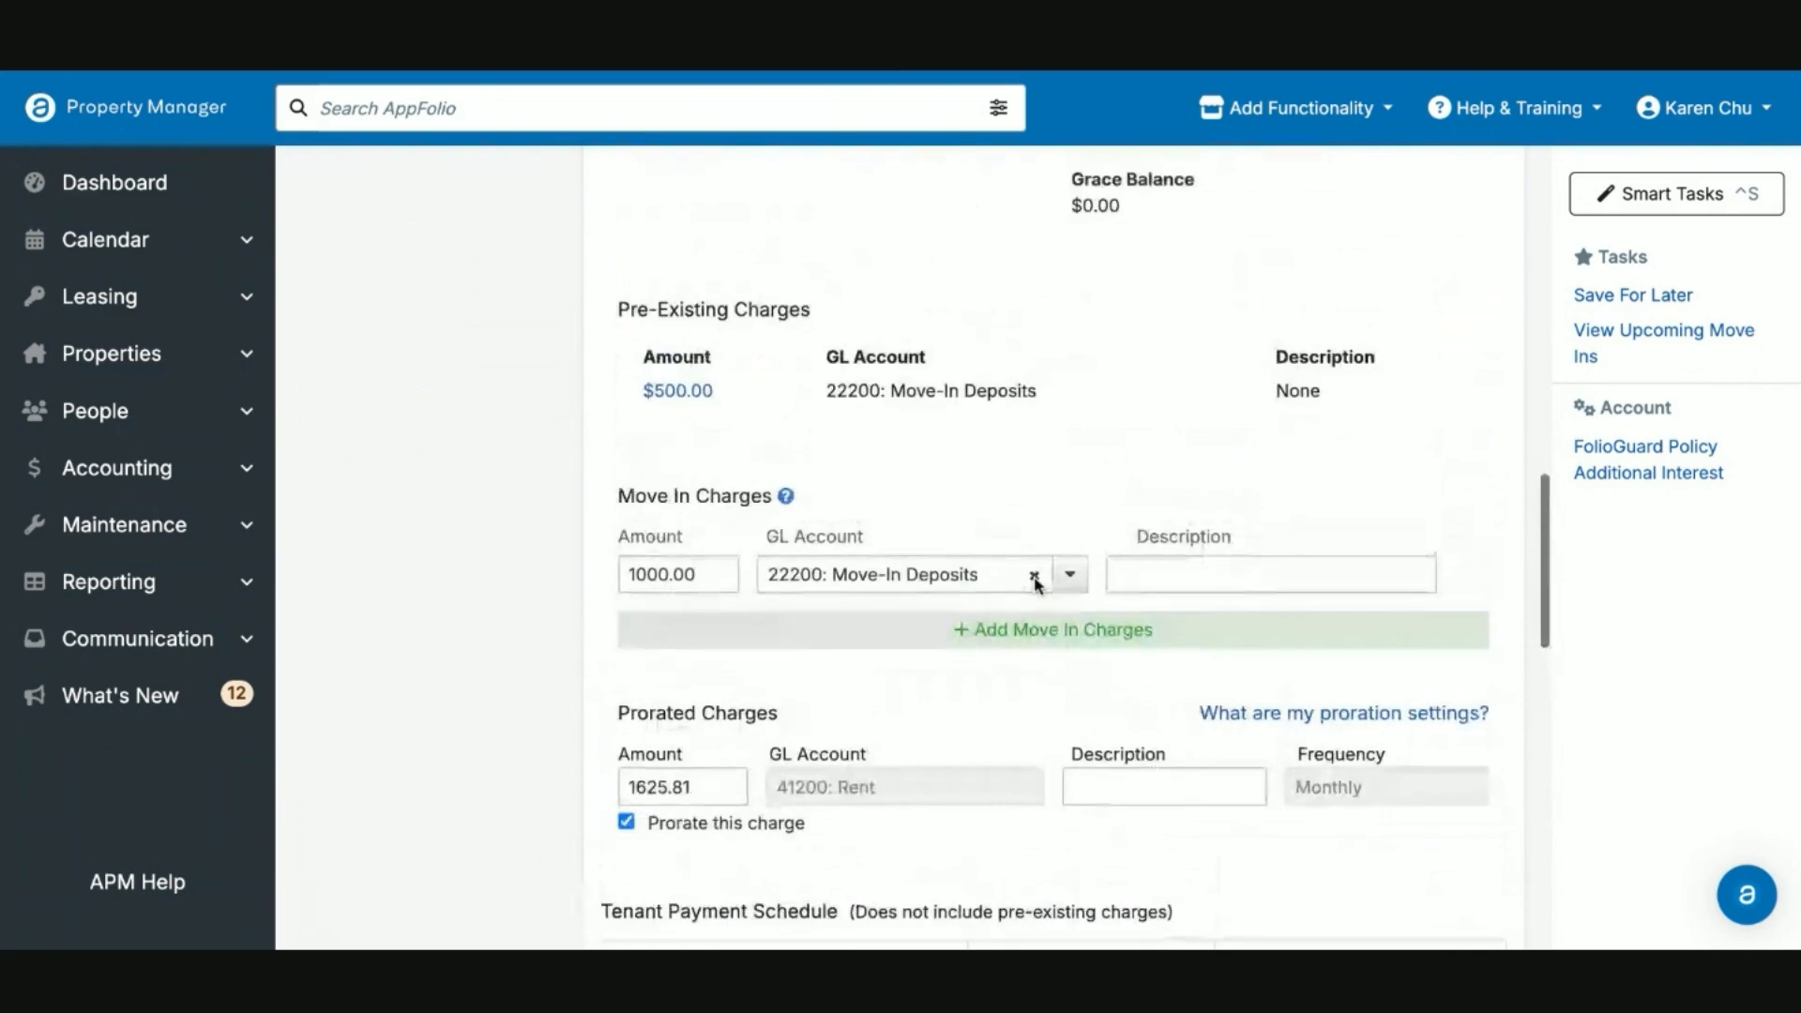
{"action": "scroll", "scroll_direction": "down", "scroll_amount": 3}
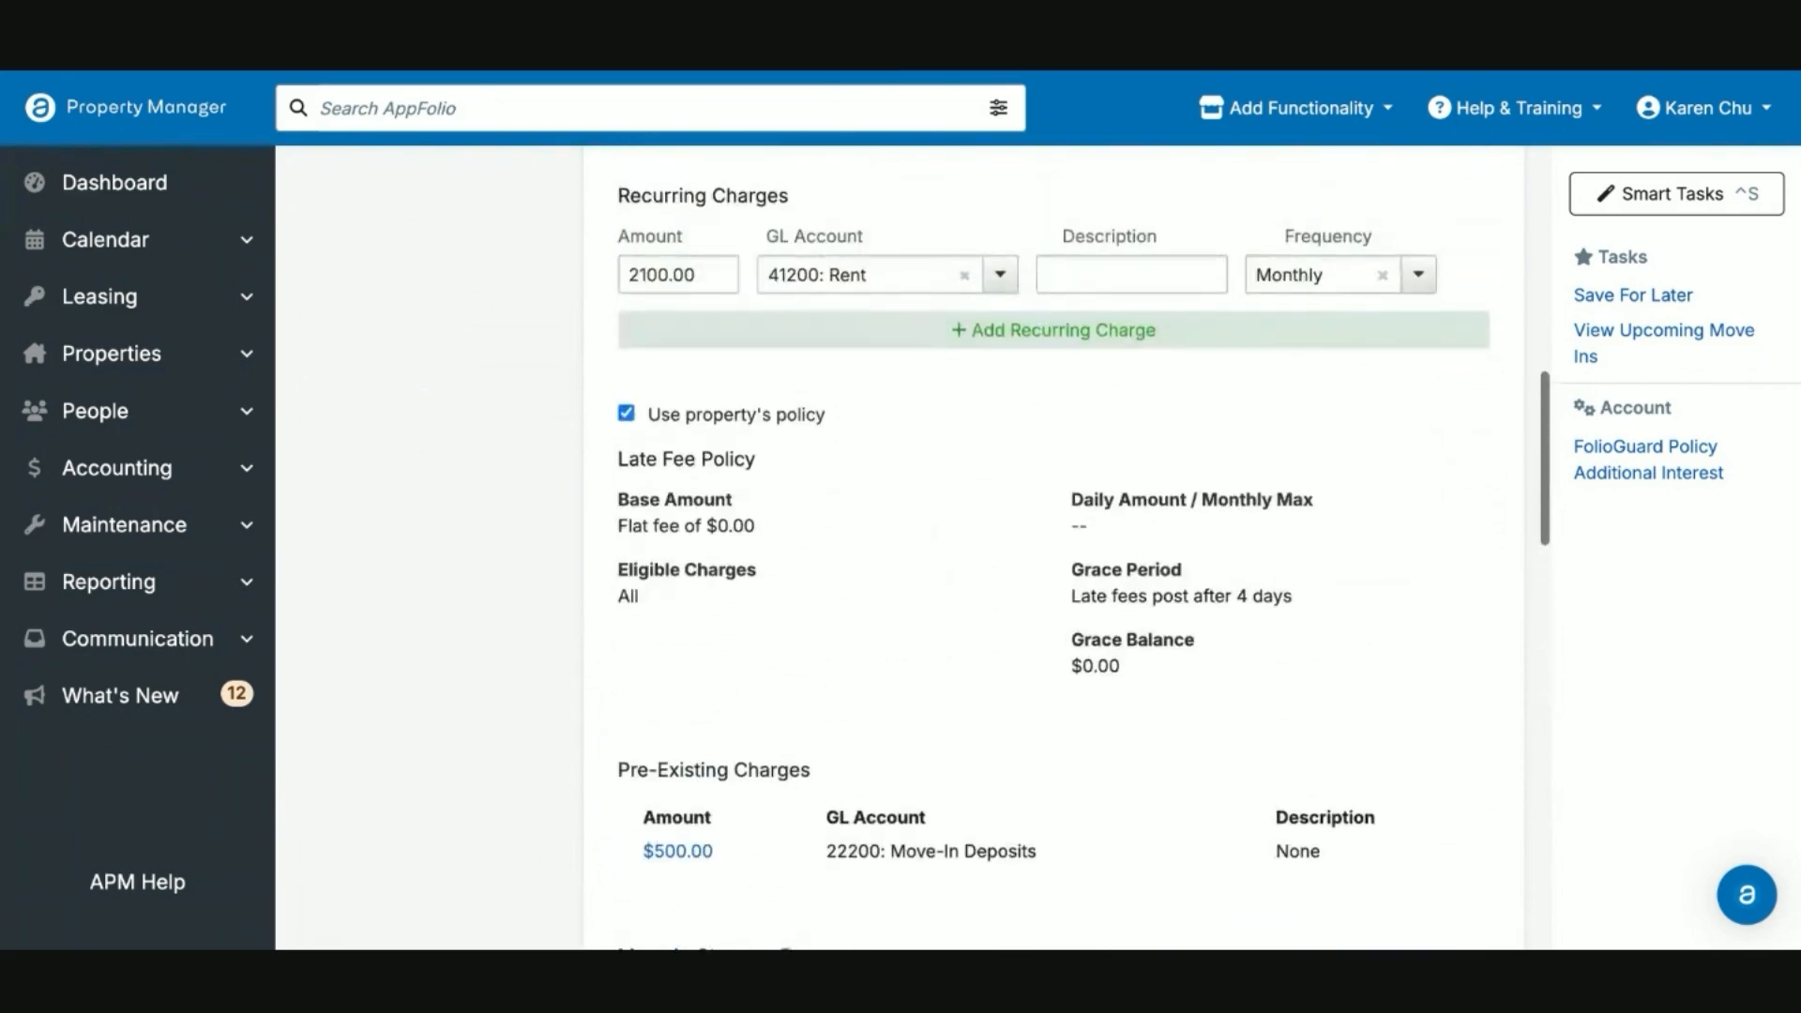
{"action": "scroll", "scroll_direction": "down", "scroll_amount": 3}
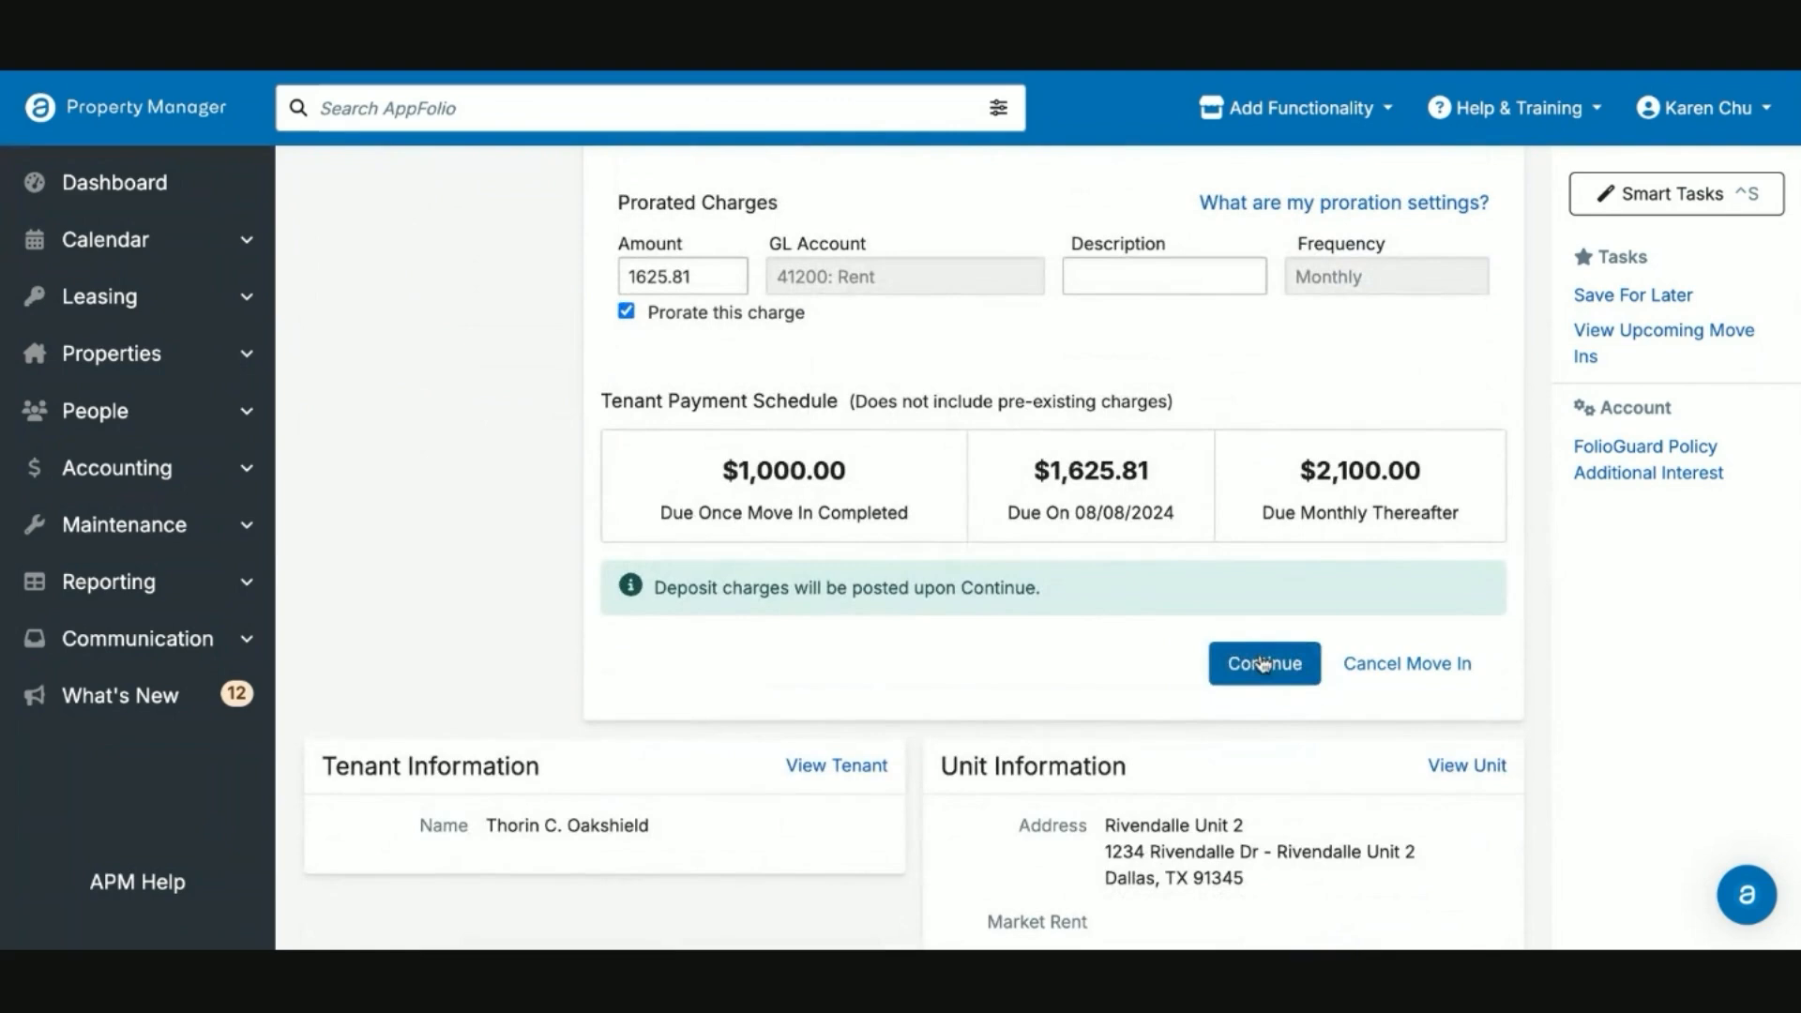
{"action": "left_click", "coordinate": [1262, 662]}
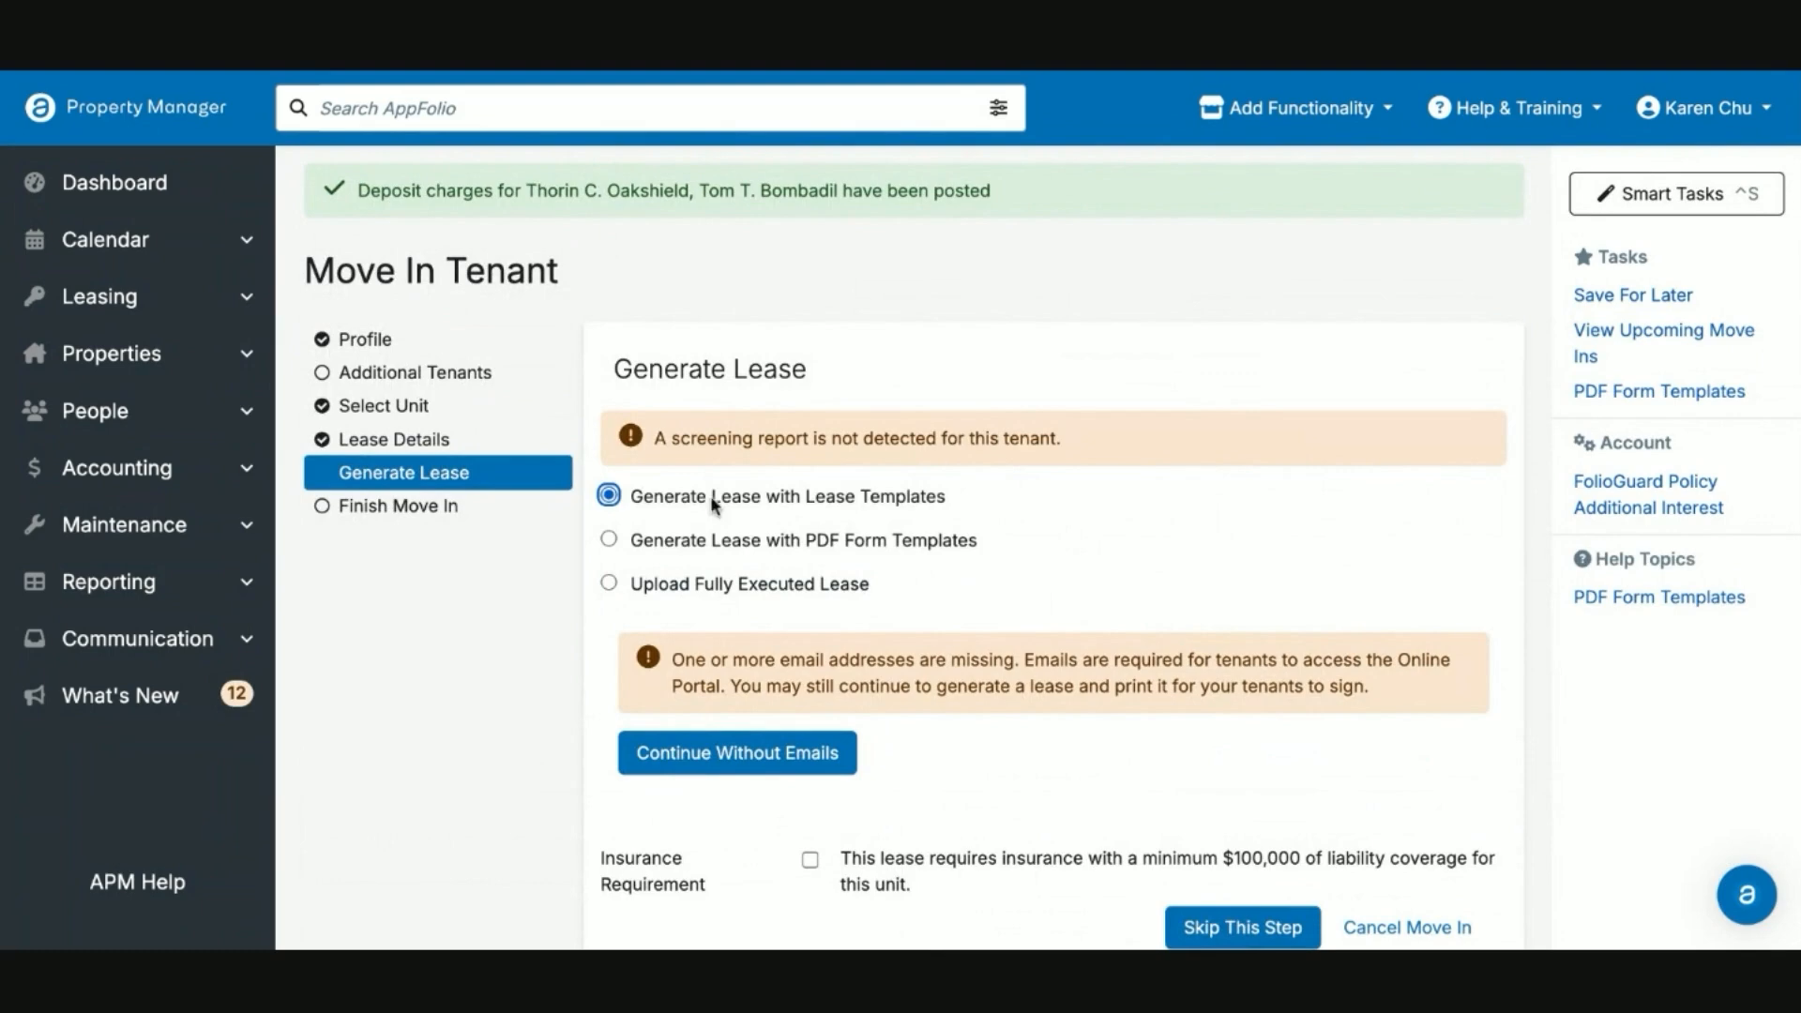
Step: Continue lease generation with templates, without tenant emails, to reach template selection
{"action": "scroll", "scroll_direction": "down", "scroll_amount": 3}
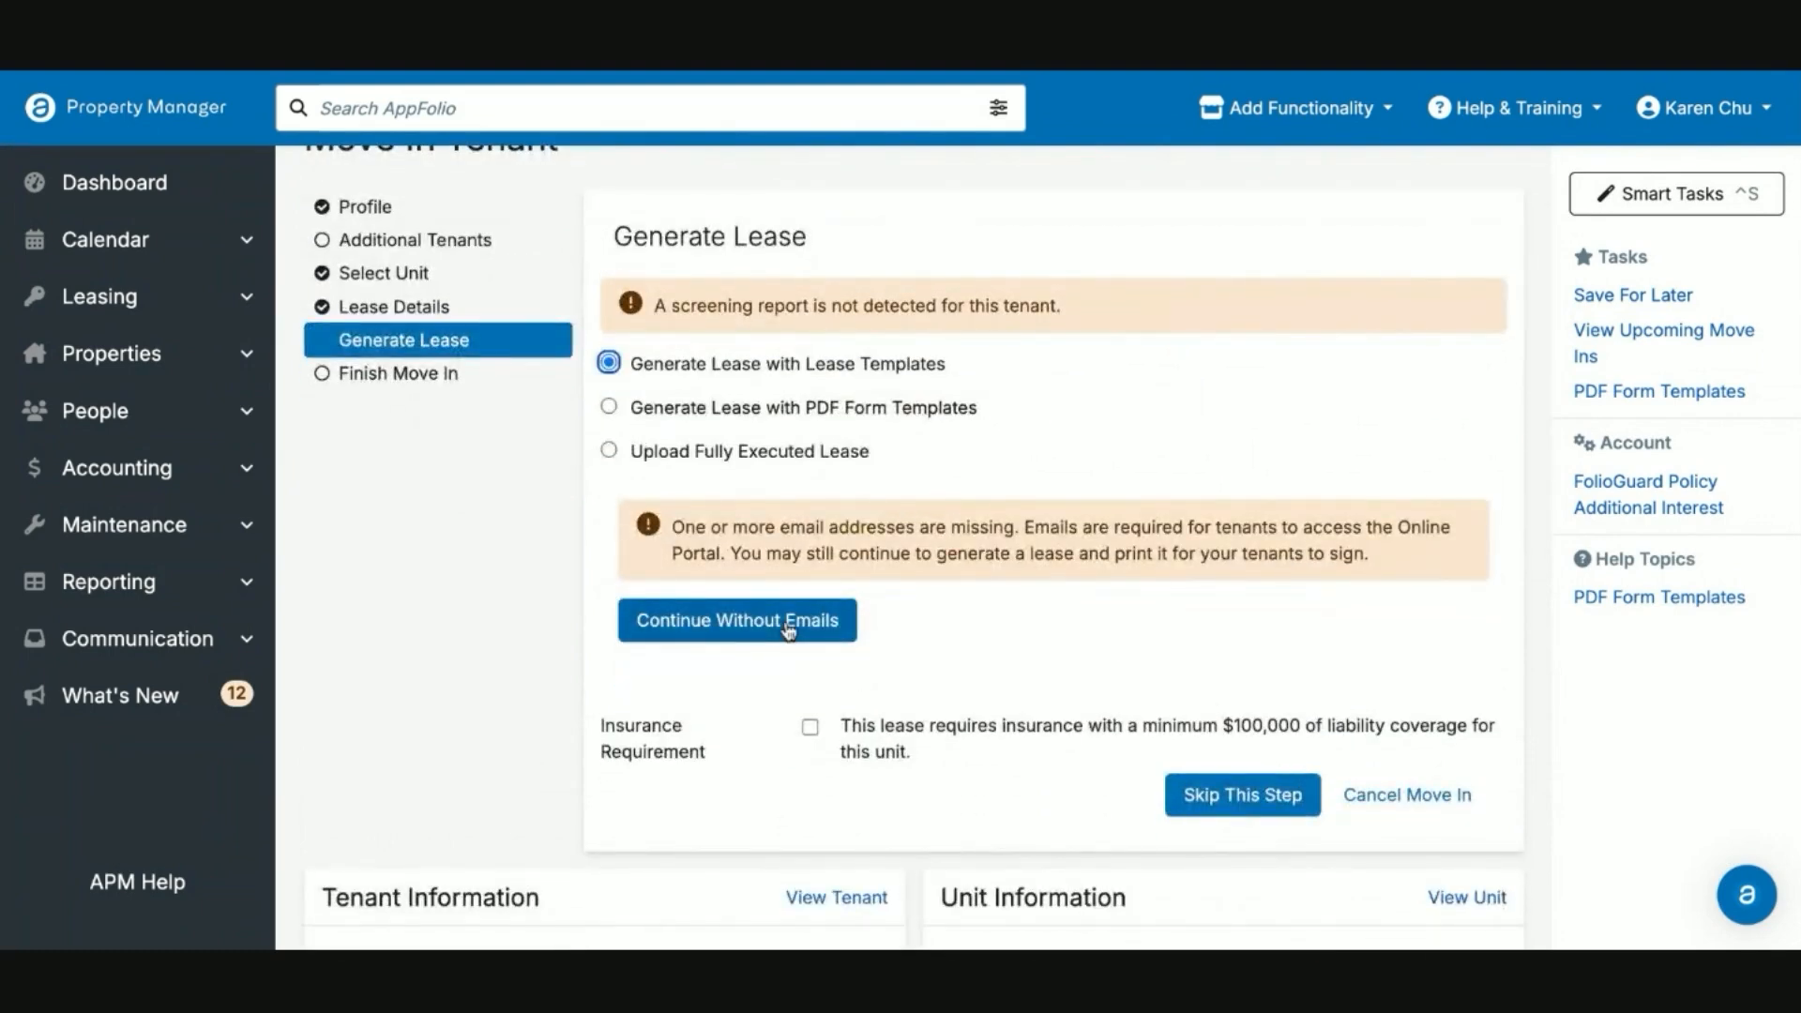
{"action": "mouse_move", "coordinate": [749, 638]}
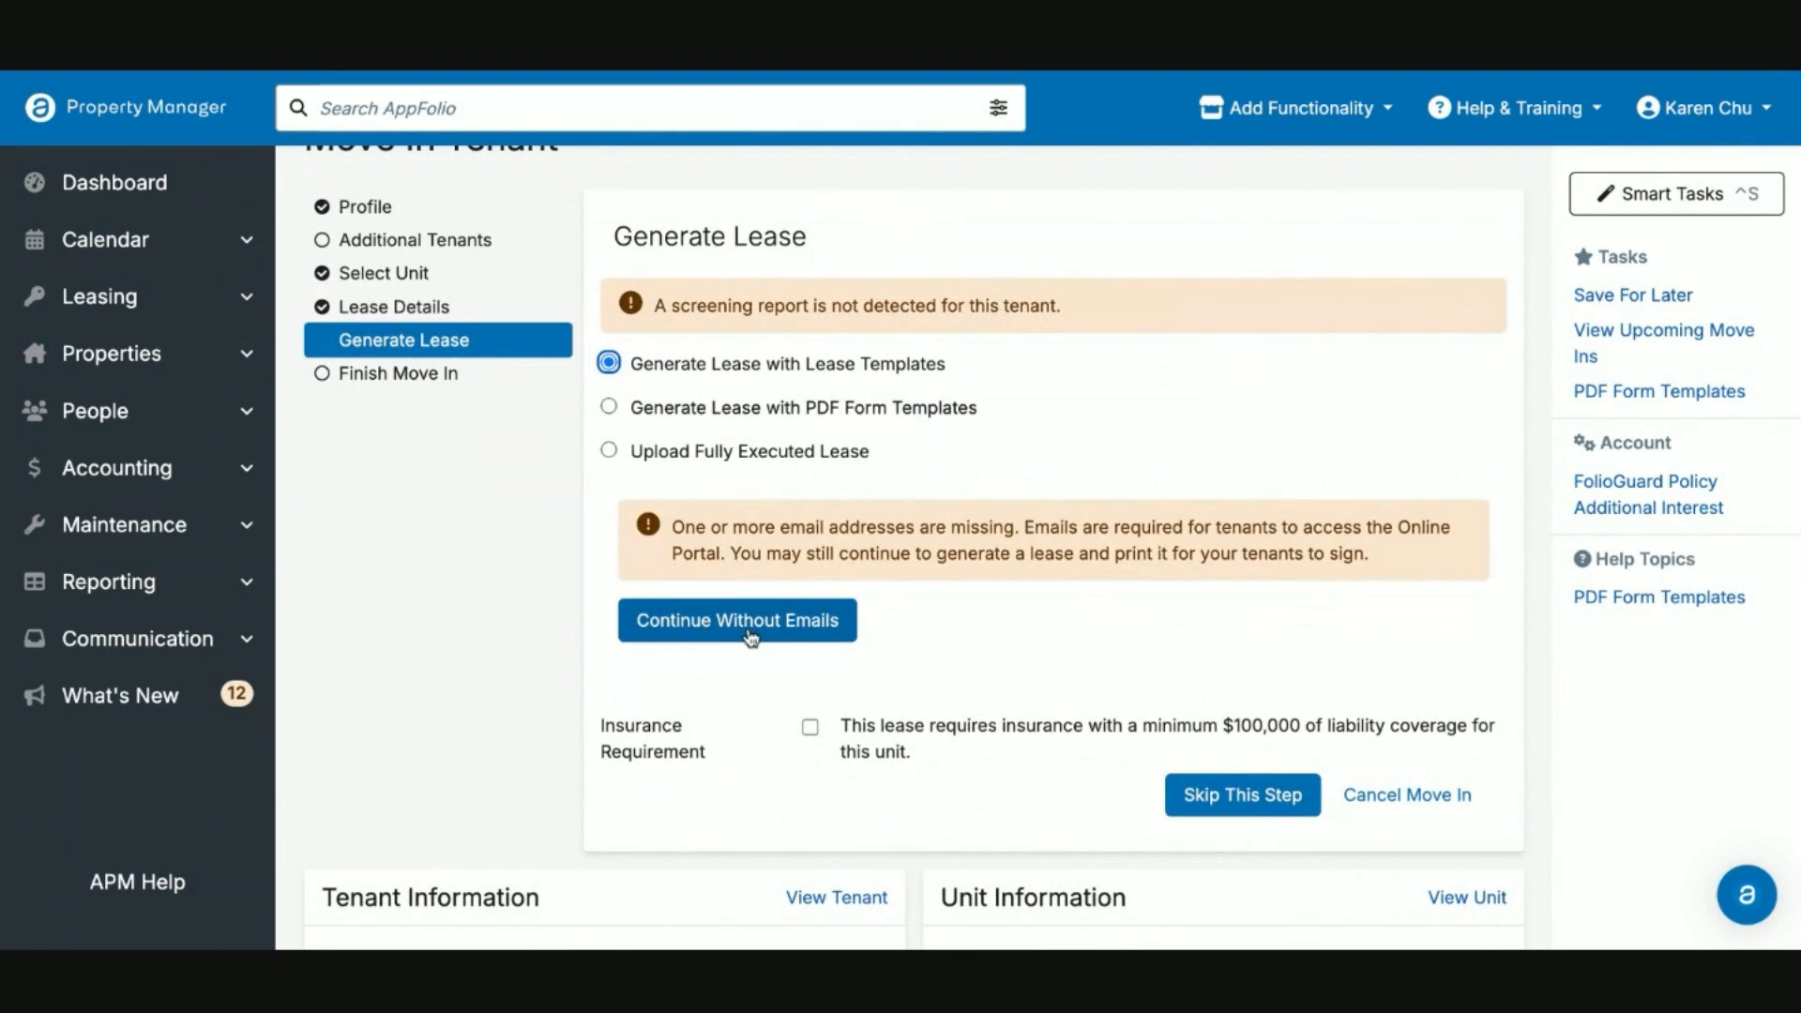
{"action": "mouse_move", "coordinate": [784, 628]}
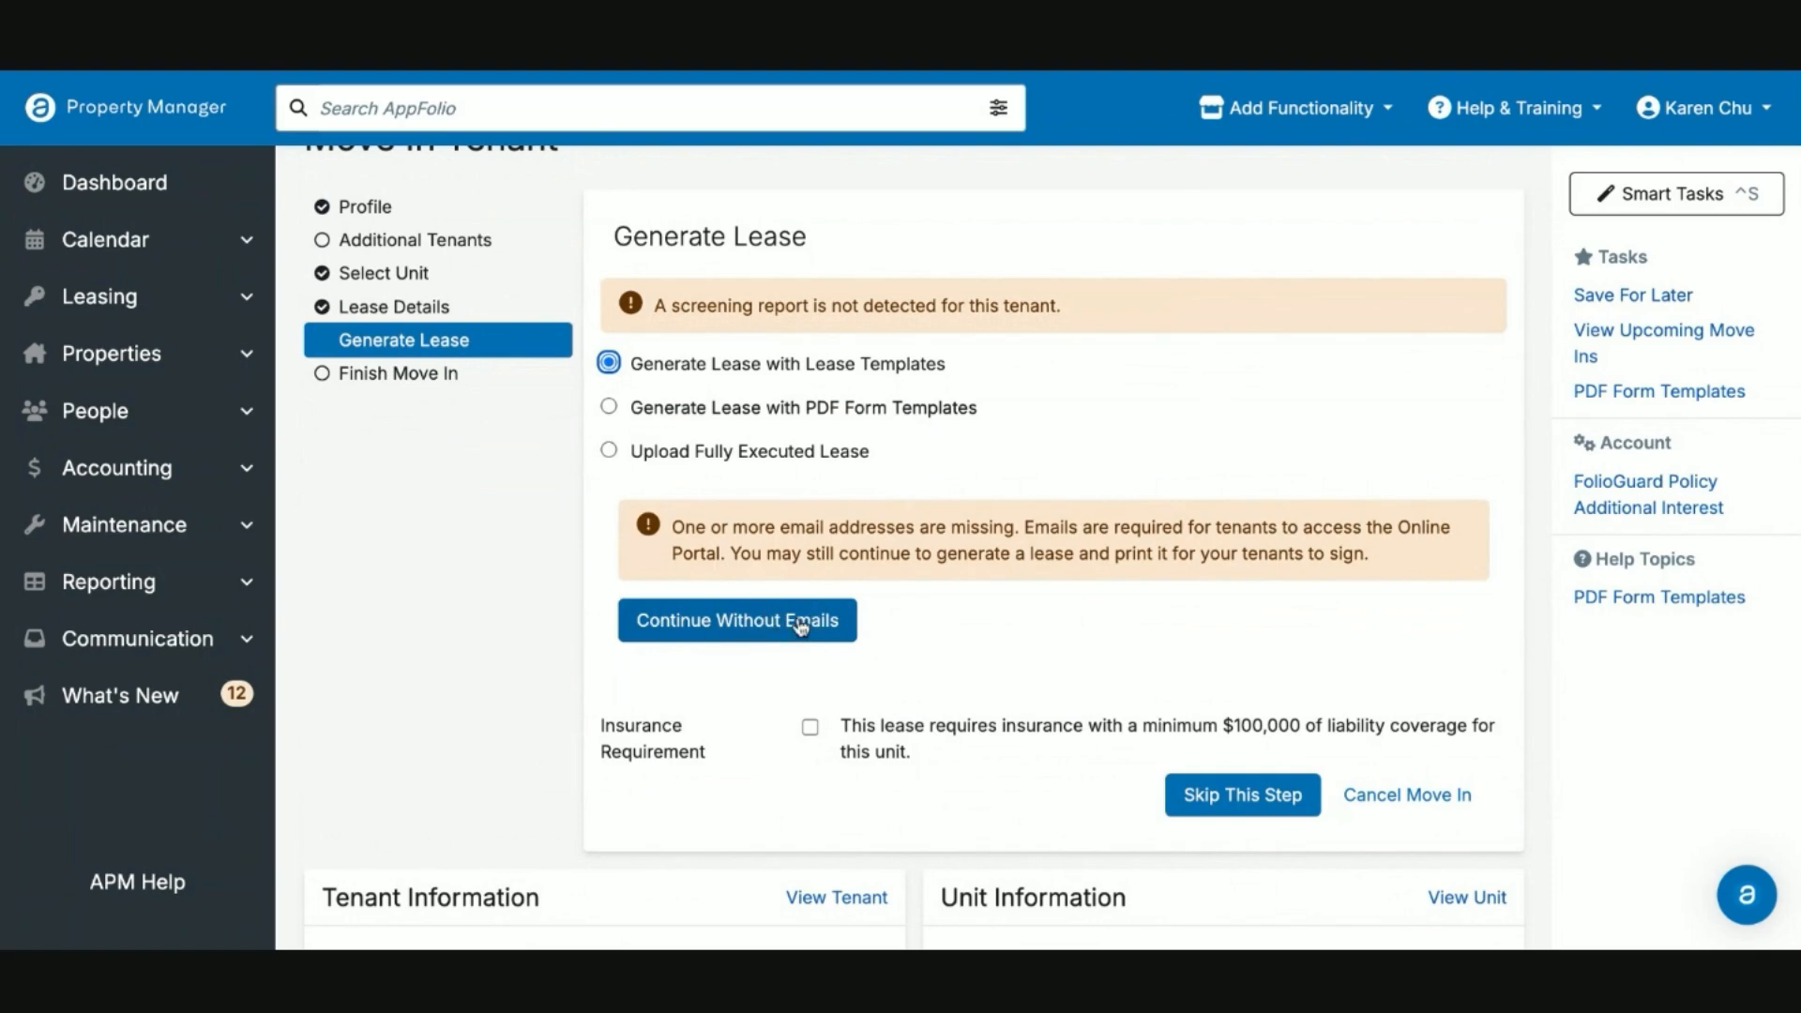
{"action": "left_click", "coordinate": [735, 621]}
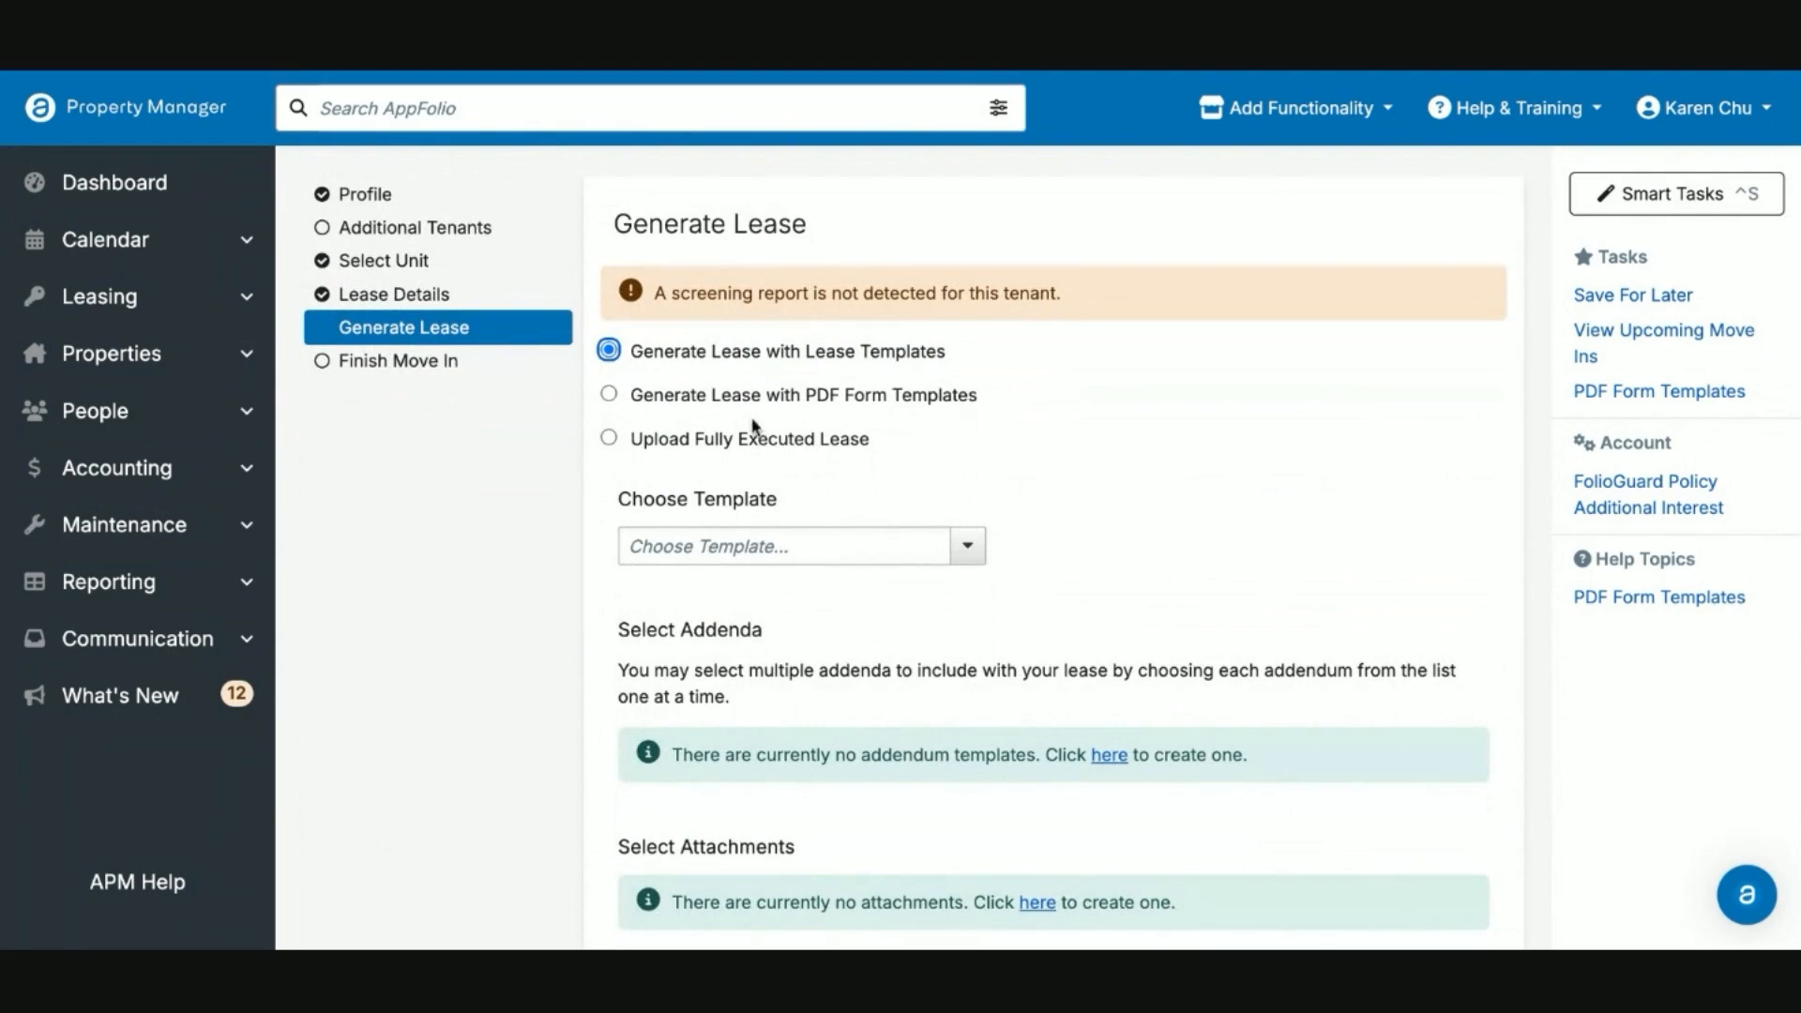
Step: Select the Middle Earth Lease template and enter 2100 as Rent Upon Move In
{"action": "left_click", "coordinate": [799, 546]}
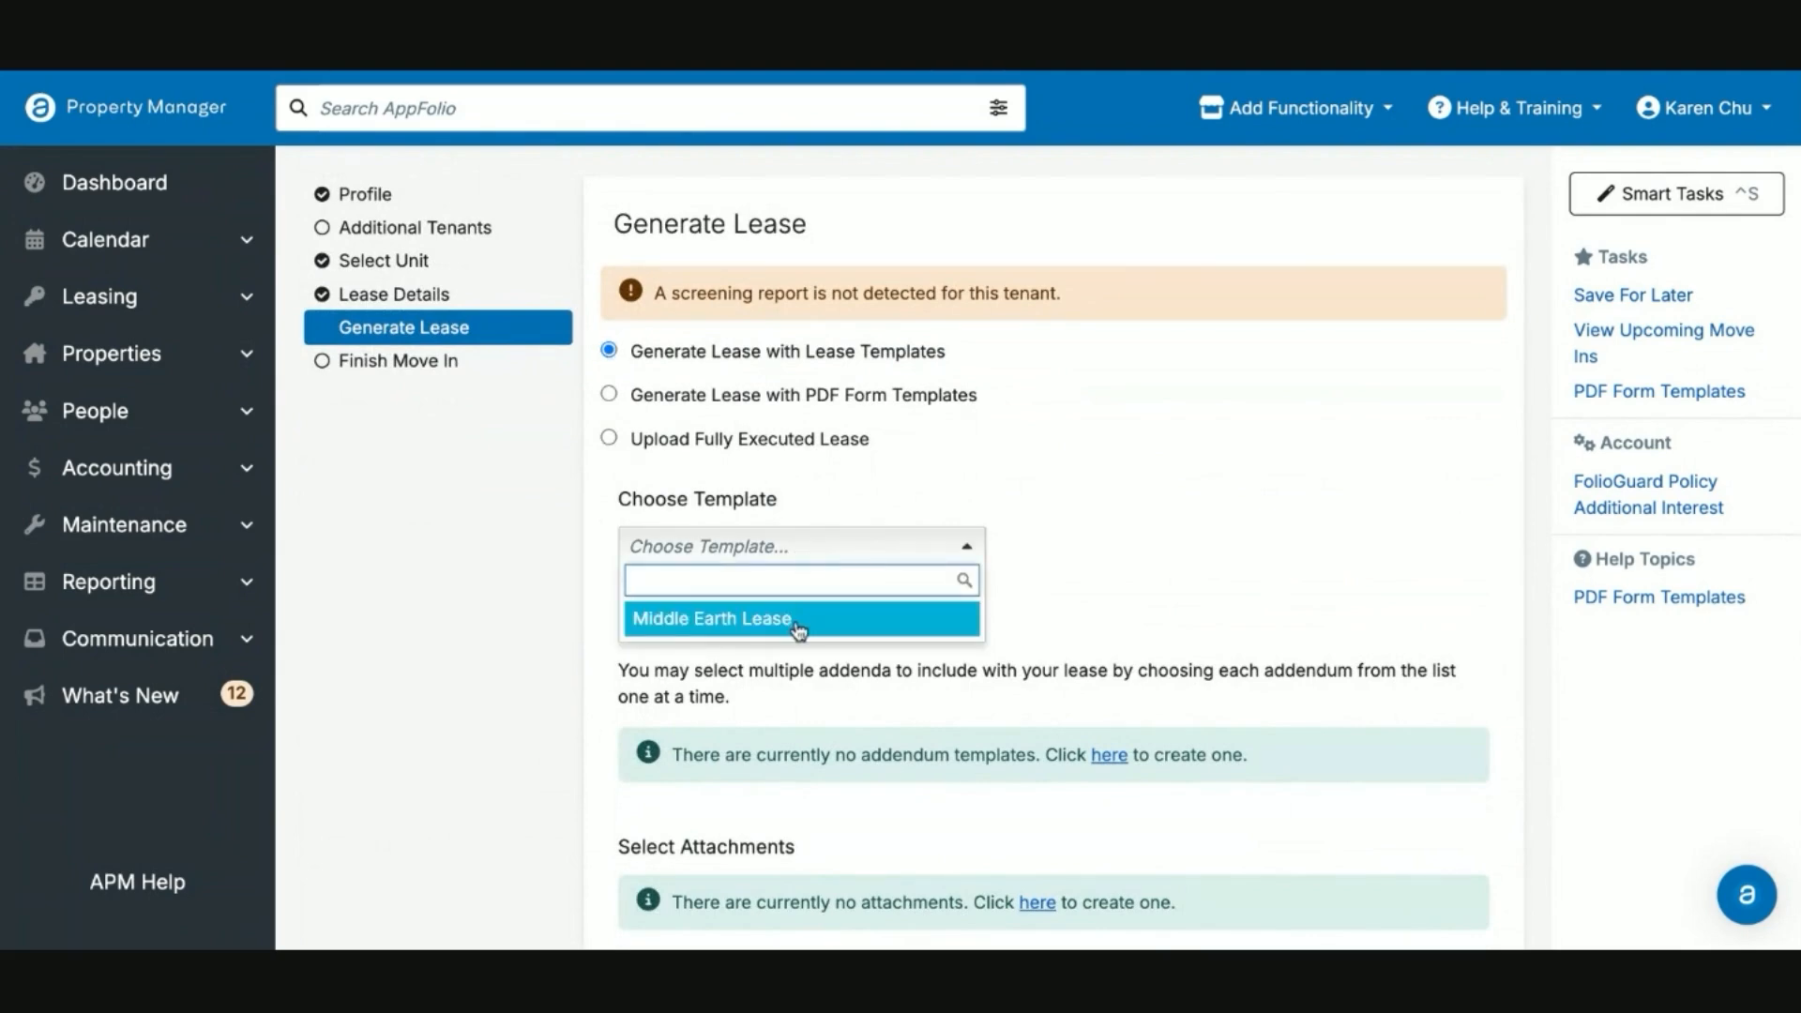
{"action": "left_click", "coordinate": [712, 617]}
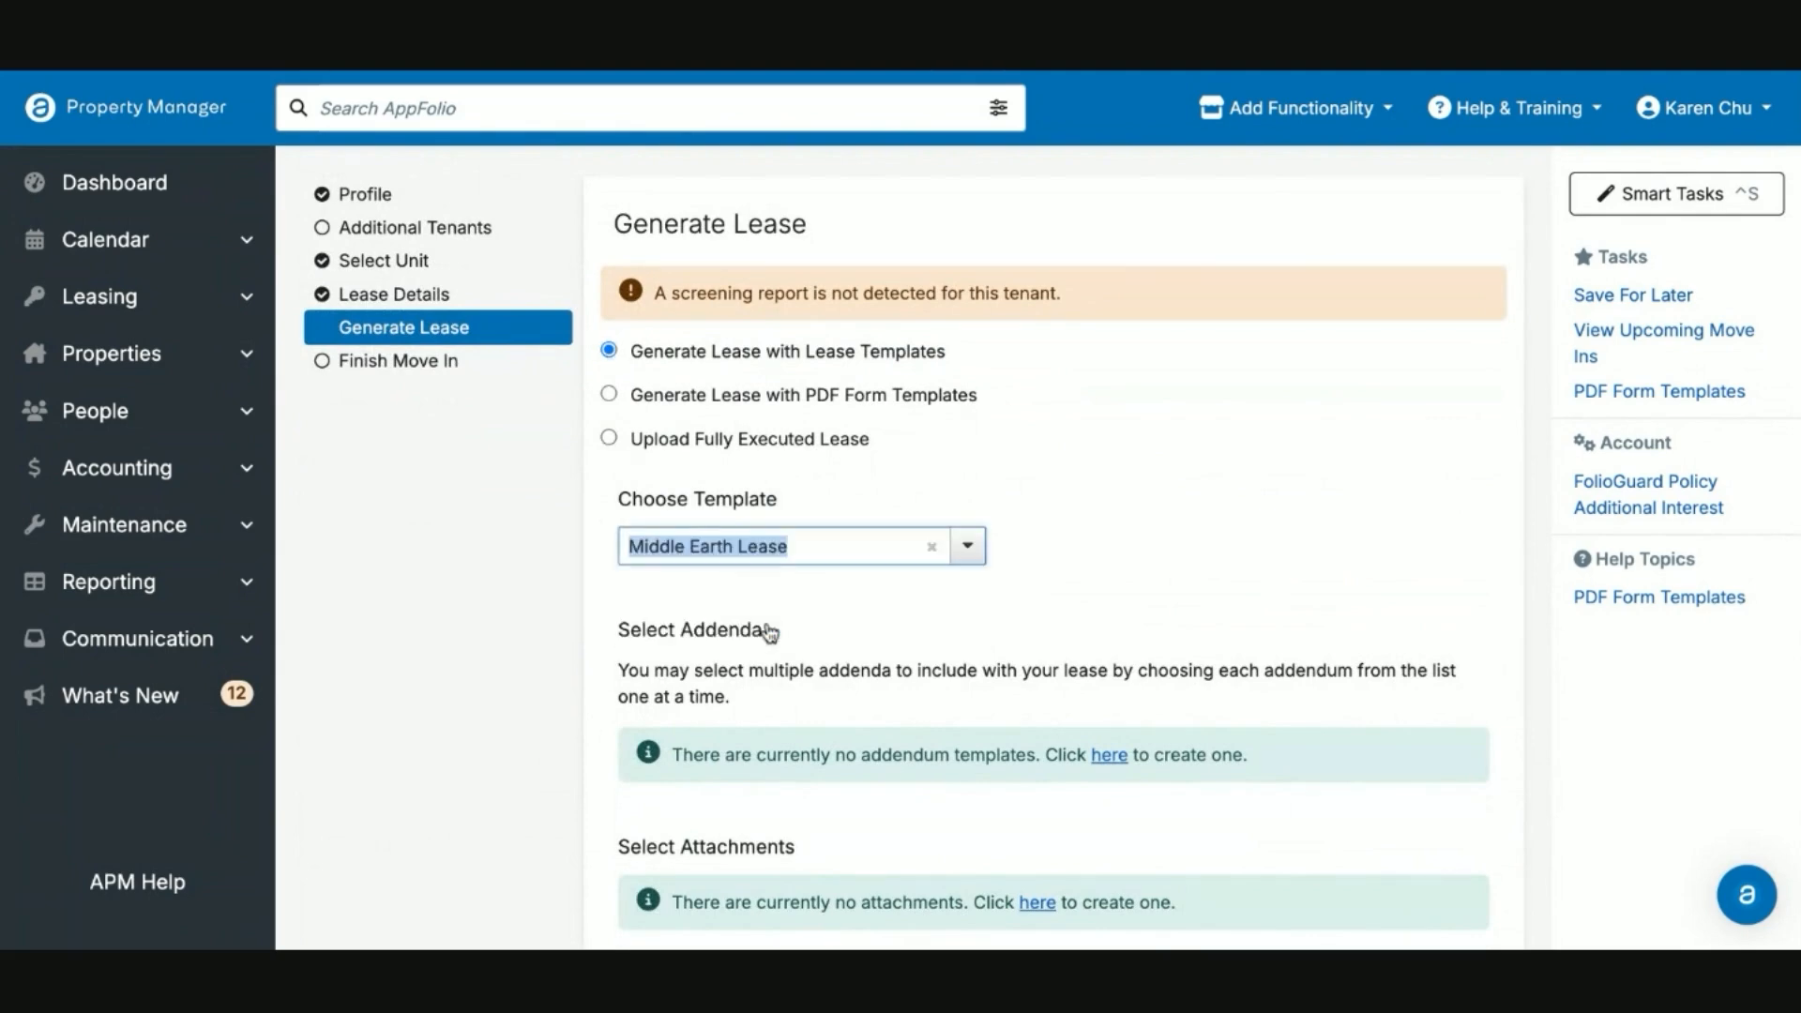
{"action": "scroll", "scroll_direction": "down", "scroll_amount": 3}
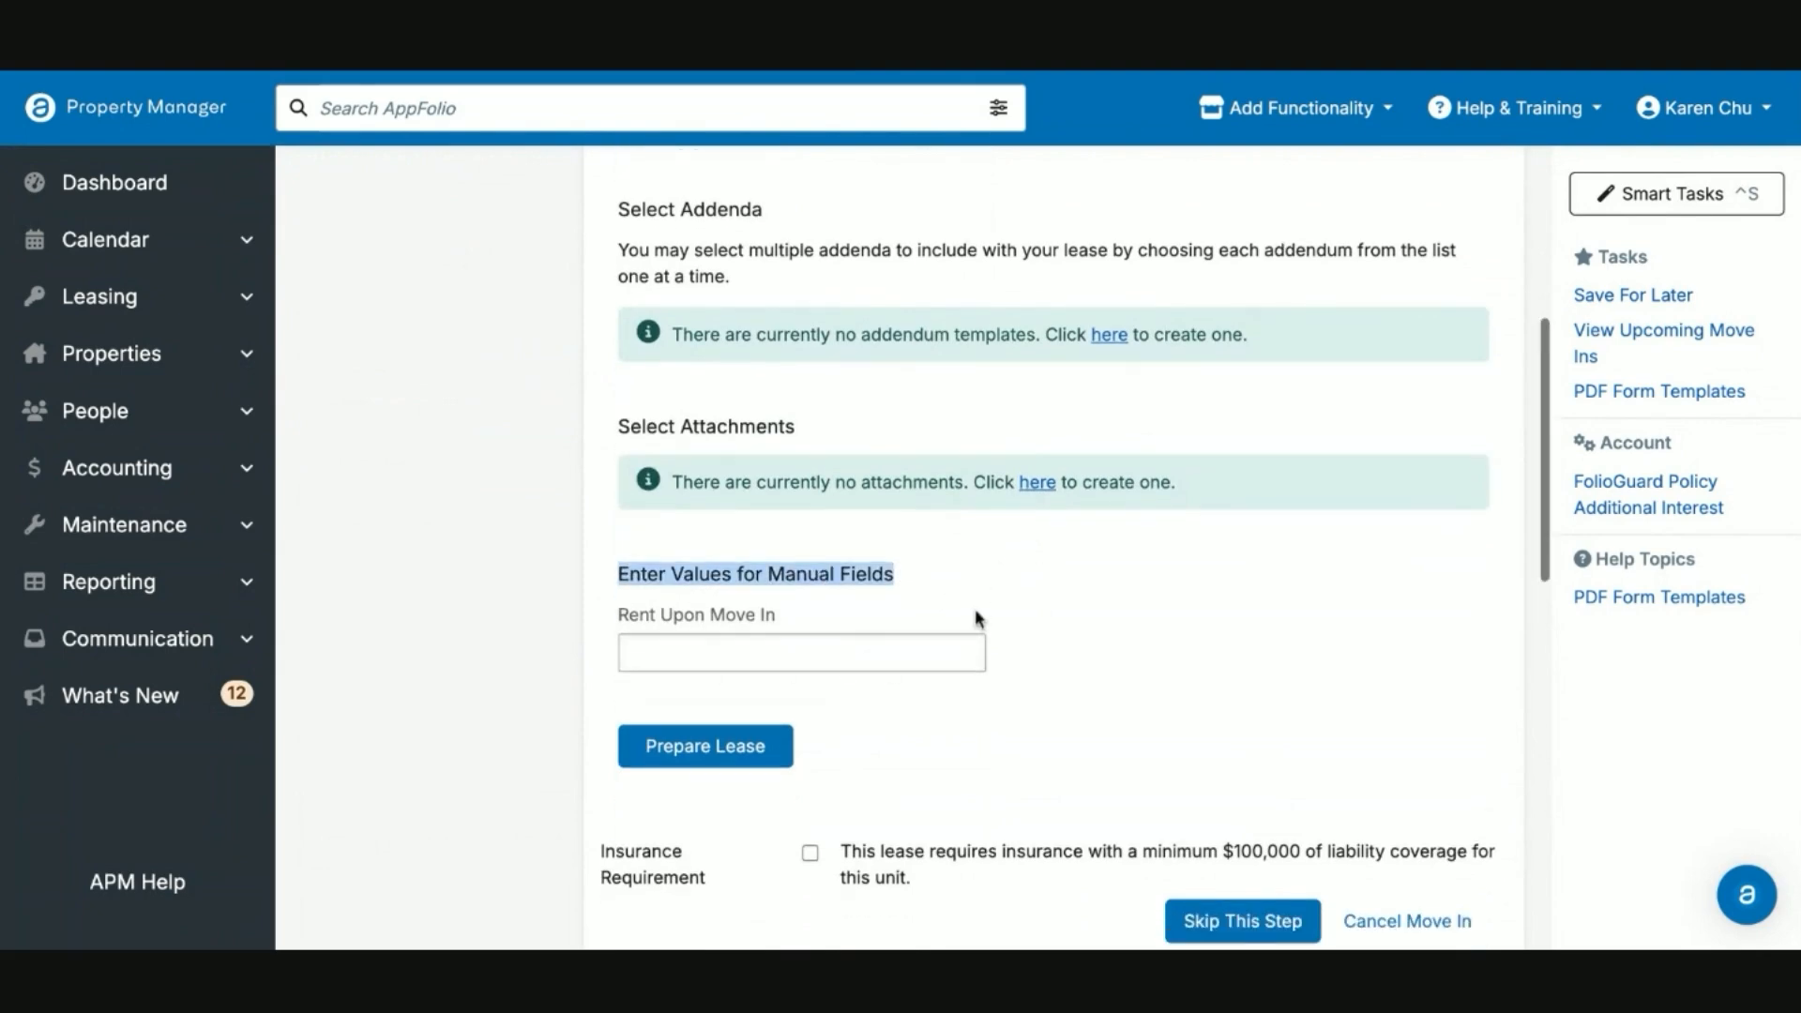
{"action": "type", "text": "2100"}
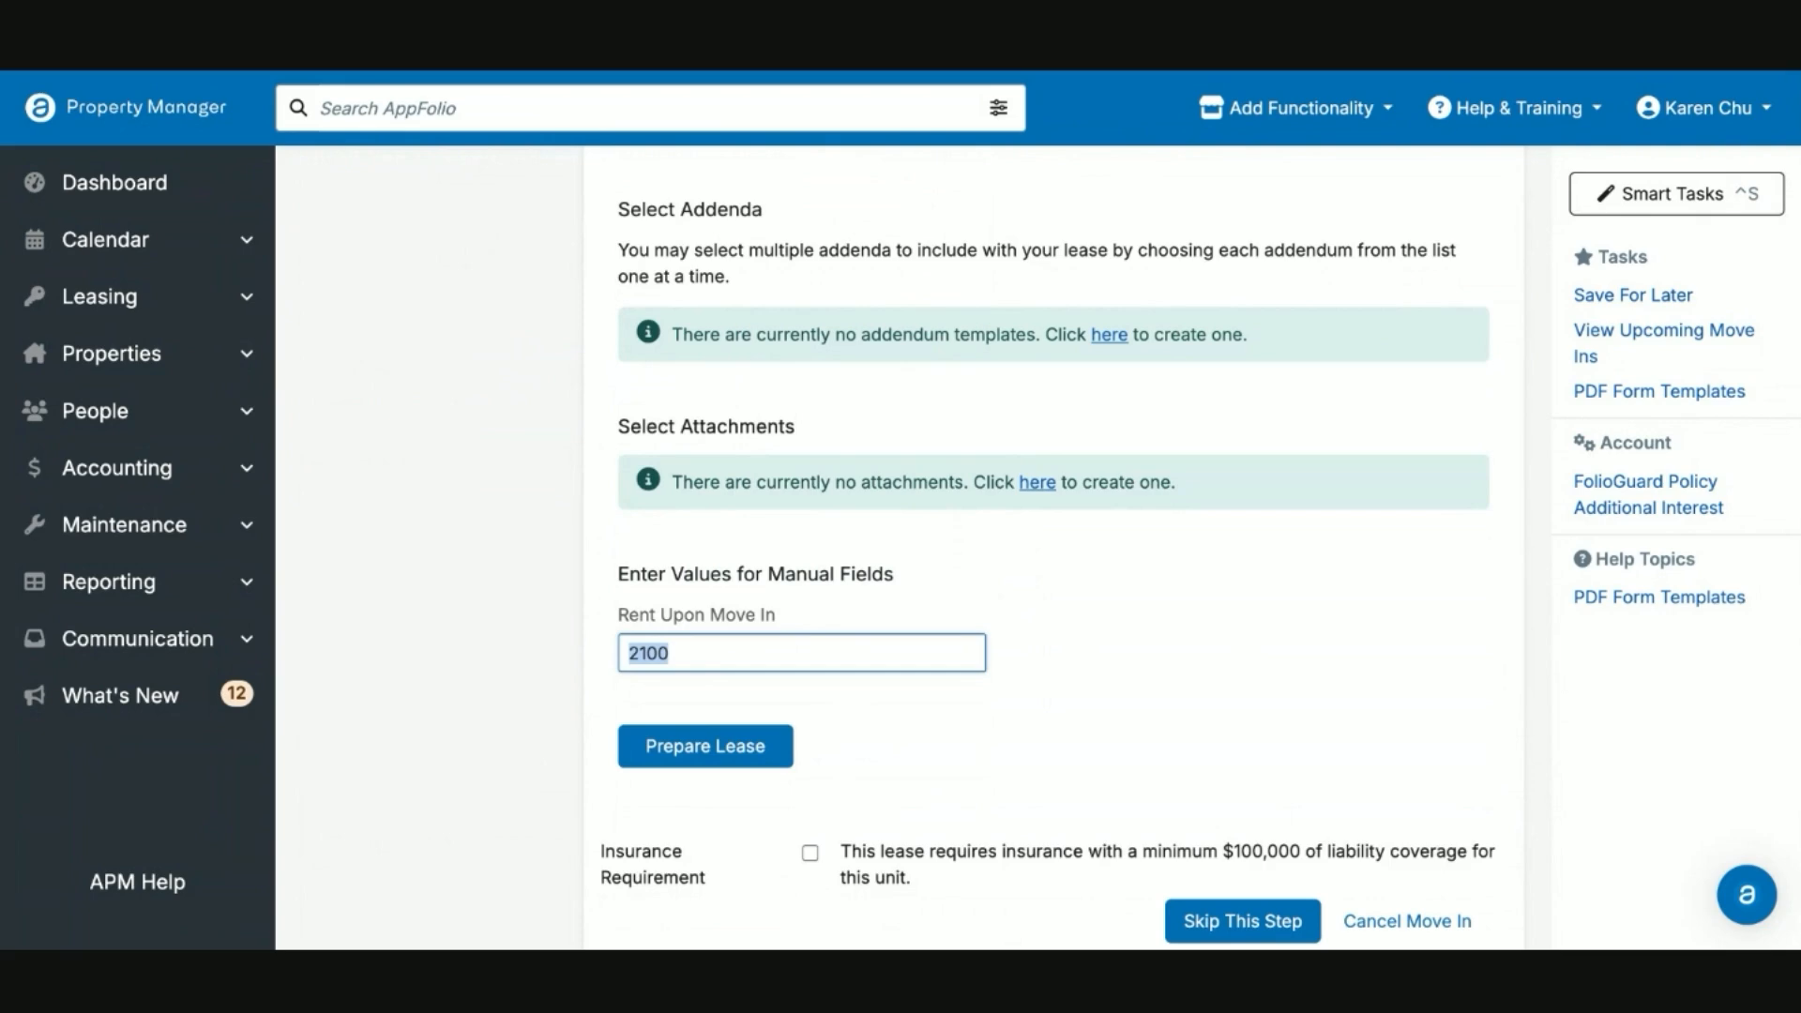
Step: Prepare the lease, accepting that Utilities Included remains blank
{"action": "scroll", "scroll_direction": "down", "scroll_amount": 3}
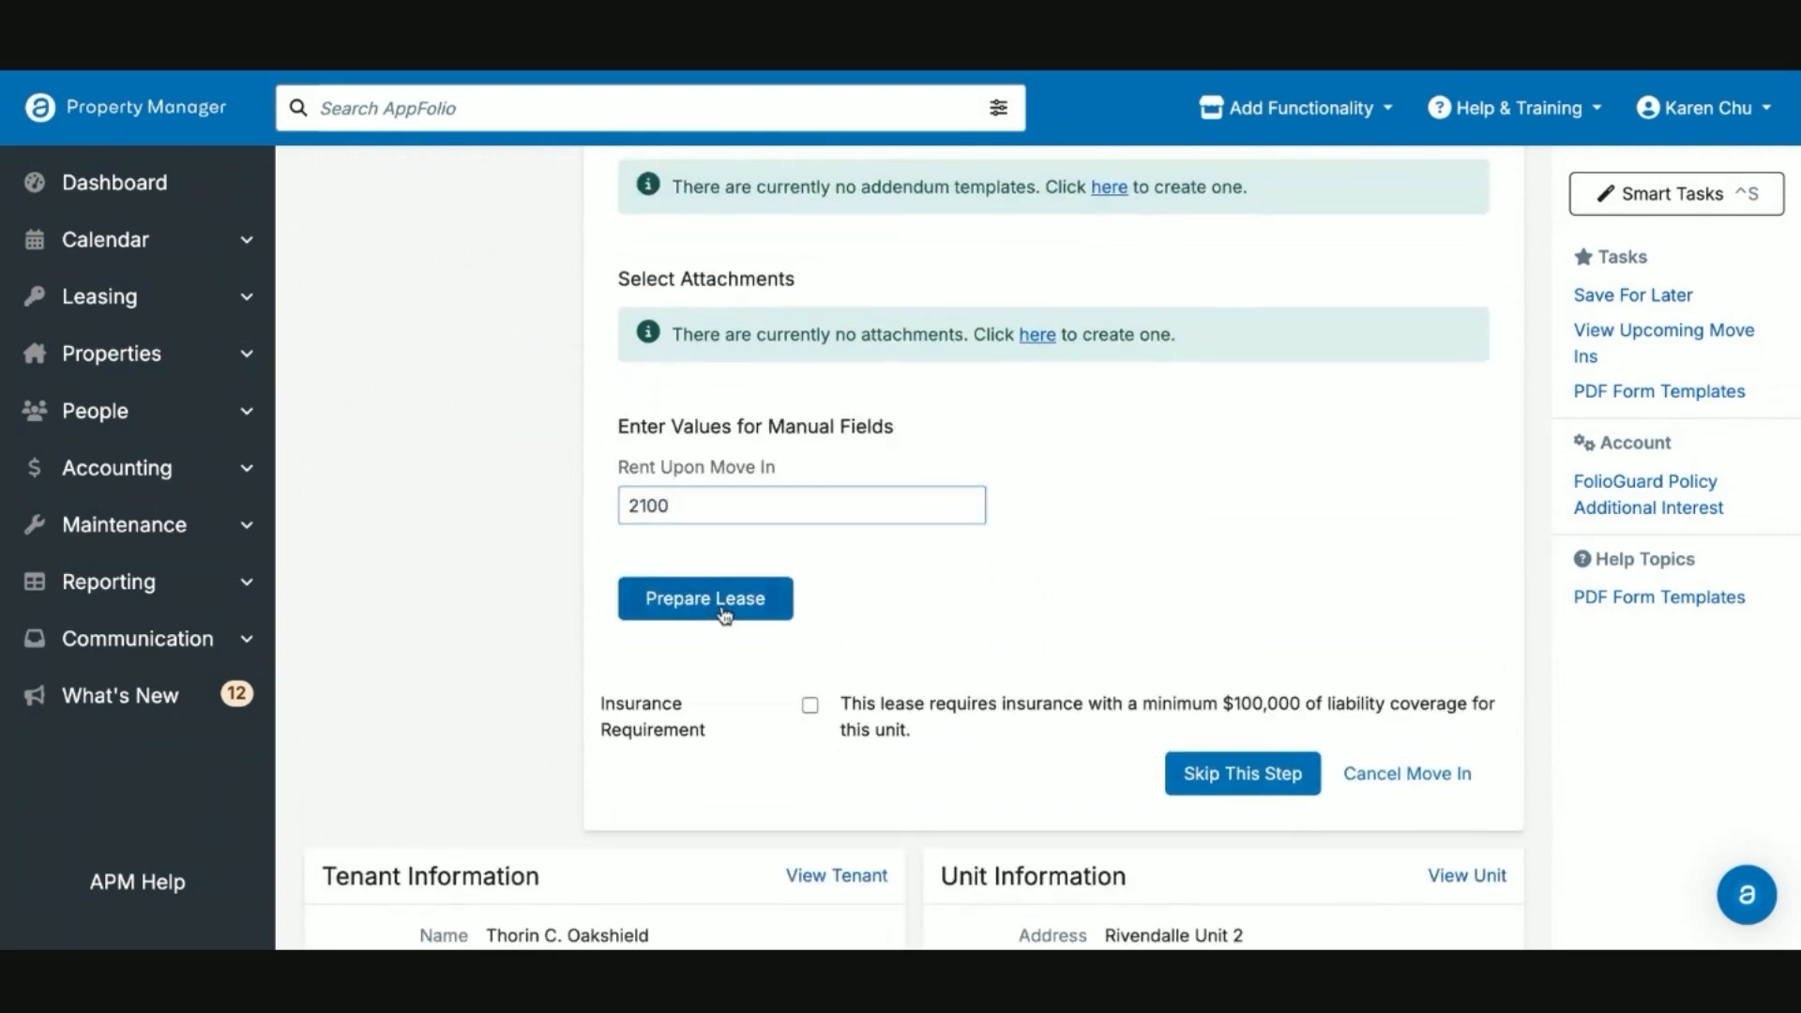
{"action": "left_click", "coordinate": [704, 596]}
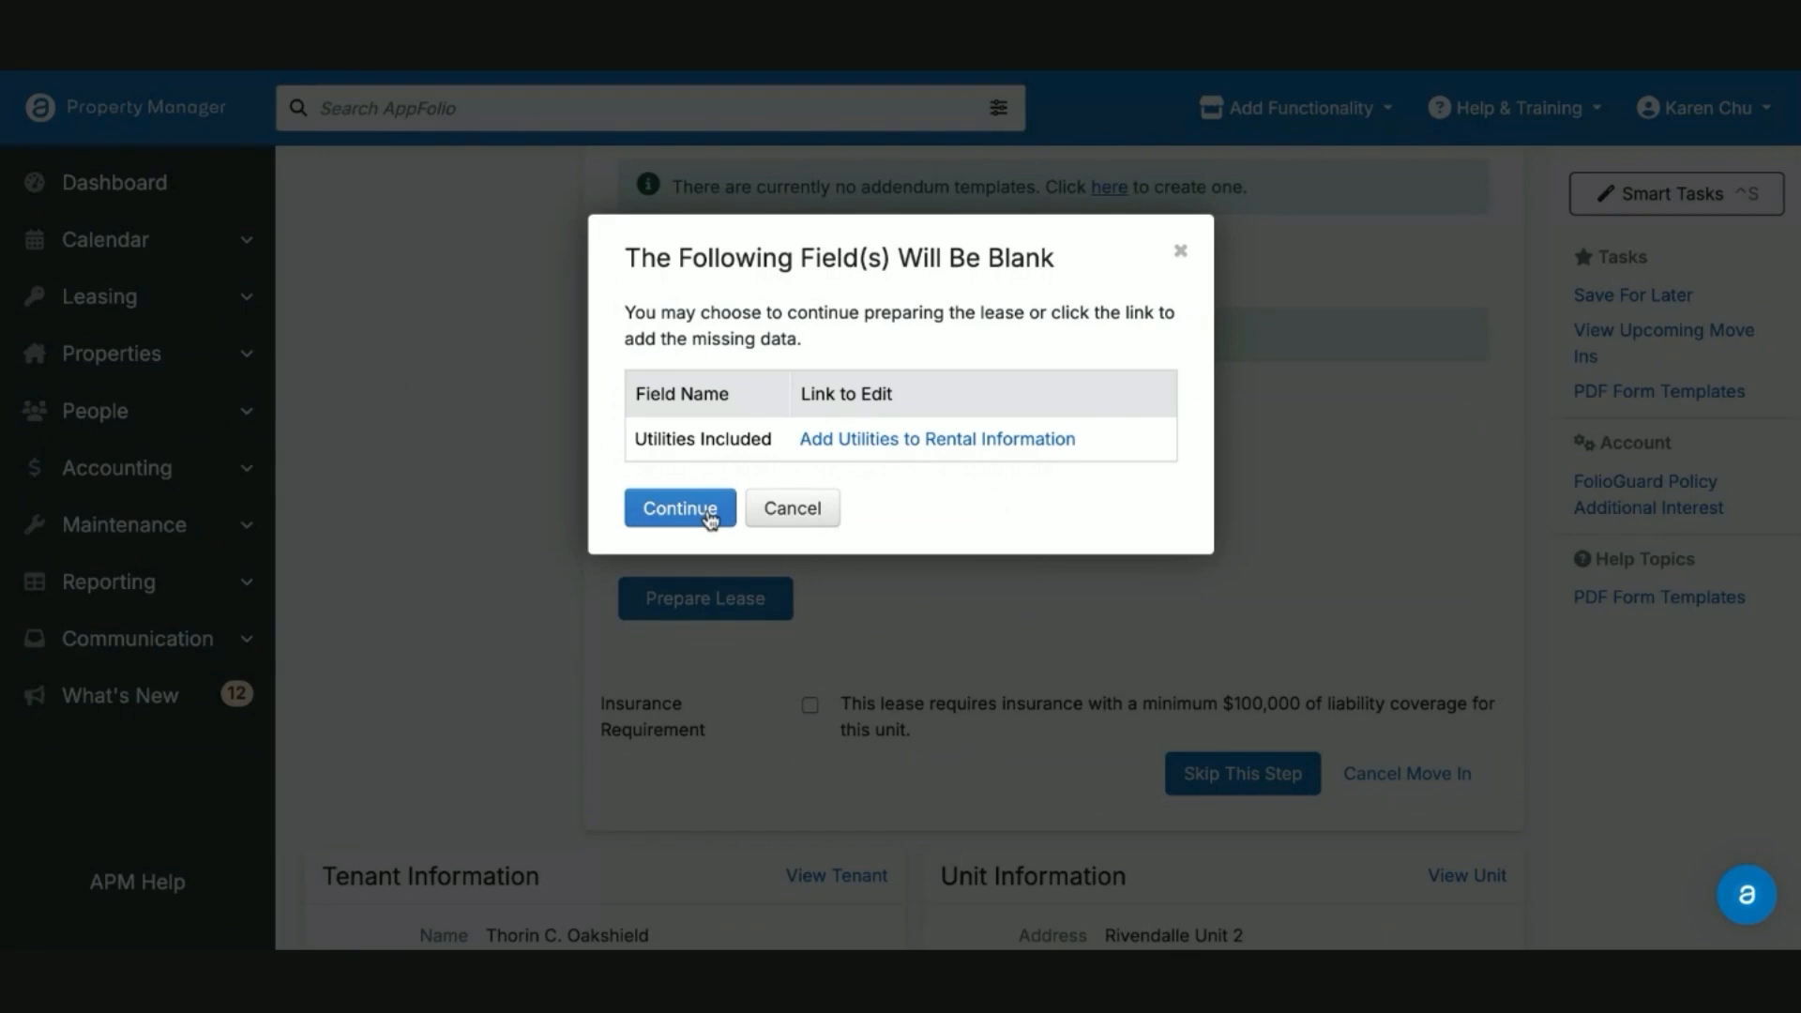
{"action": "left_click", "coordinate": [679, 509]}
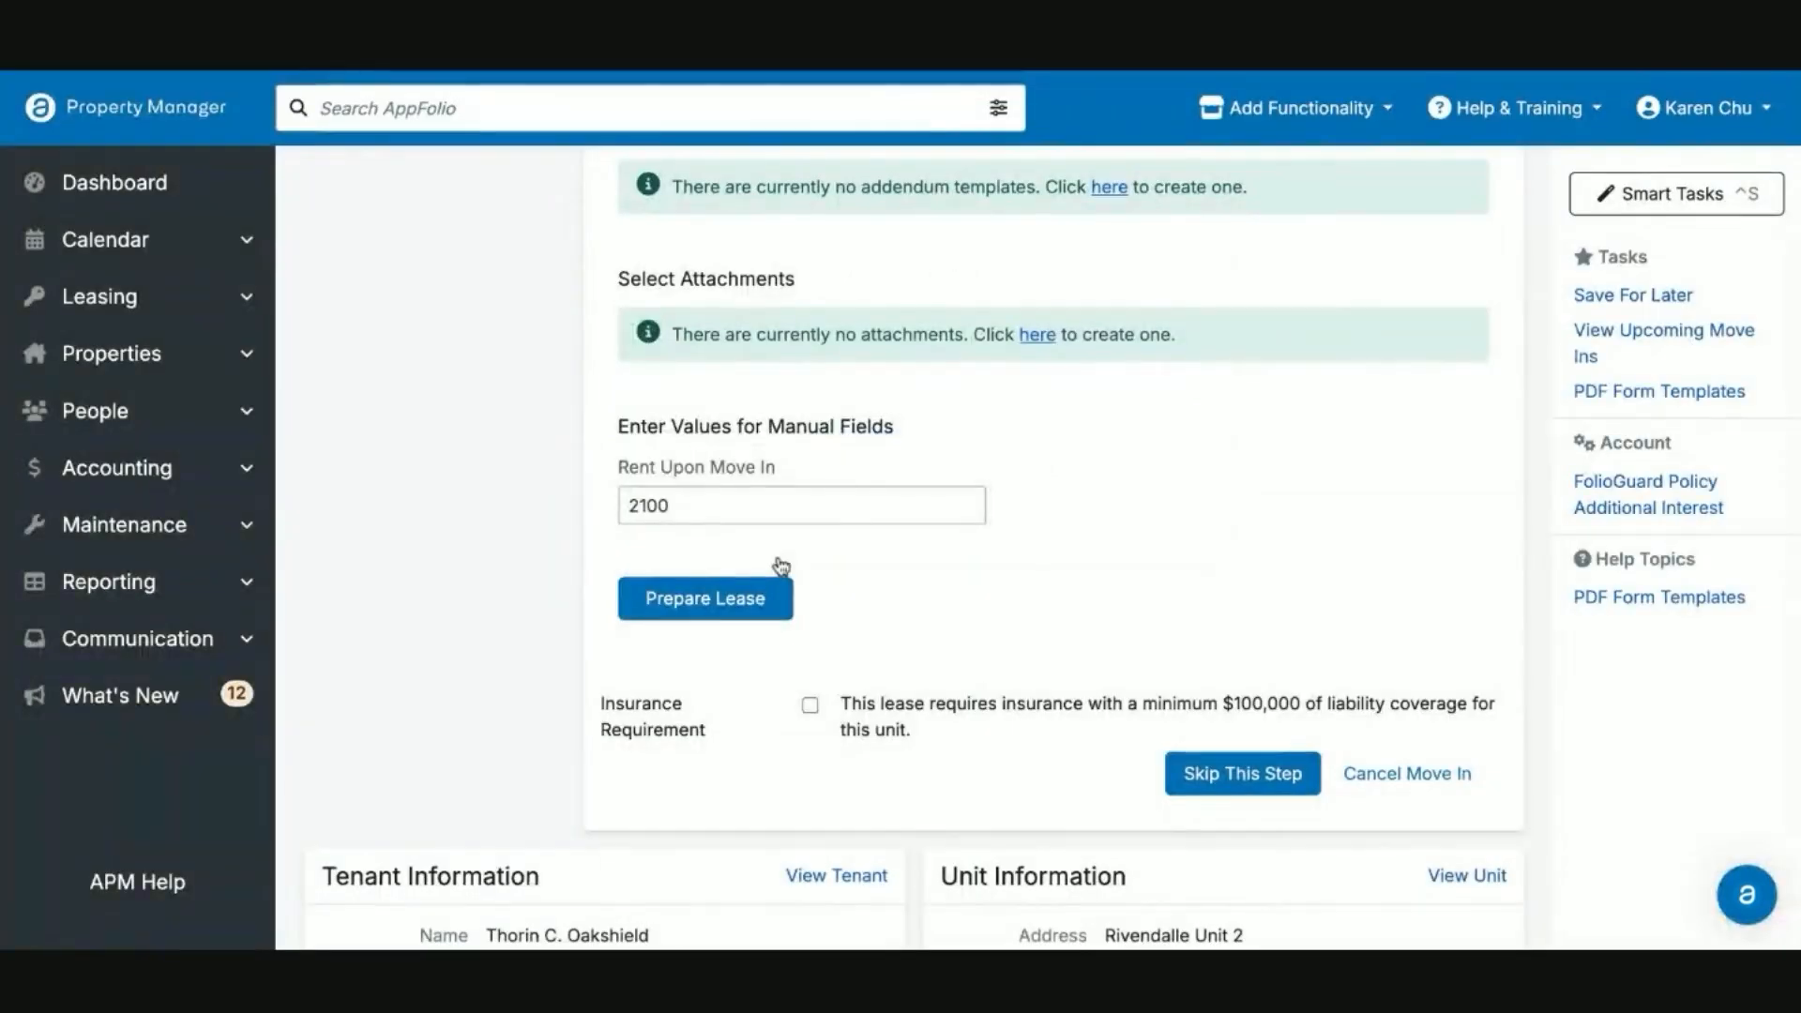
{"action": "left_click", "coordinate": [704, 596]}
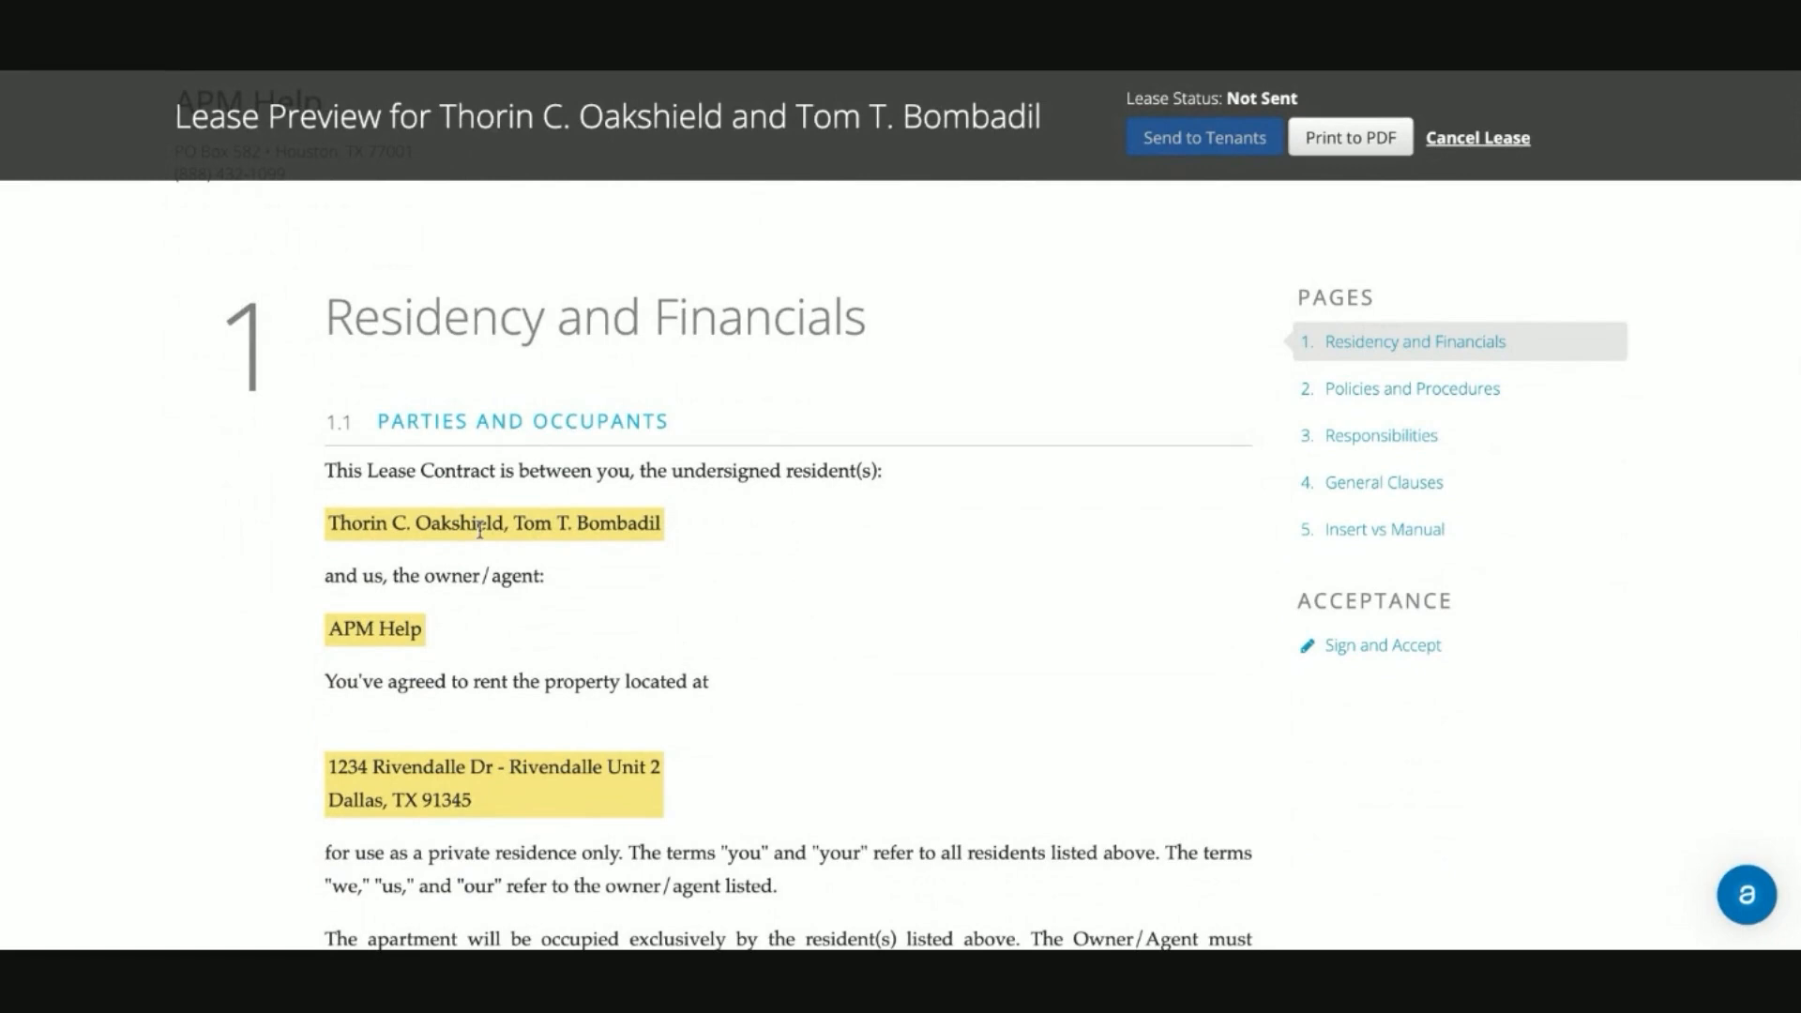
Step: Scroll through the lease preview's parties, dates and rent sections
{"action": "scroll", "scroll_direction": "down", "scroll_amount": 3}
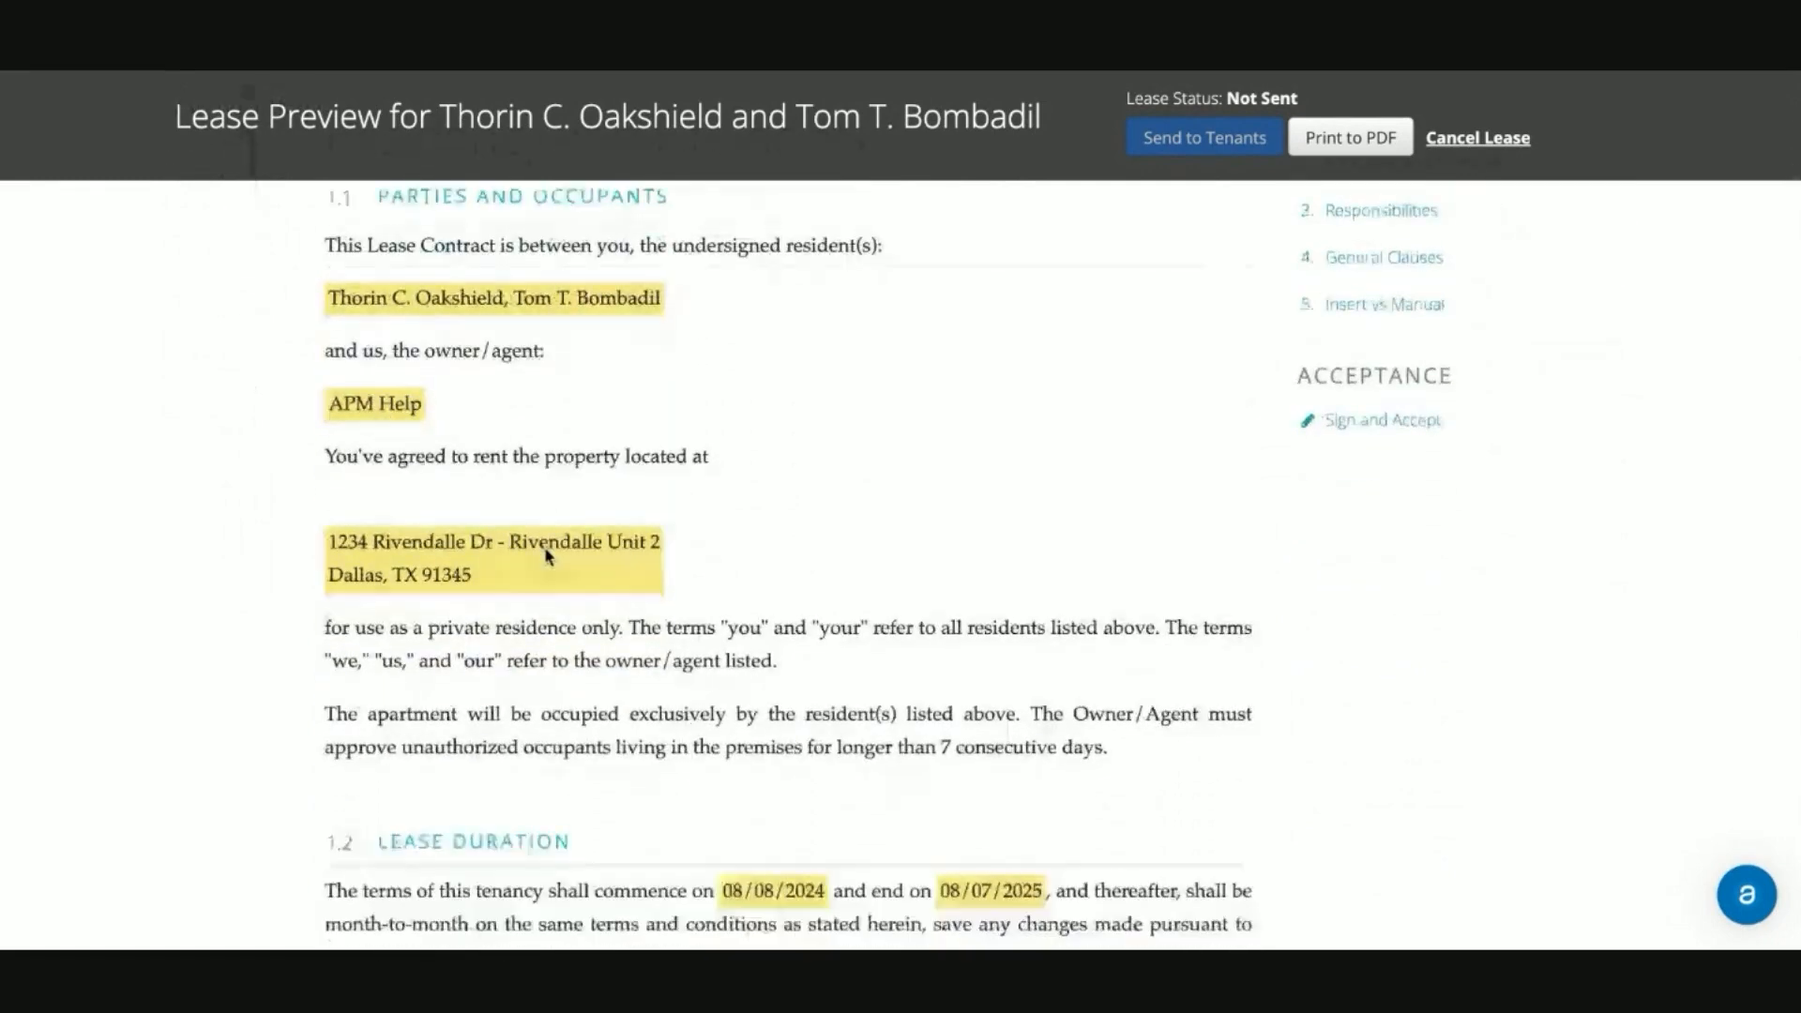
{"action": "scroll", "scroll_direction": "down", "scroll_amount": 3}
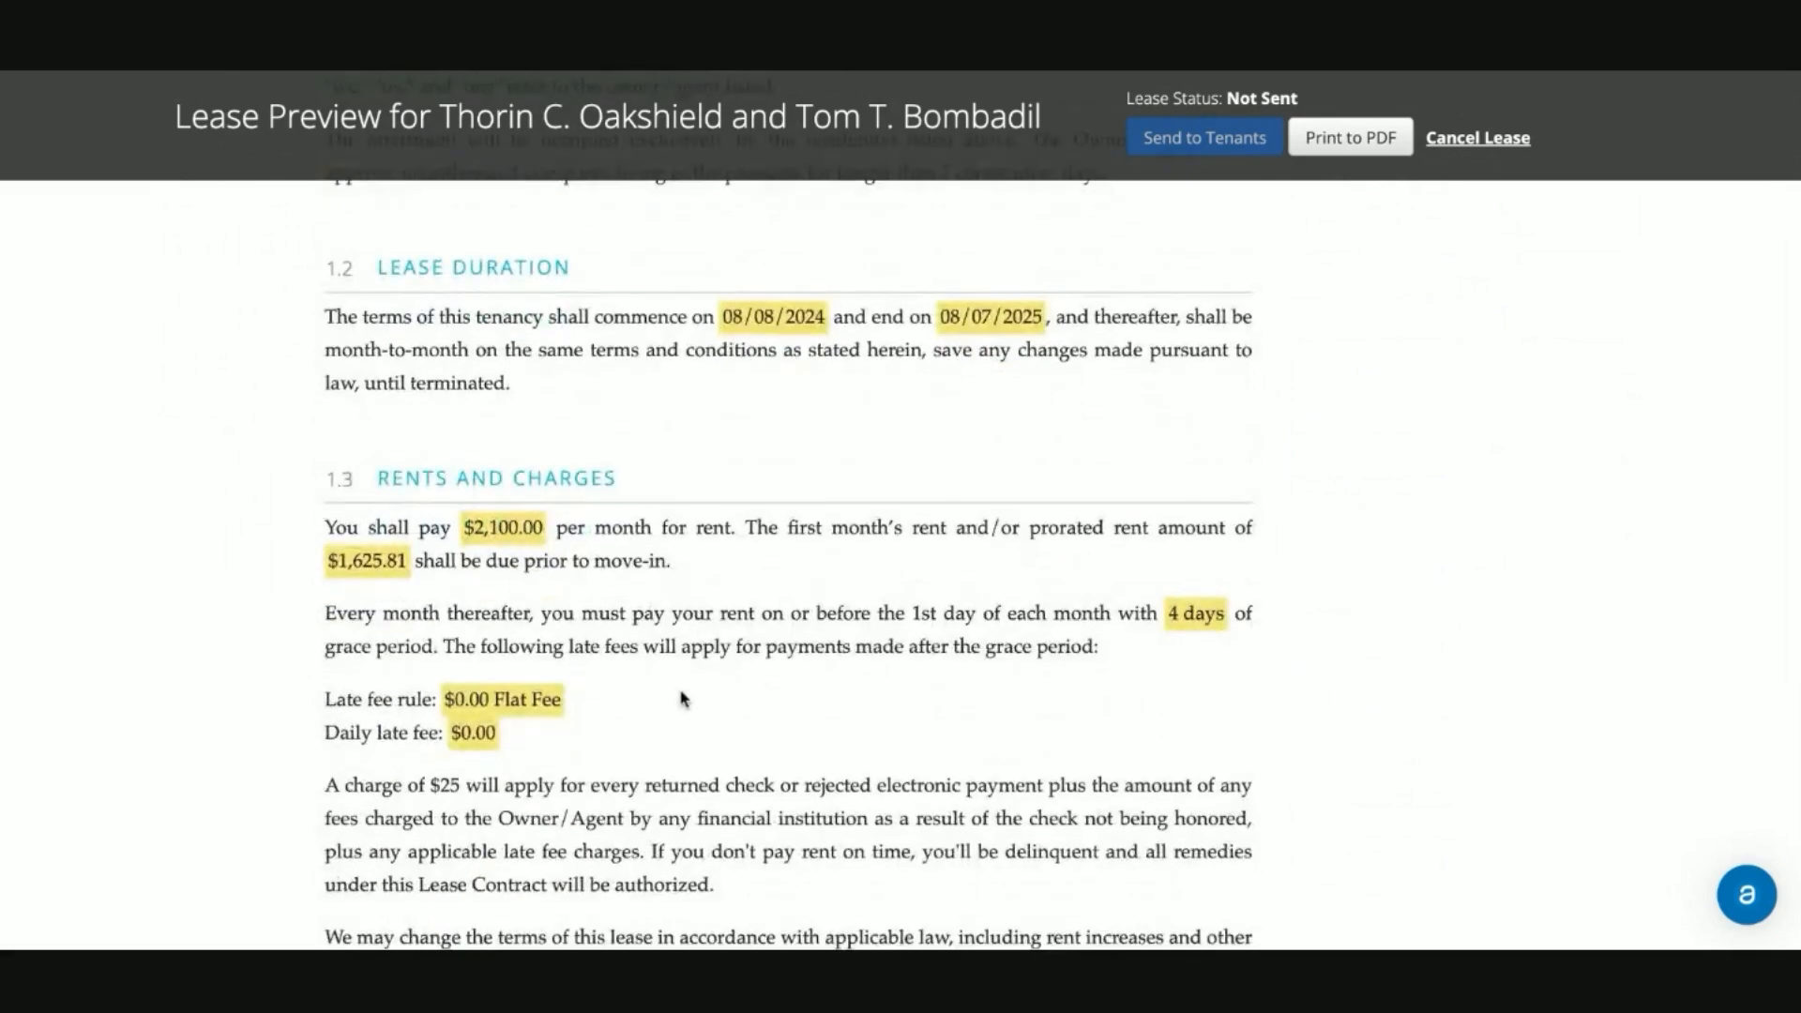
{"action": "scroll", "scroll_direction": "up", "scroll_amount": 3}
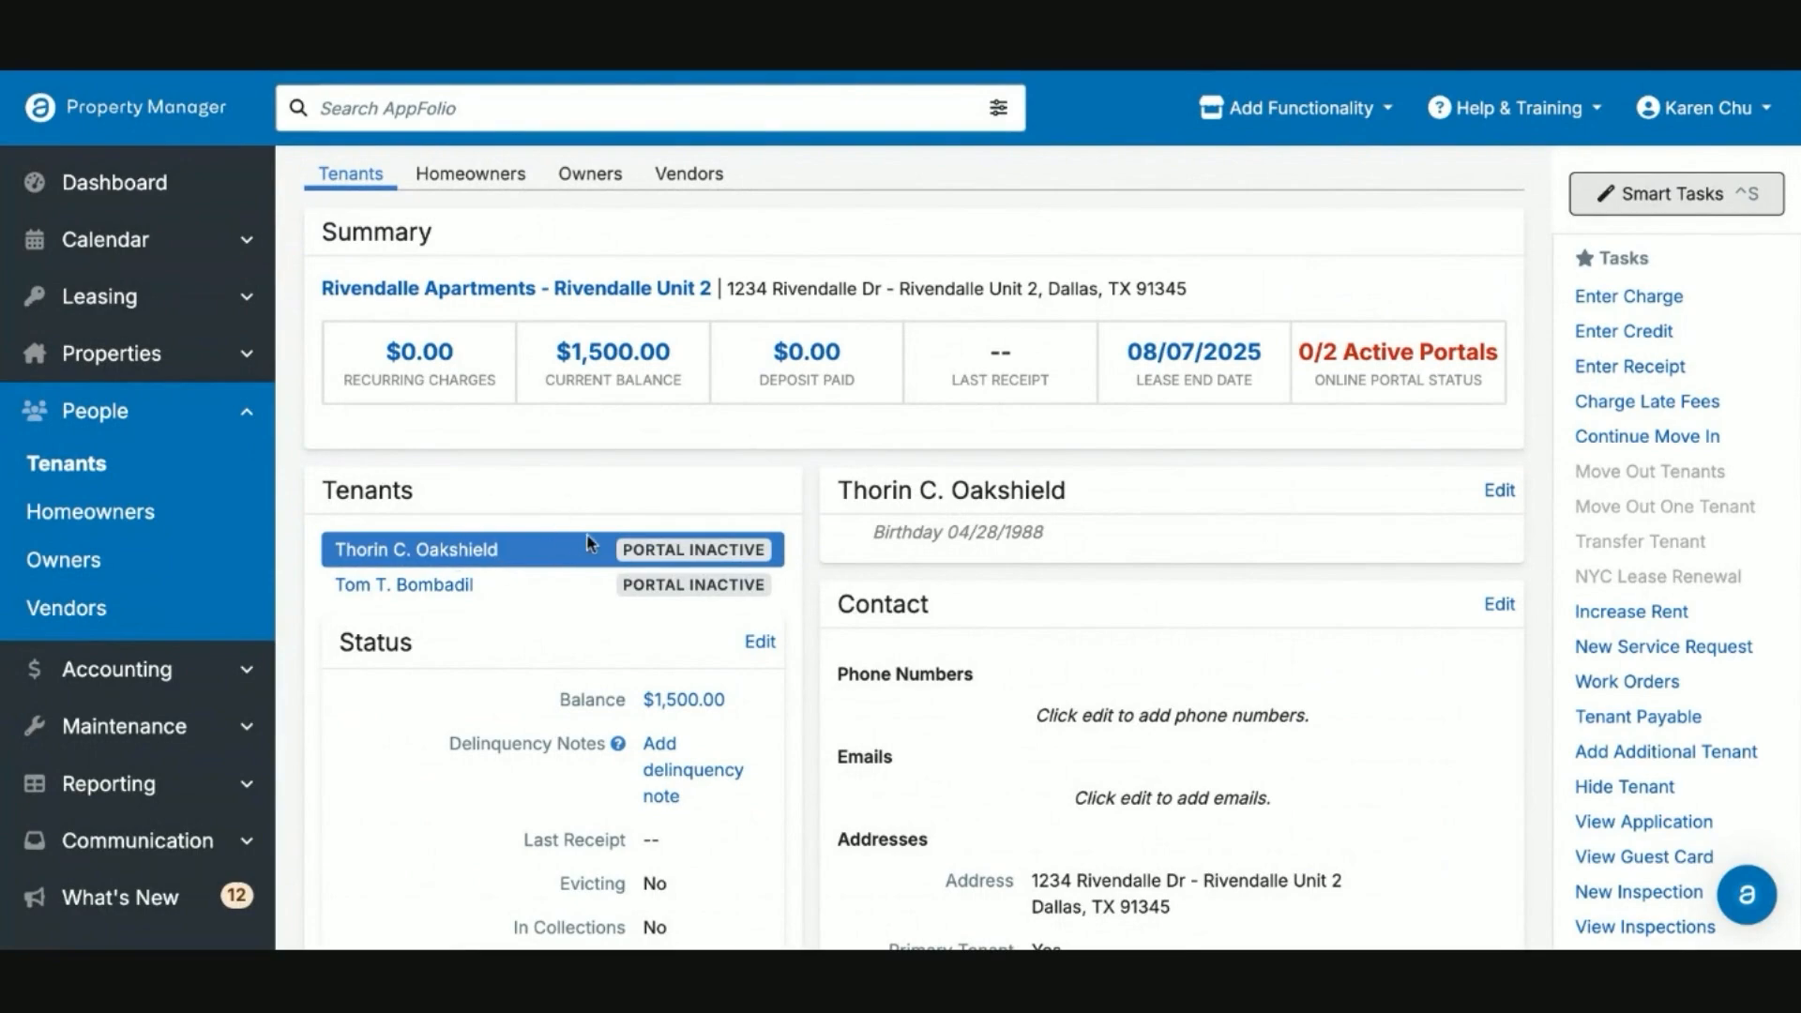
{"action": "scroll", "scroll_direction": "down", "scroll_amount": 3}
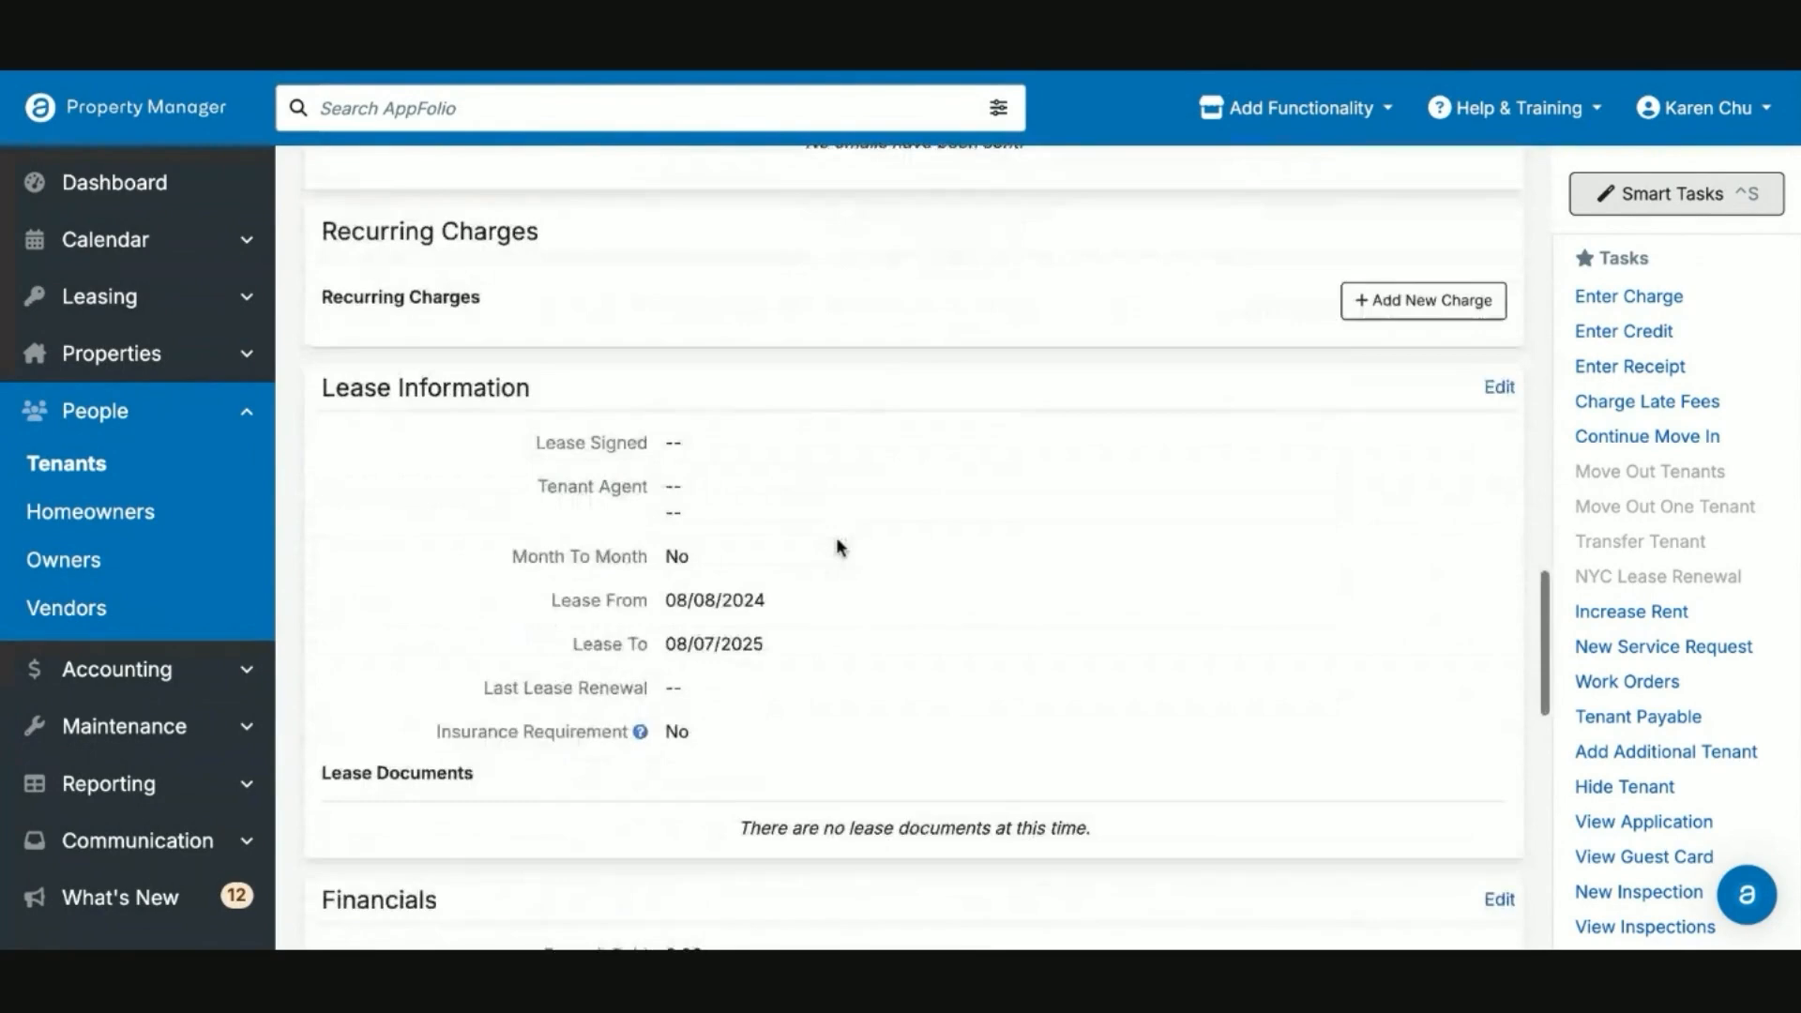
{"action": "scroll", "scroll_direction": "down", "scroll_amount": 3}
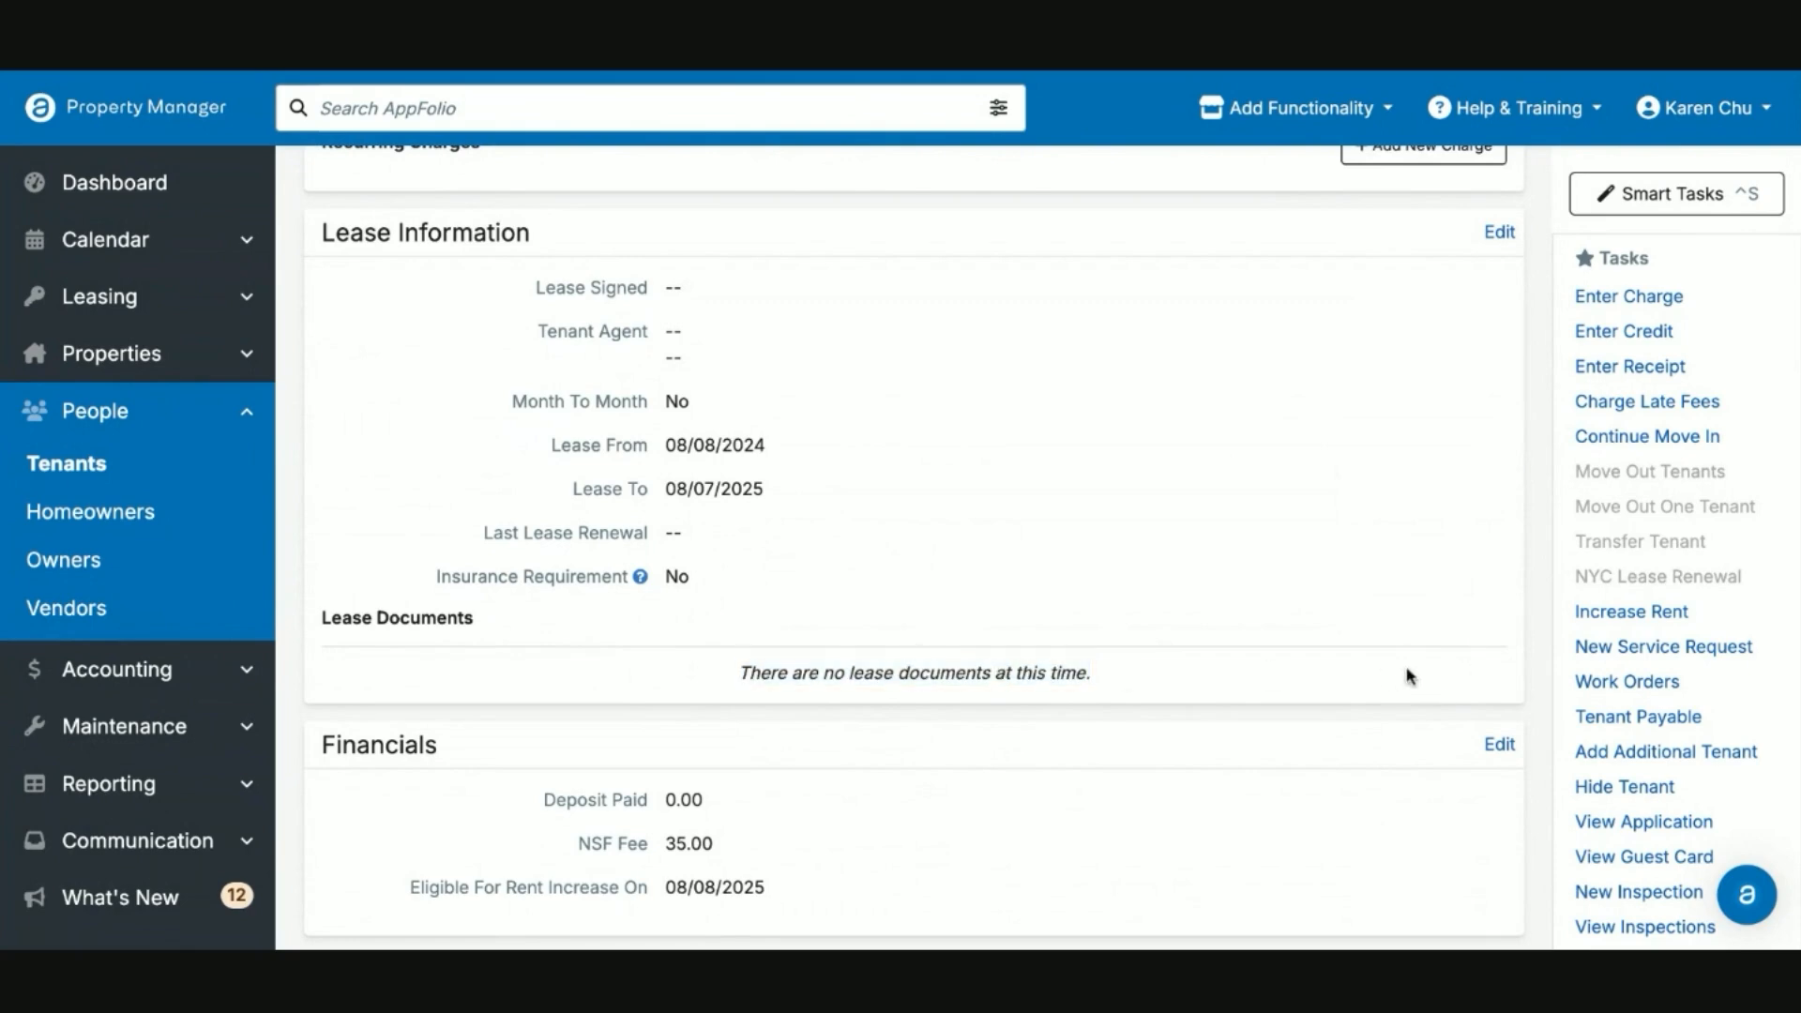
{"action": "mouse_move", "coordinate": [1424, 686]}
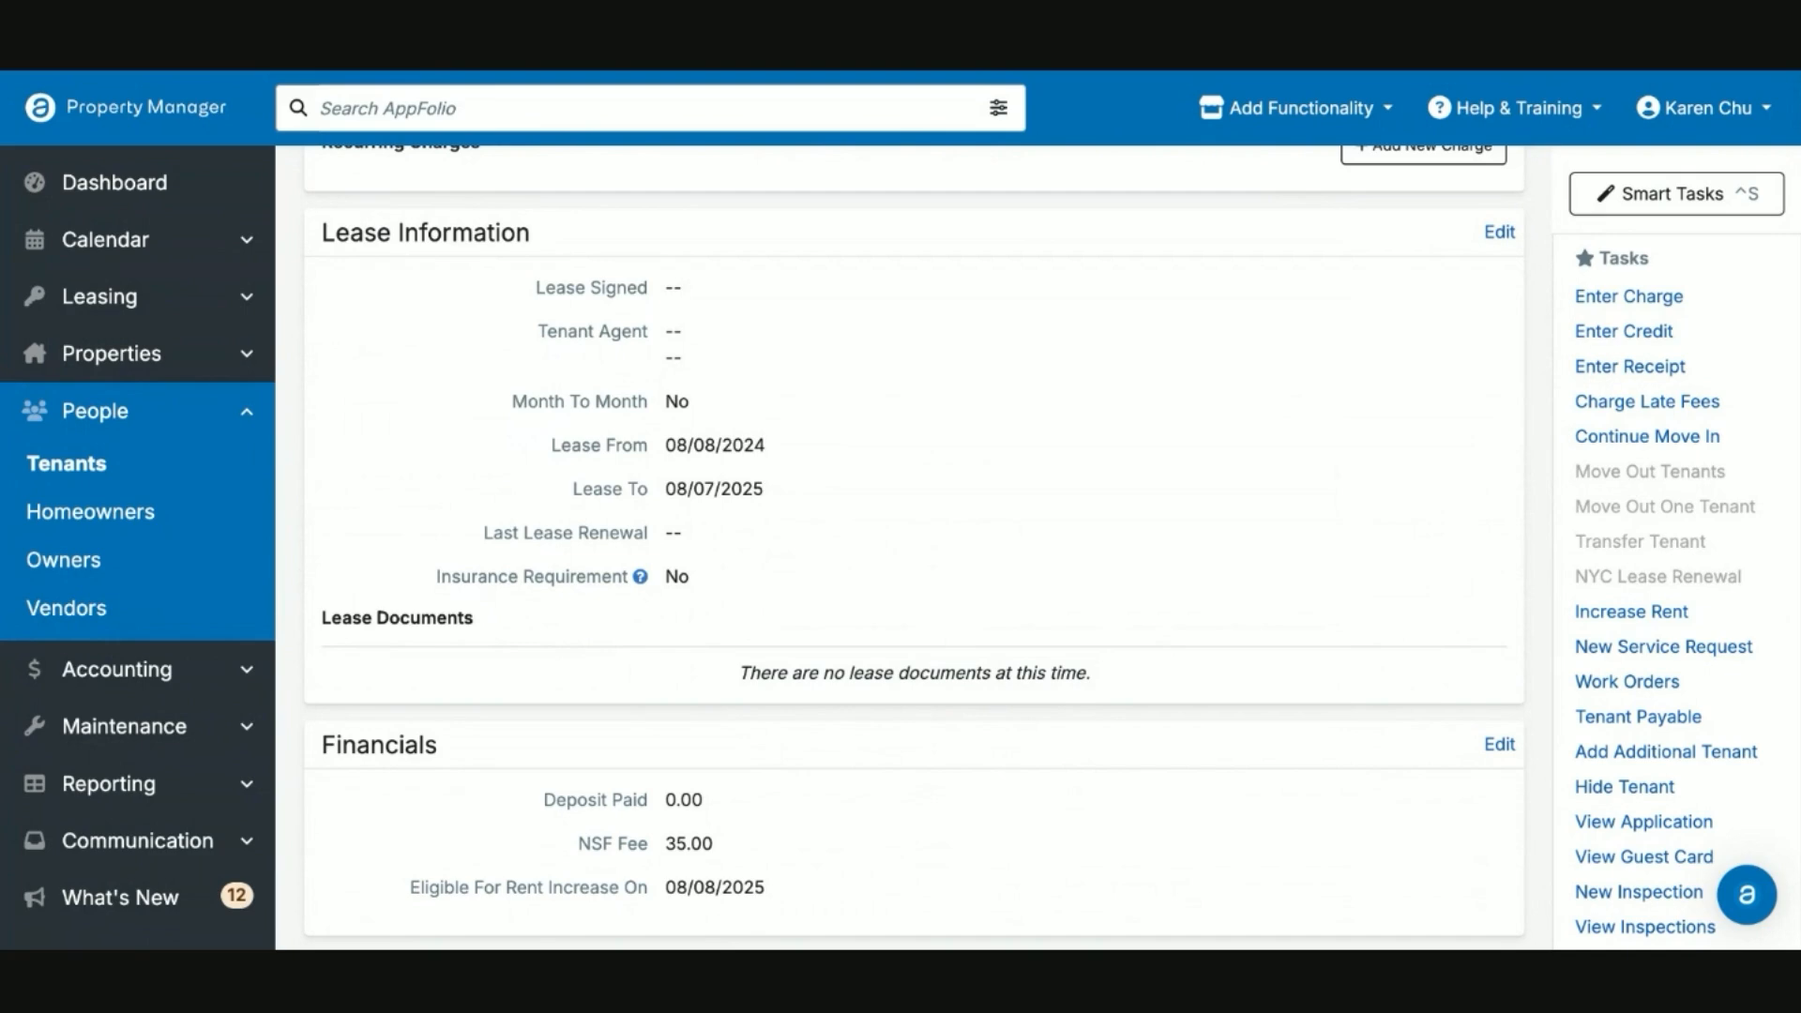
{"action": "mouse_move", "coordinate": [1450, 683]}
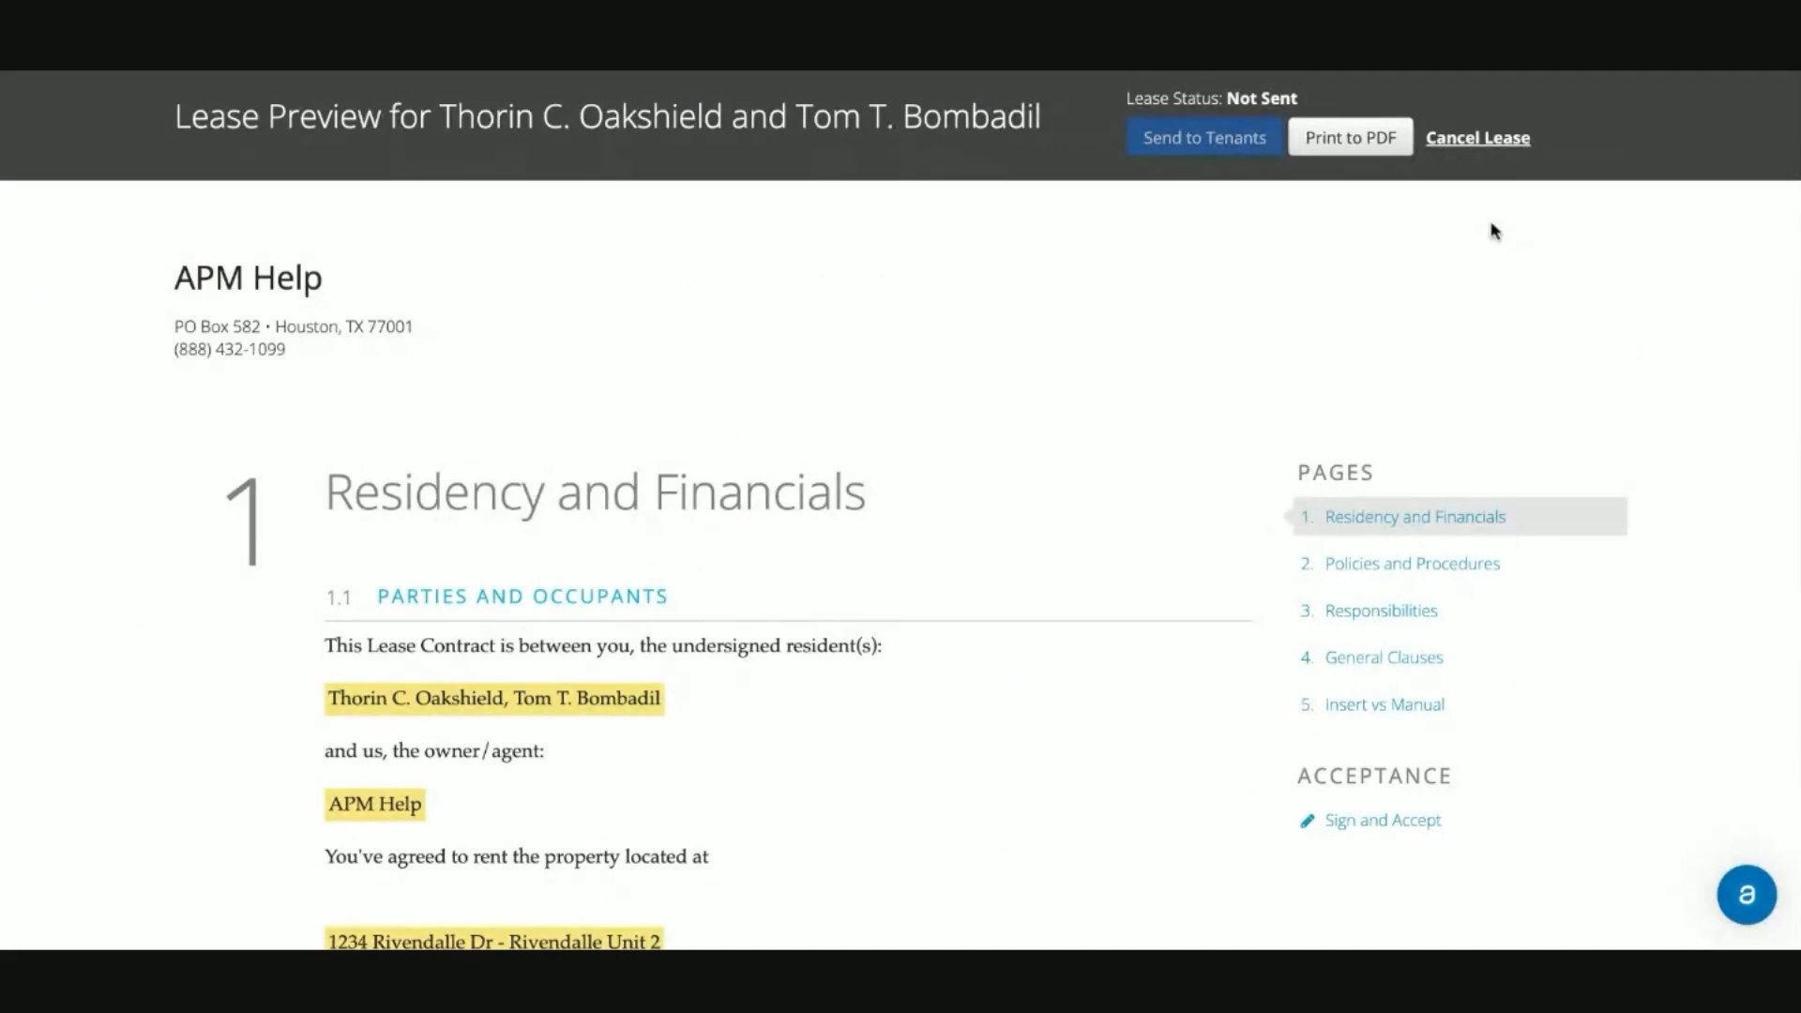
{"action": "mouse_move", "coordinate": [1484, 141]}
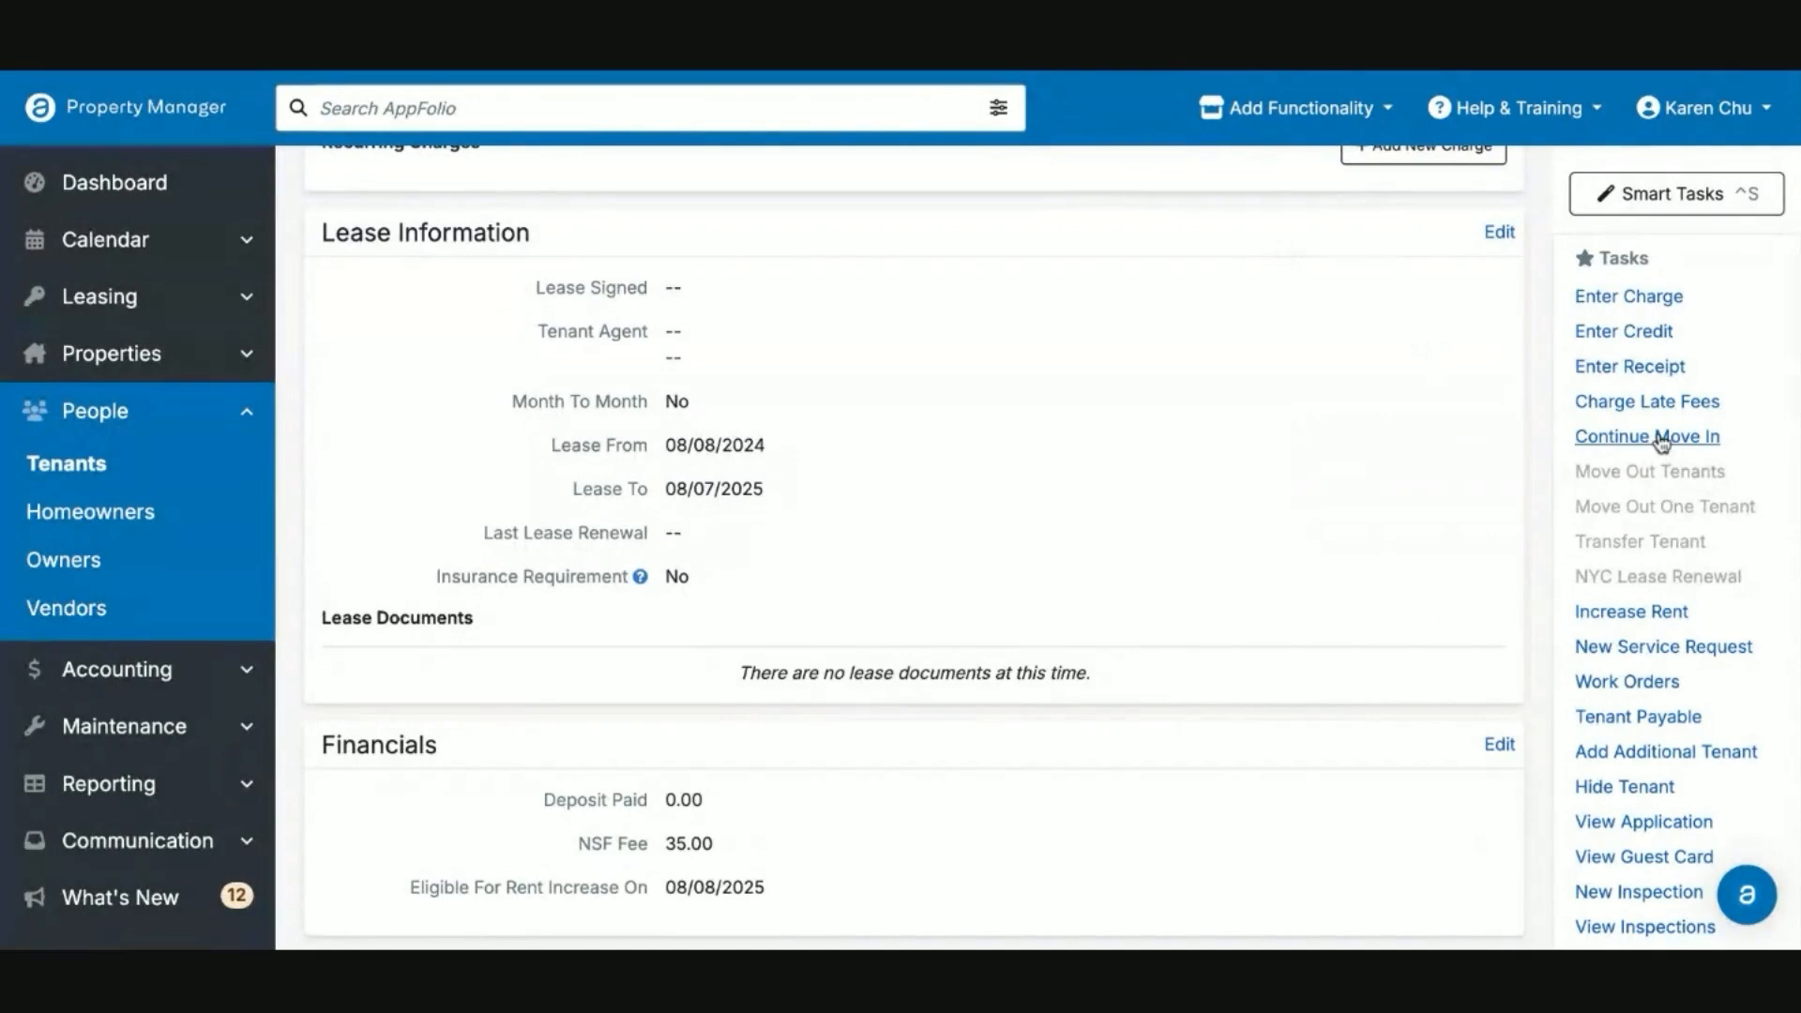
Step: Resume the unfinished move-in and jump to its Generate Lease step
{"action": "left_click", "coordinate": [1645, 437]}
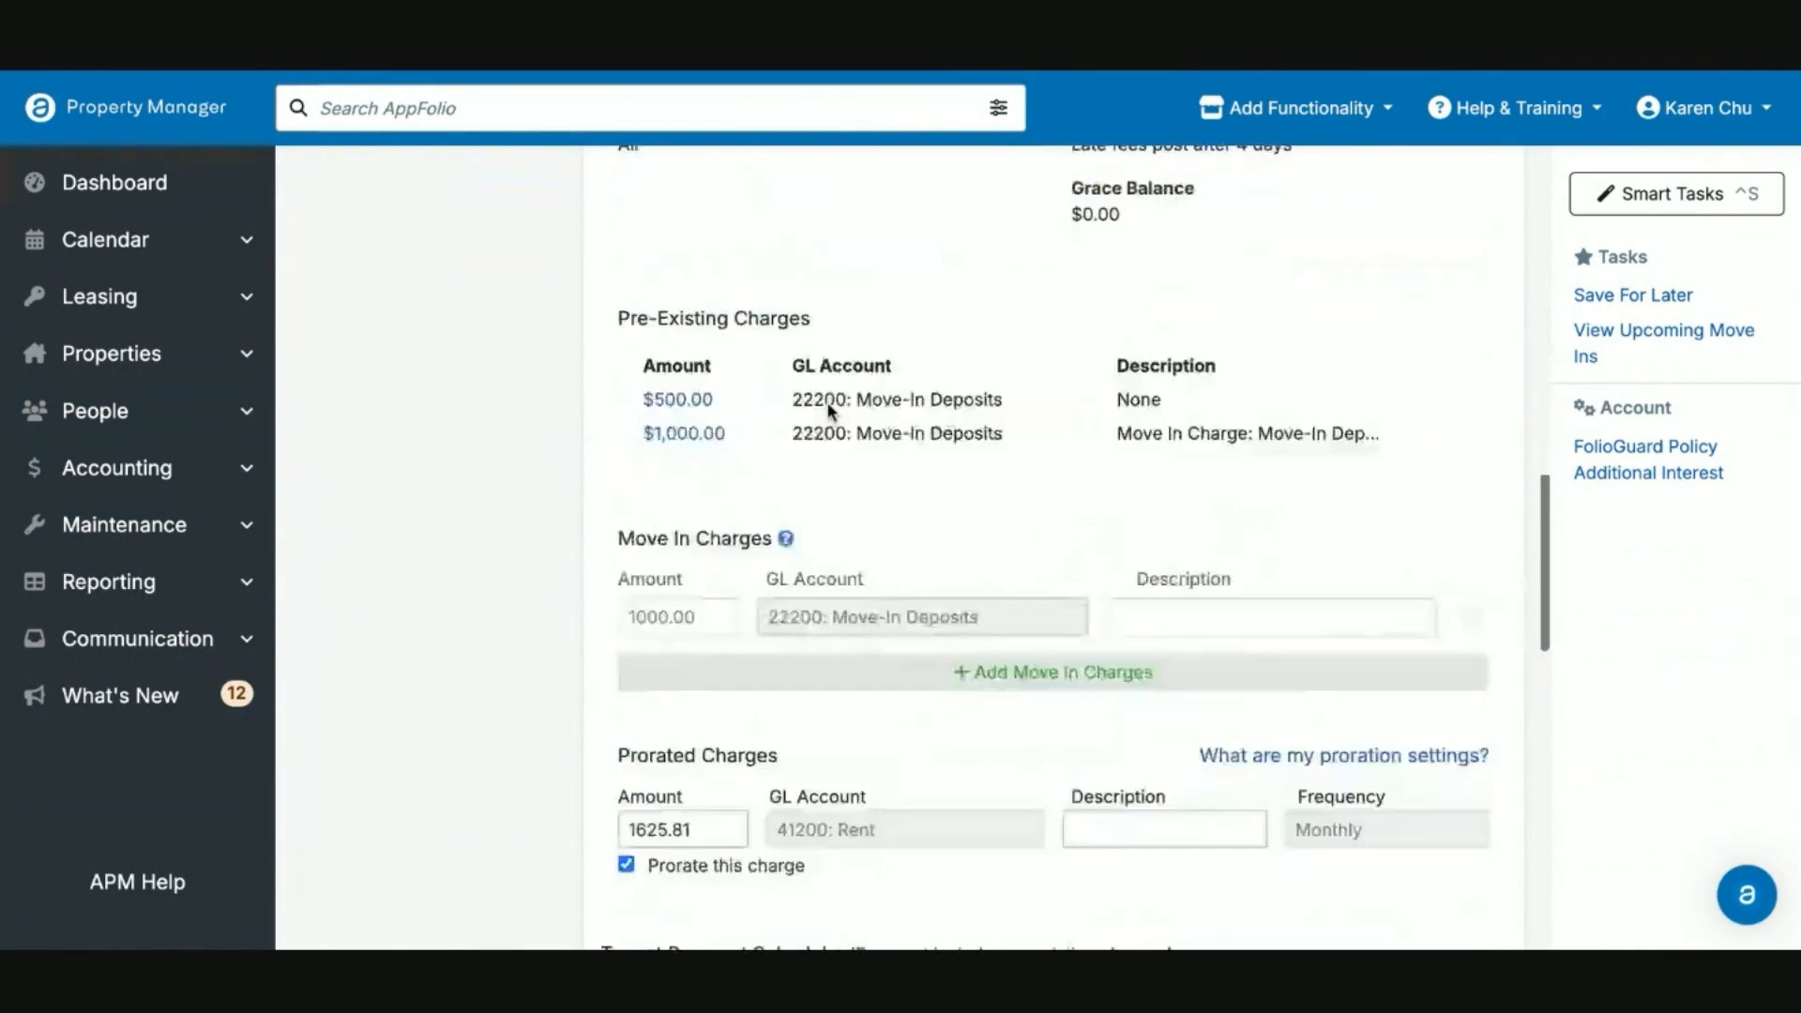
{"action": "scroll", "scroll_direction": "down", "scroll_amount": 3}
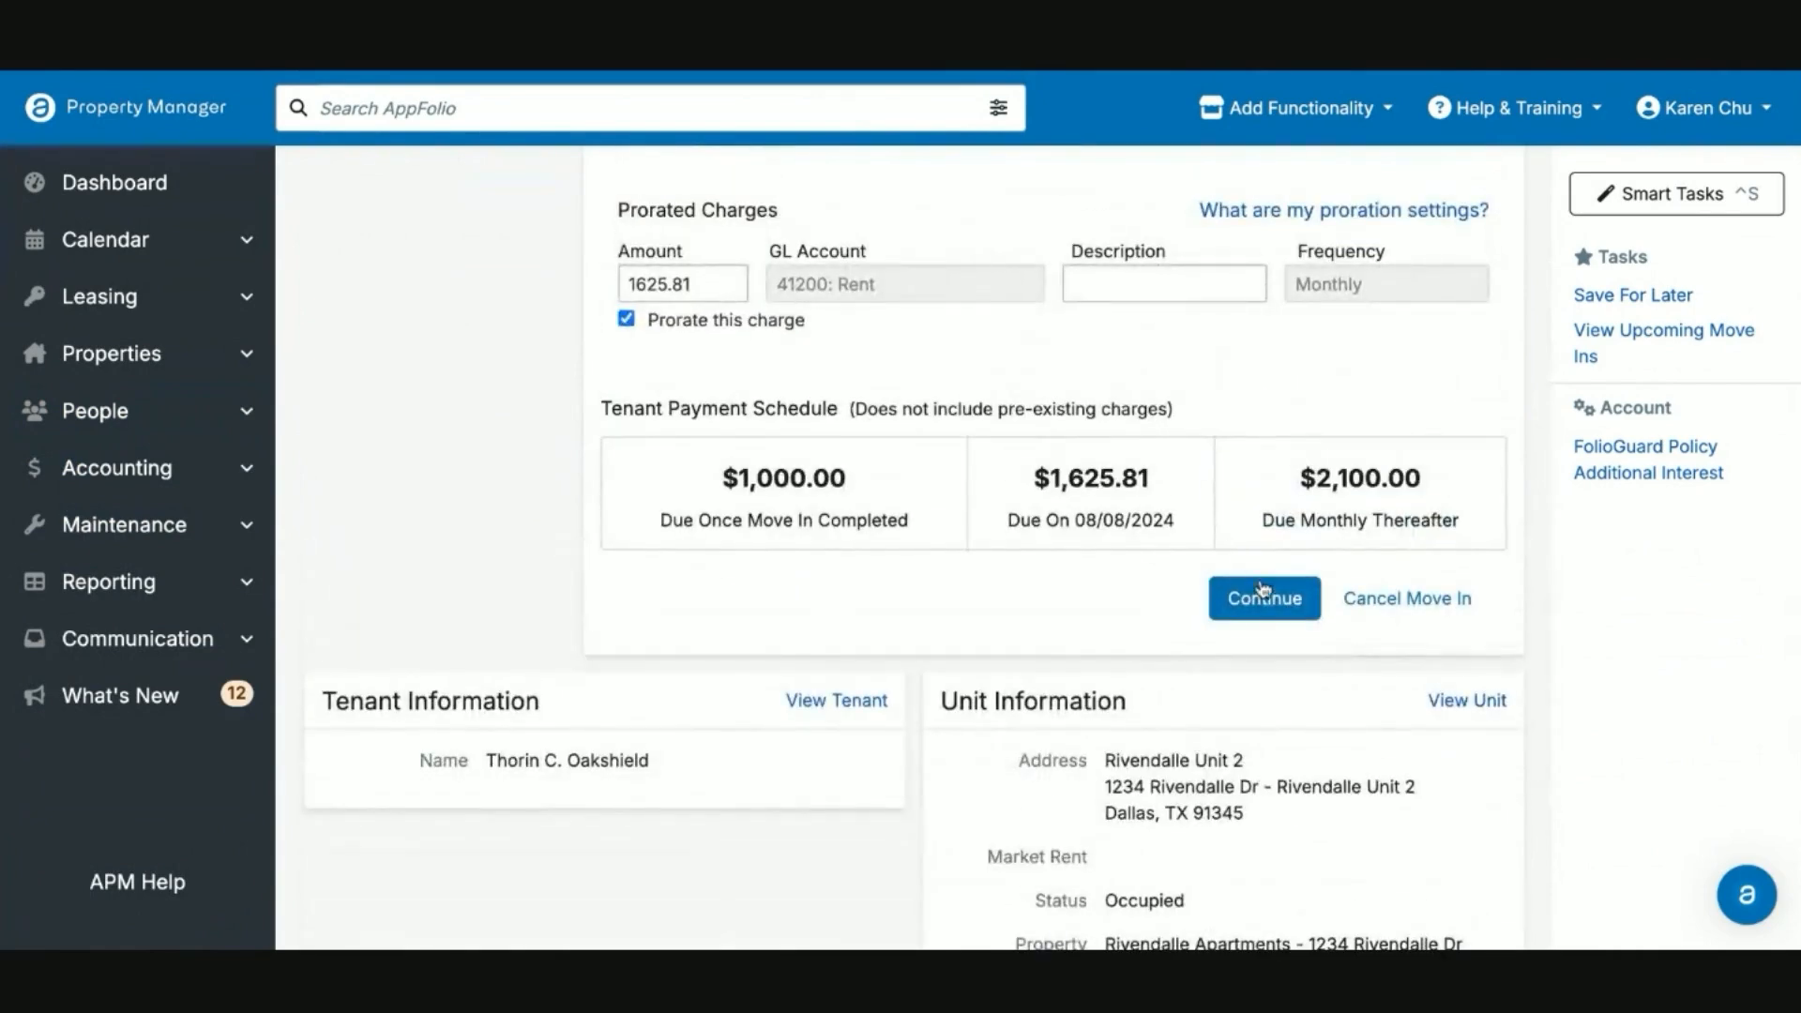
{"action": "mouse_move", "coordinate": [932, 426]}
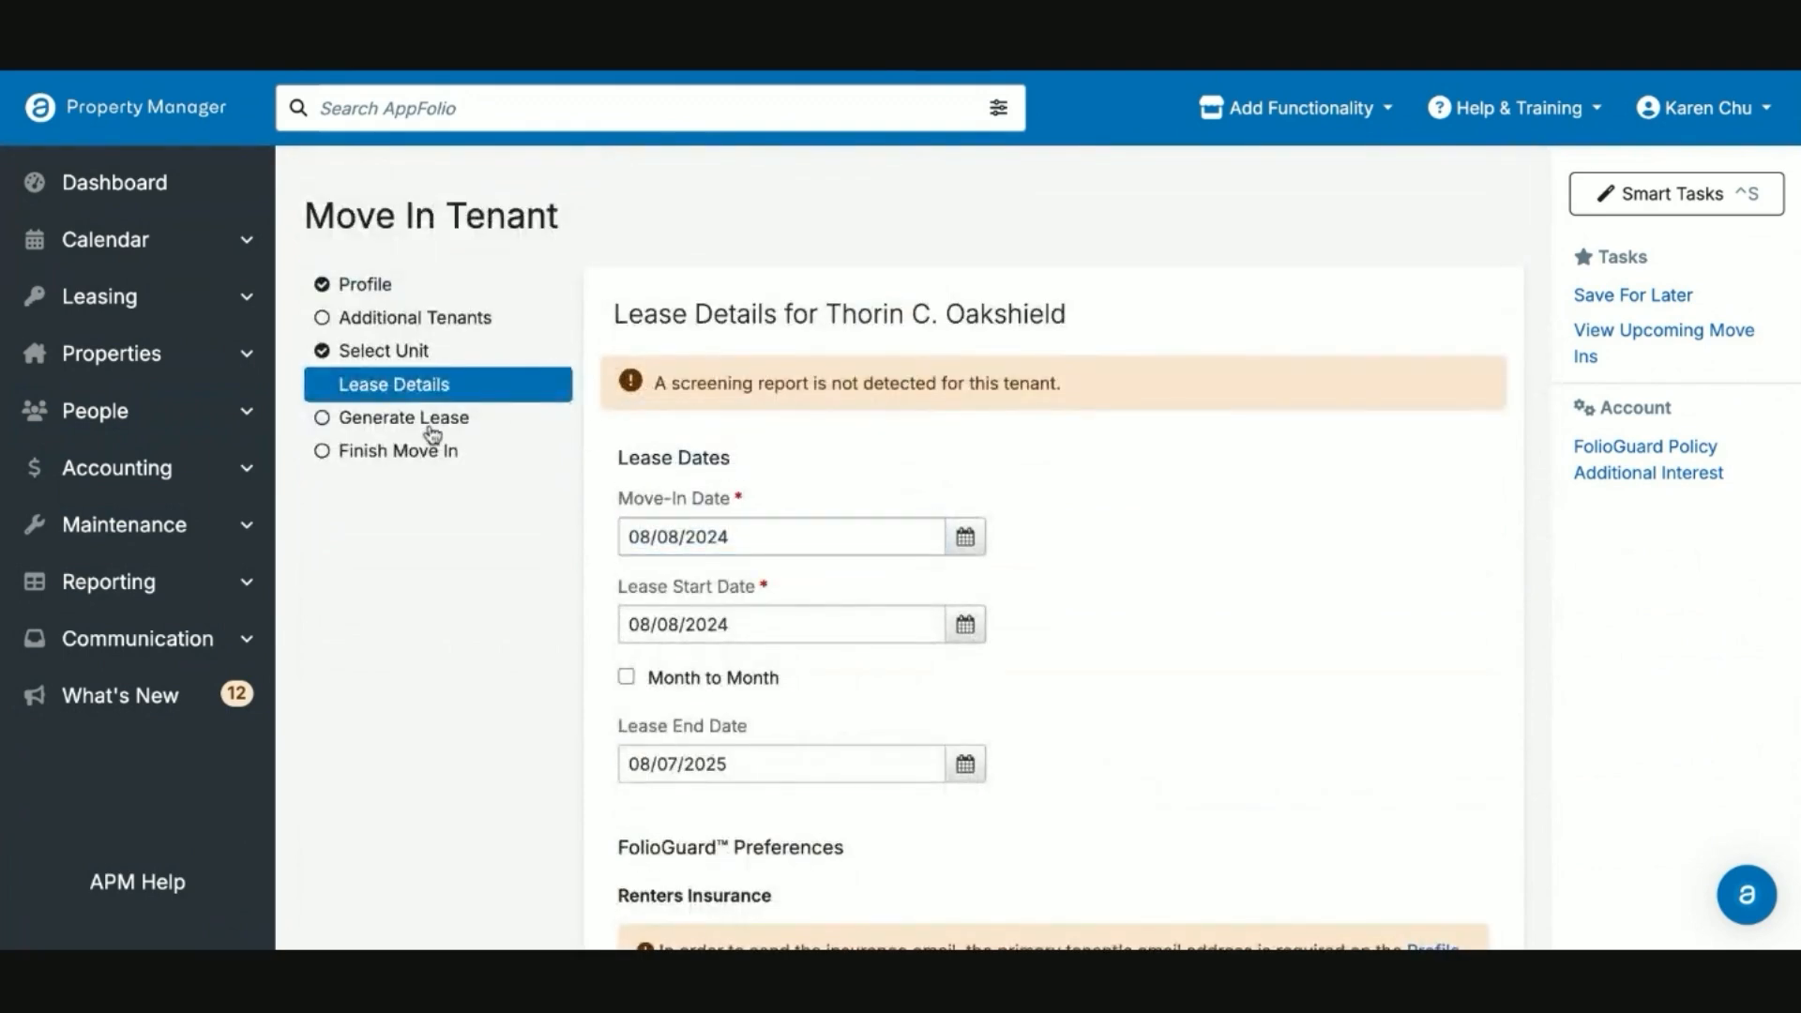
{"action": "left_click", "coordinate": [405, 417]}
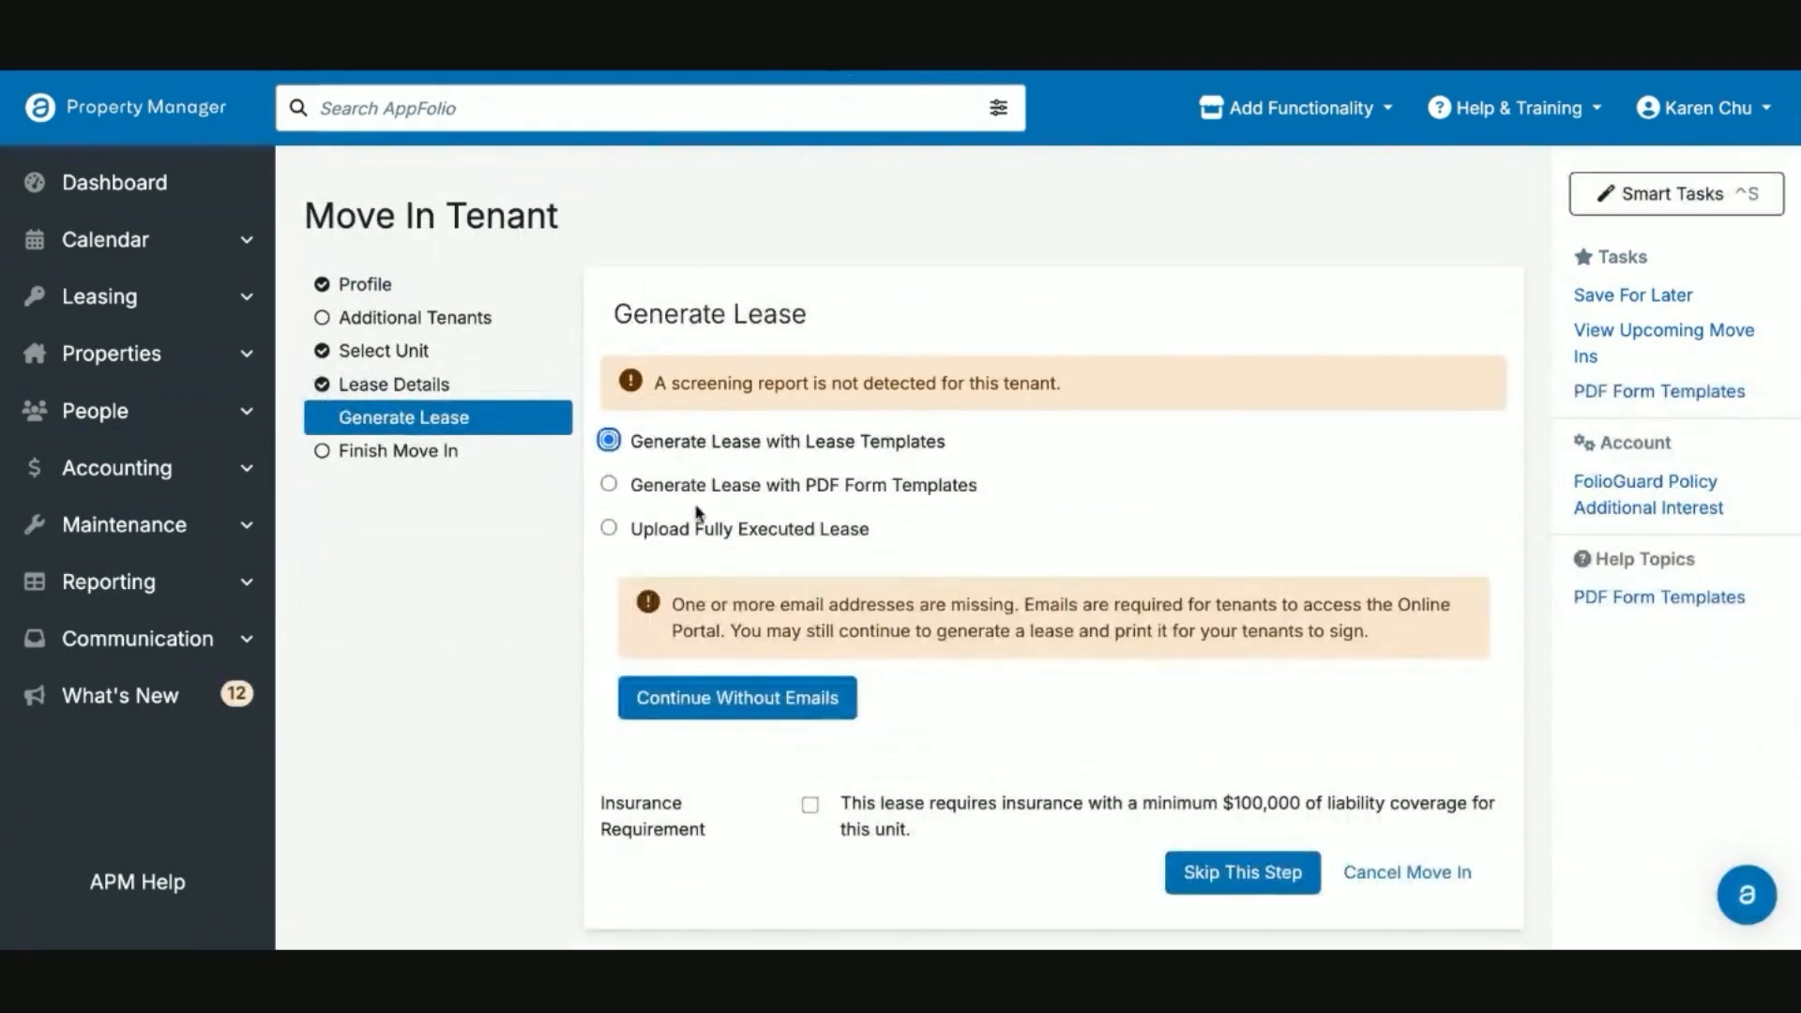
{"action": "scroll", "scroll_direction": "down", "scroll_amount": 3}
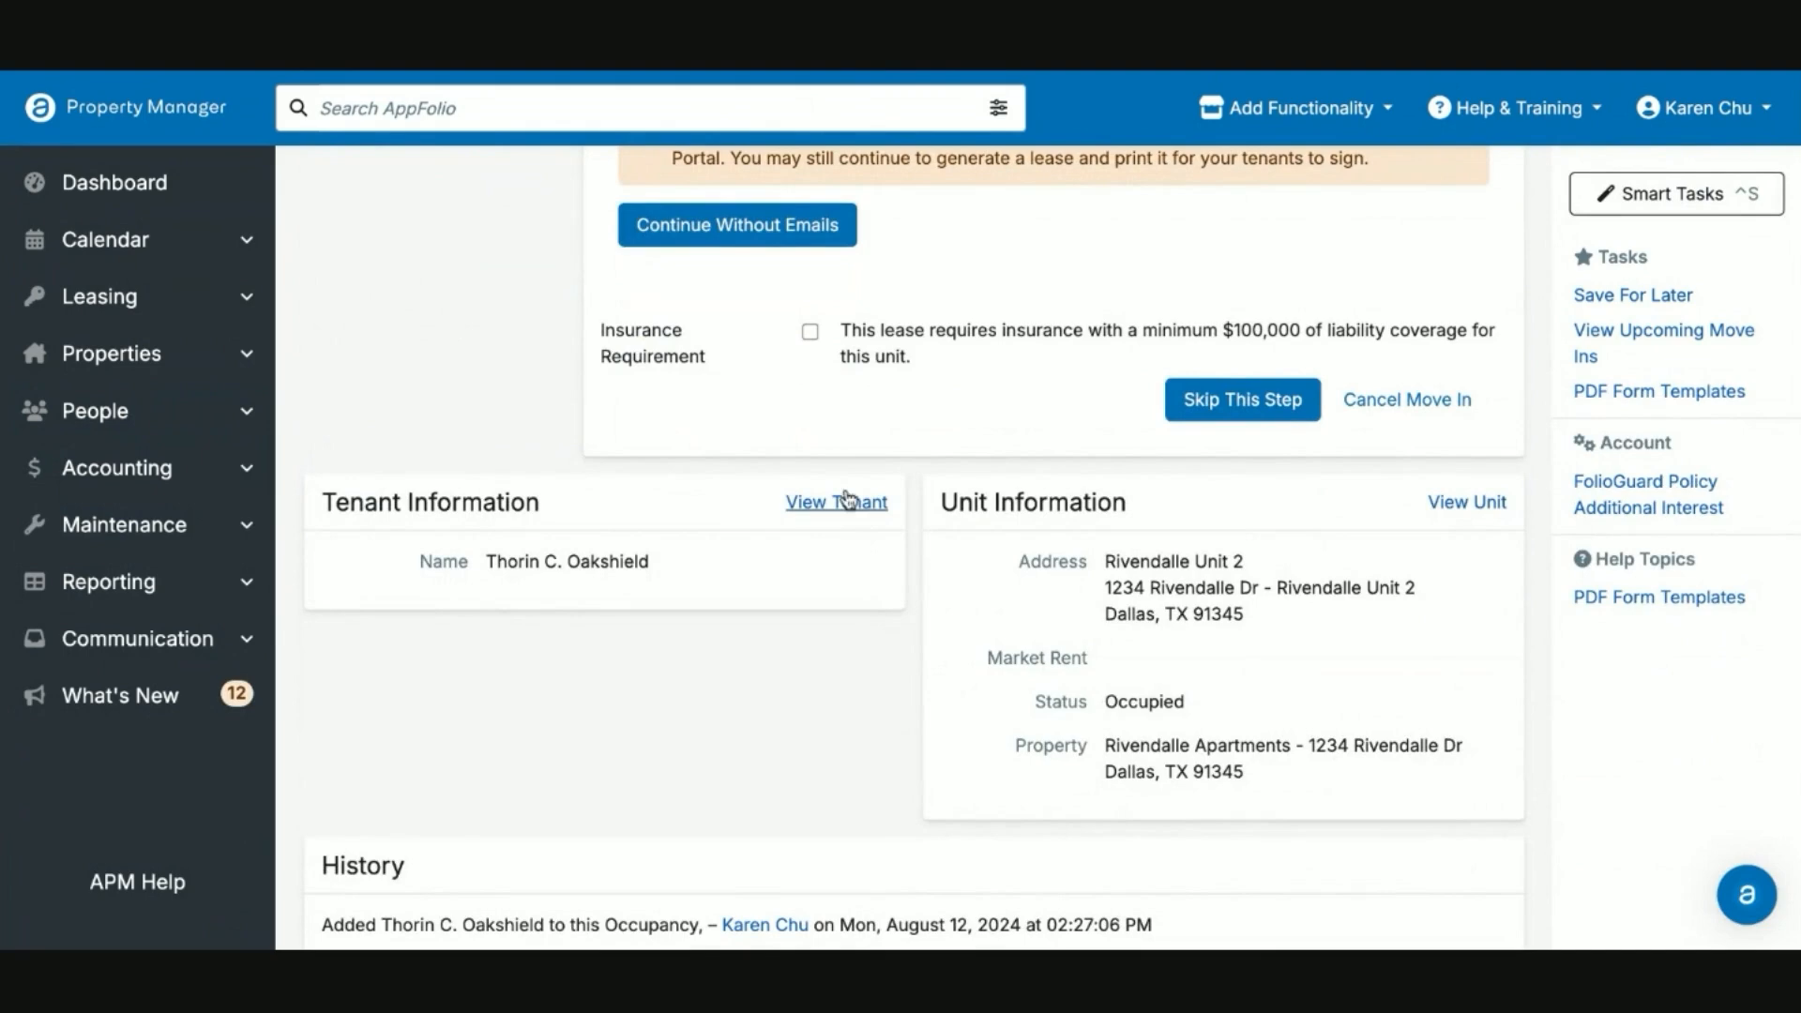
Step: Return to the tenant record, then resume the move-in again at Generate Lease
{"action": "left_click", "coordinate": [837, 502]}
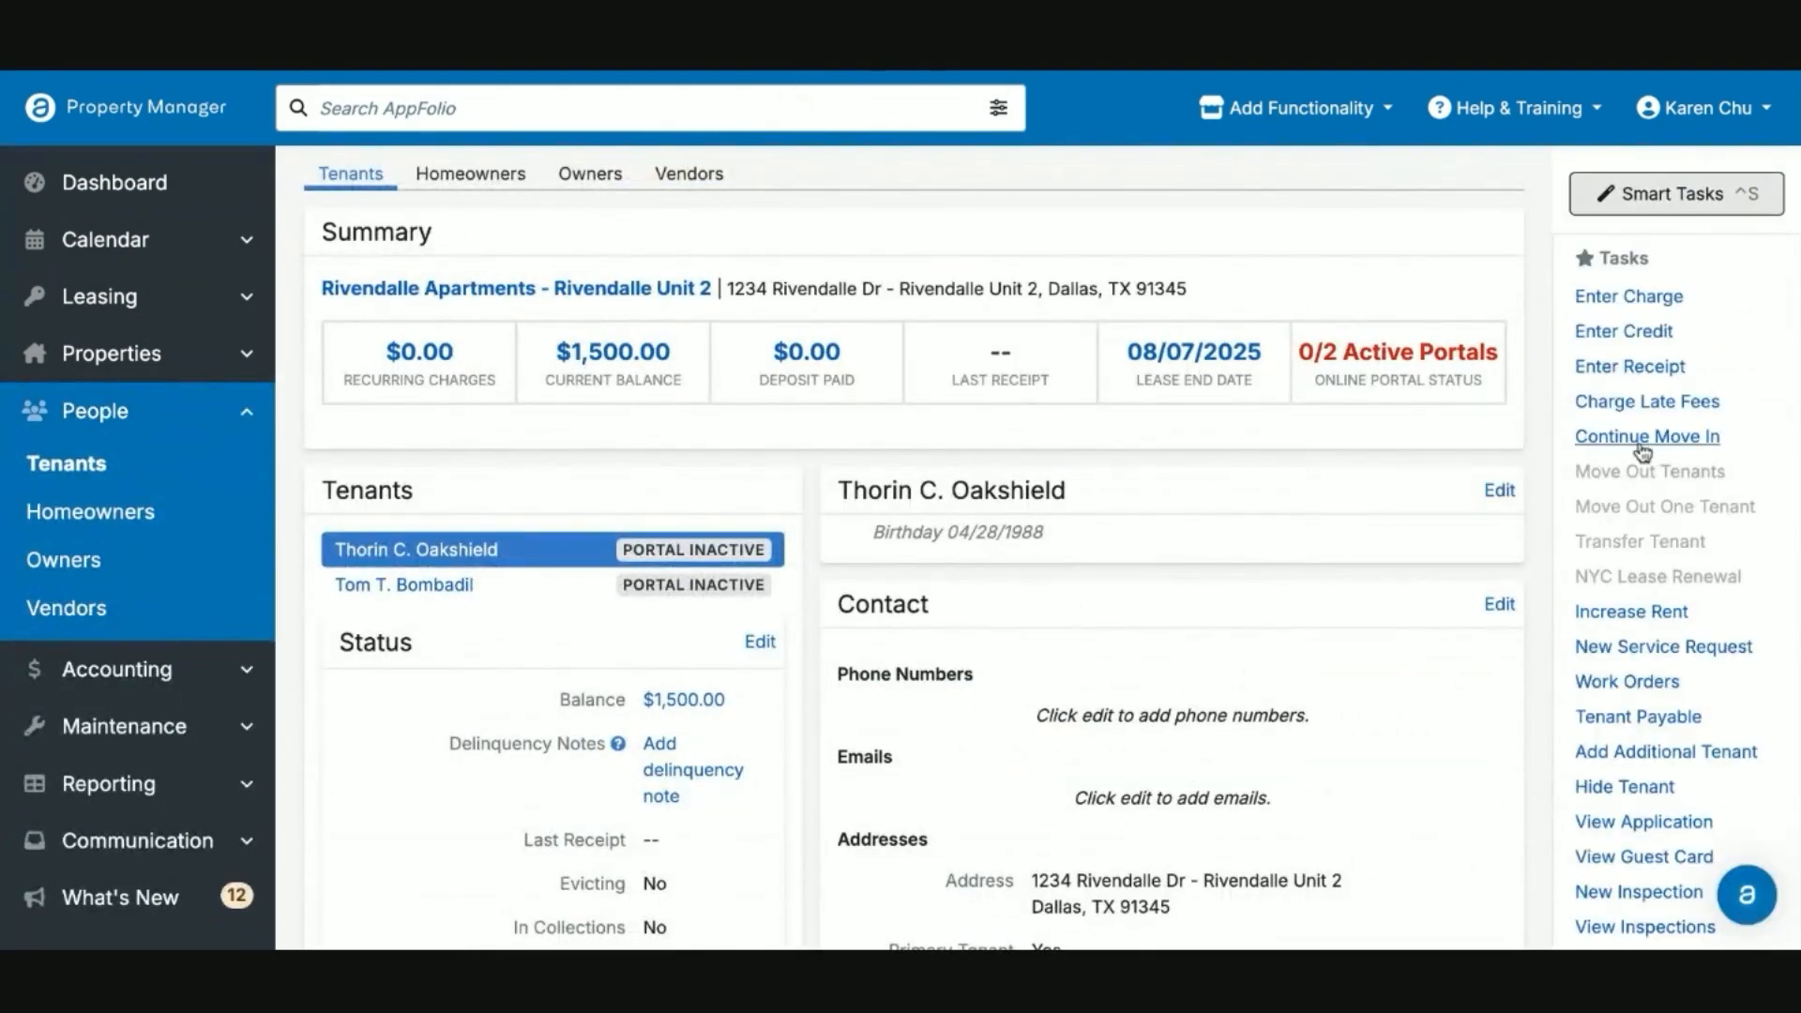
{"action": "left_click", "coordinate": [1645, 435]}
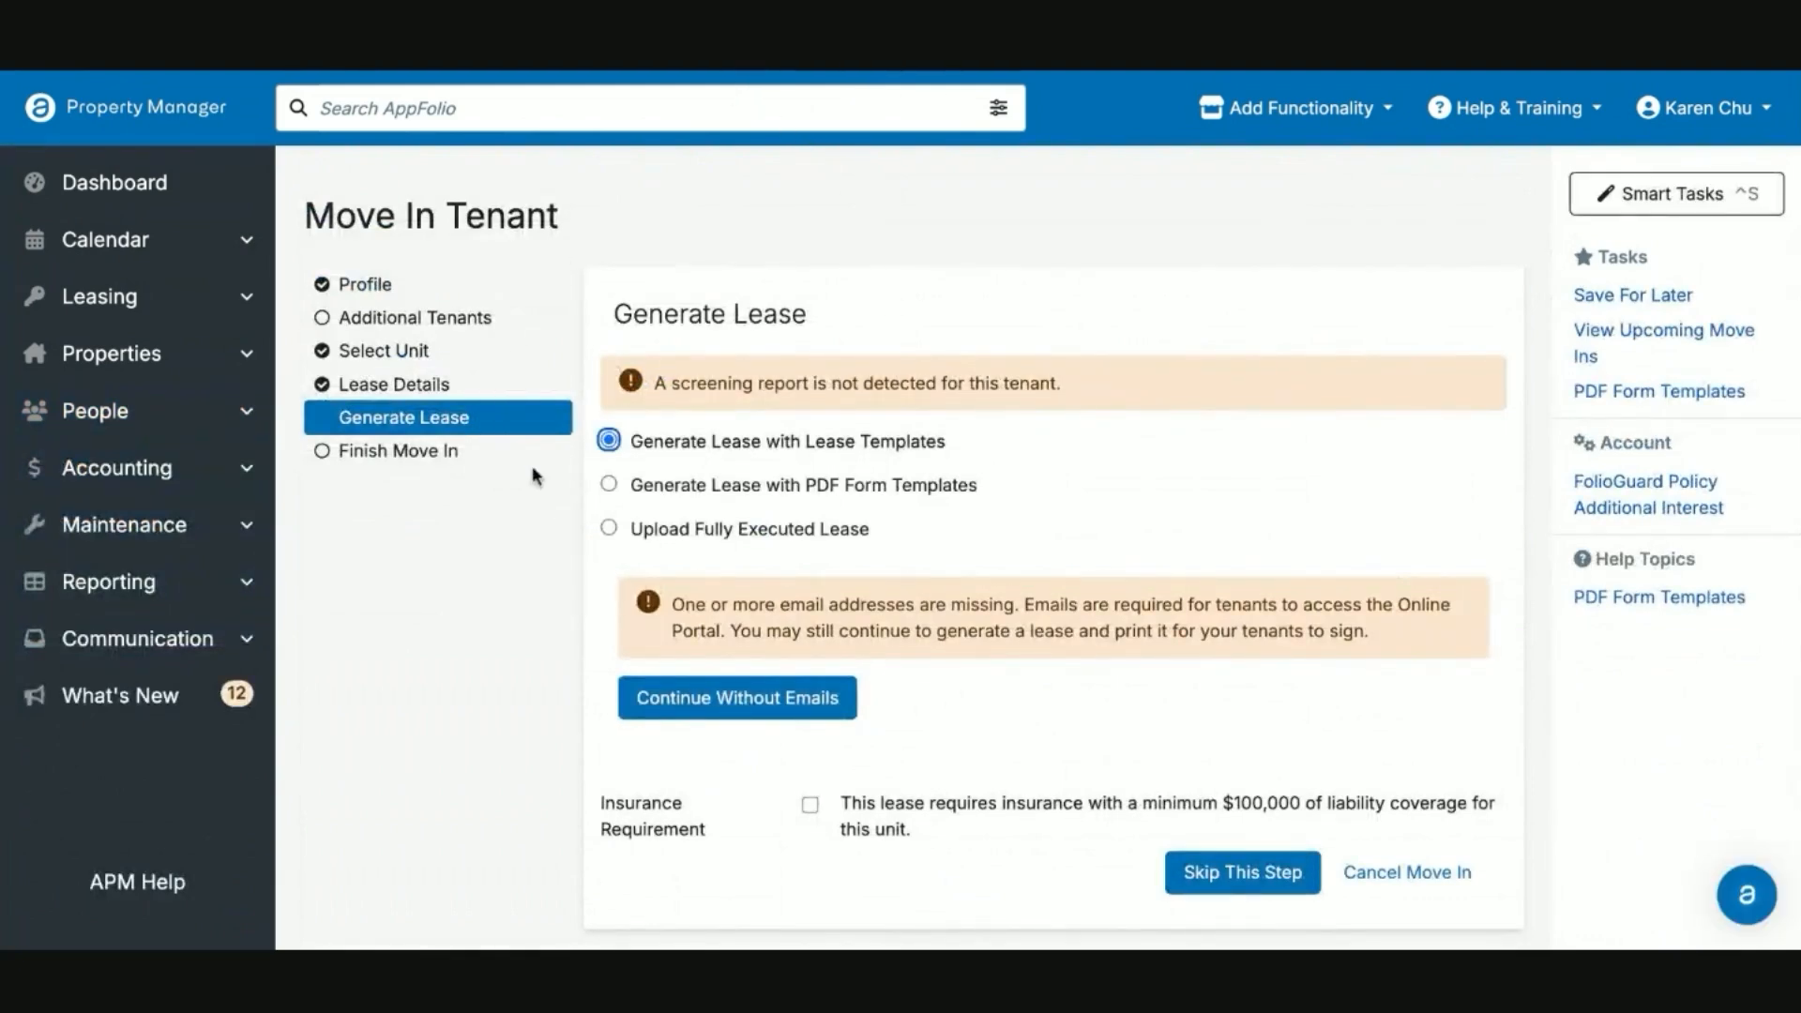
{"action": "scroll", "scroll_direction": "down", "scroll_amount": 3}
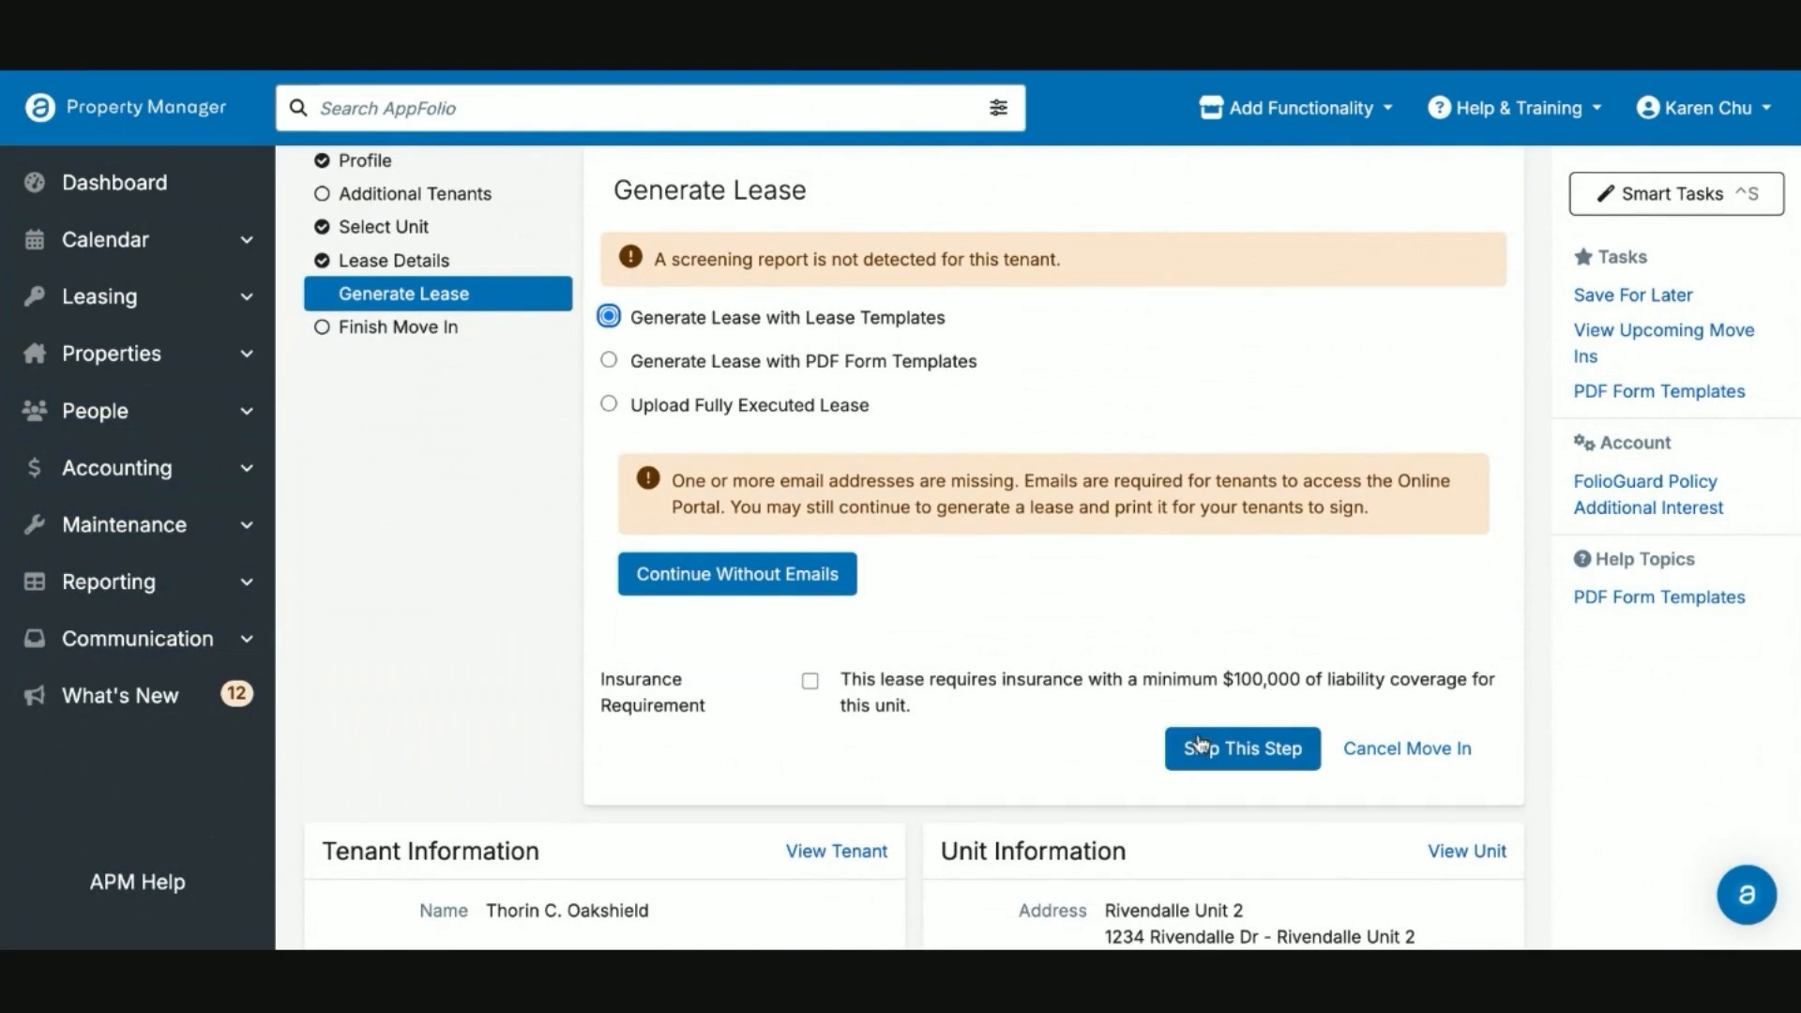
Step: Skip lease generation and finish the move-in, posting $2,100.00 recurring charges and a $3,125.81 balance
{"action": "left_click", "coordinate": [1240, 749]}
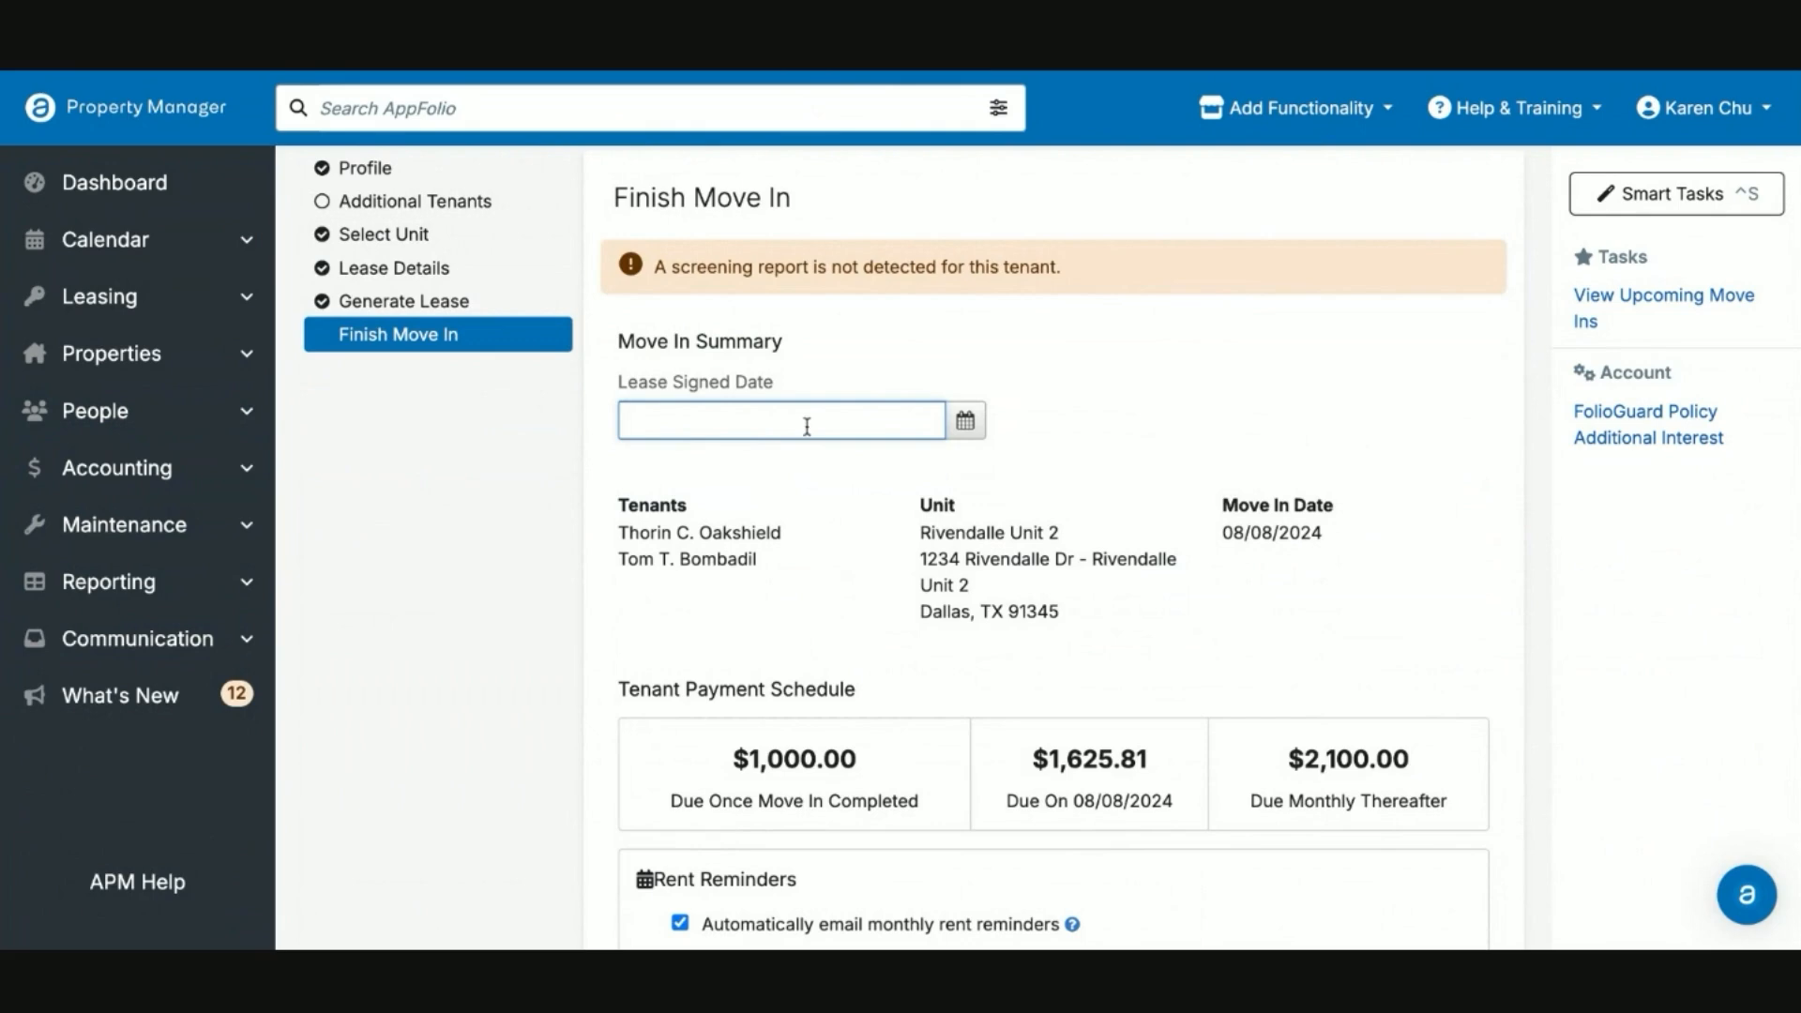
{"action": "scroll", "scroll_direction": "down", "scroll_amount": 3}
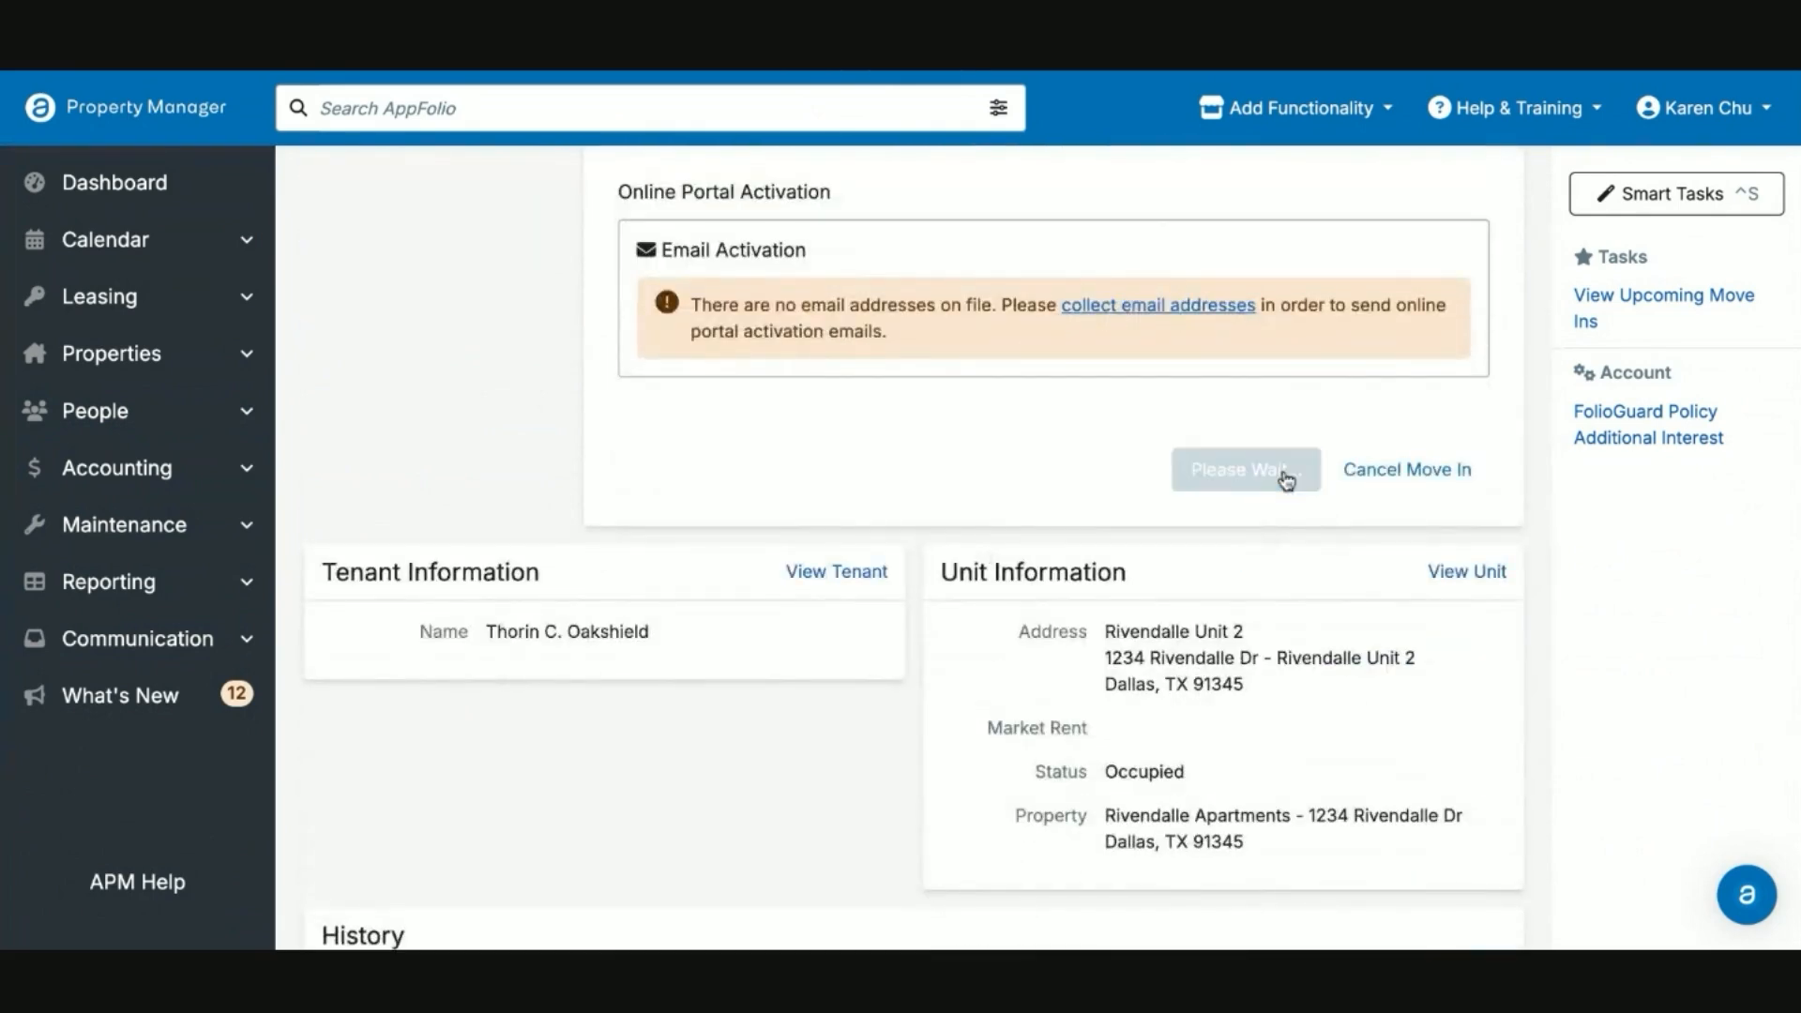
{"action": "left_click", "coordinate": [1243, 469]}
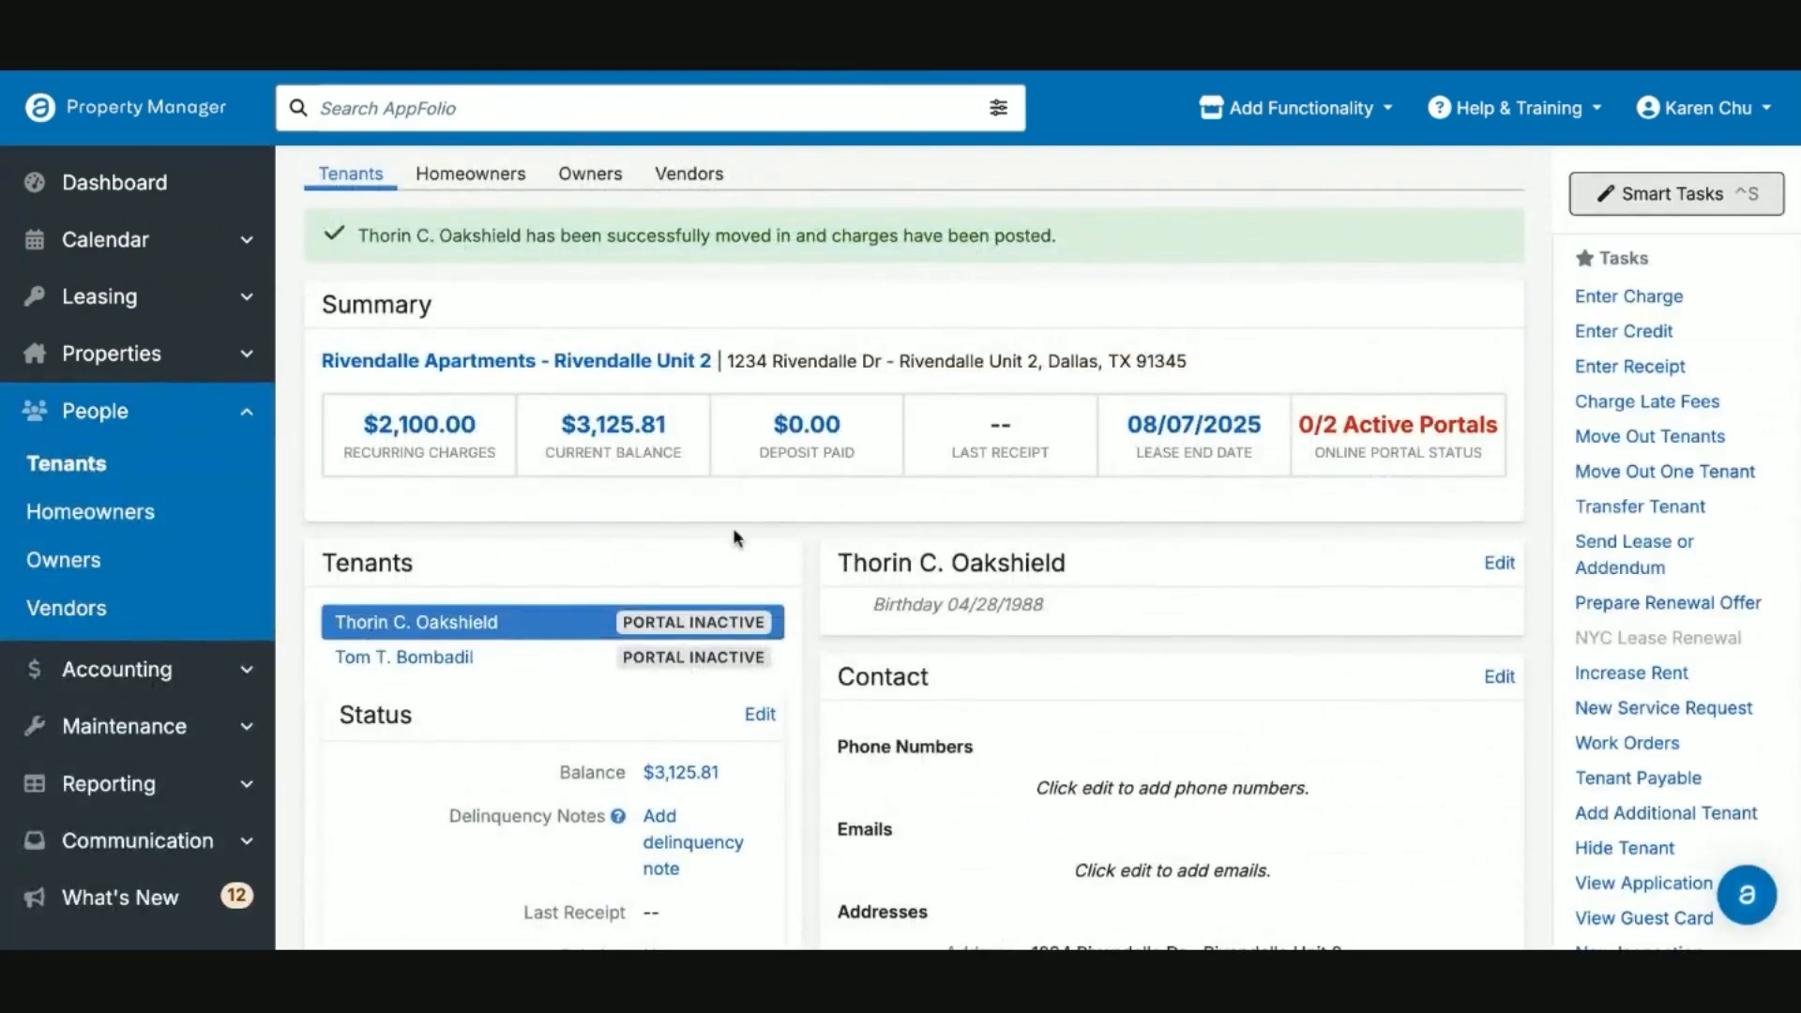
{"action": "mouse_move", "coordinate": [627, 531]}
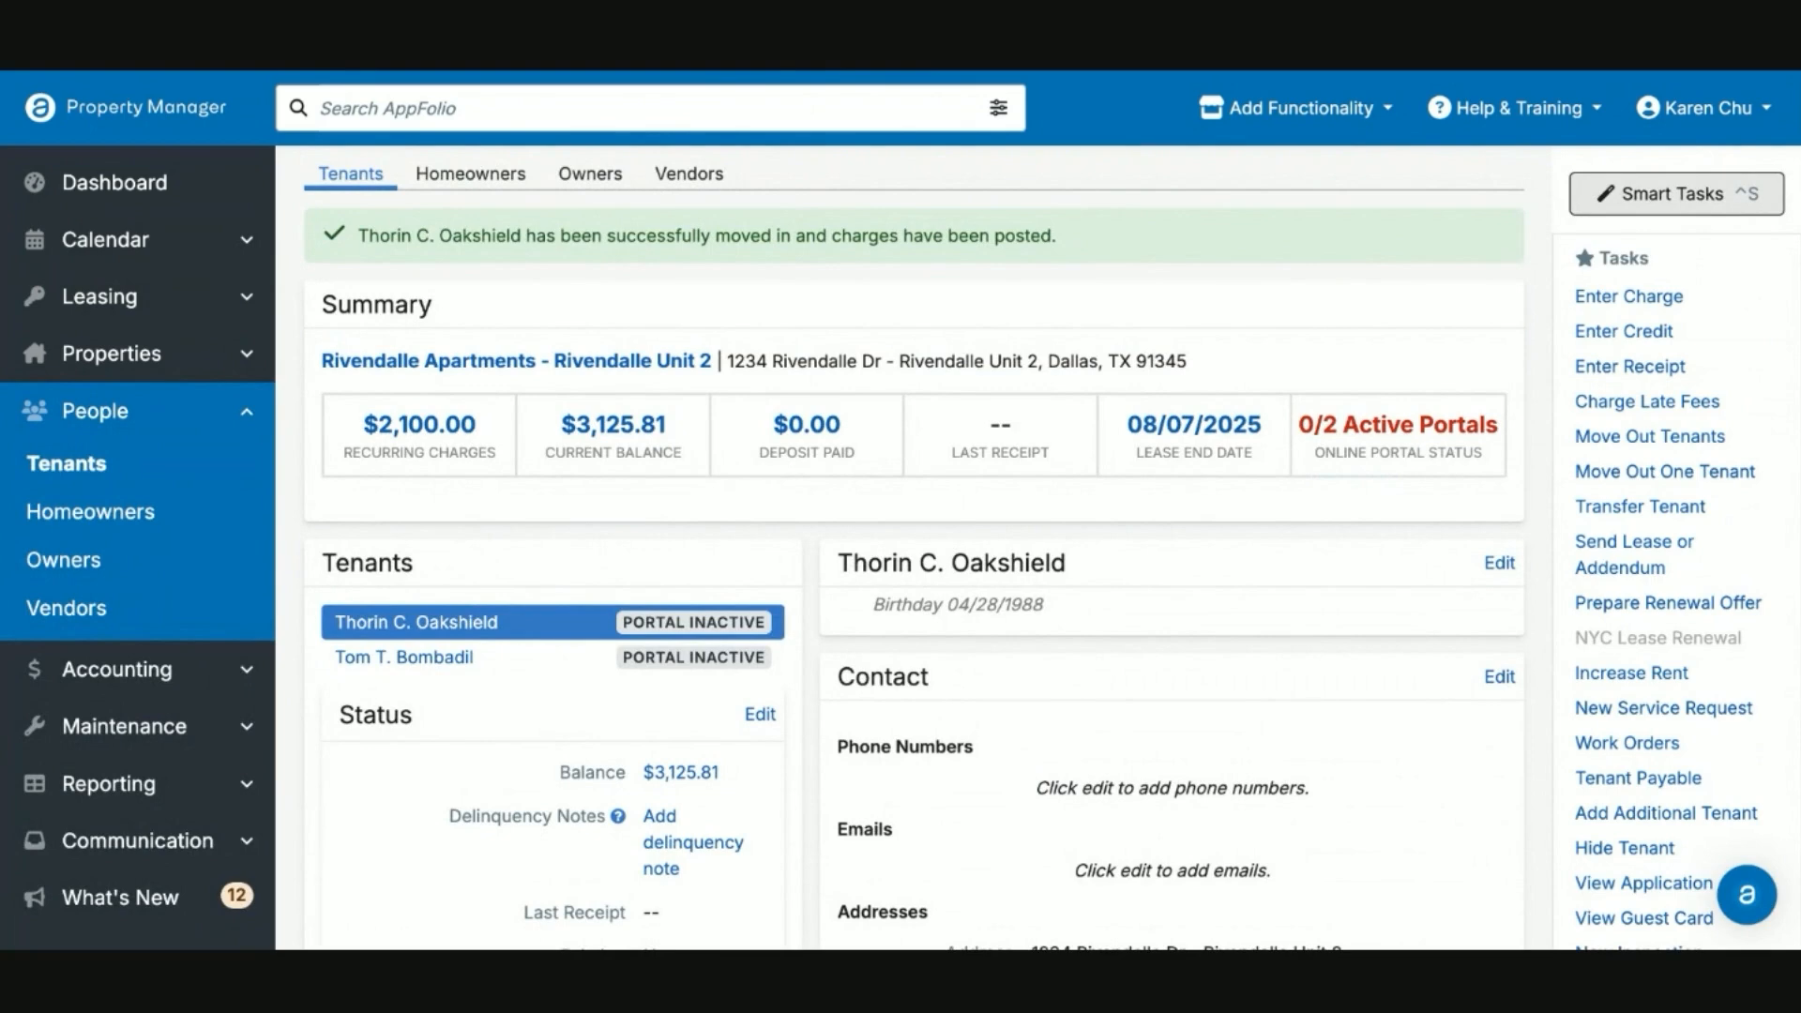
{"action": "mouse_move", "coordinate": [745, 462]}
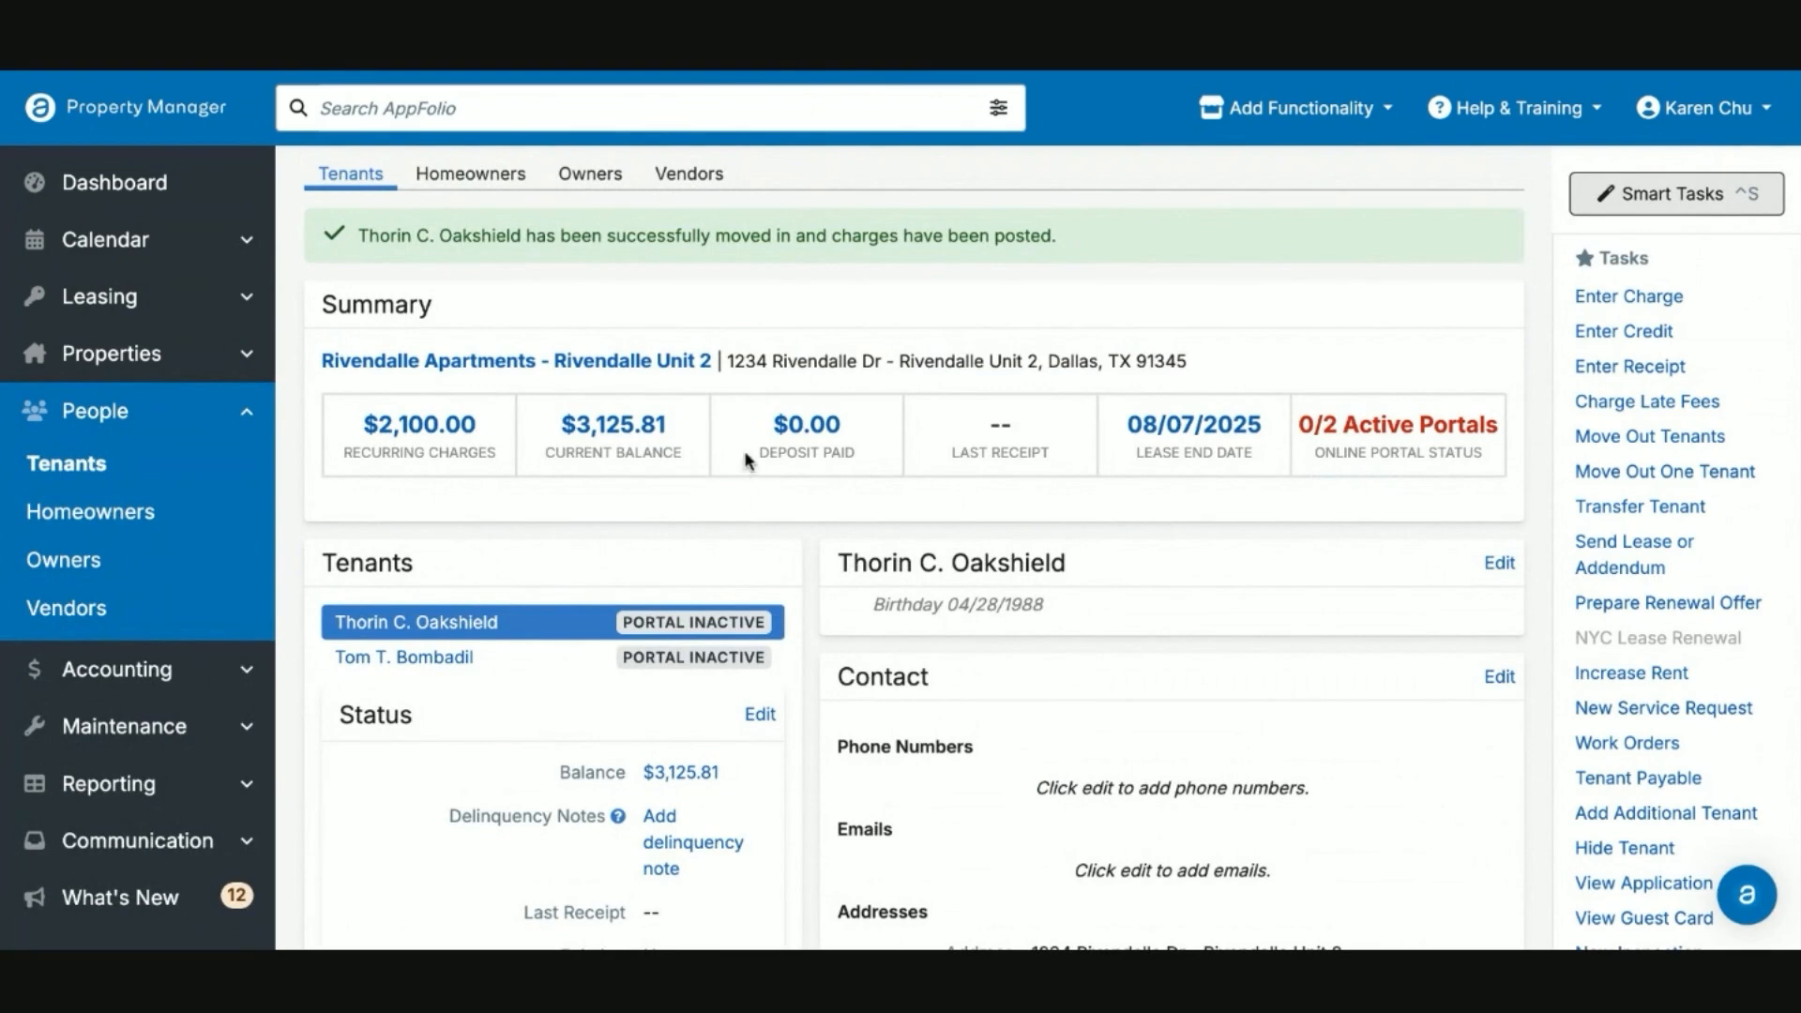
{"action": "mouse_move", "coordinate": [113, 182]}
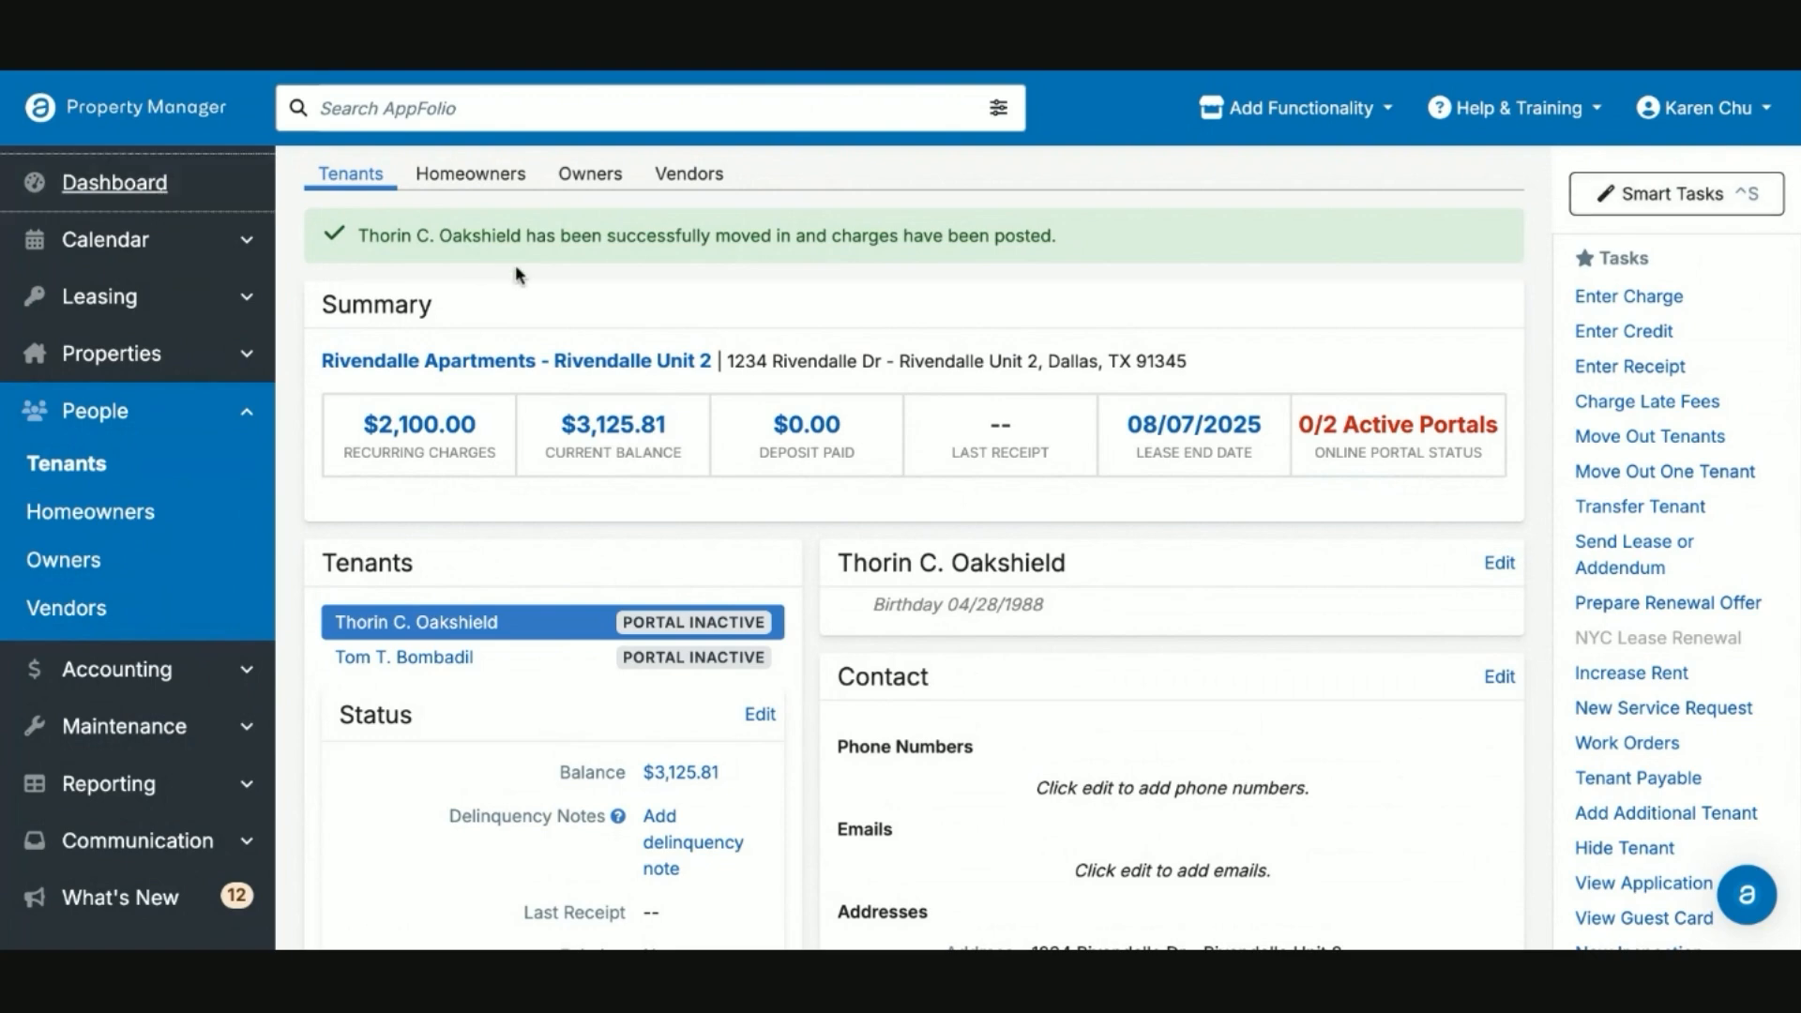
Step: Review the dashboard's Move Ins list, then go to the Rental Applications page under Leasing
{"action": "left_click", "coordinate": [115, 182]}
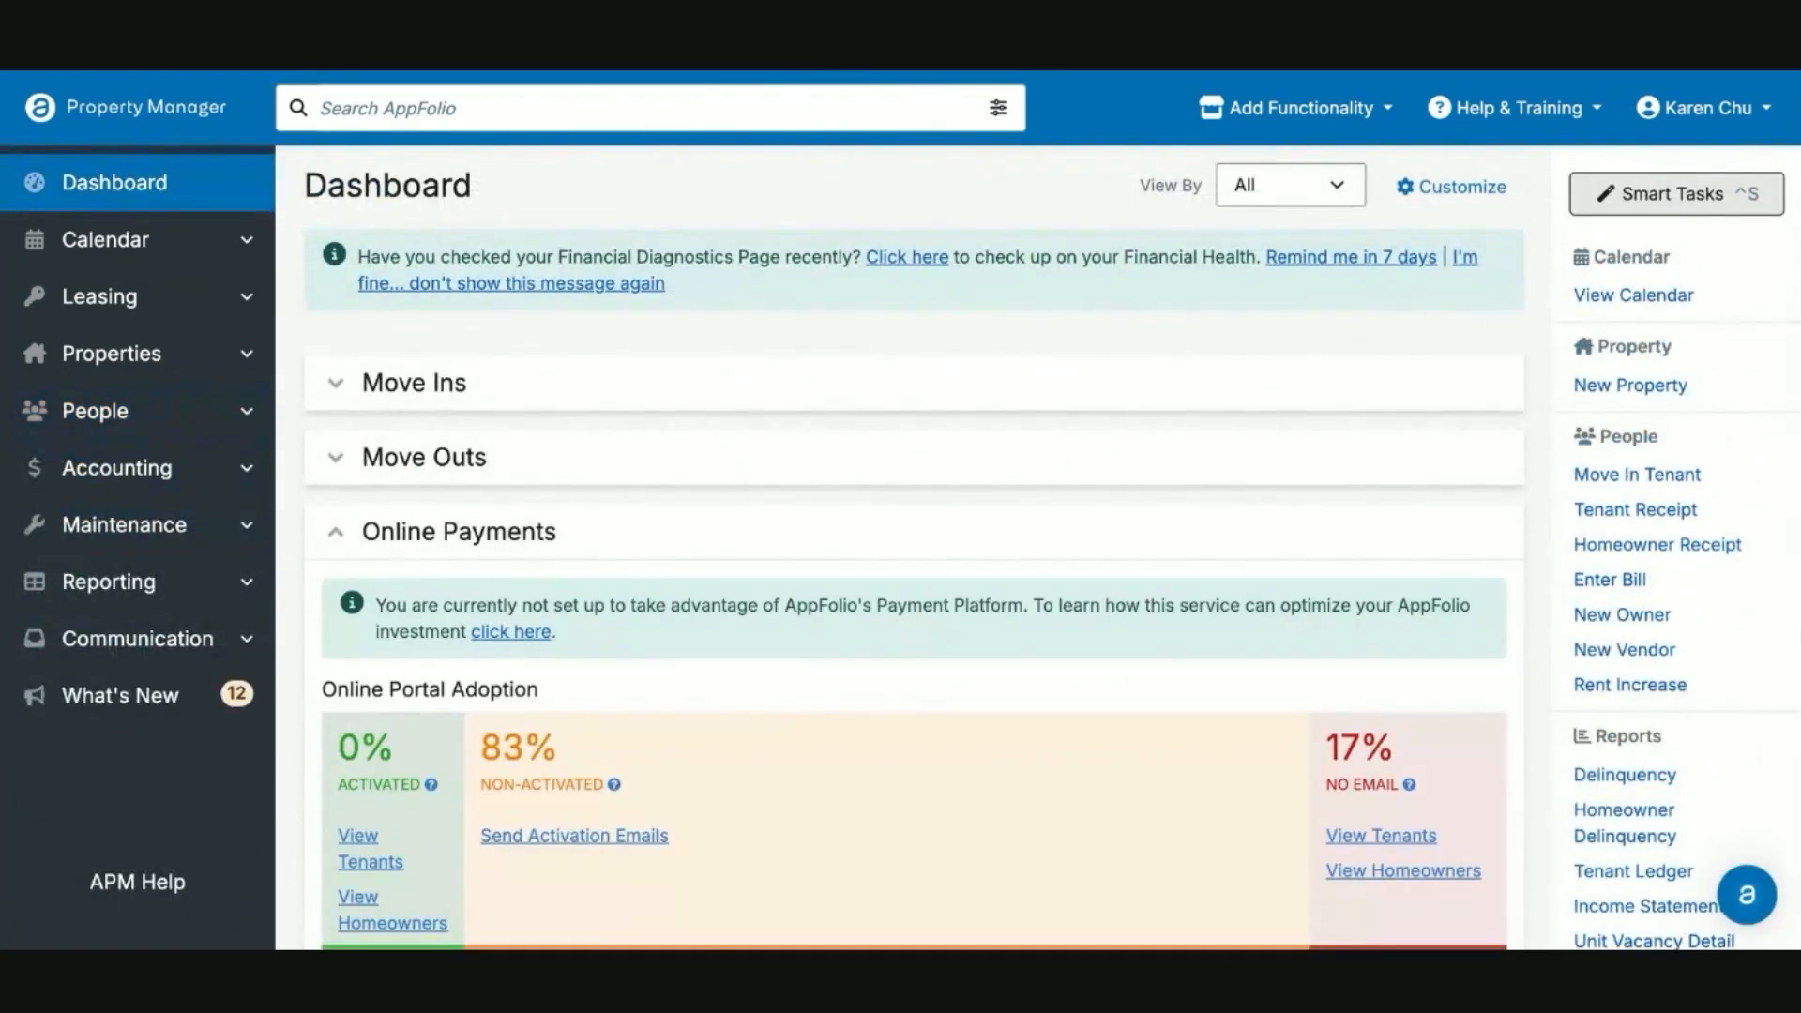
{"action": "left_click", "coordinate": [410, 383]}
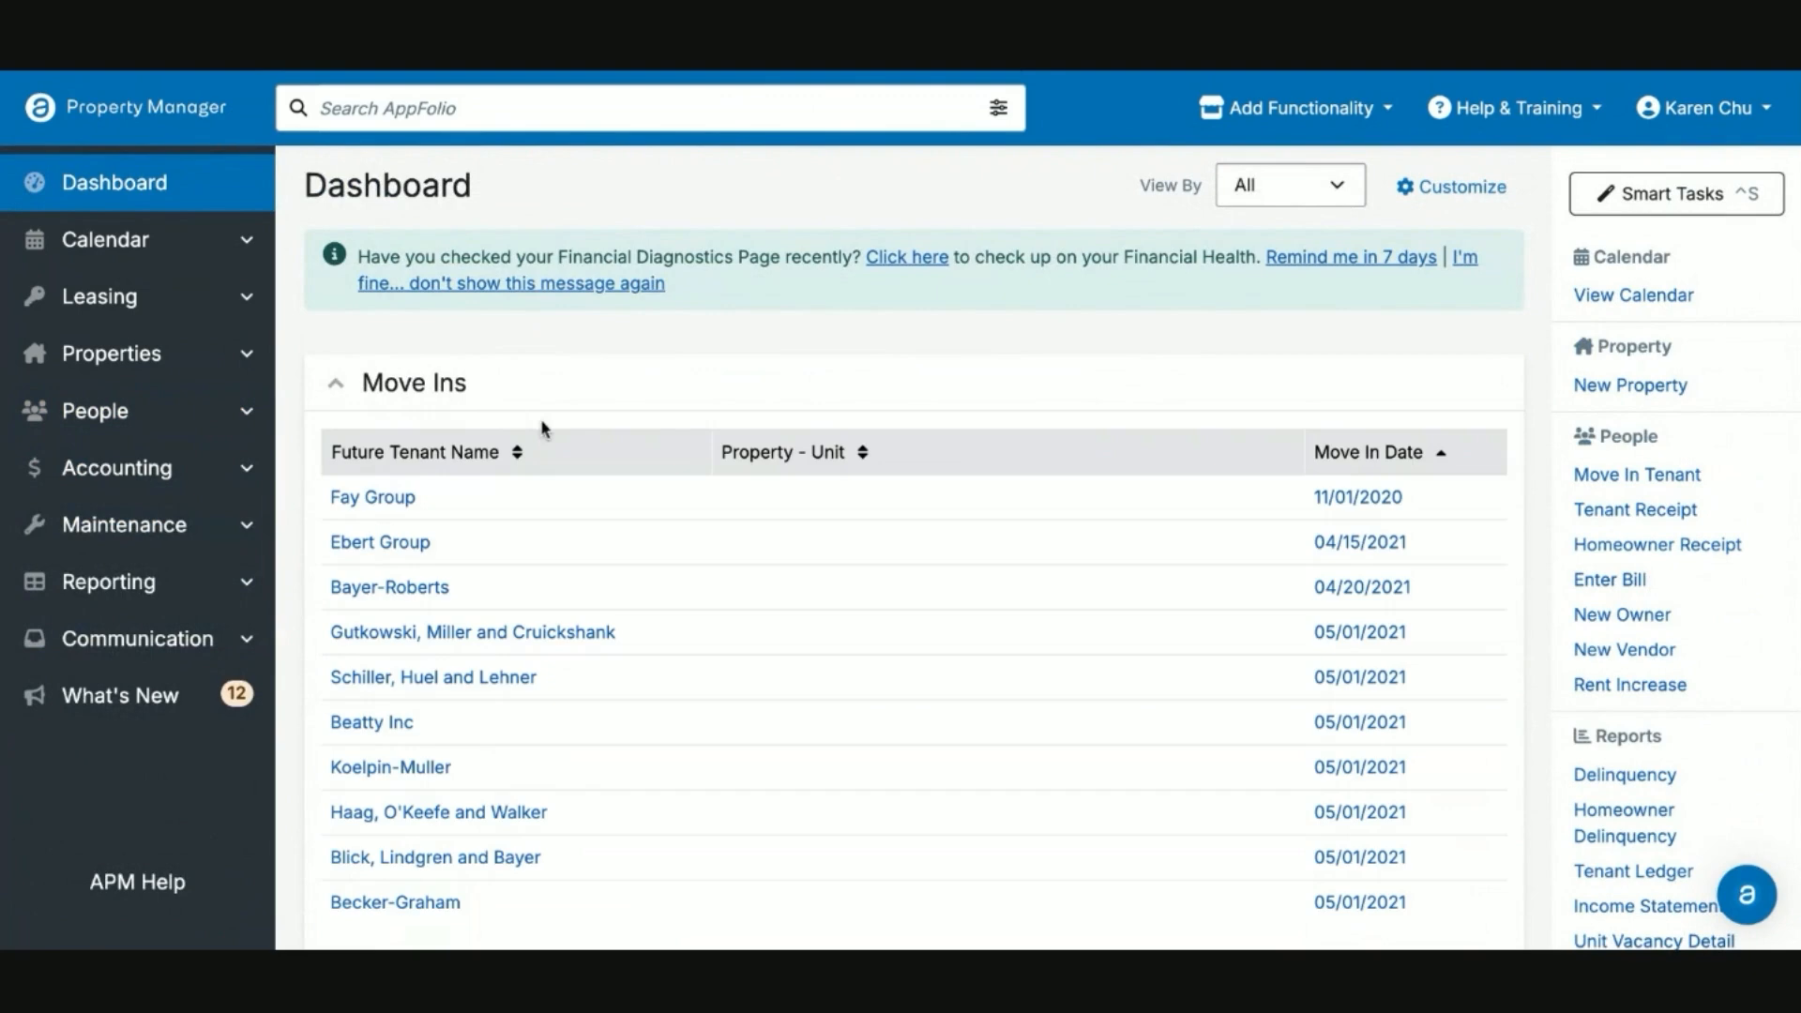
{"action": "left_click", "coordinate": [509, 283]}
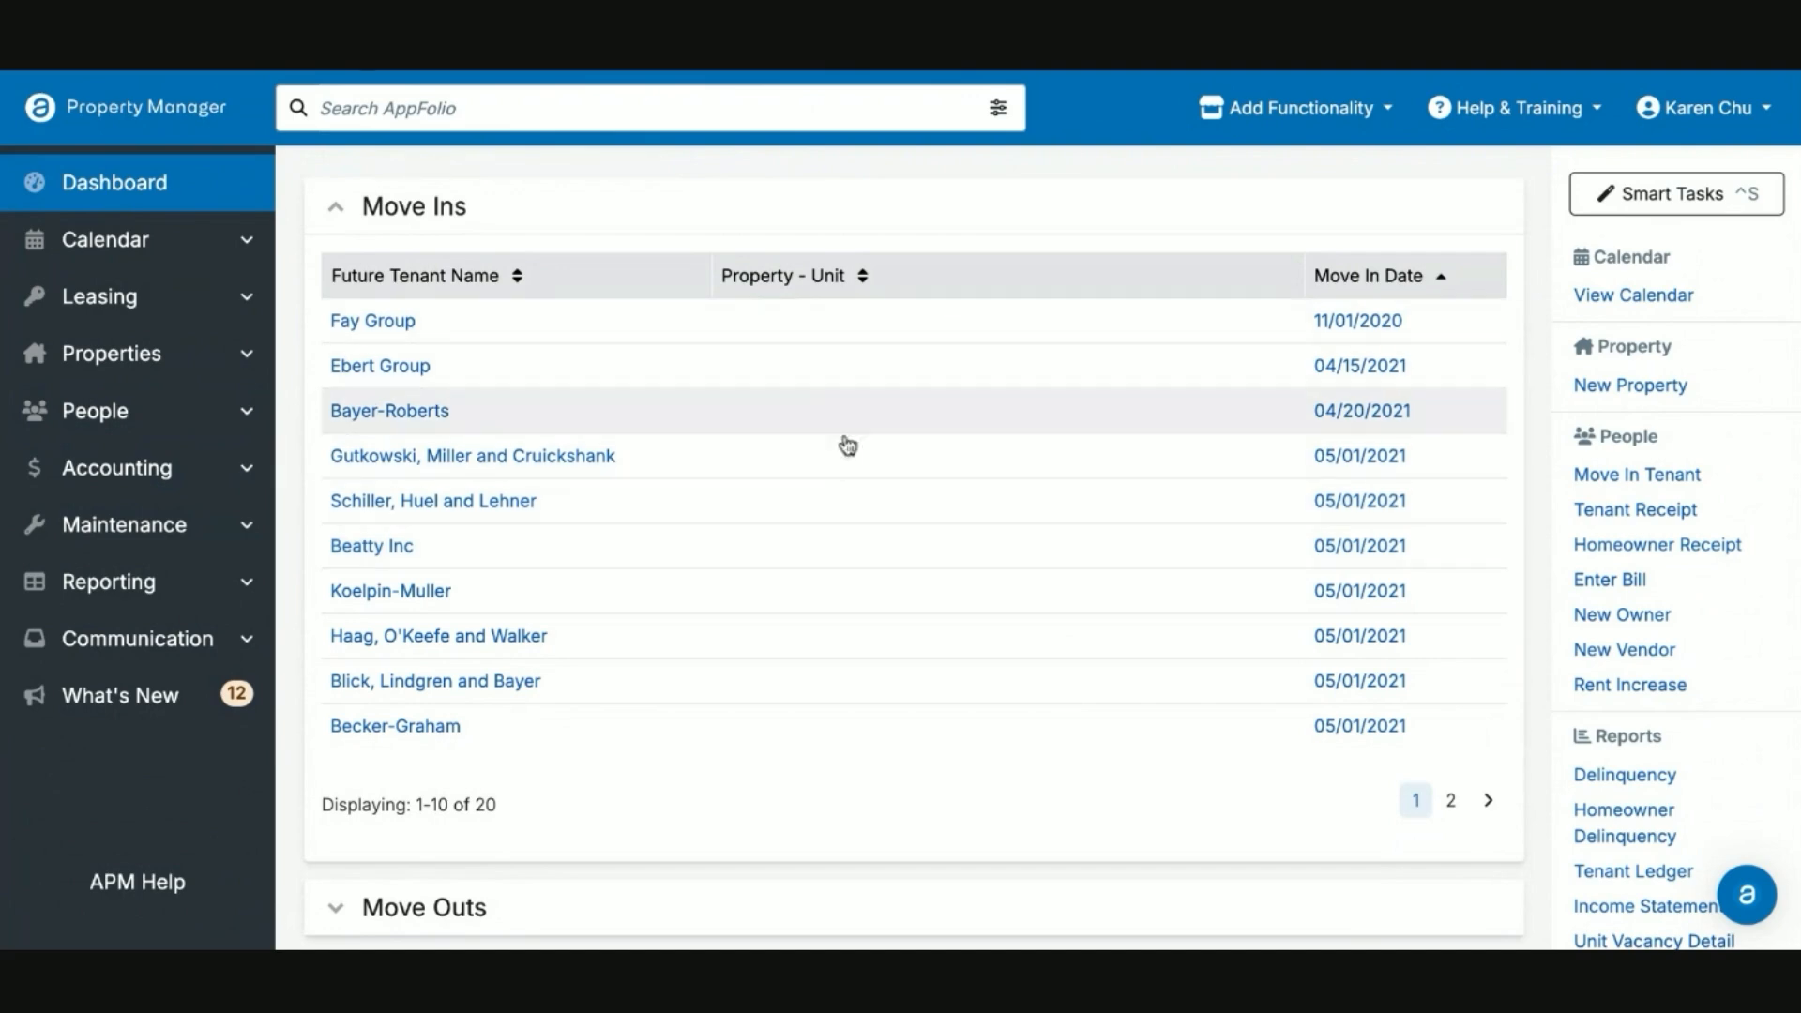
{"action": "mouse_move", "coordinate": [805, 364]}
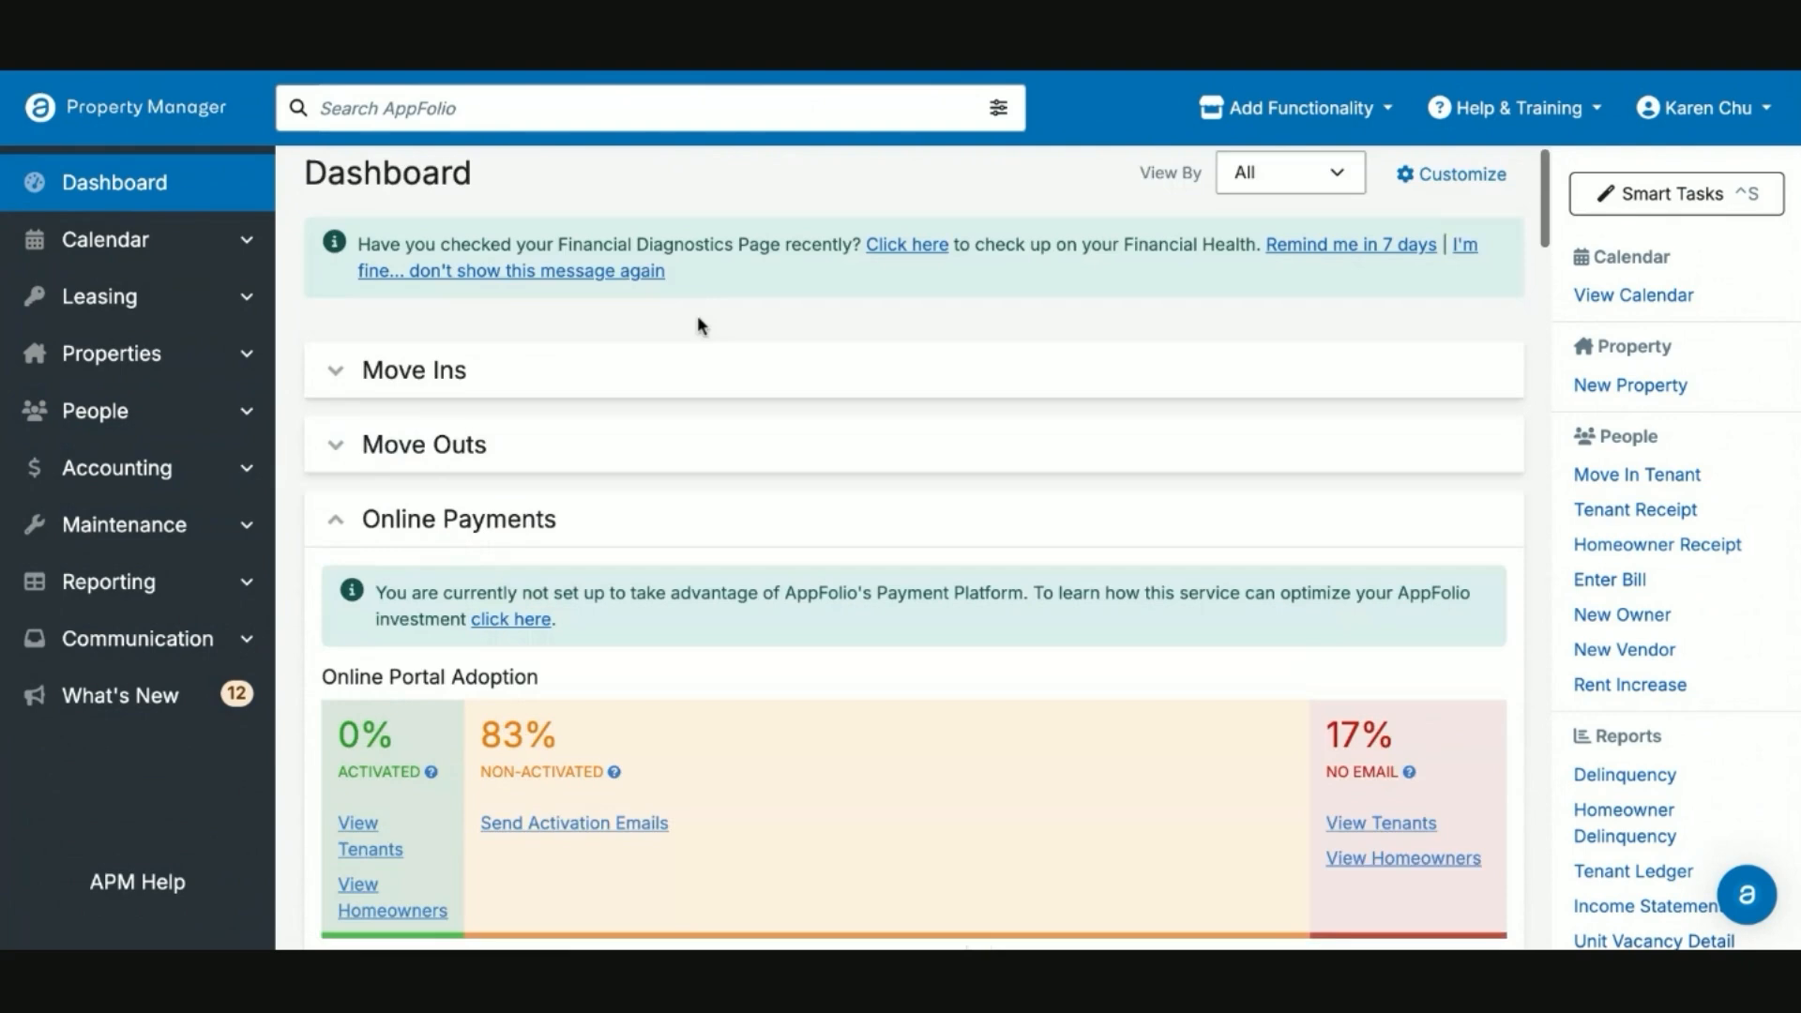
{"action": "left_click", "coordinate": [99, 294]}
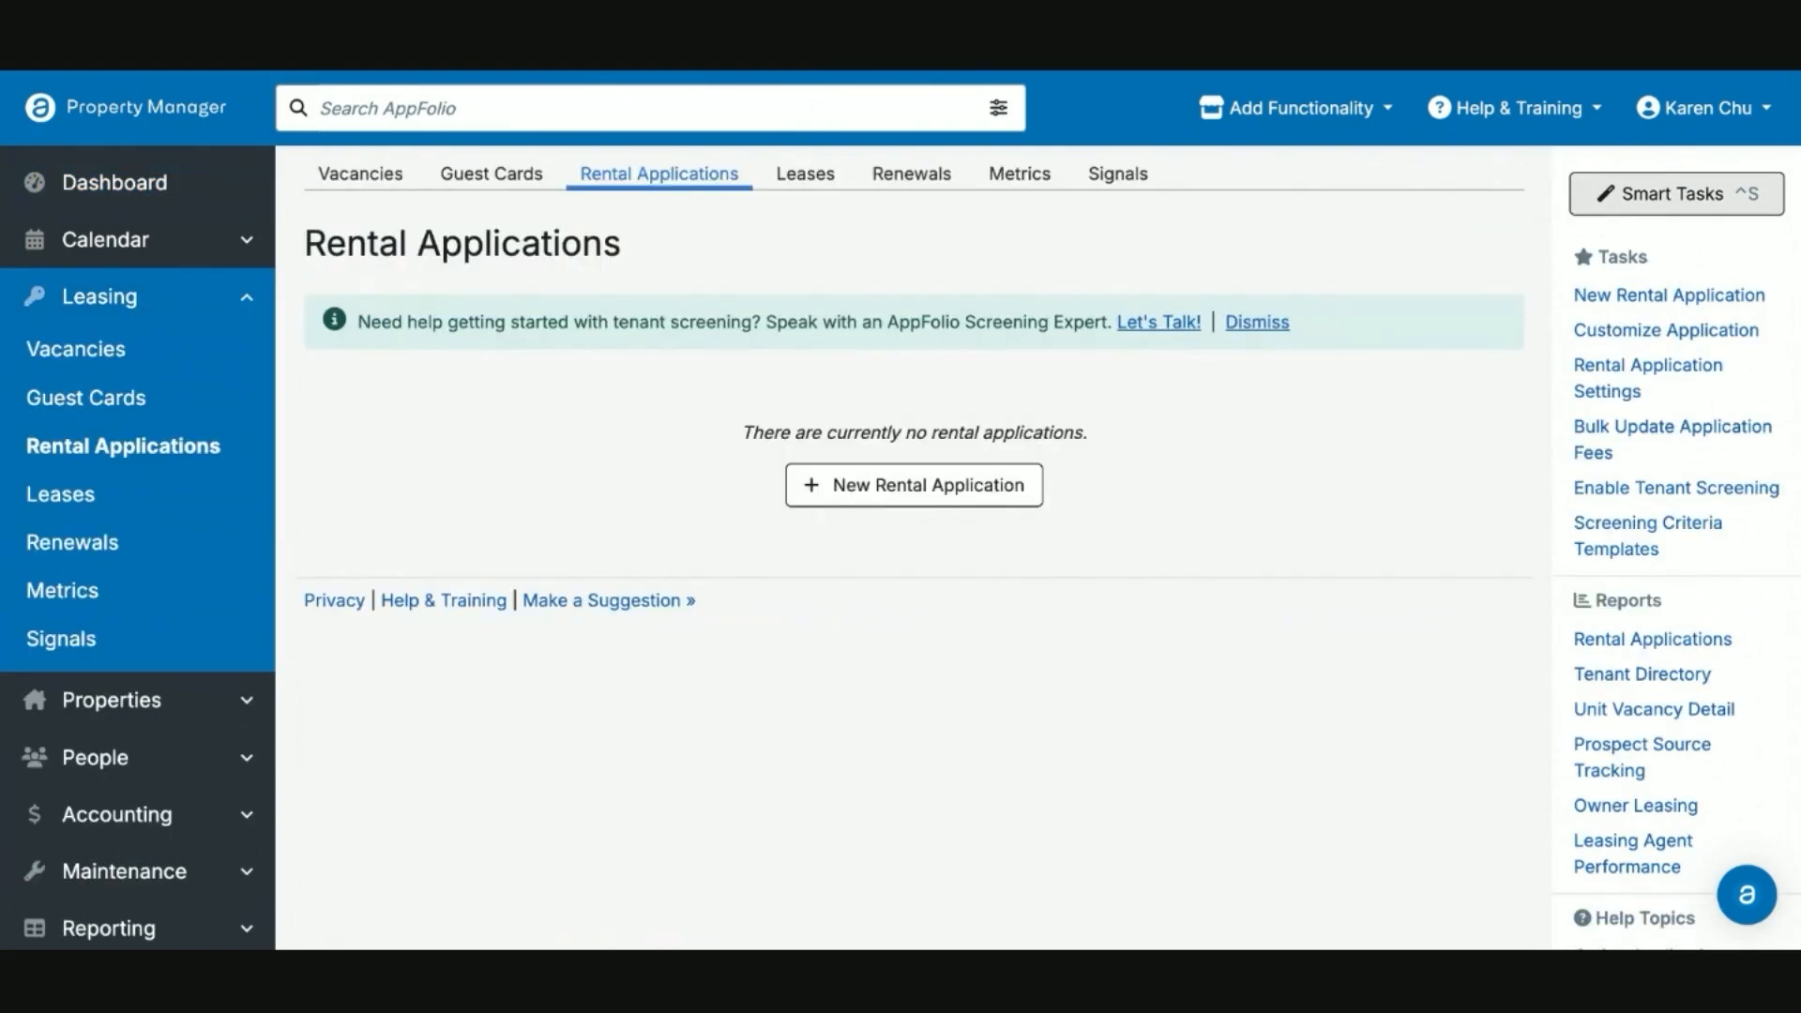